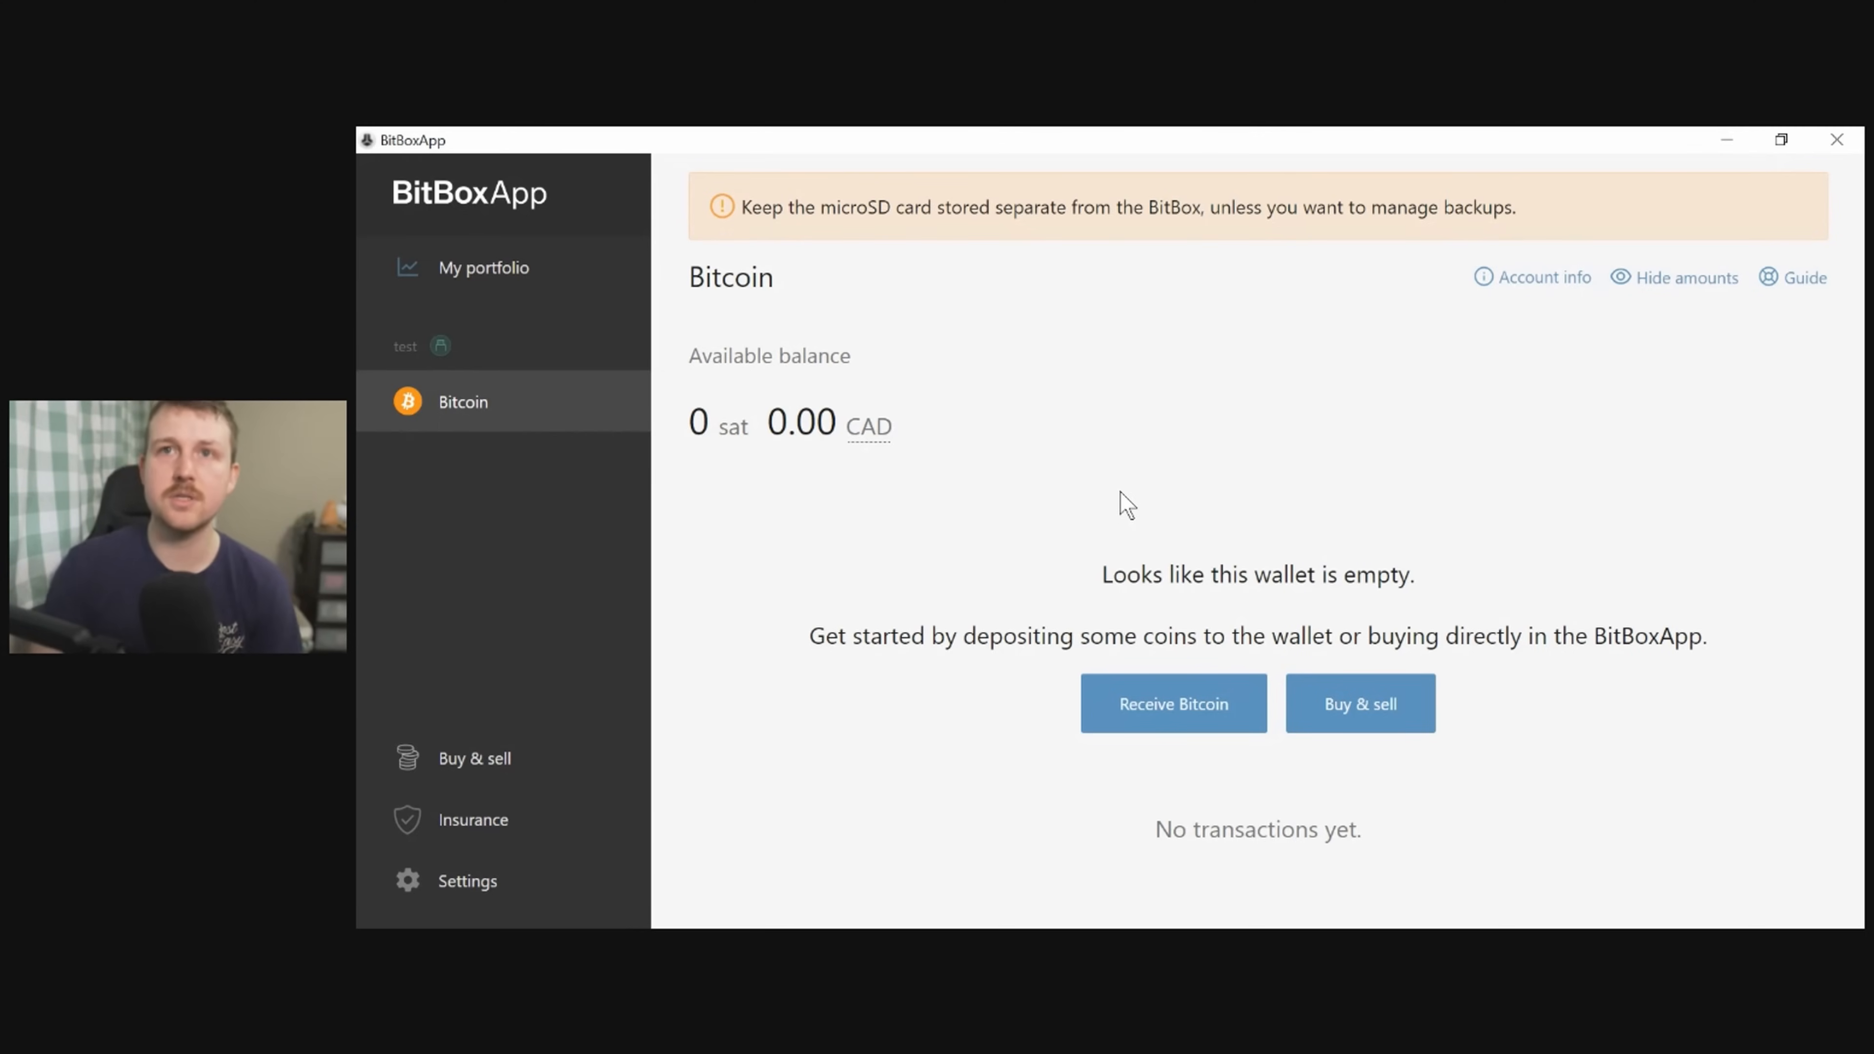
mouse_move(1665, 355)
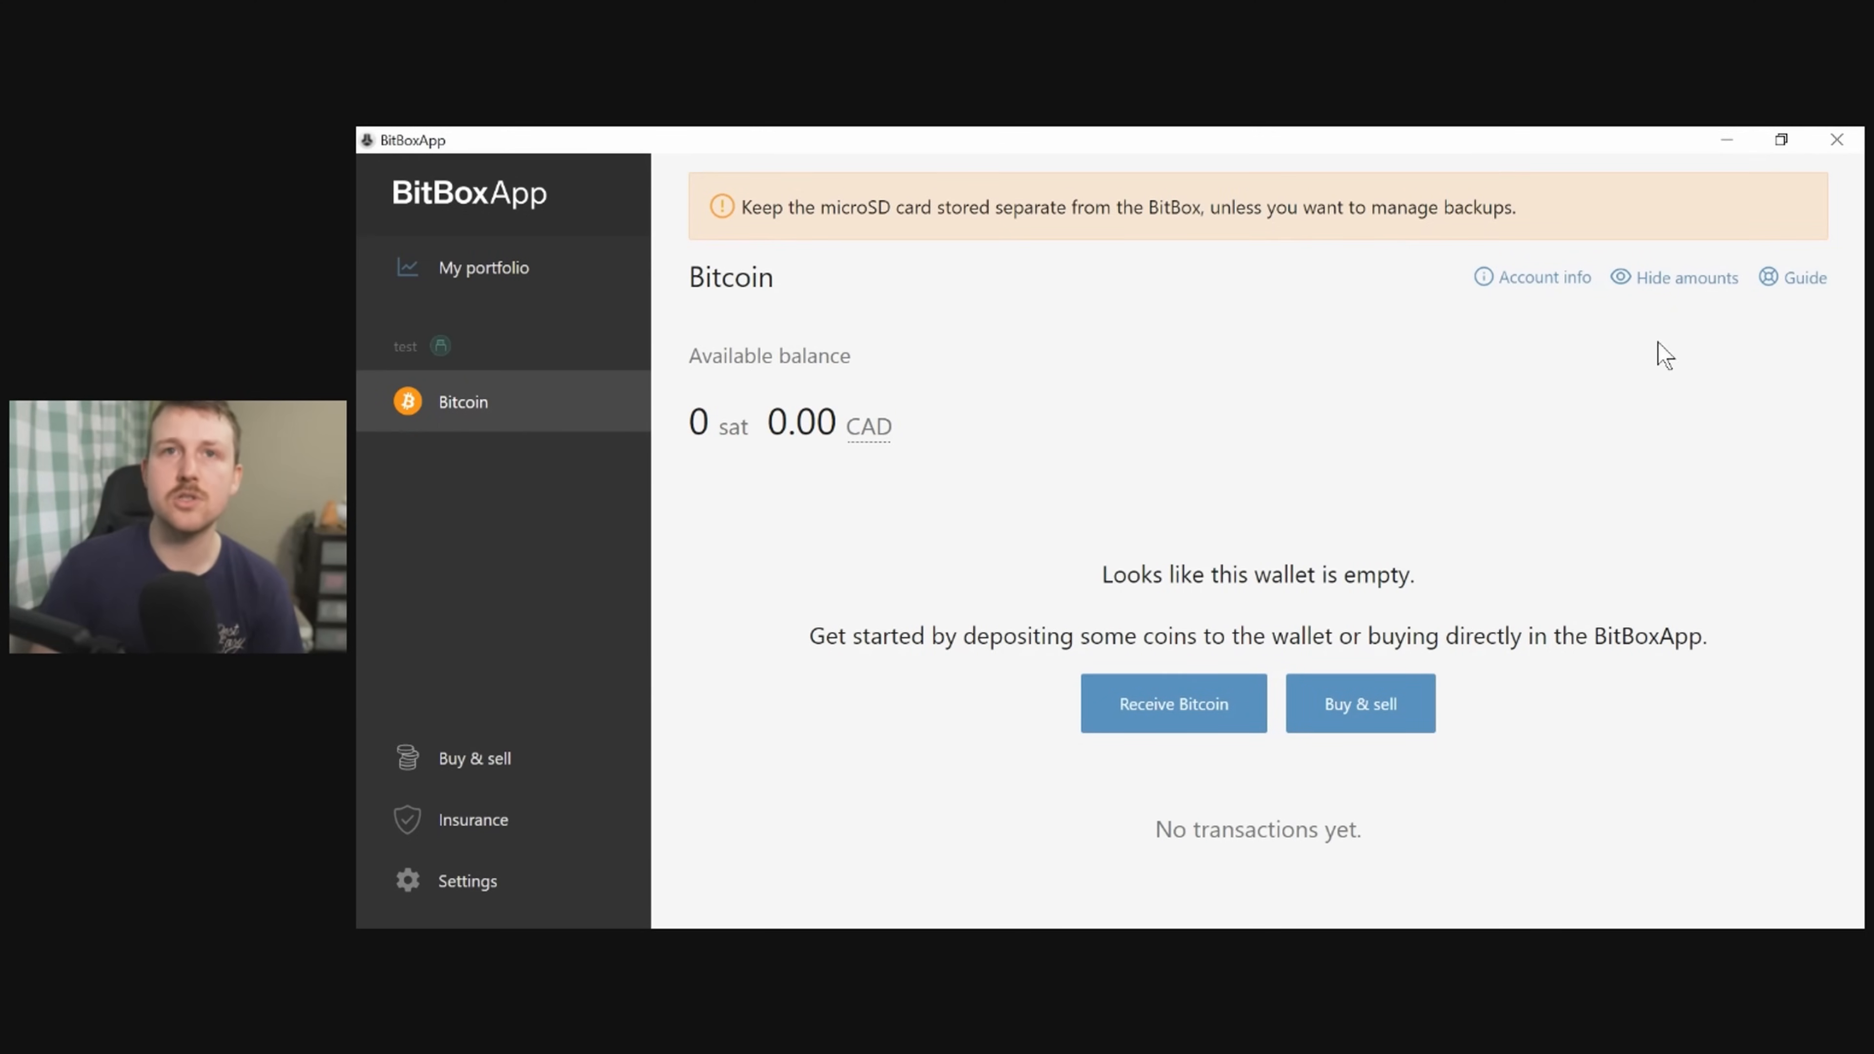
mouse_move(1031, 500)
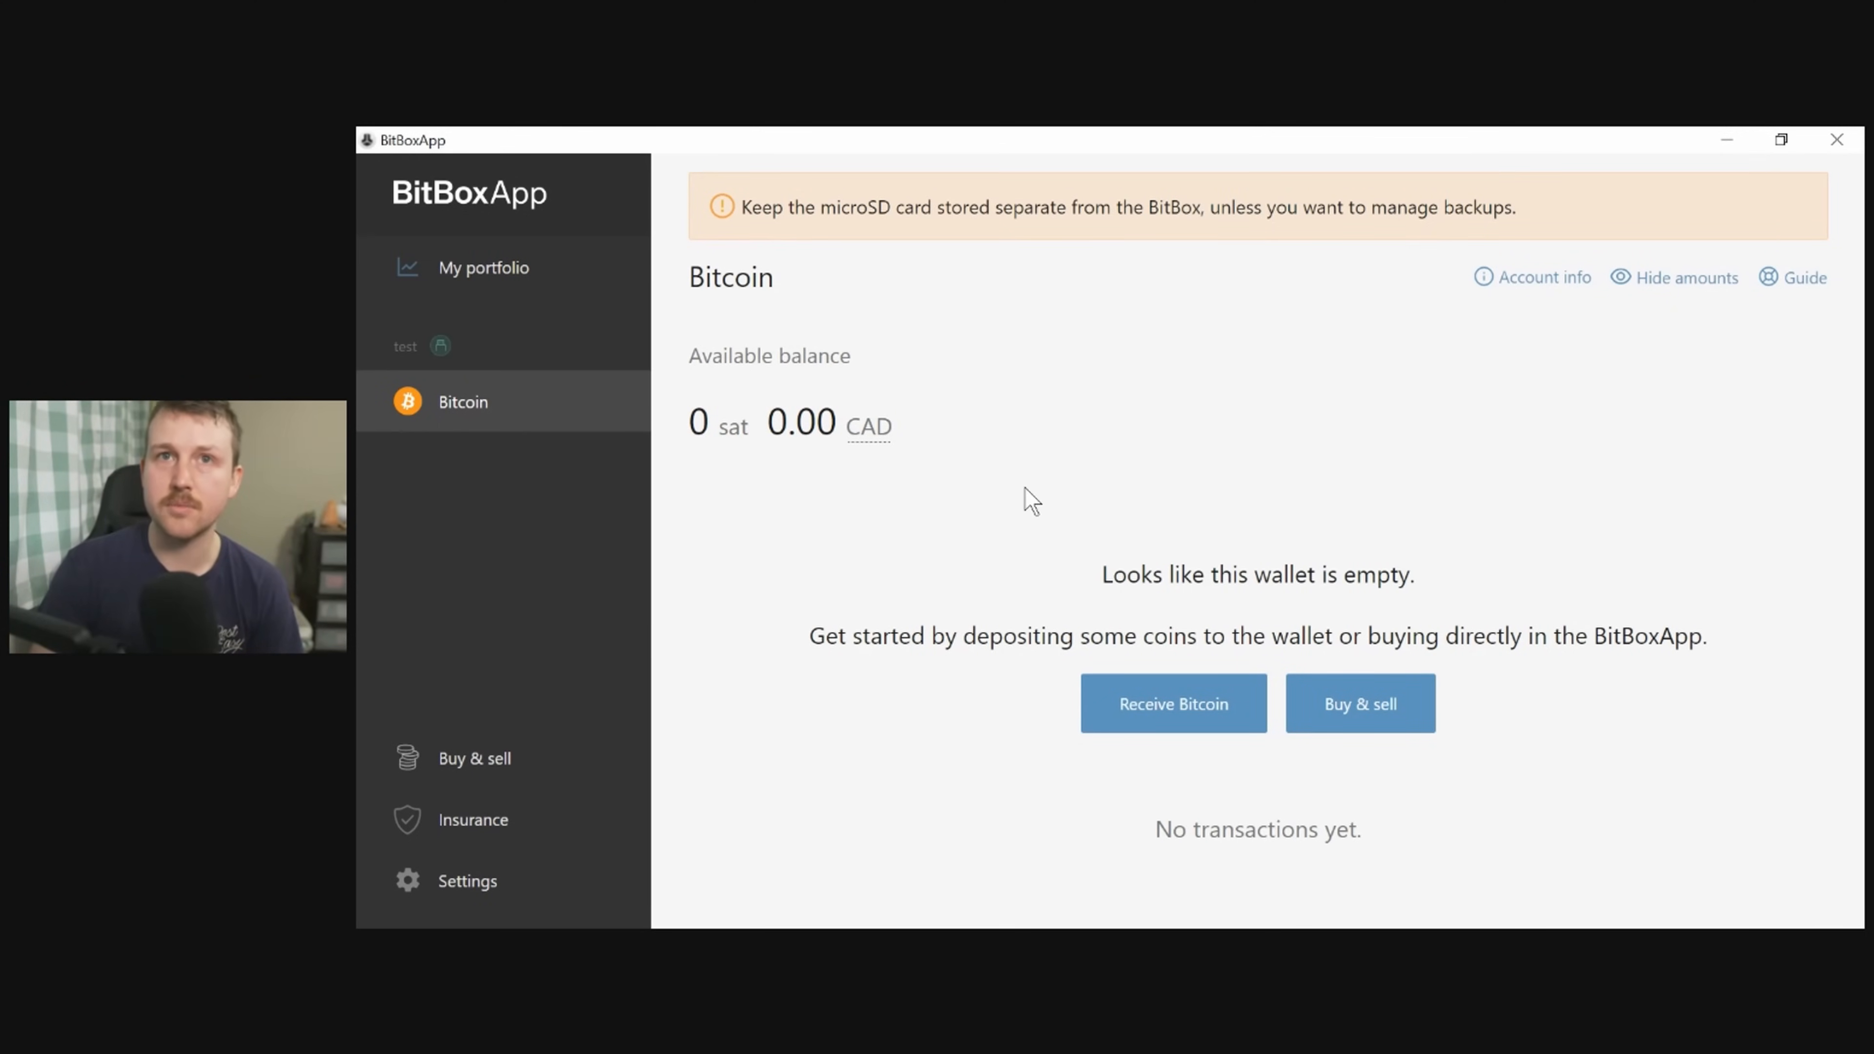
mouse_move(1172, 703)
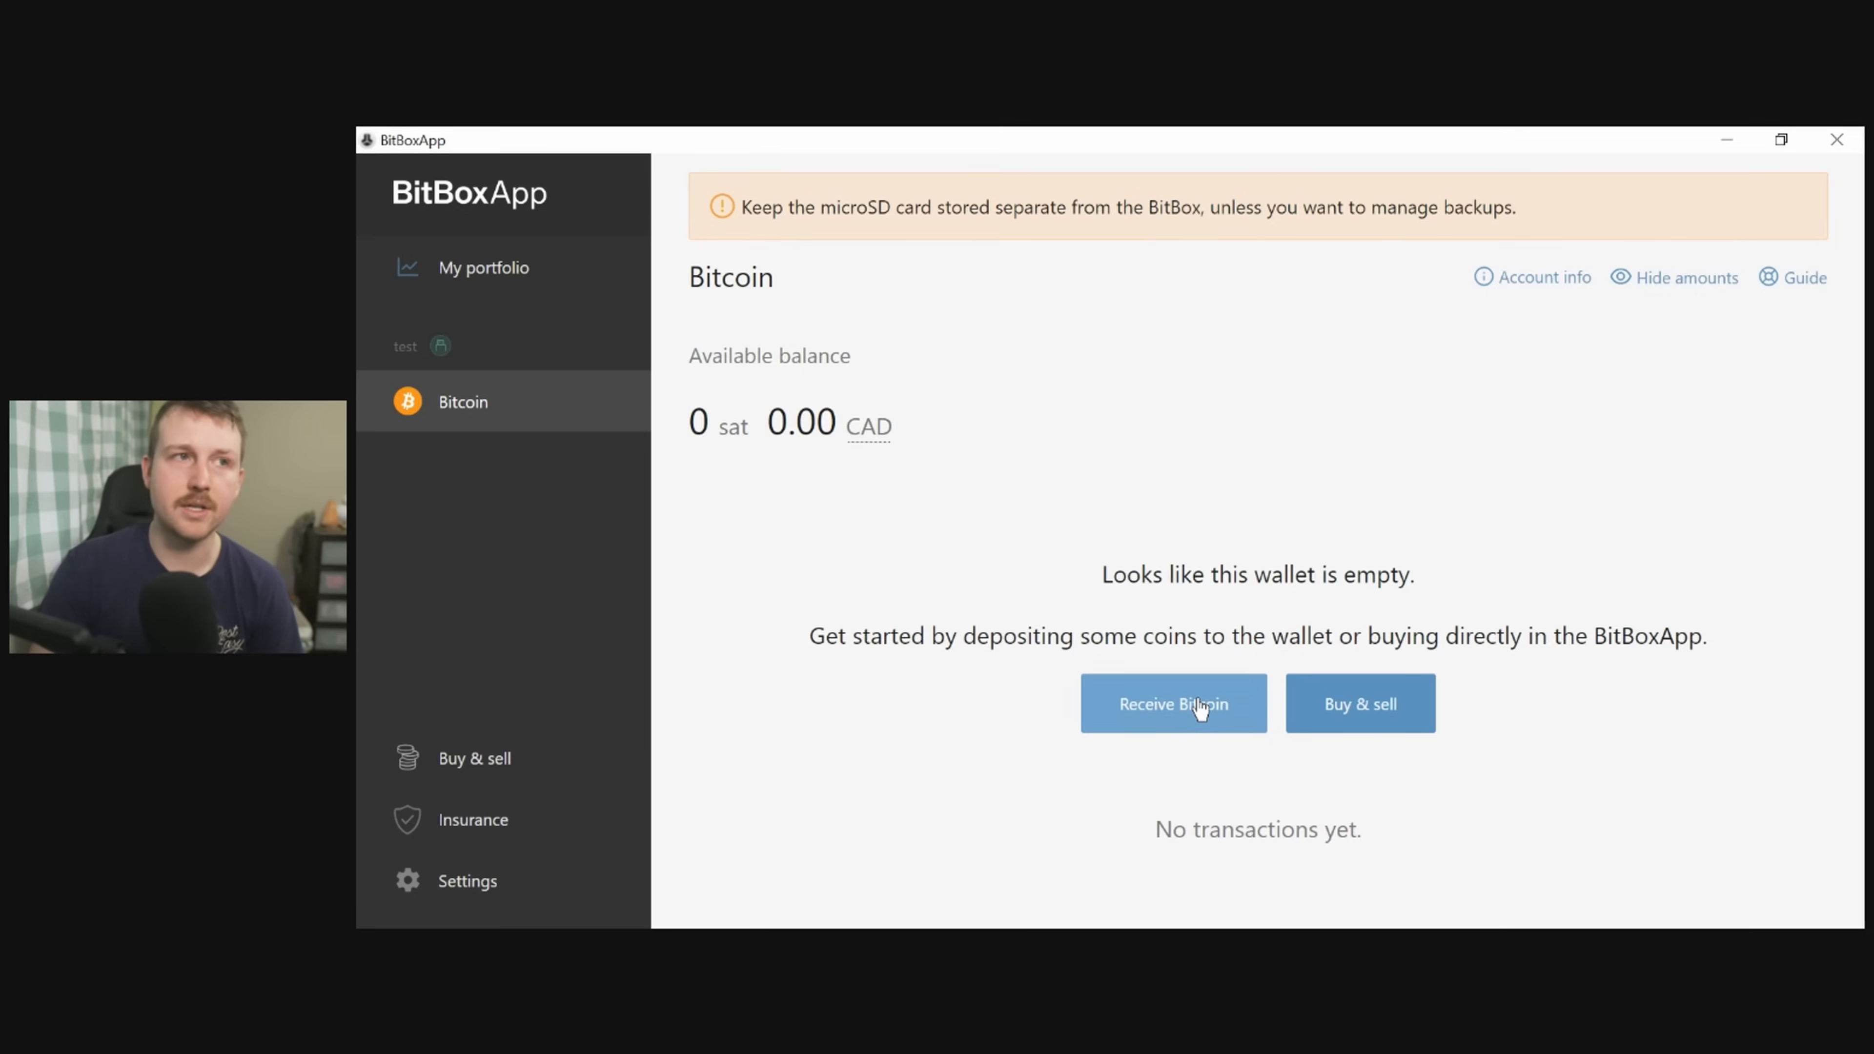
mouse_move(1218, 703)
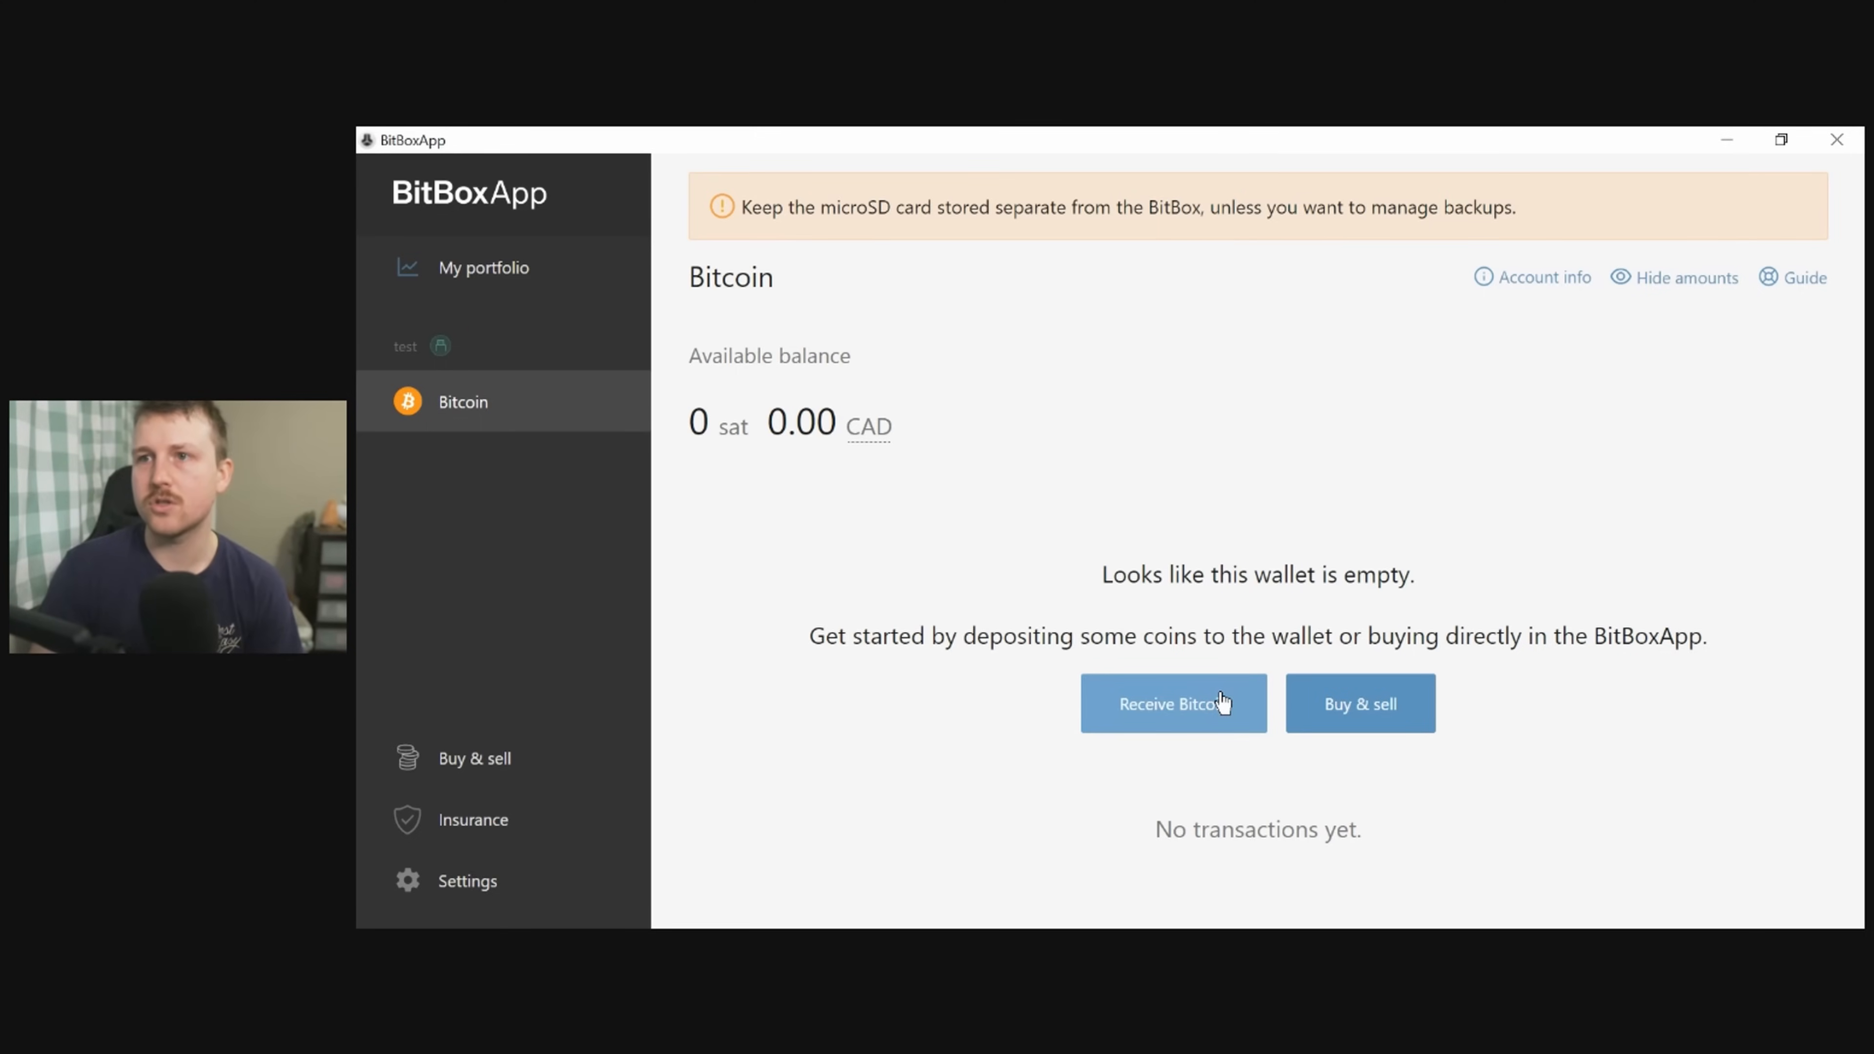
Bring up the Receive Bitcoin page for the empty Bitcoin wallet.
click(1172, 703)
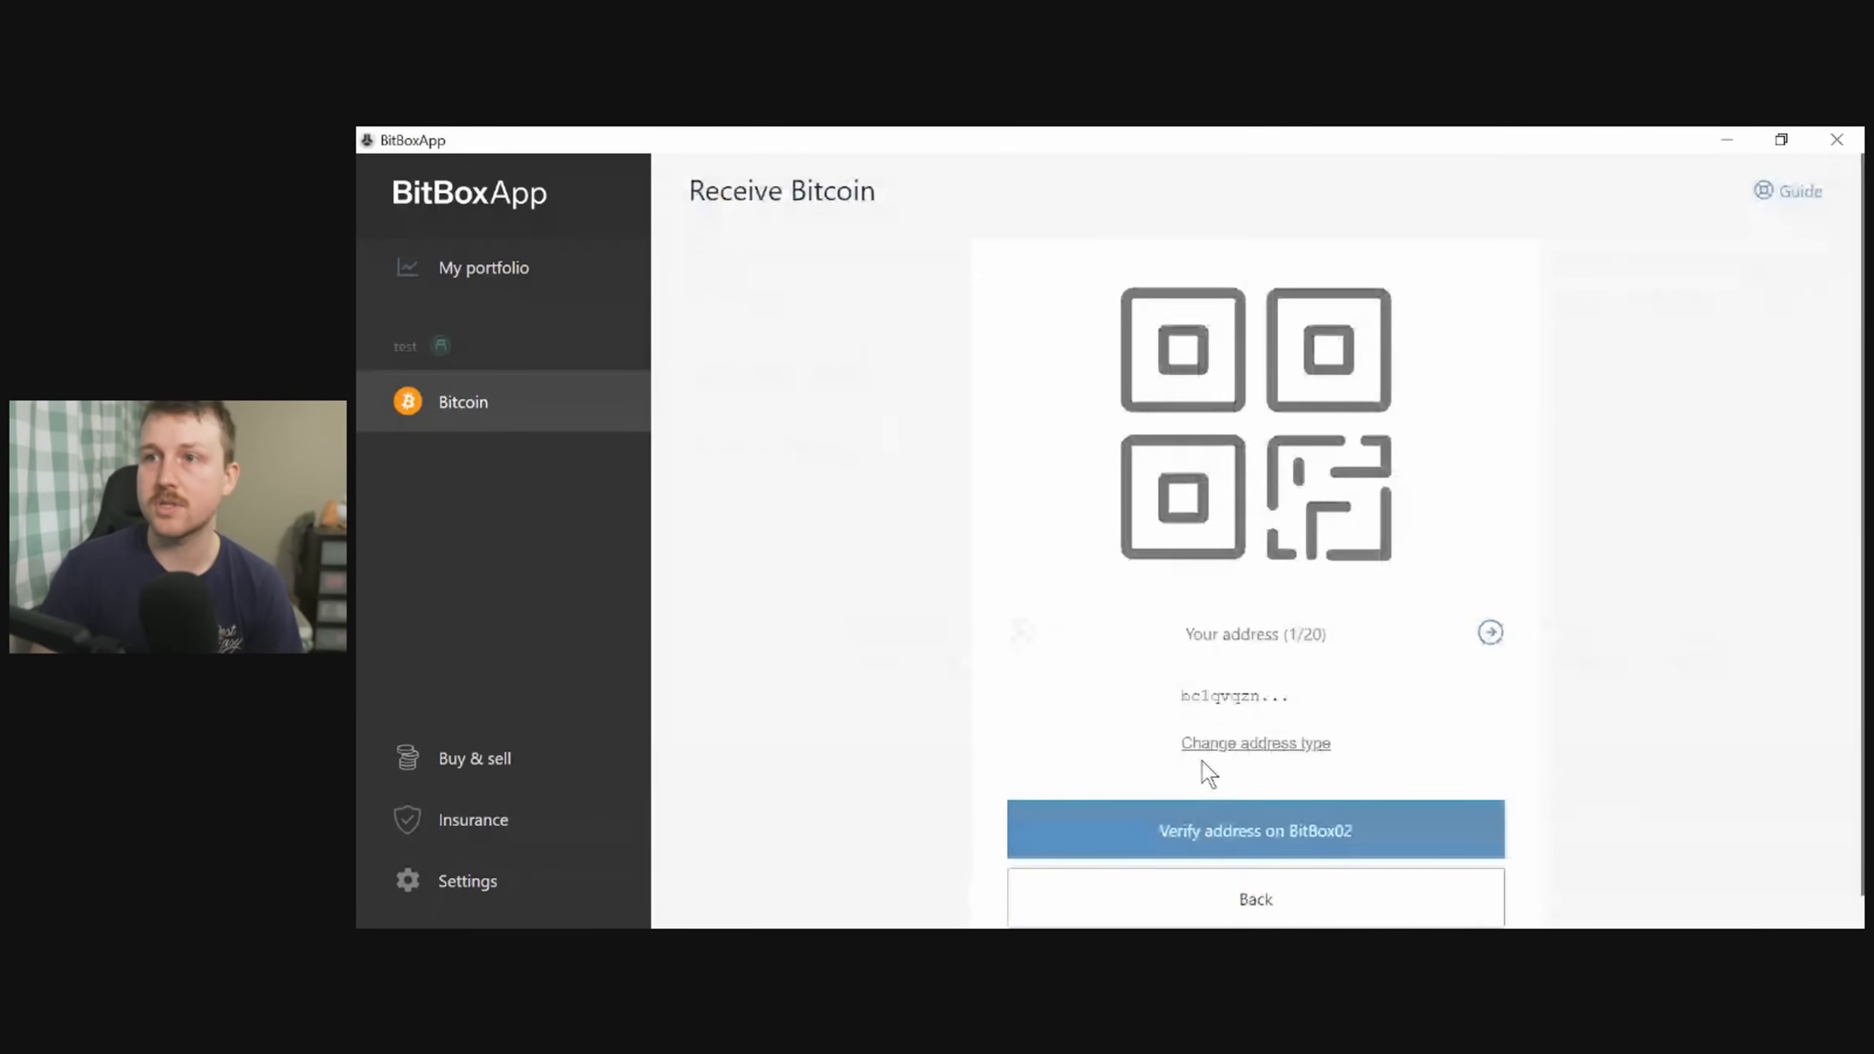
mouse_move(1386, 342)
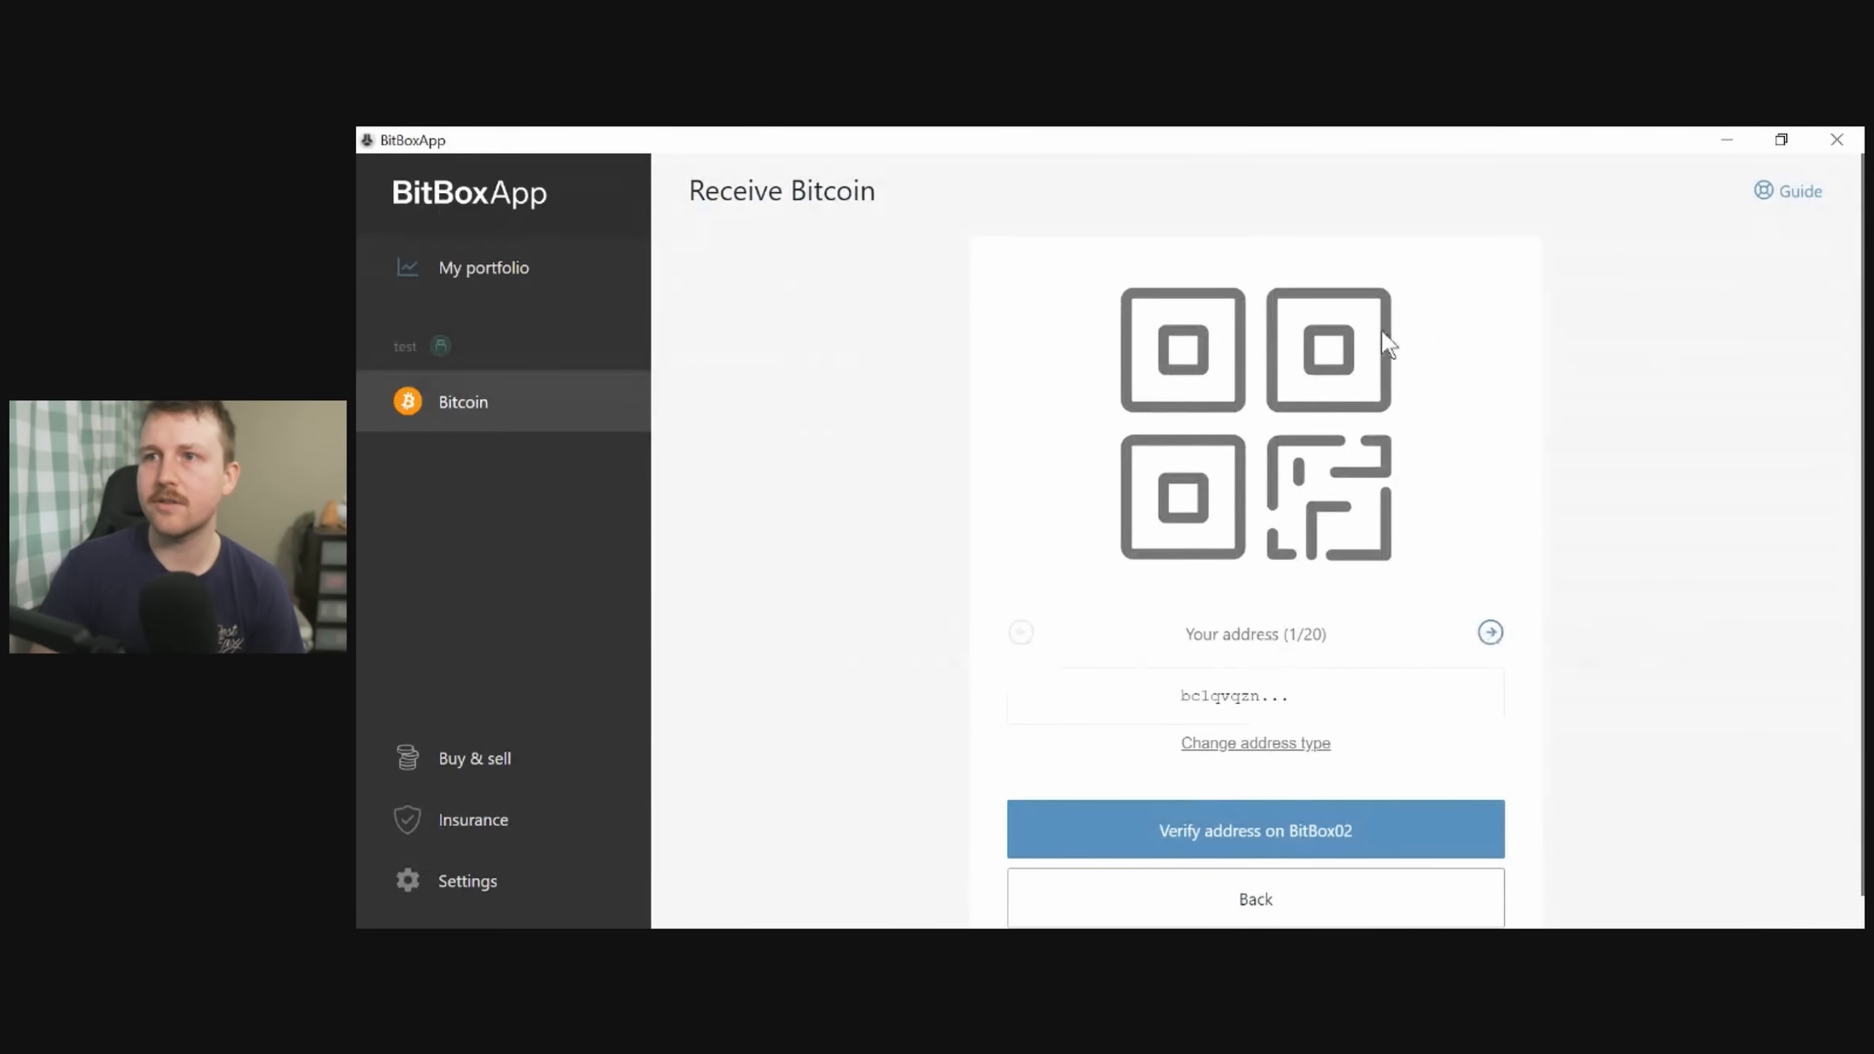
mouse_move(1128, 694)
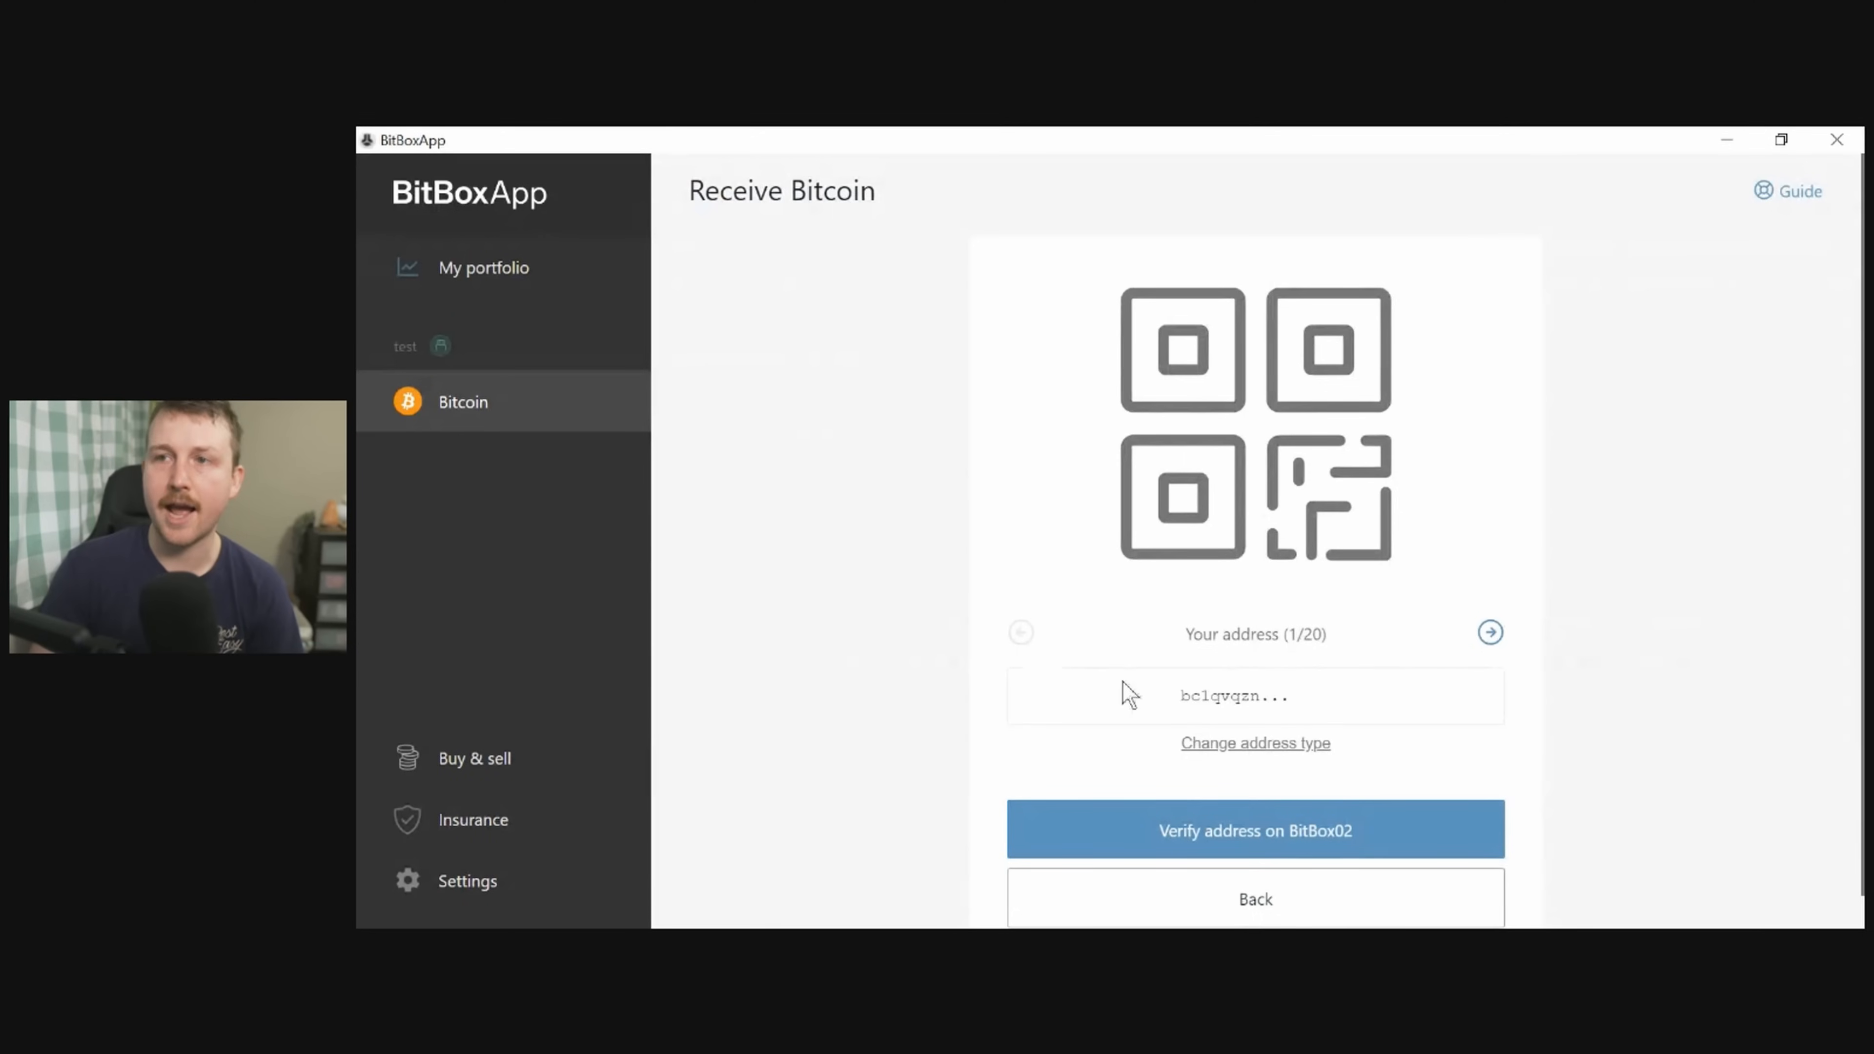
mouse_move(1428, 830)
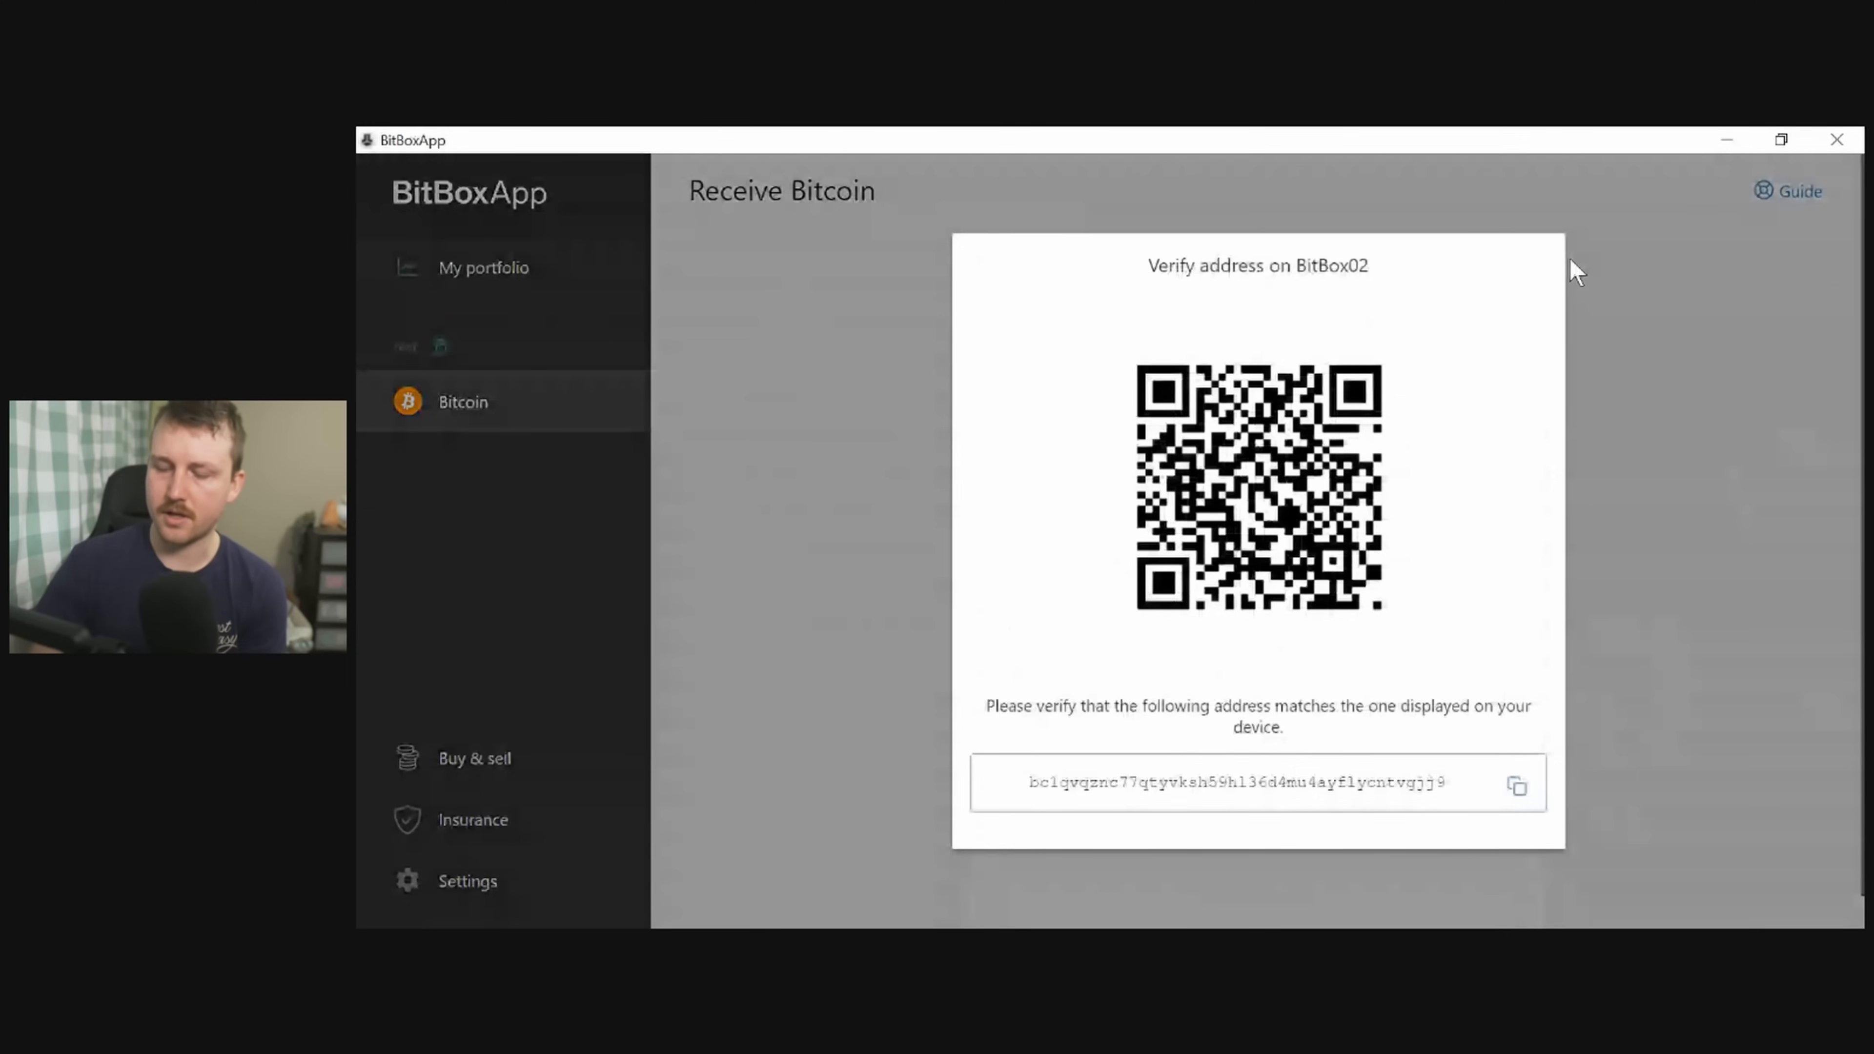
mouse_move(1574, 367)
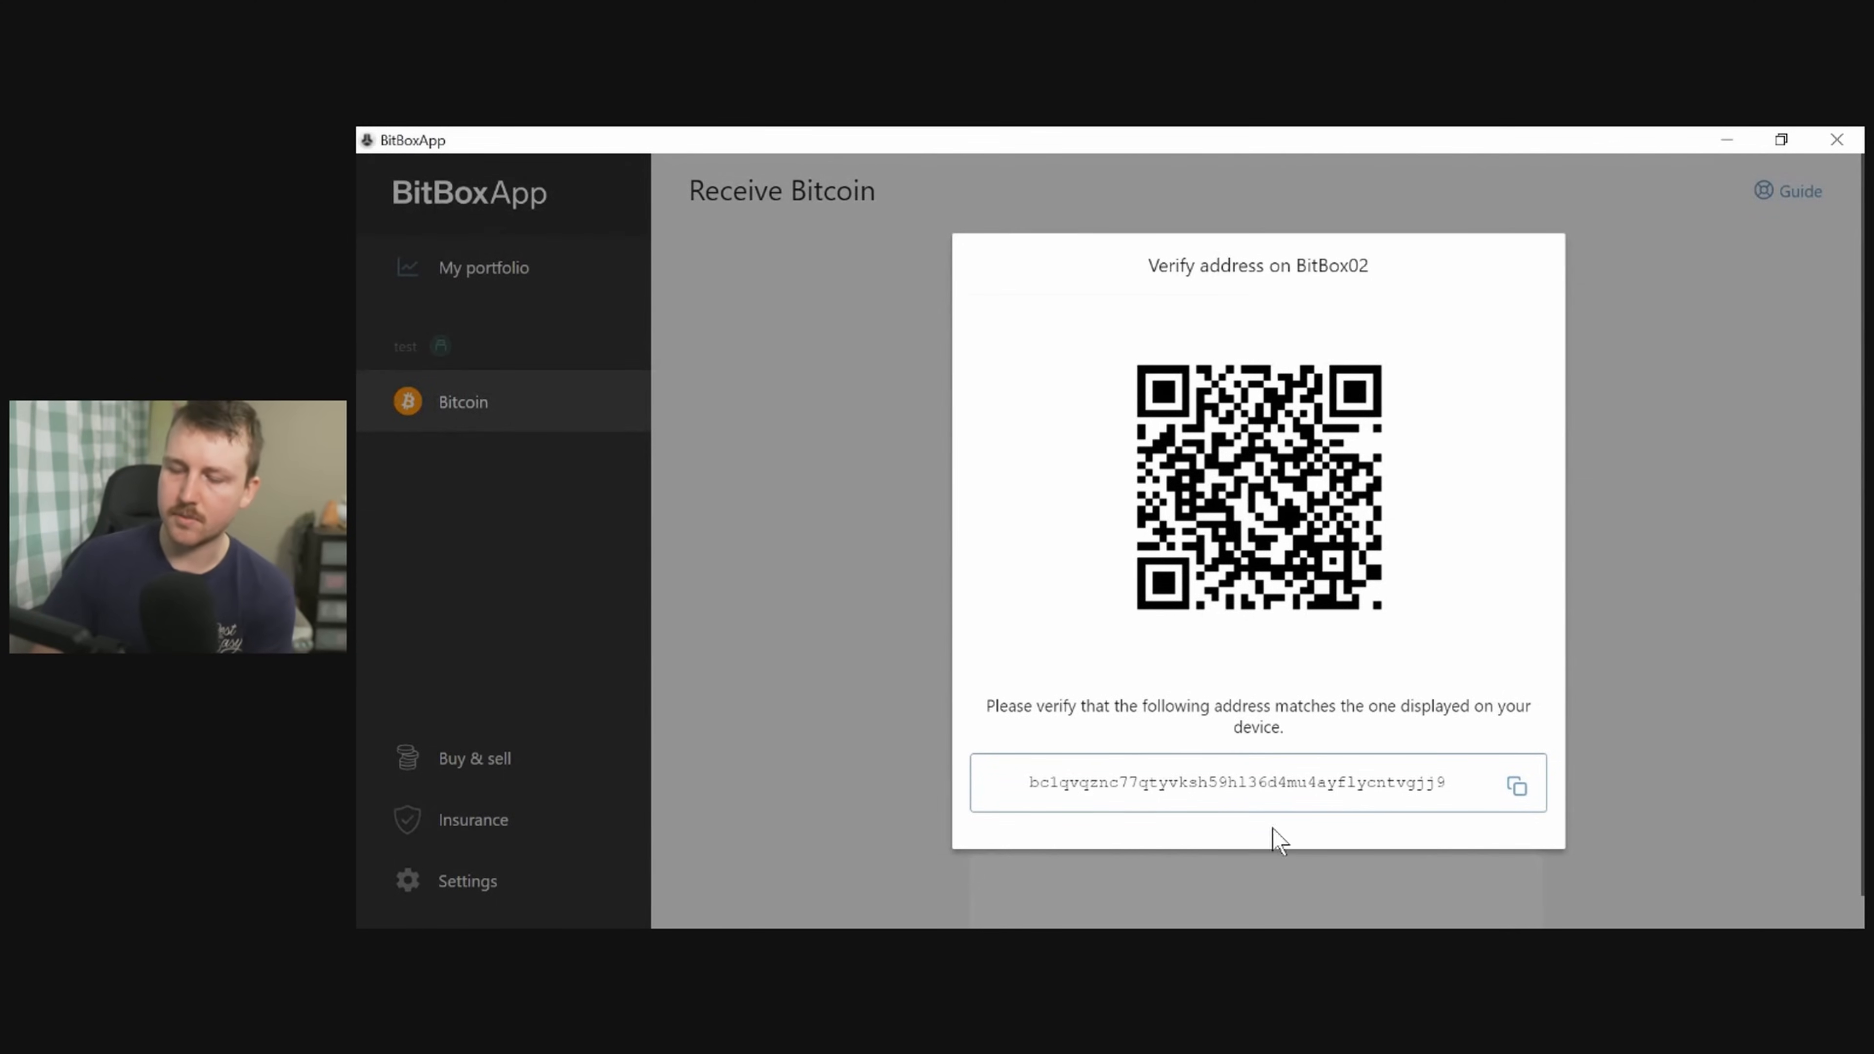
mouse_move(1517, 831)
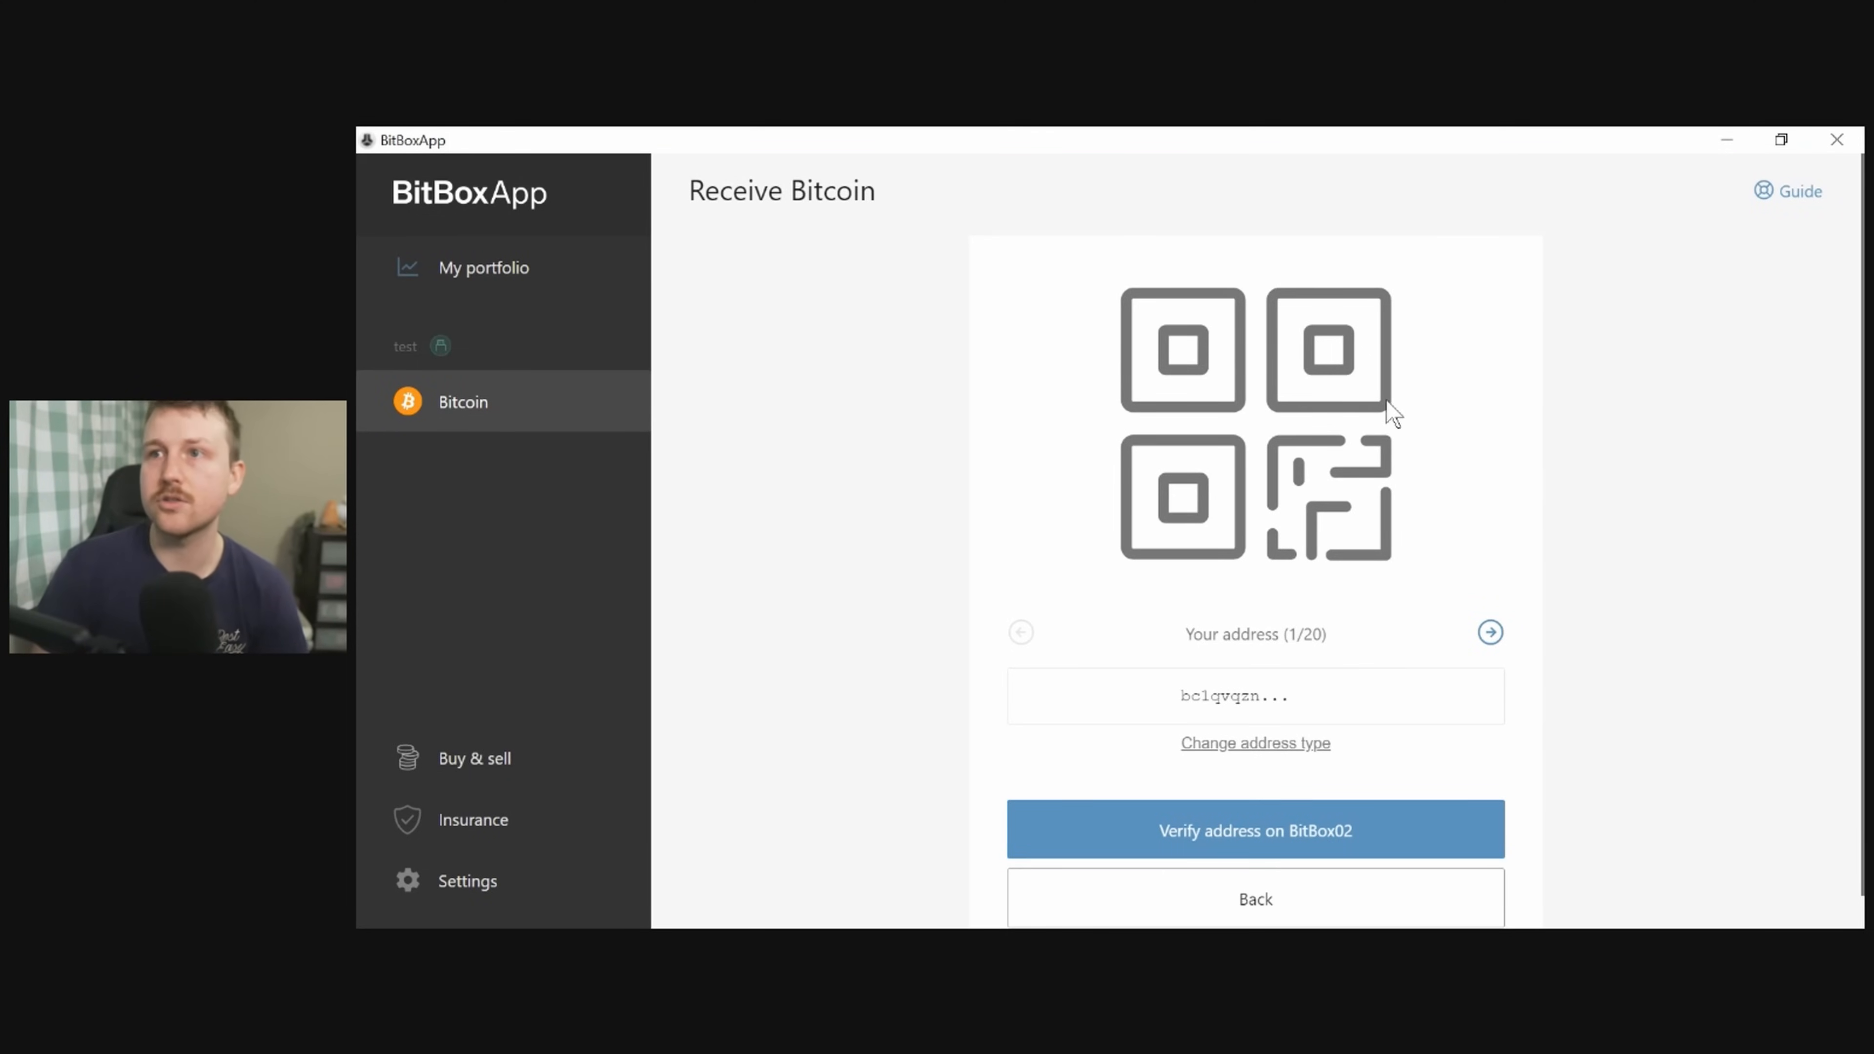
mouse_move(867, 558)
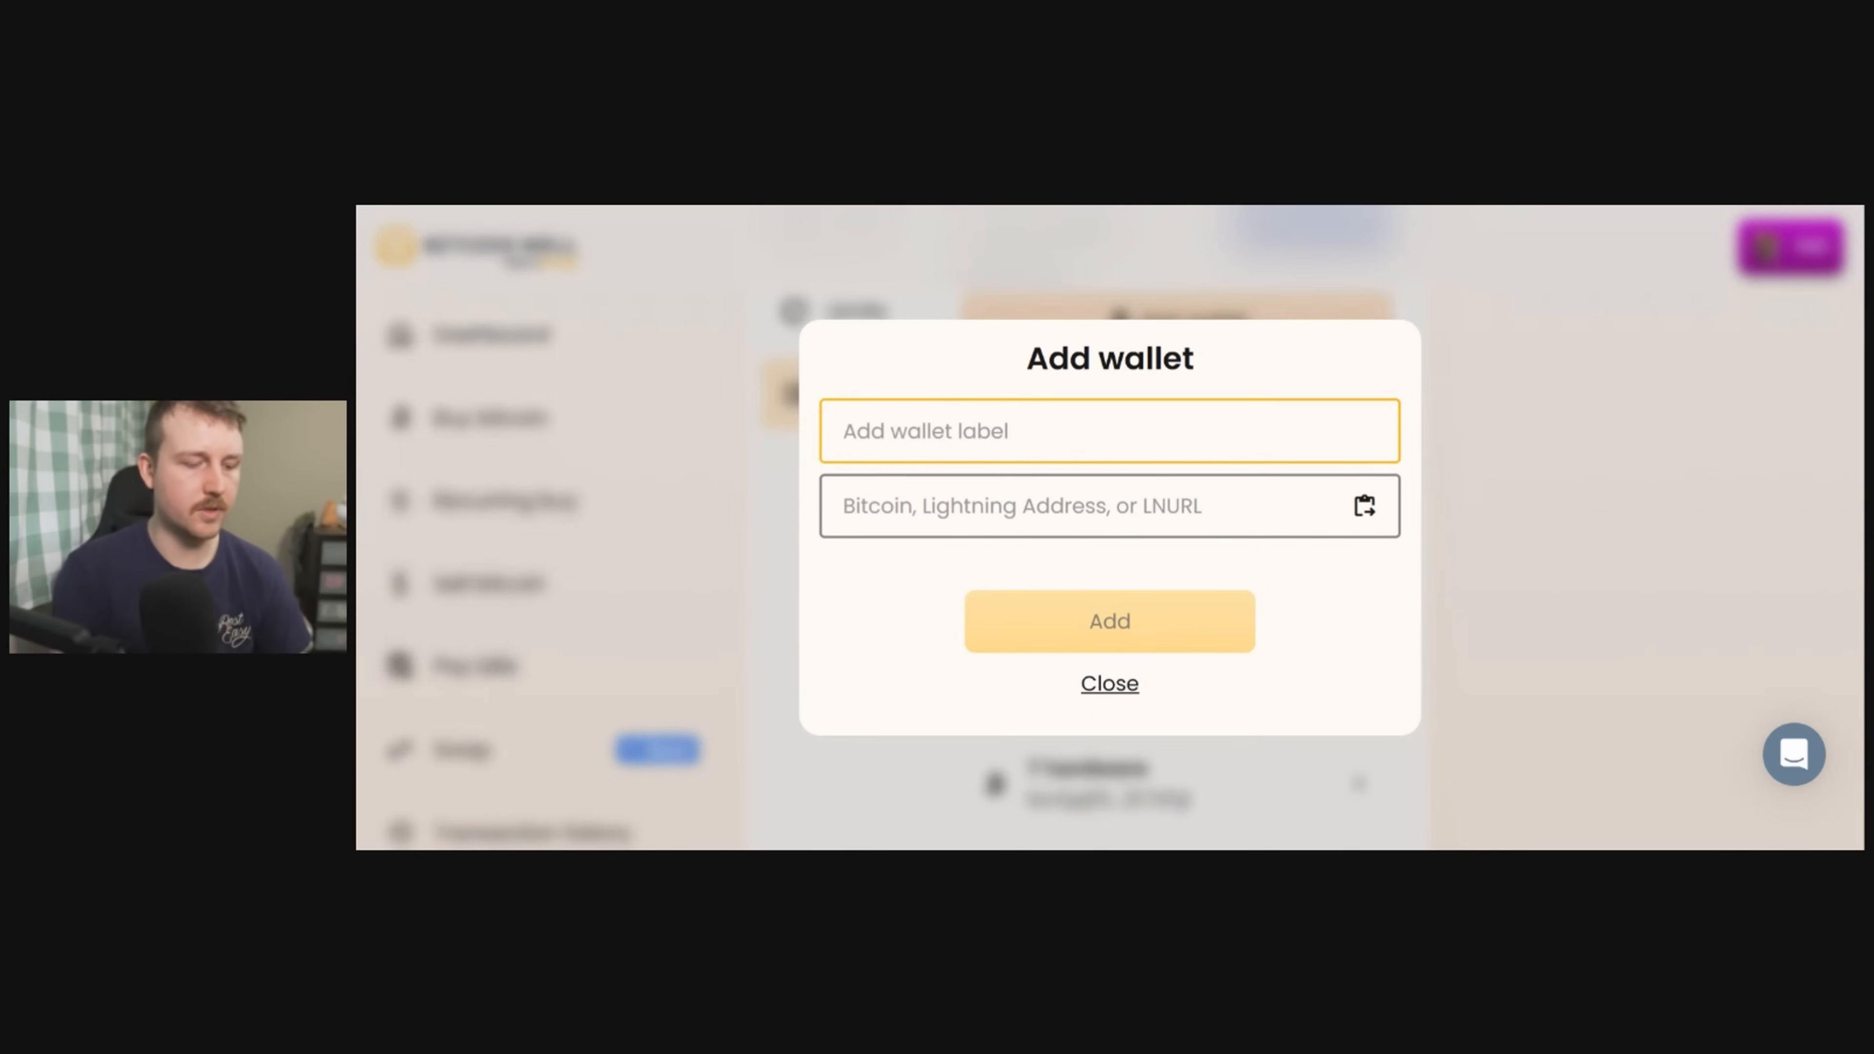
Label the wallet 'new test wallet' and add it with the BitBox address.
text(new test wa)
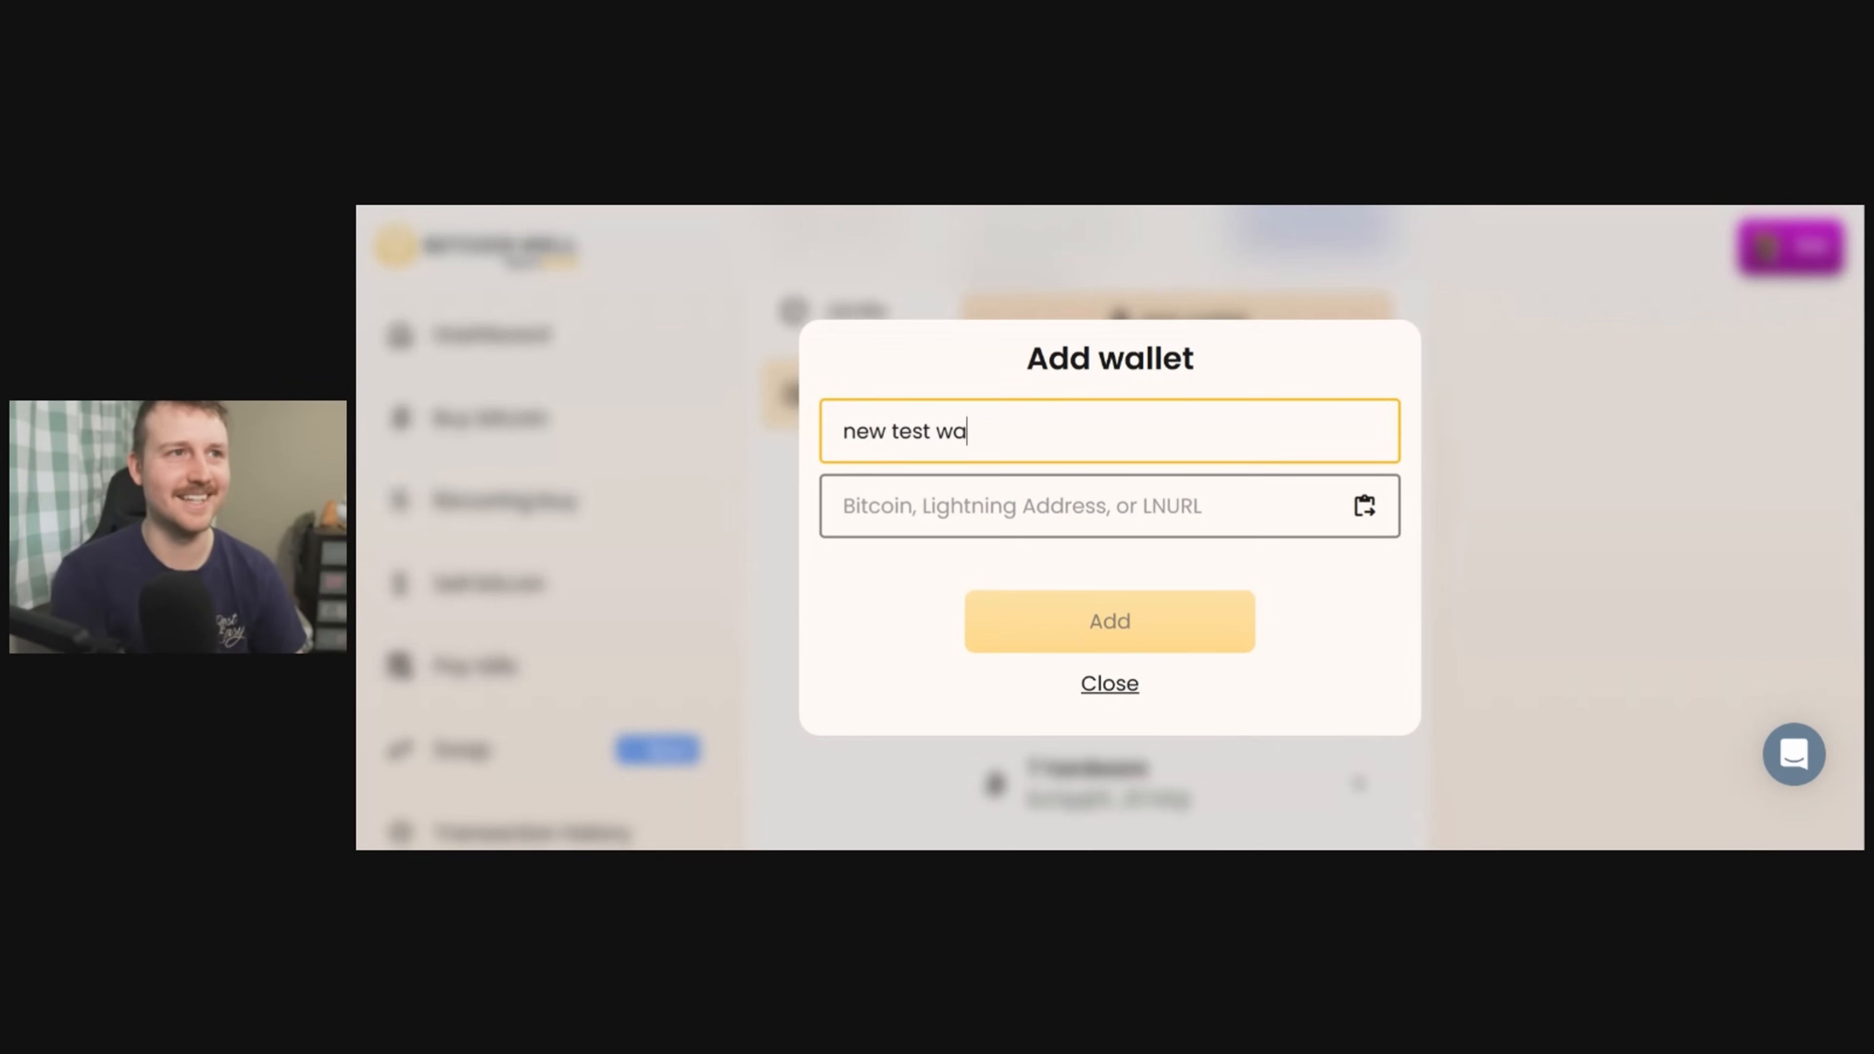
text(llet)
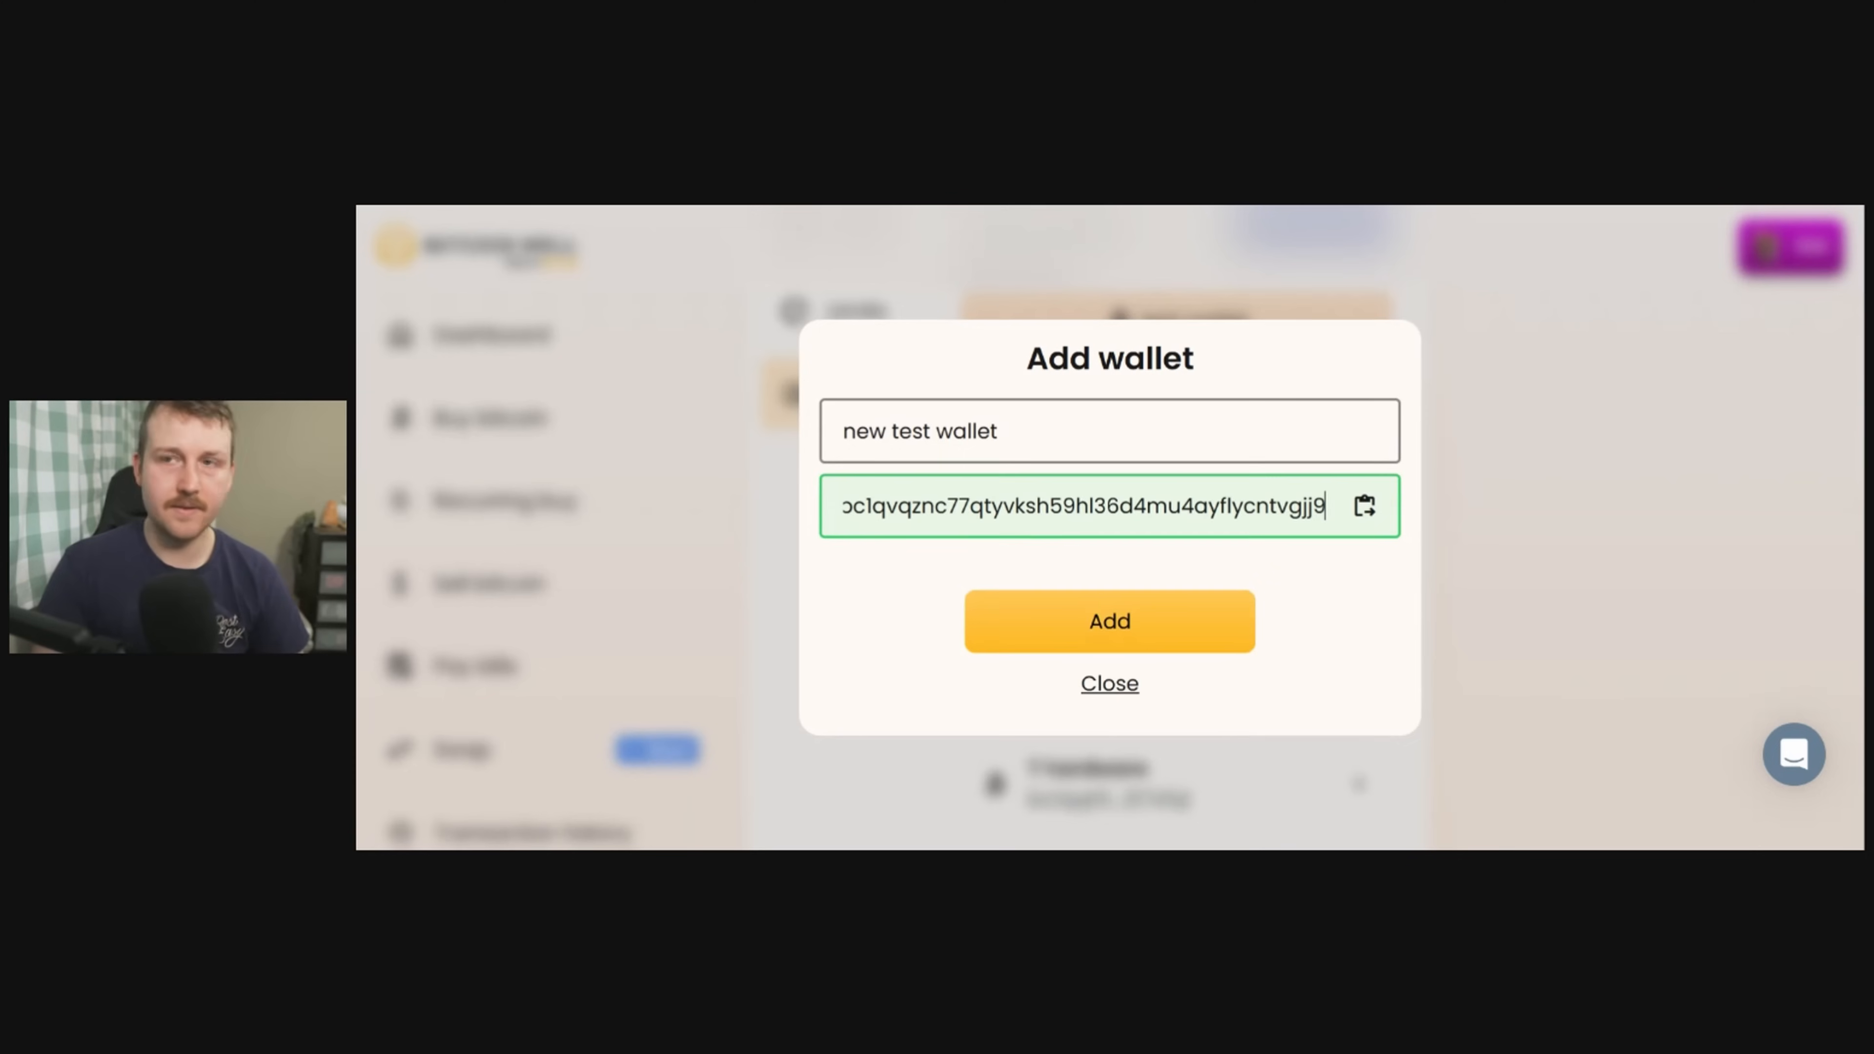
click(1108, 620)
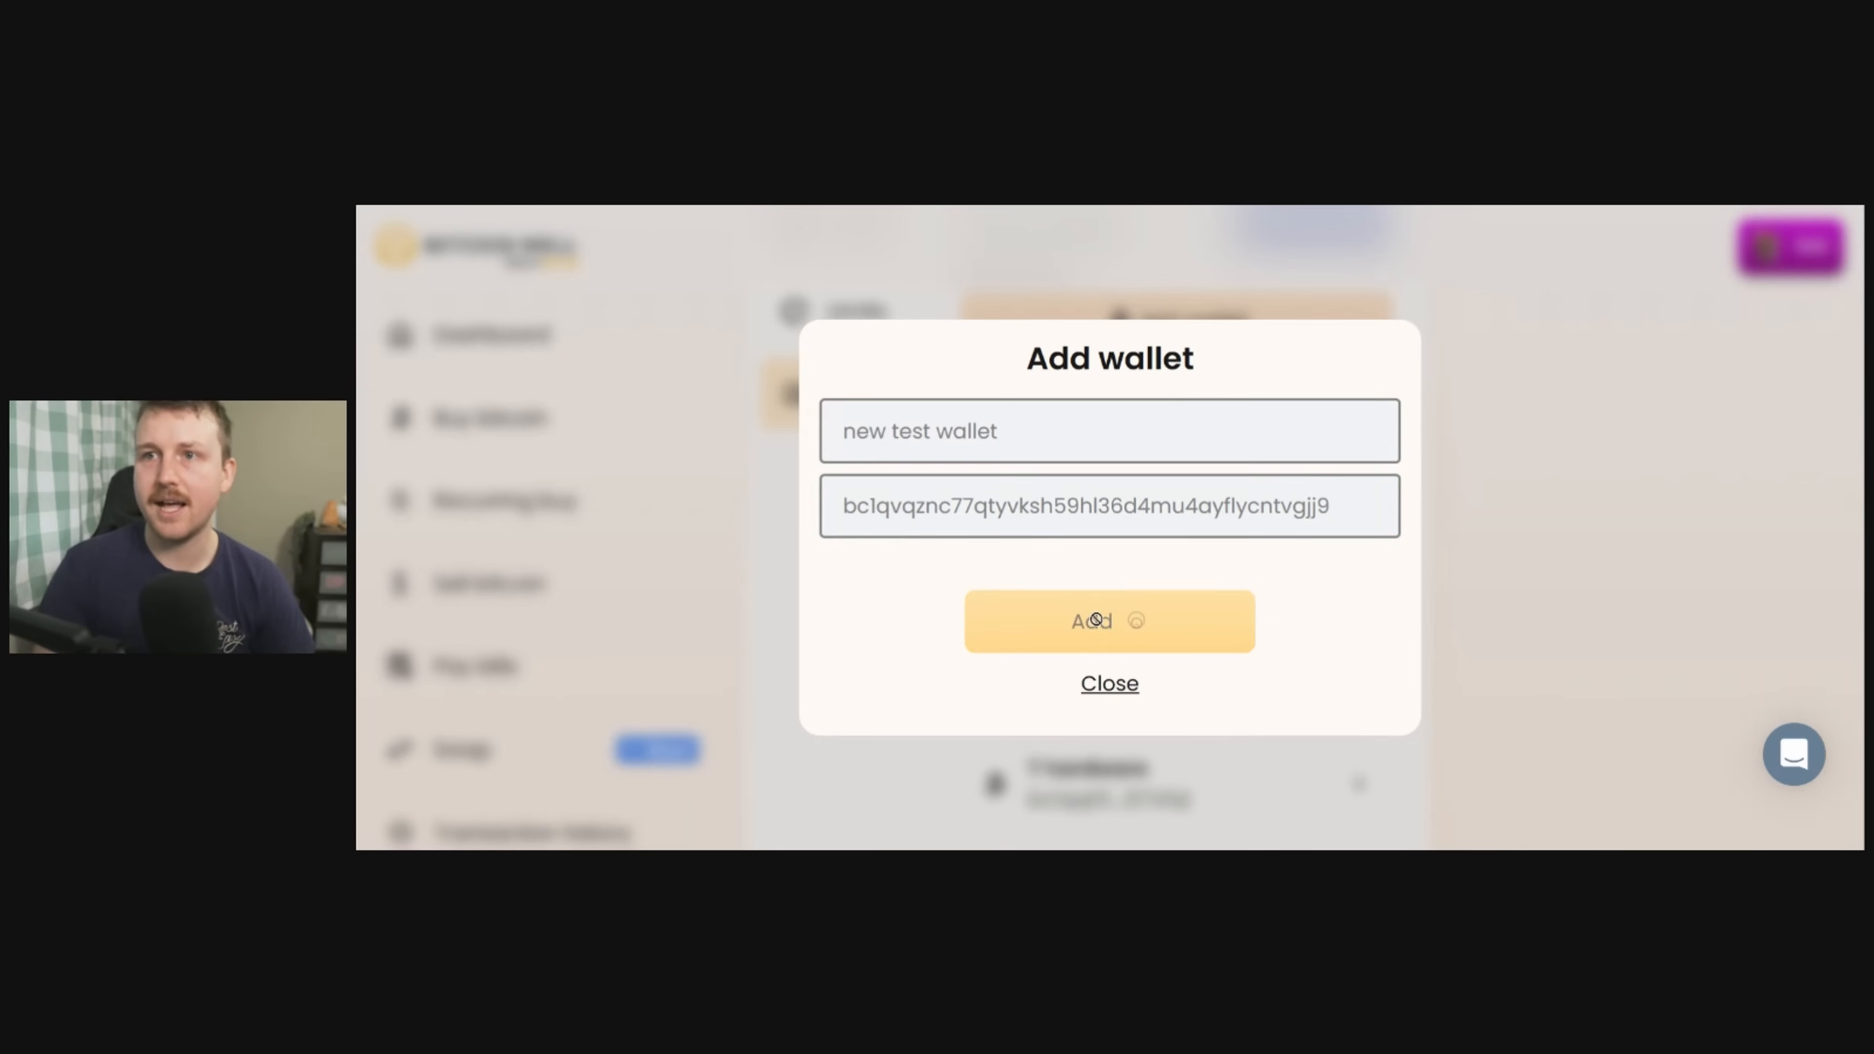
click(1107, 620)
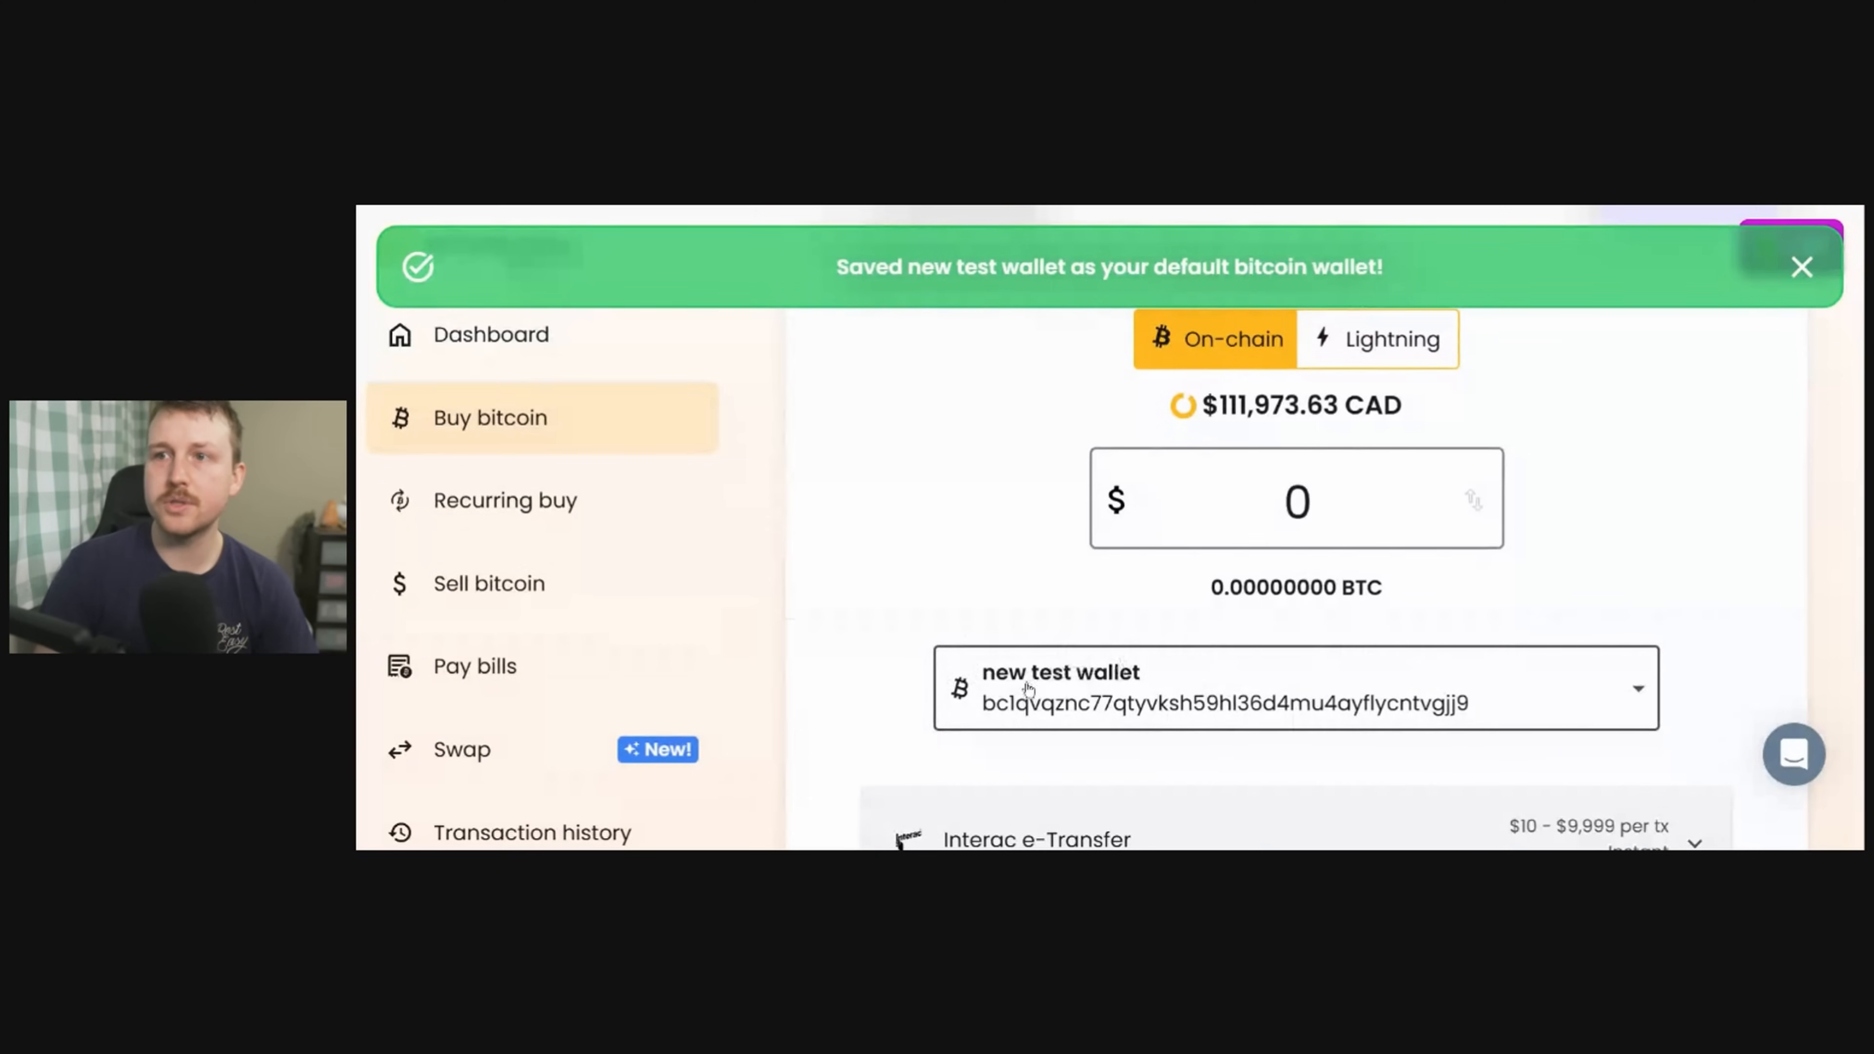
click(1800, 266)
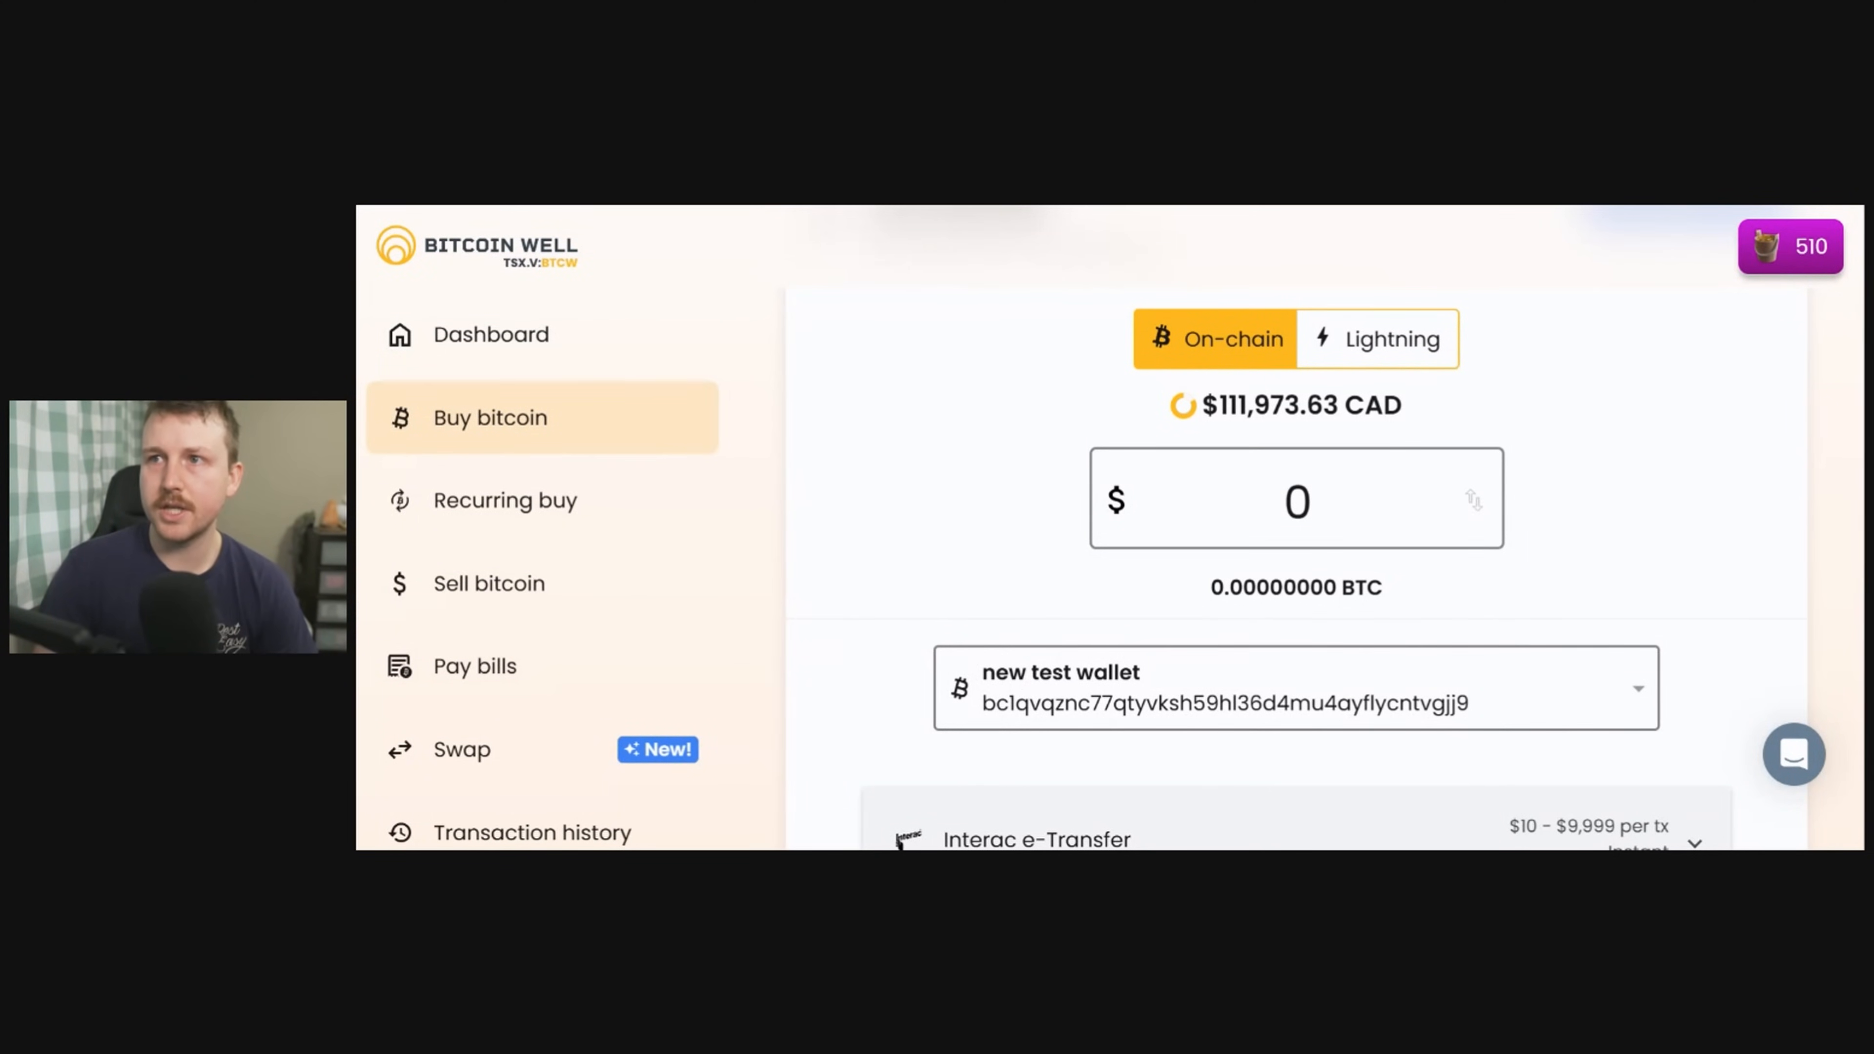
mouse_move(1470, 340)
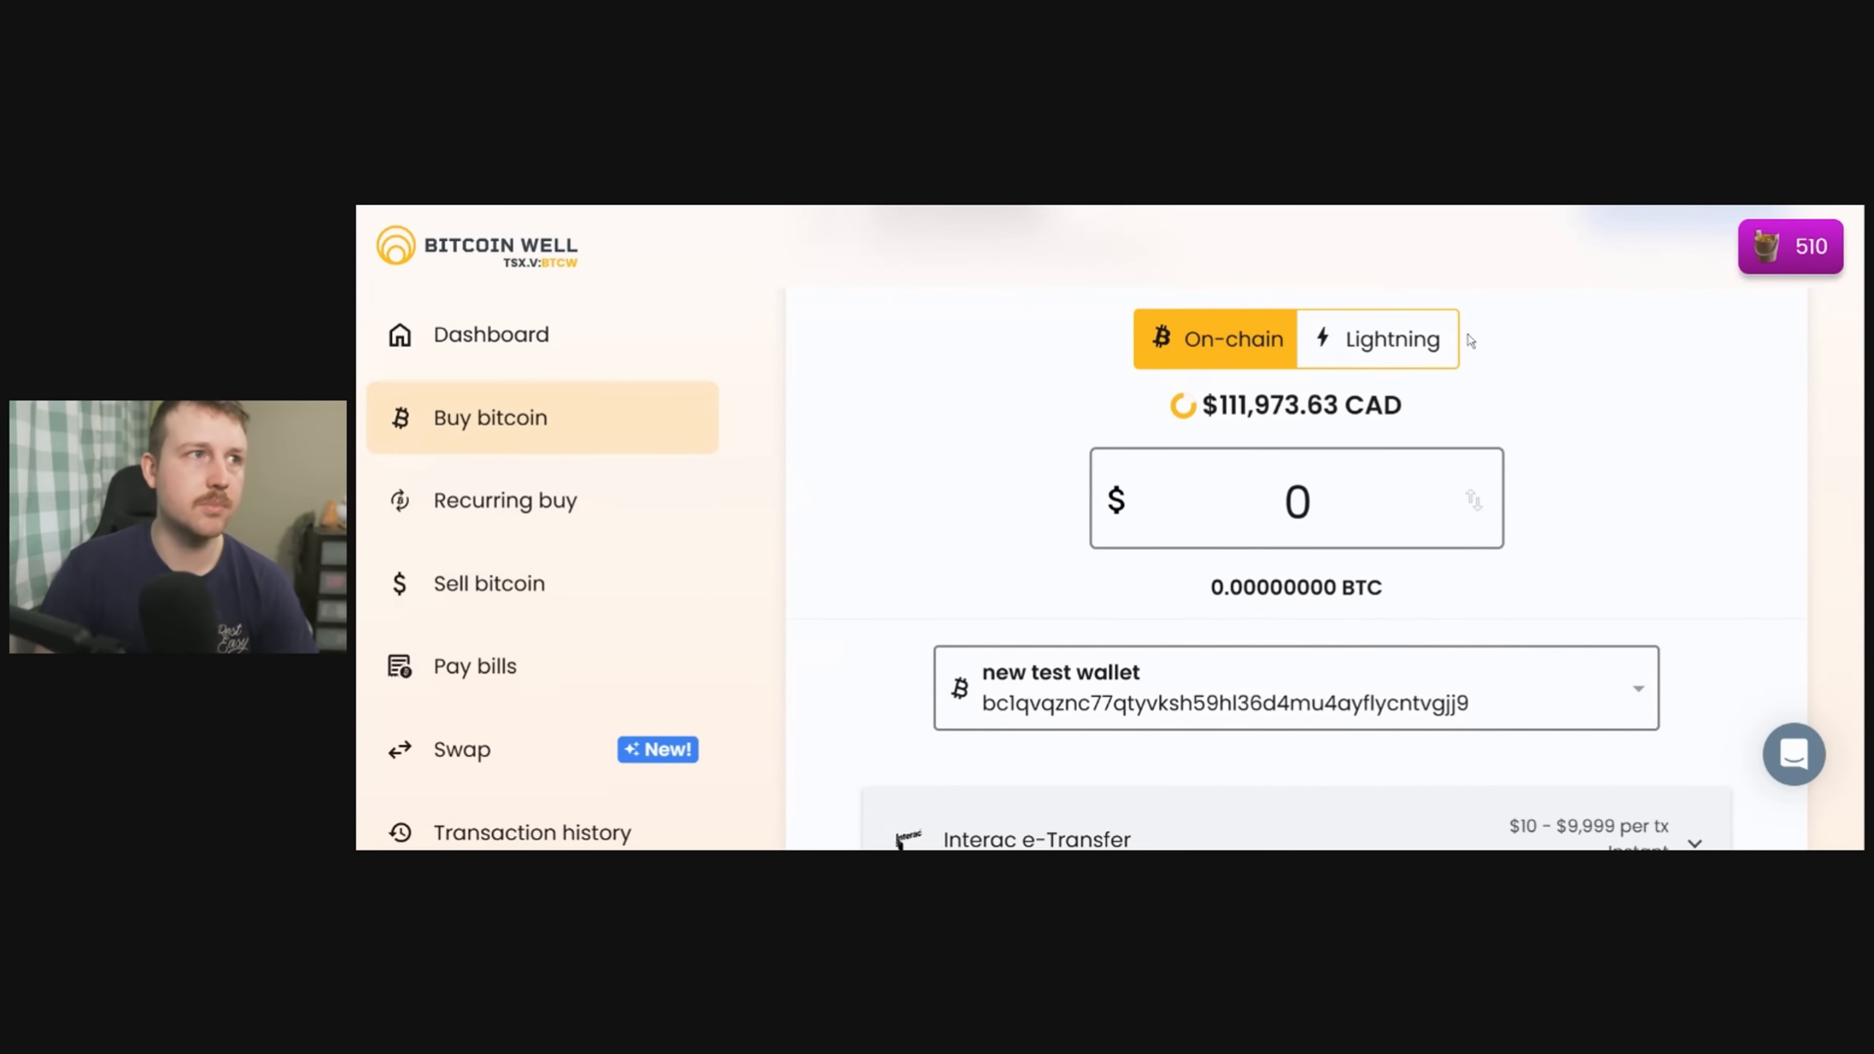
scroll(down, 3)
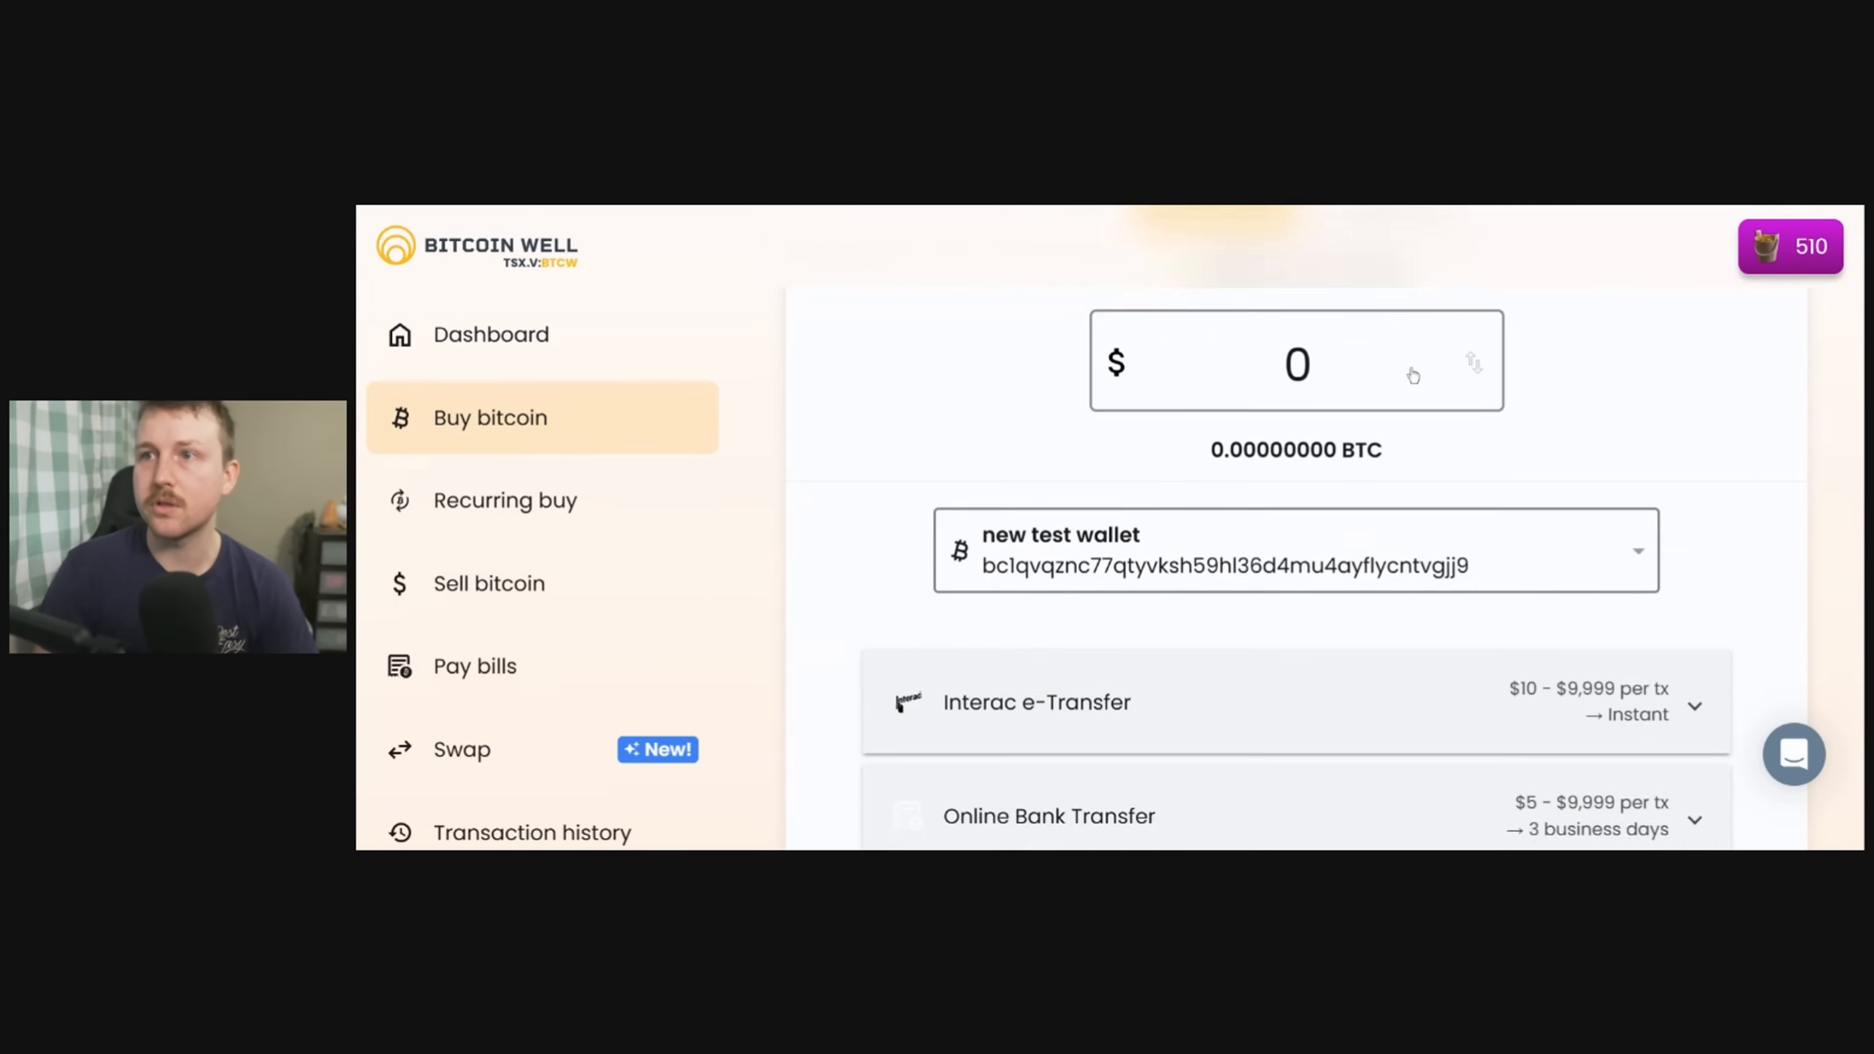
scroll(down, 3)
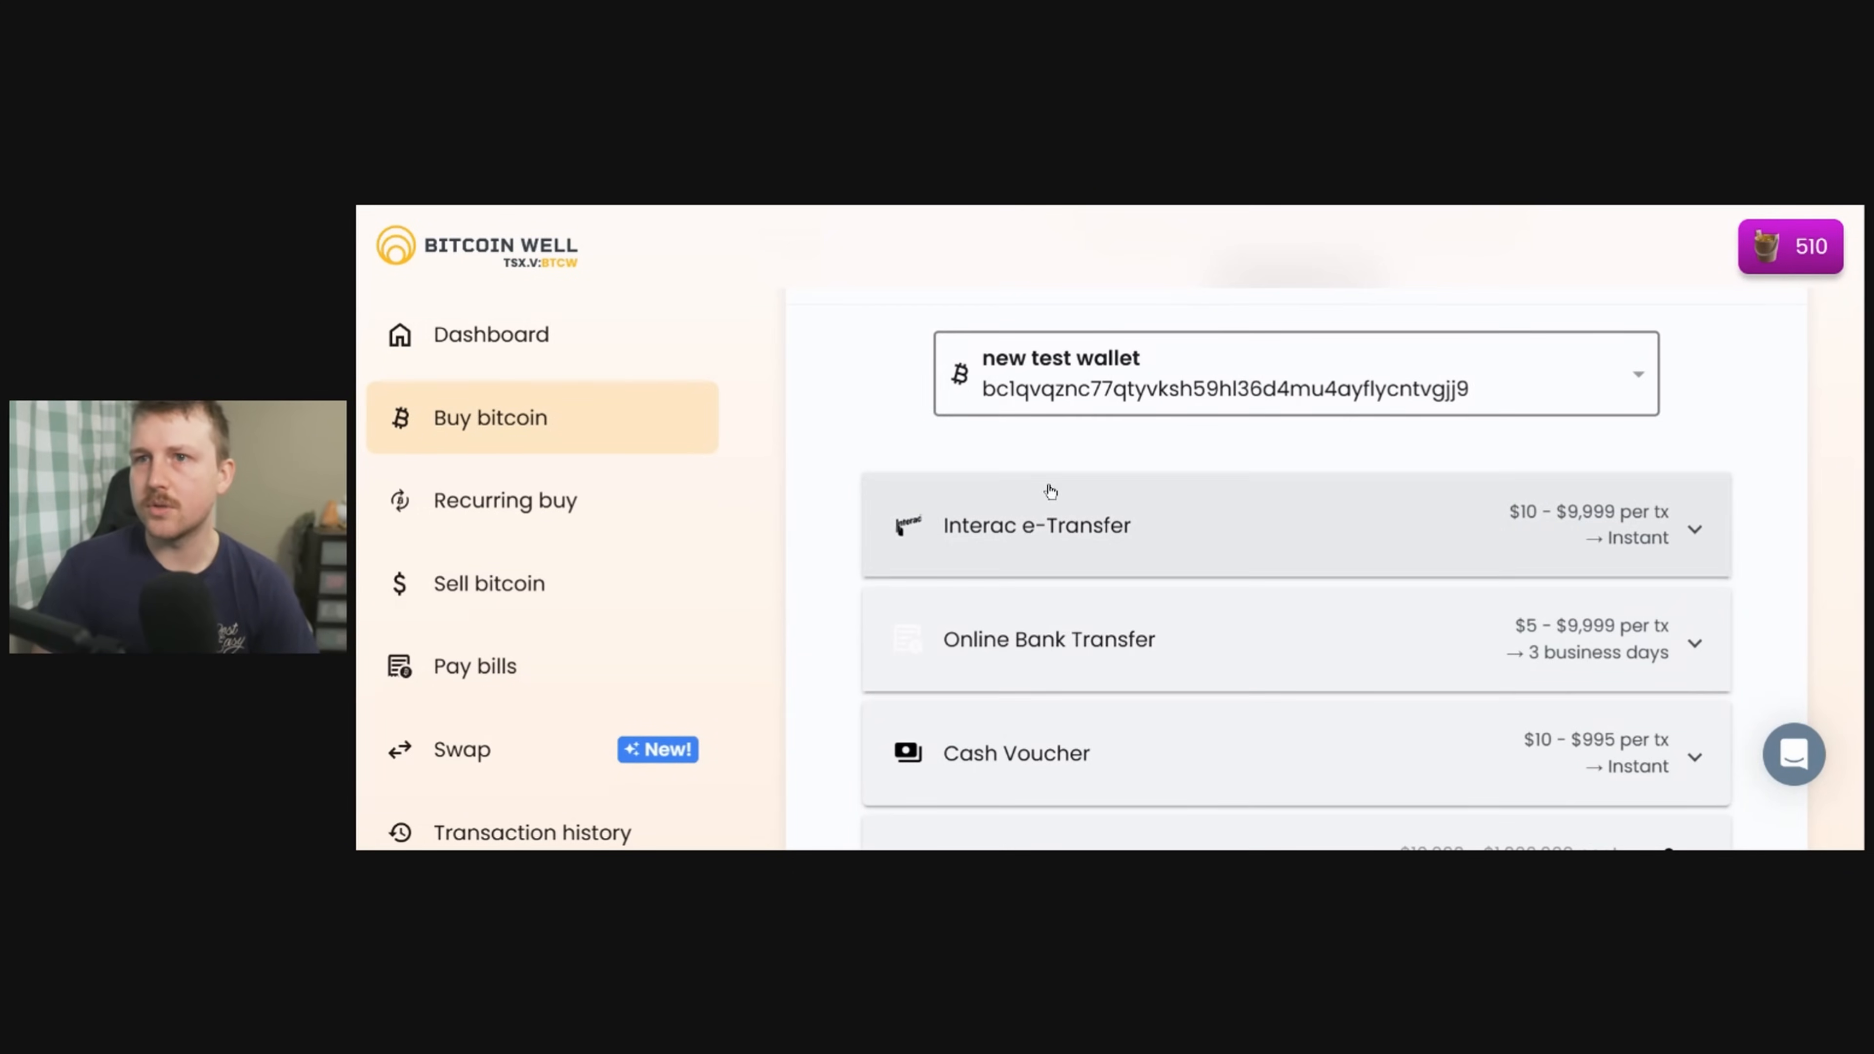
scroll(down, 3)
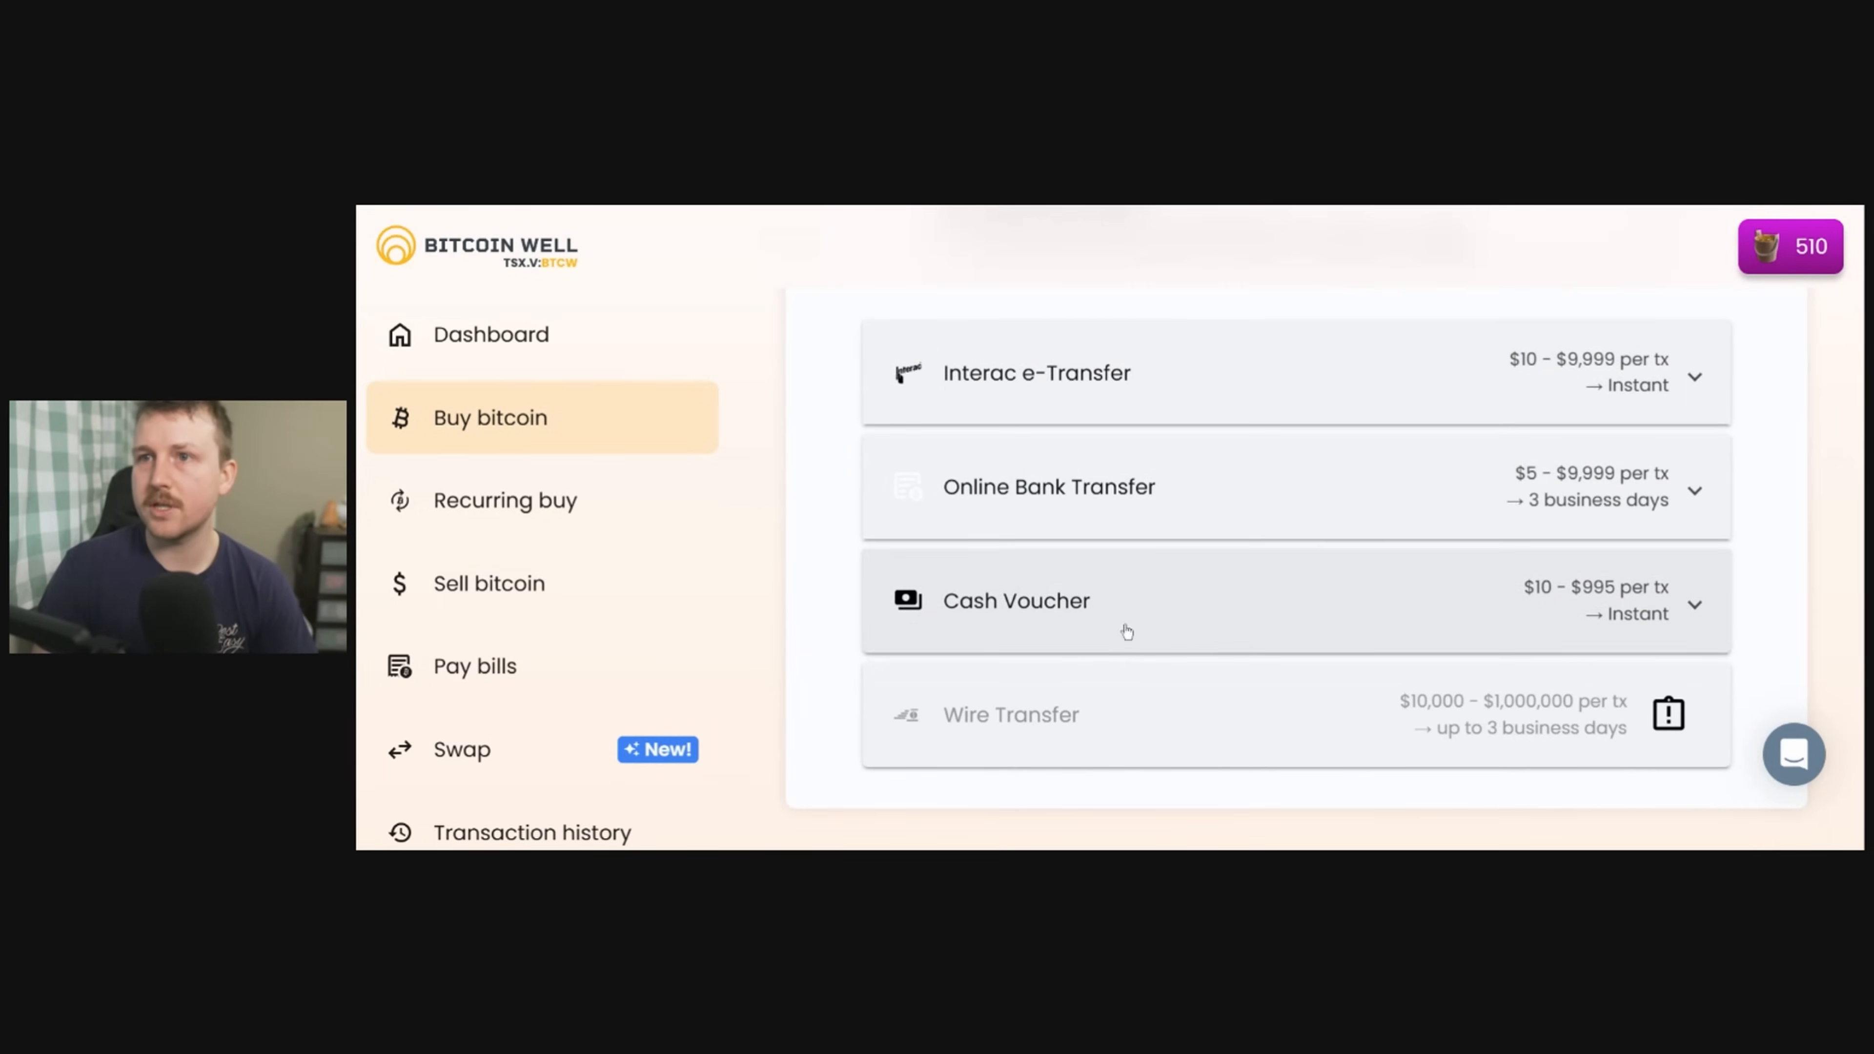
mouse_move(1272, 605)
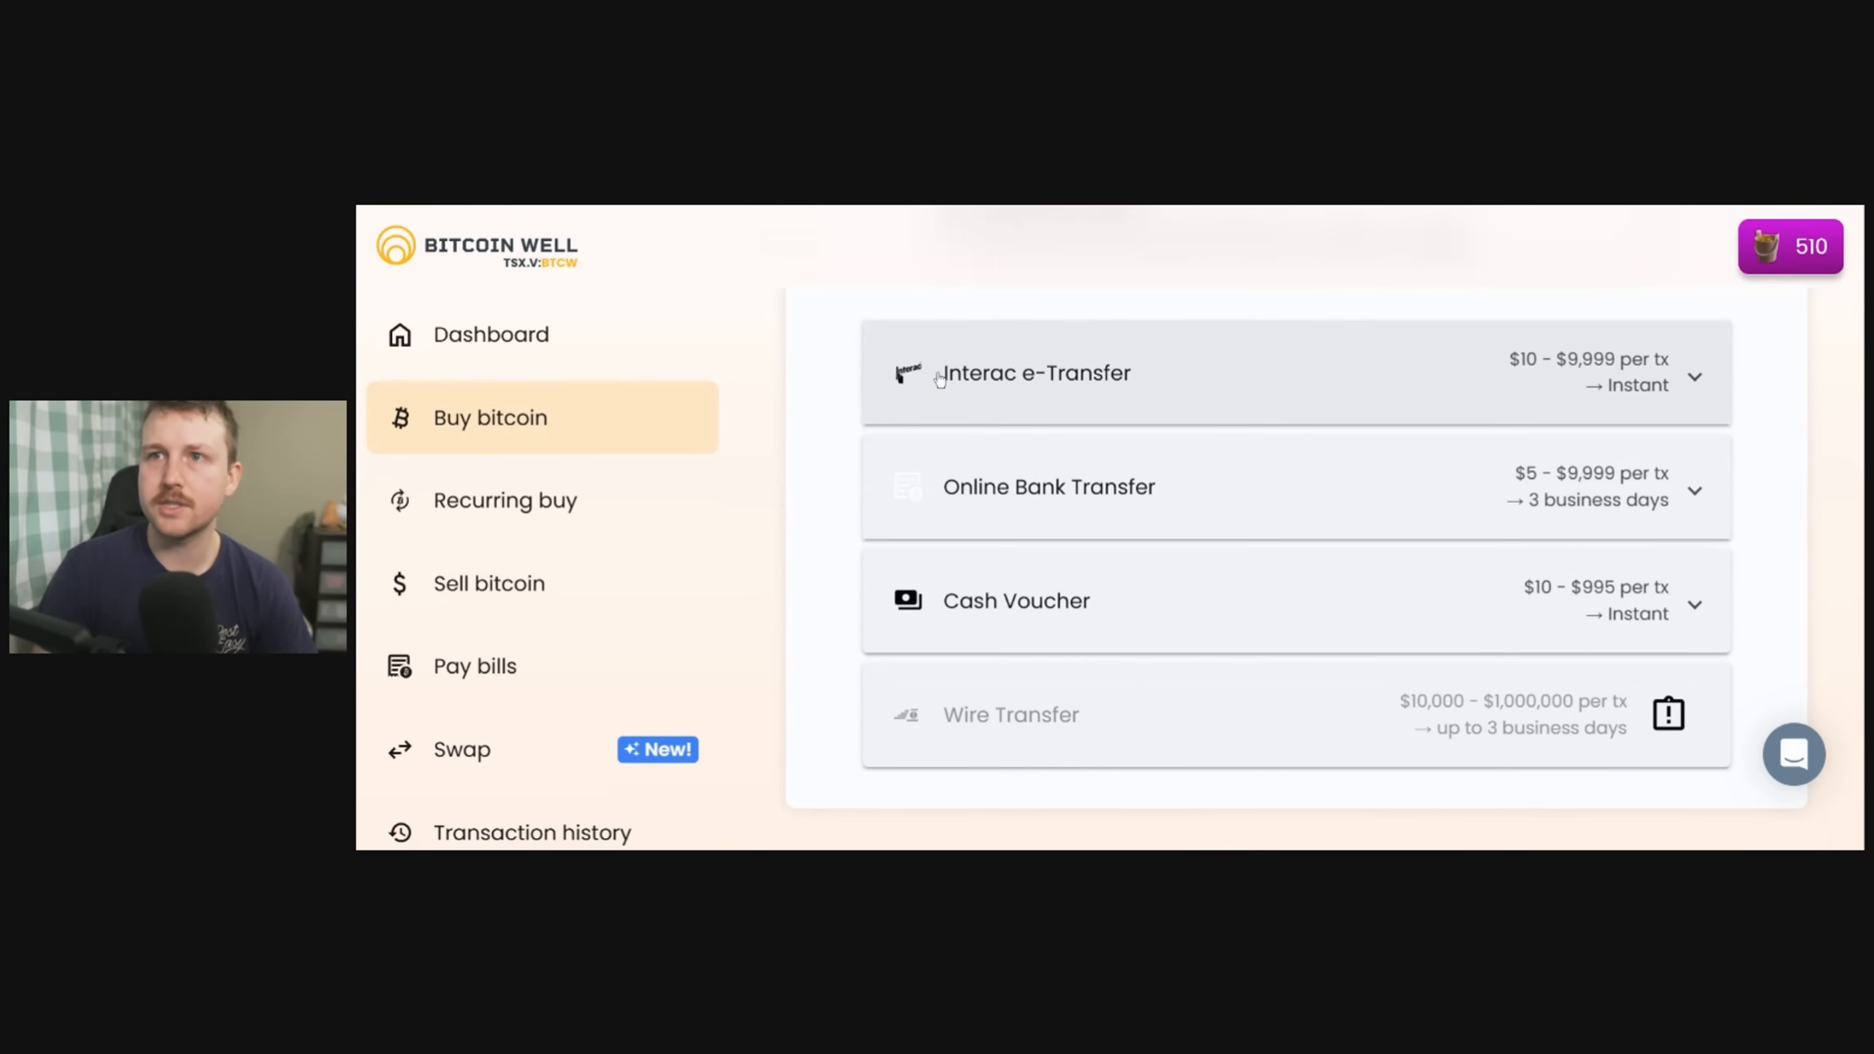
mouse_move(1591, 430)
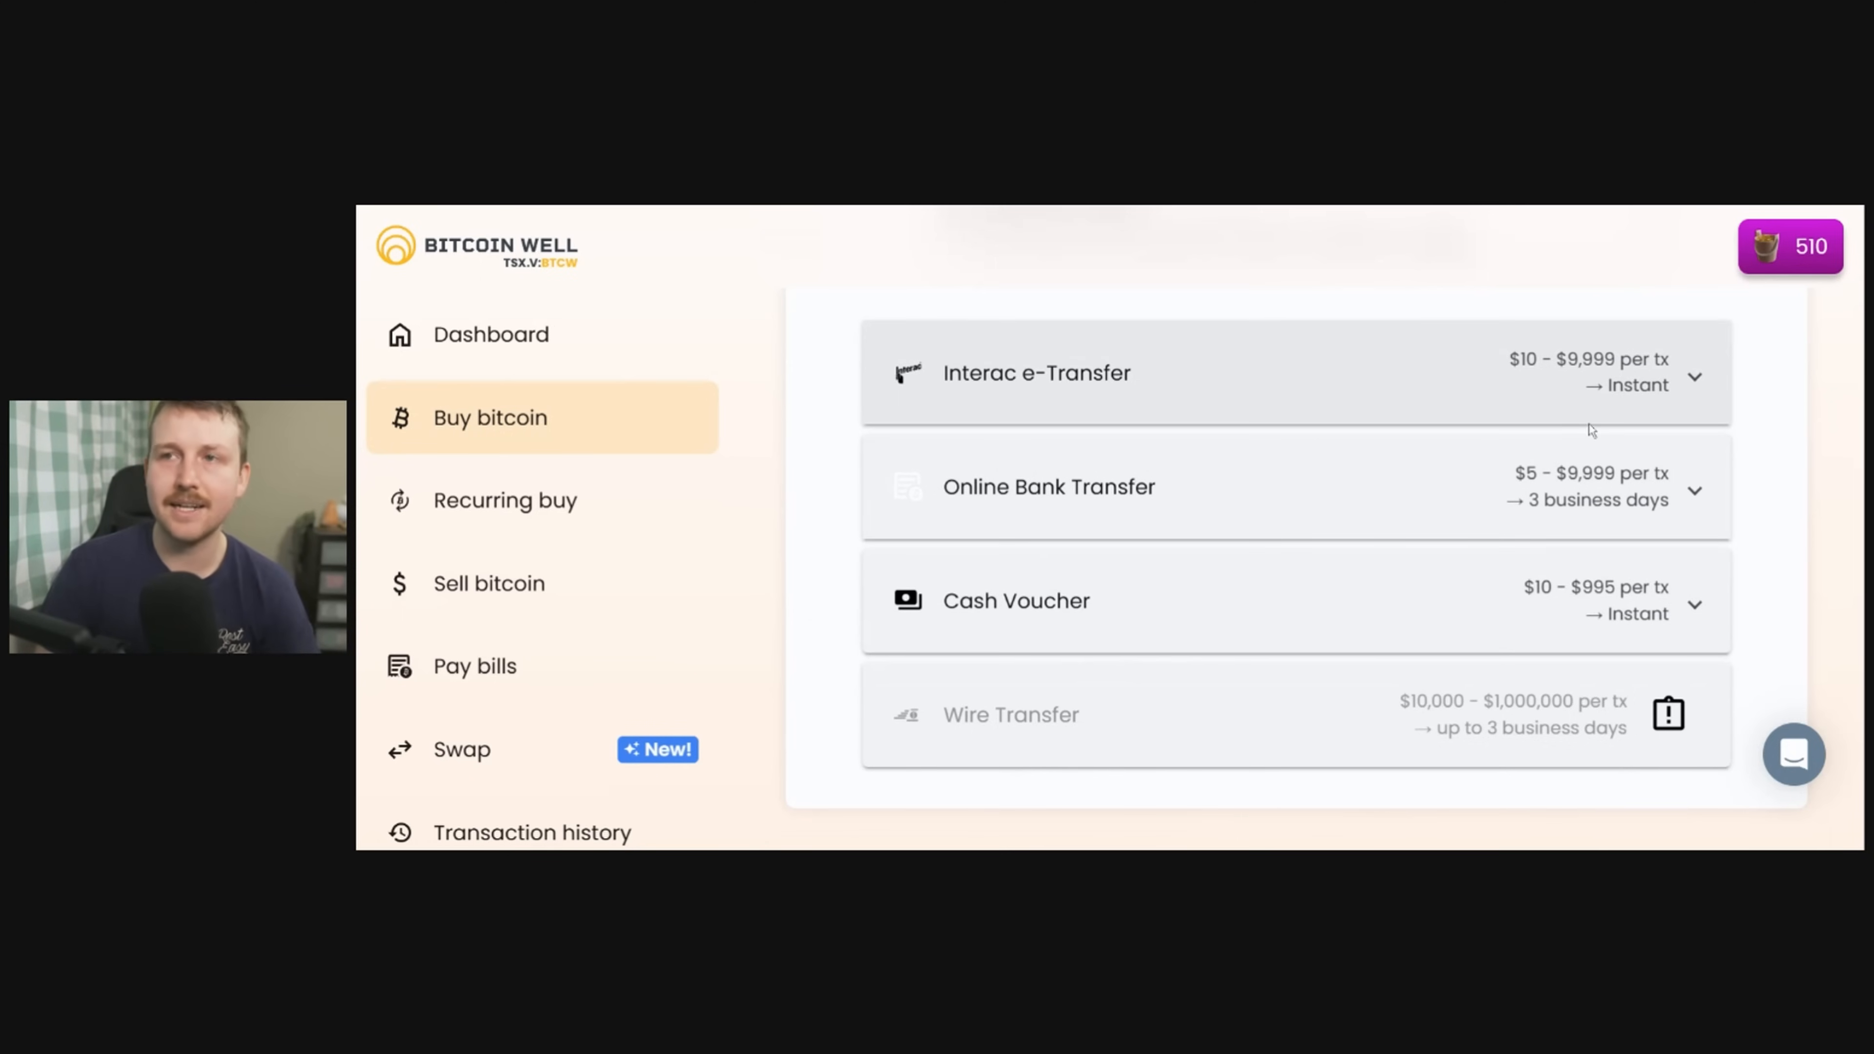
mouse_move(1563, 398)
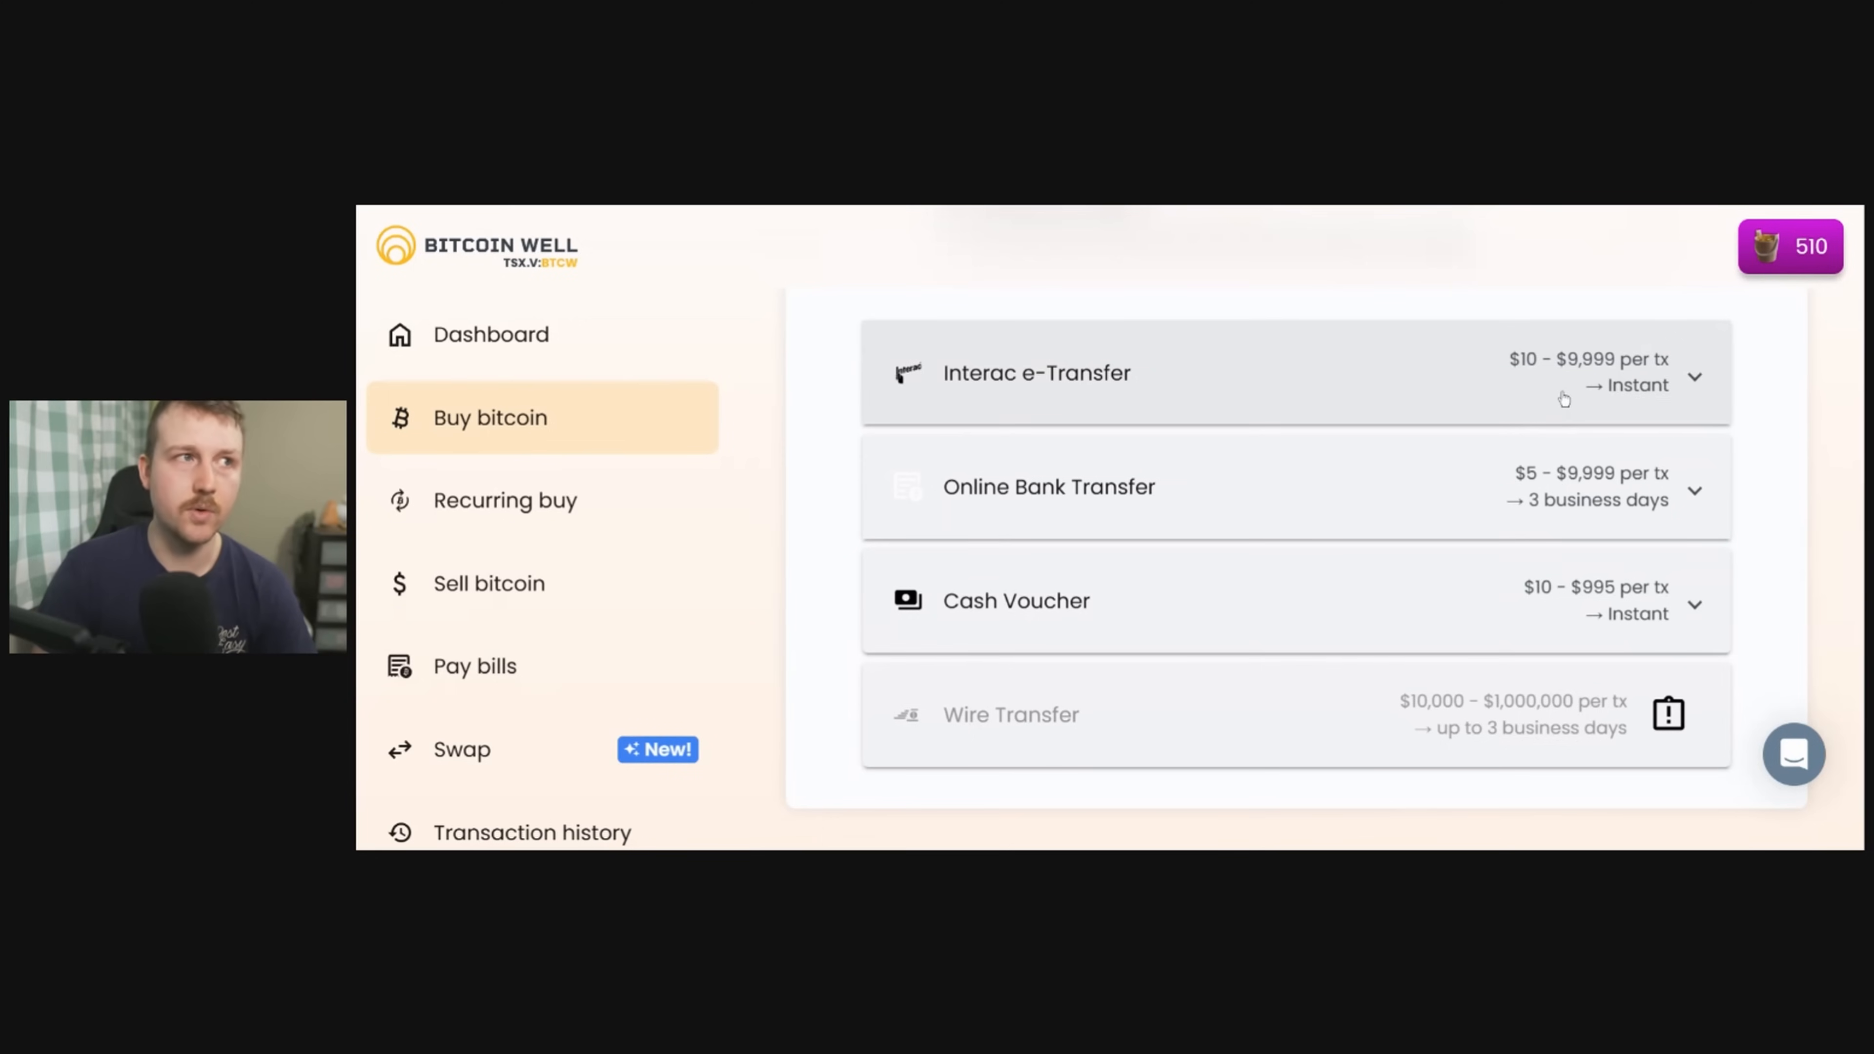
mouse_move(1198, 384)
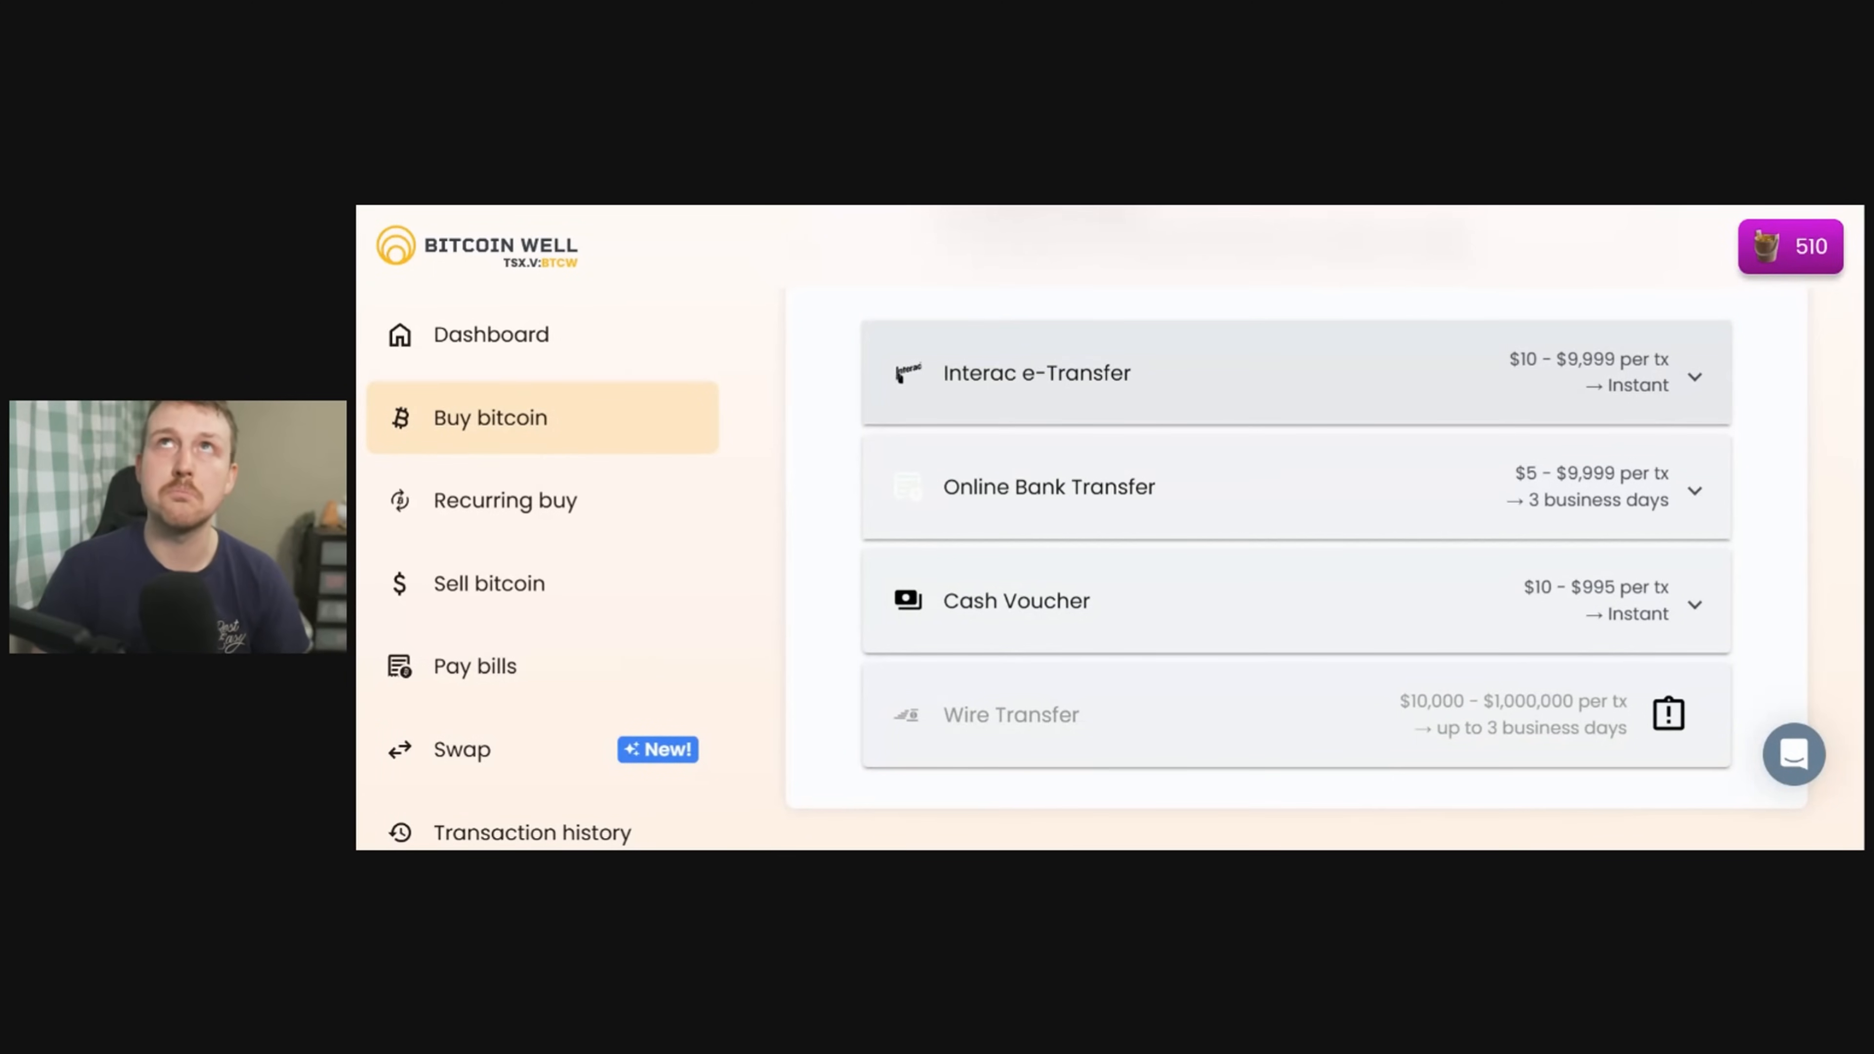
mouse_move(1199, 364)
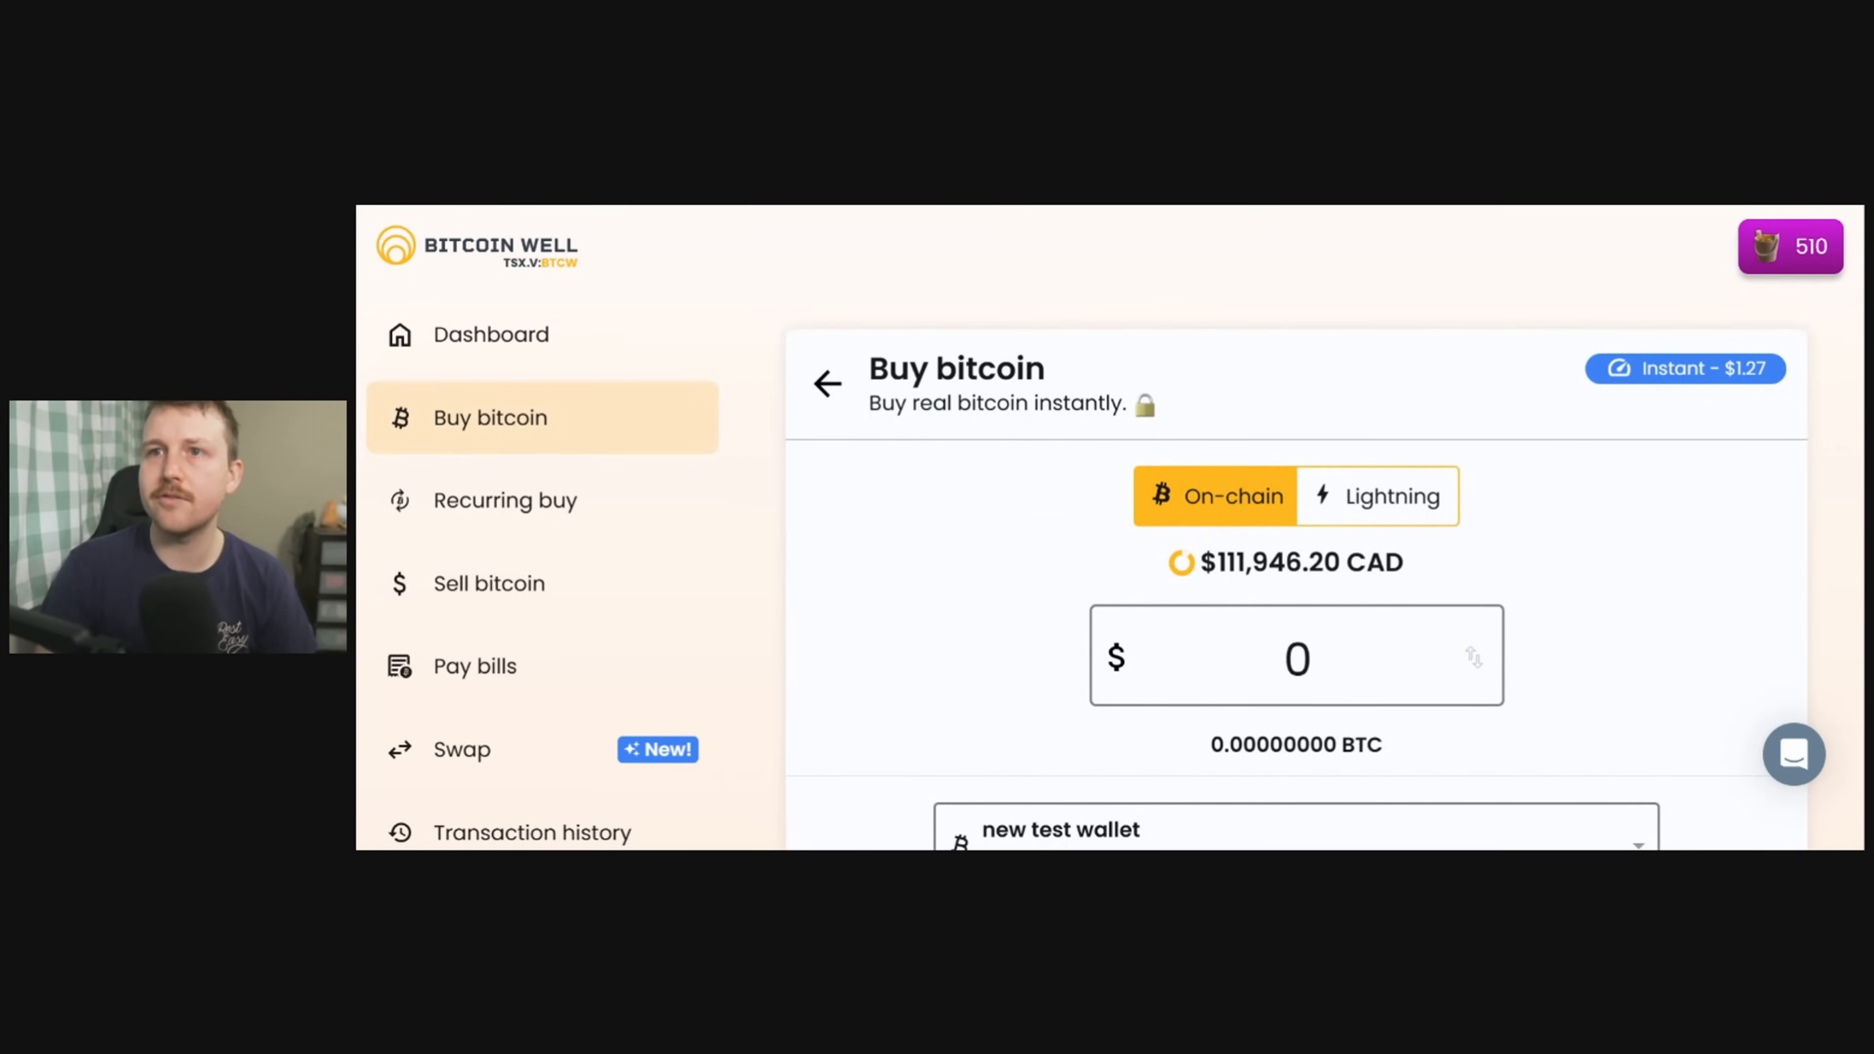
Review Batched vs Instant blockchain speed and keep Instant at $1.27.
click(1683, 368)
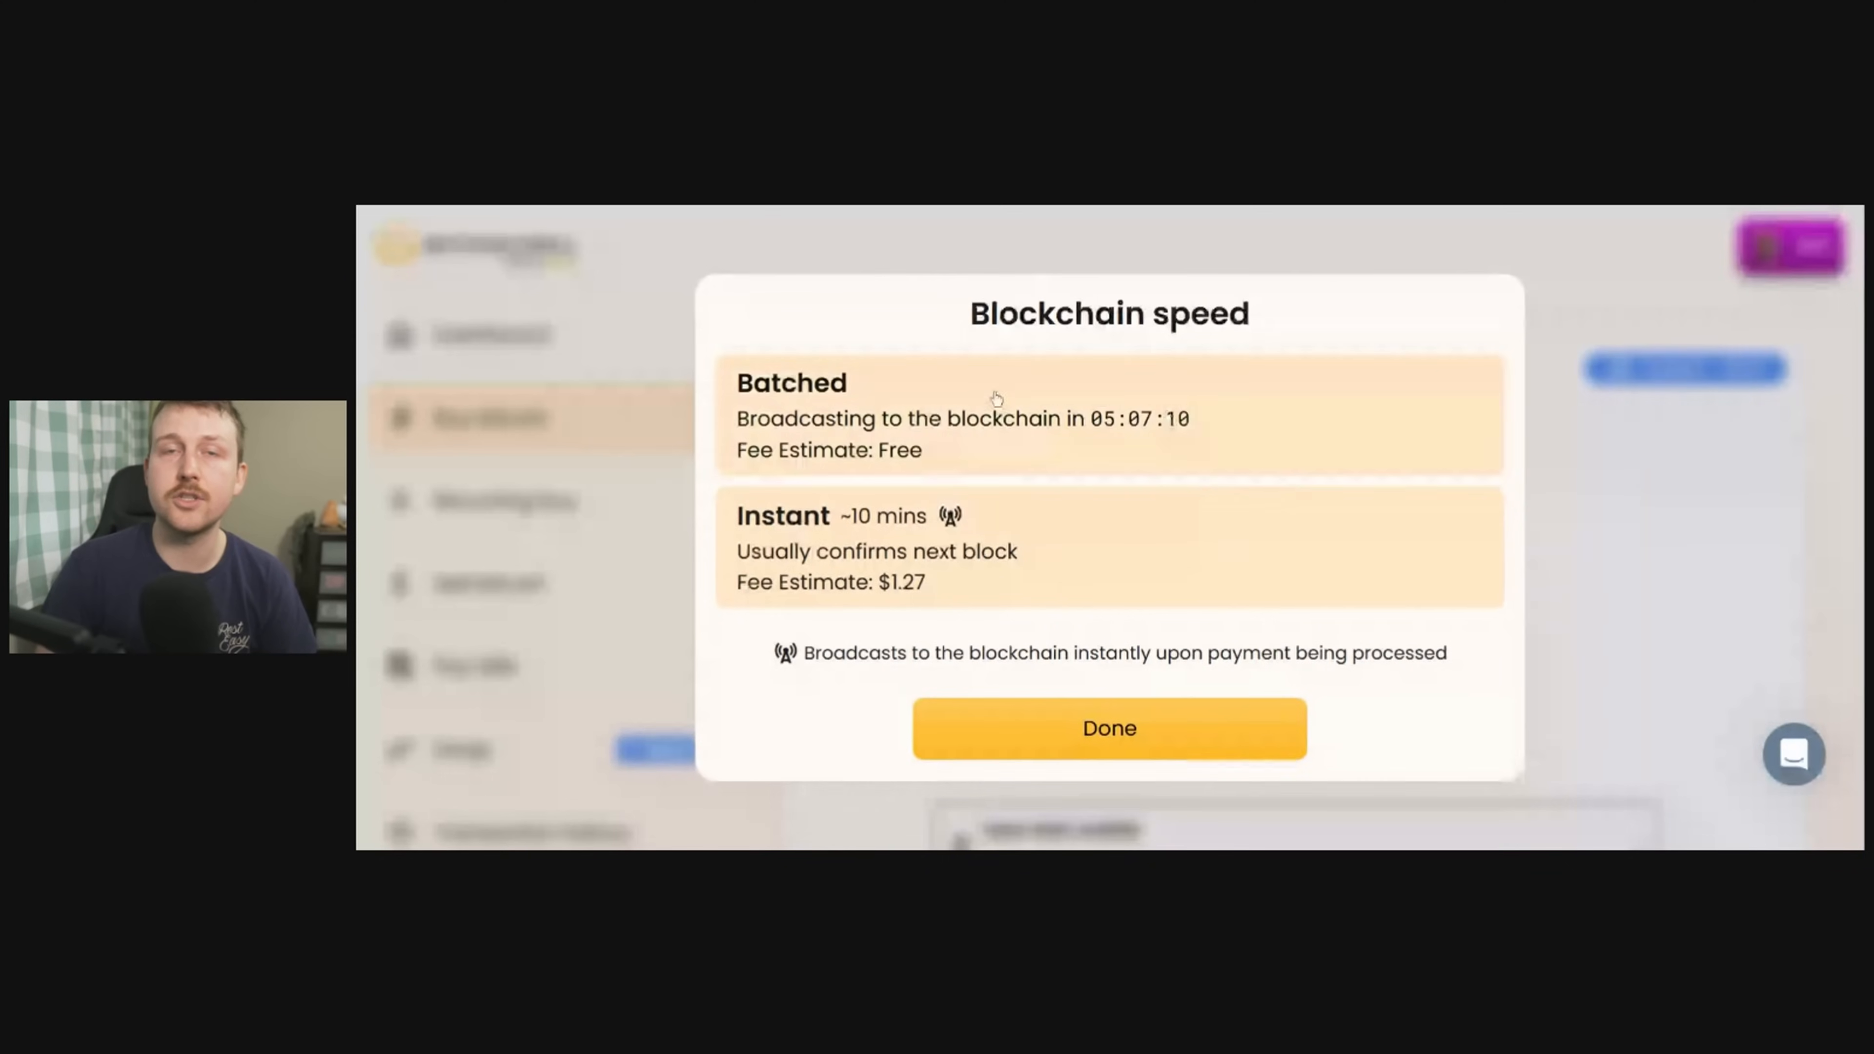
mouse_move(1342, 384)
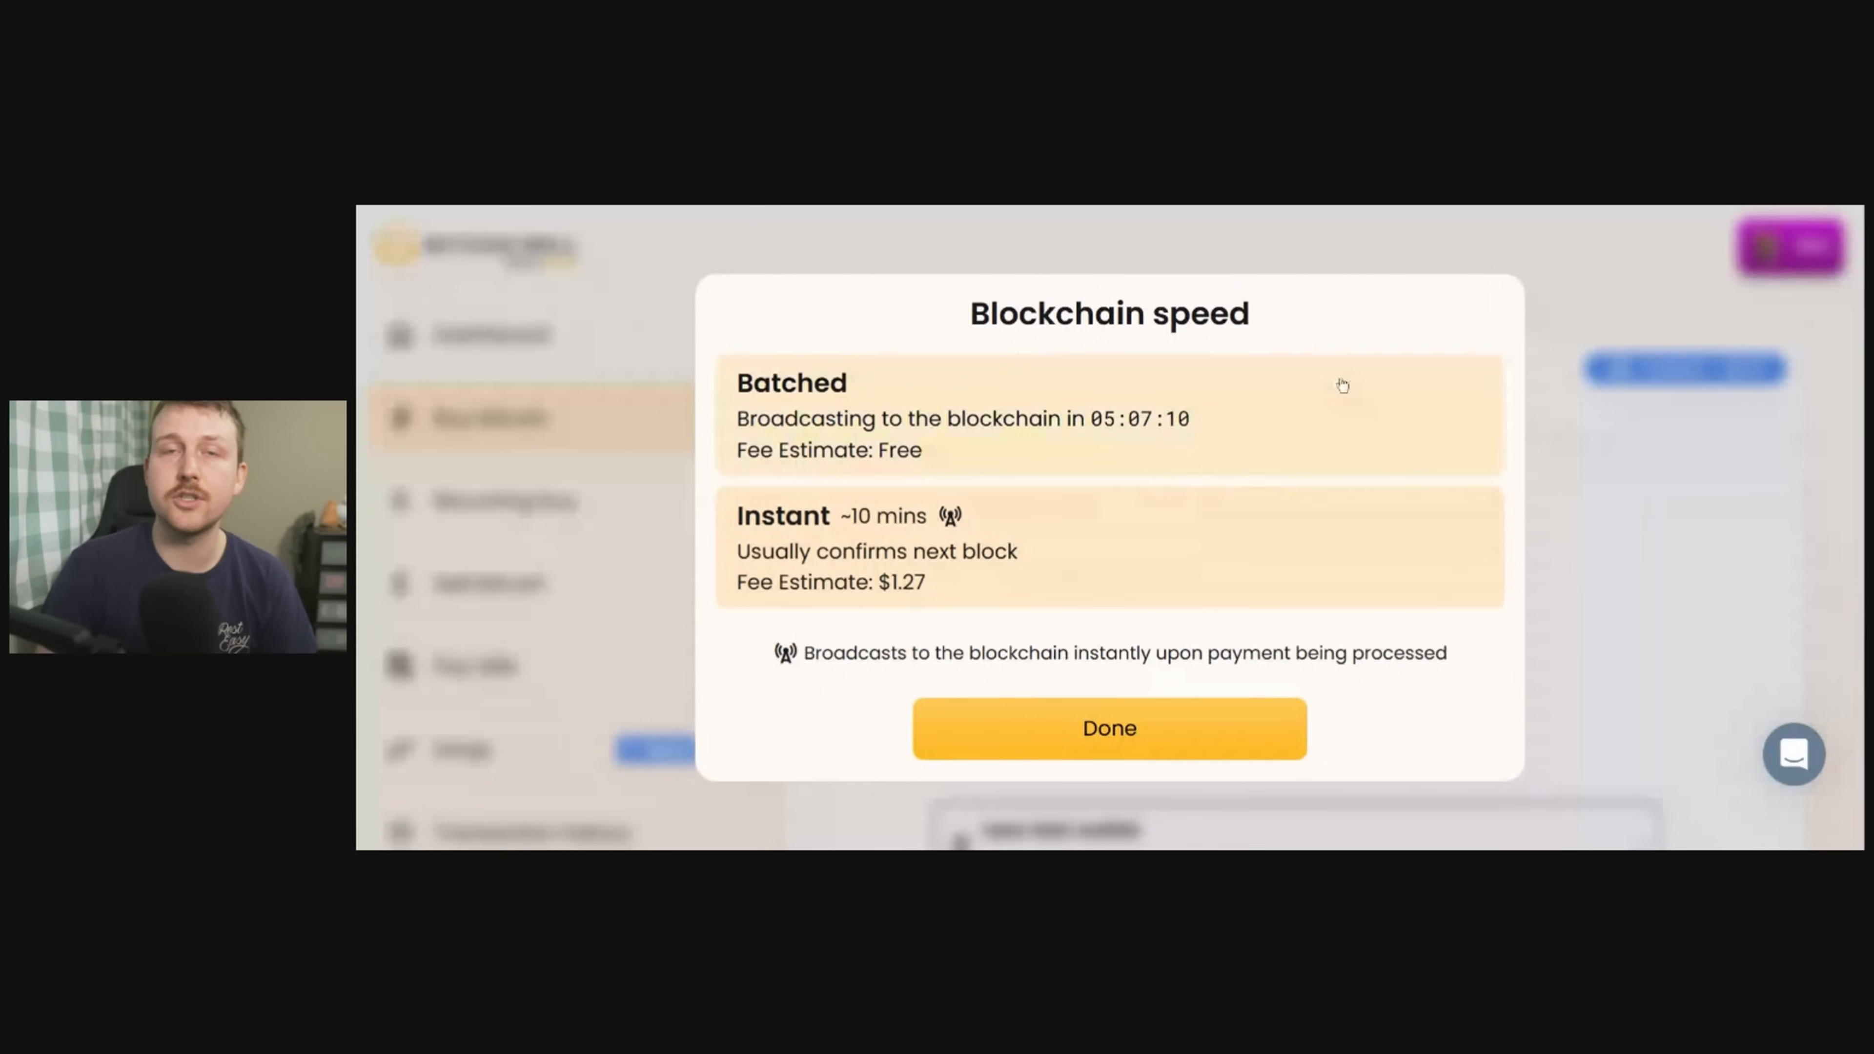
mouse_move(810, 478)
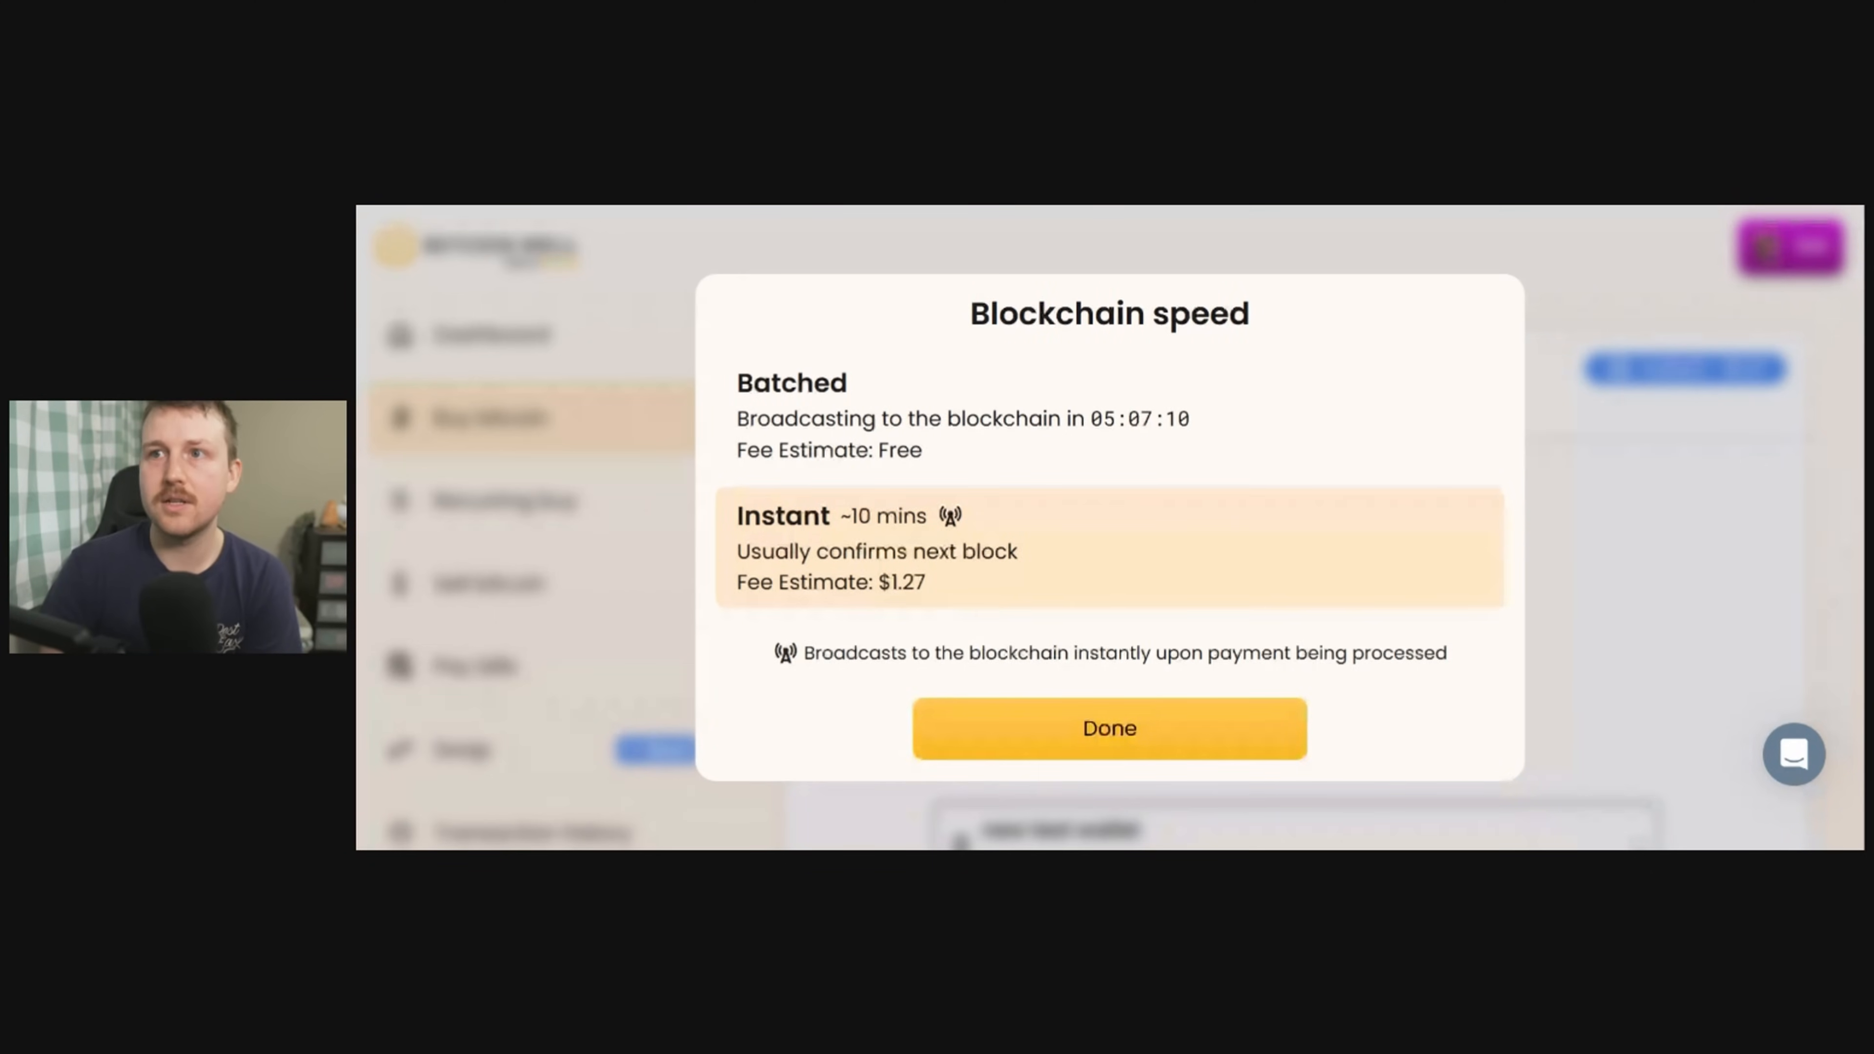
click(1107, 728)
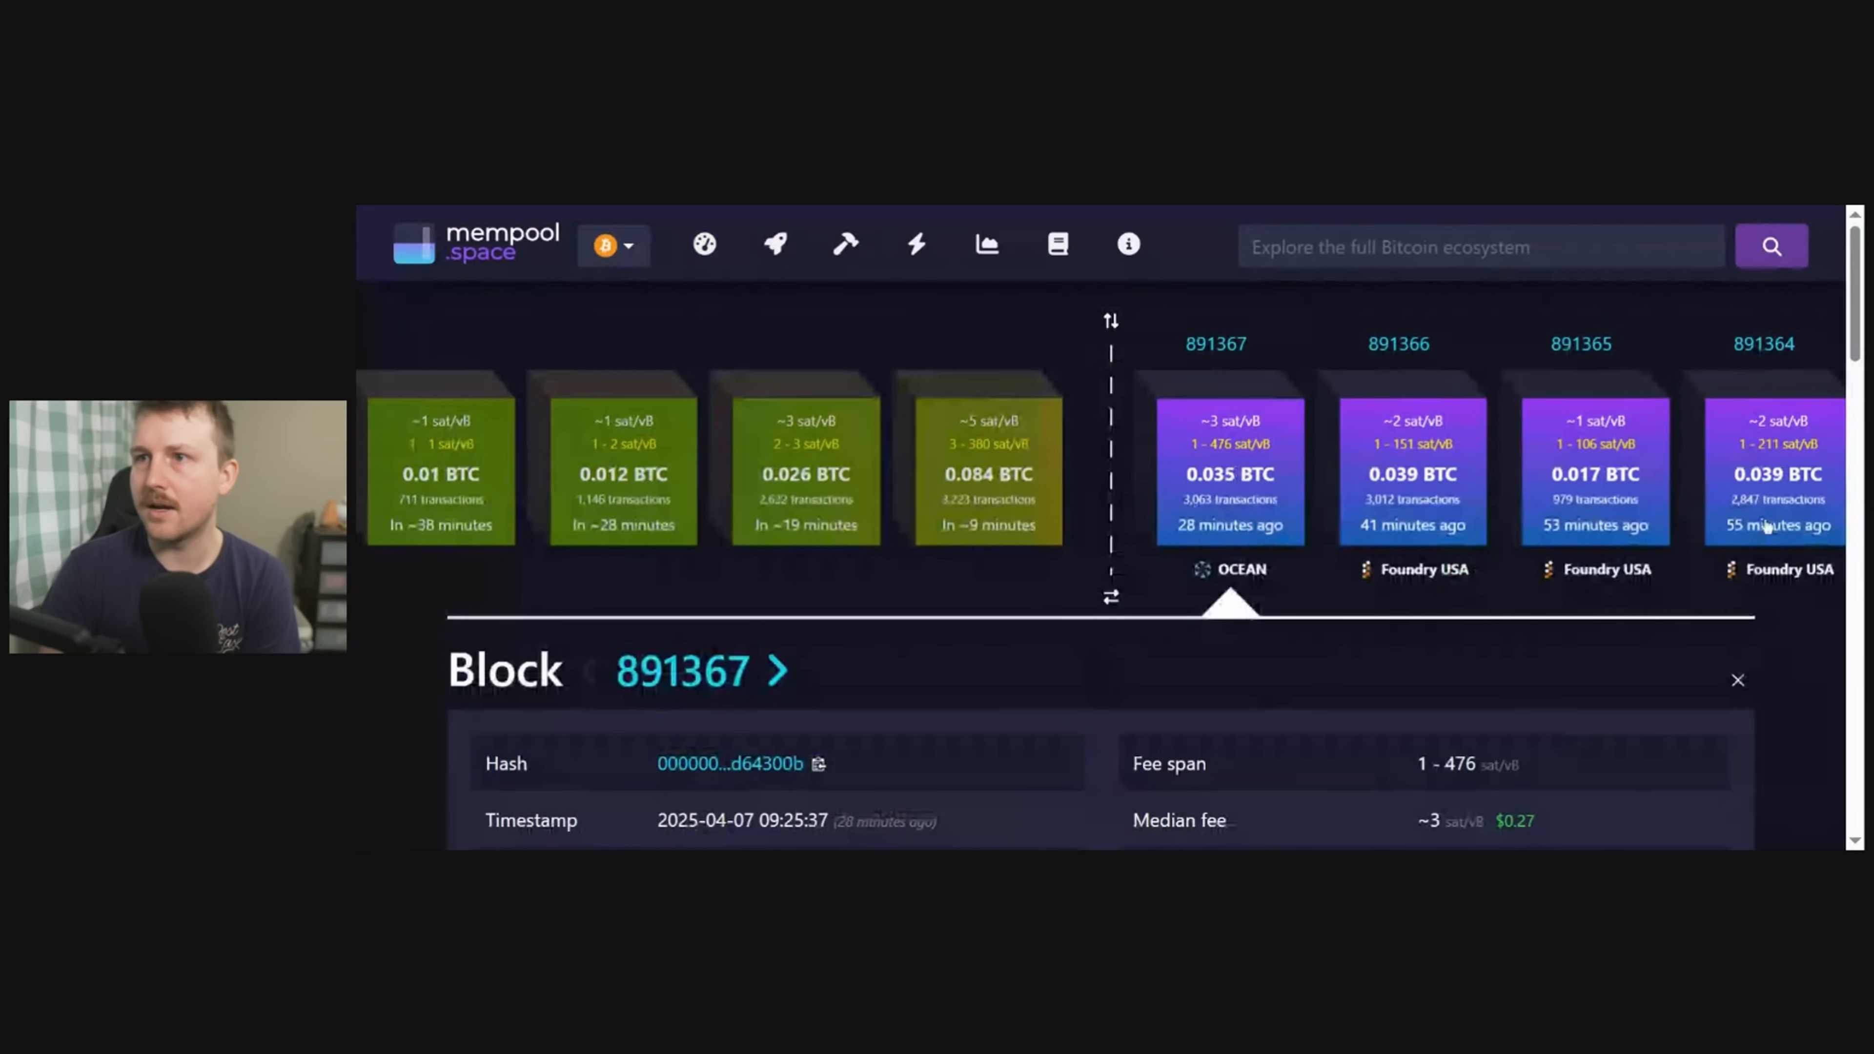
click(704, 245)
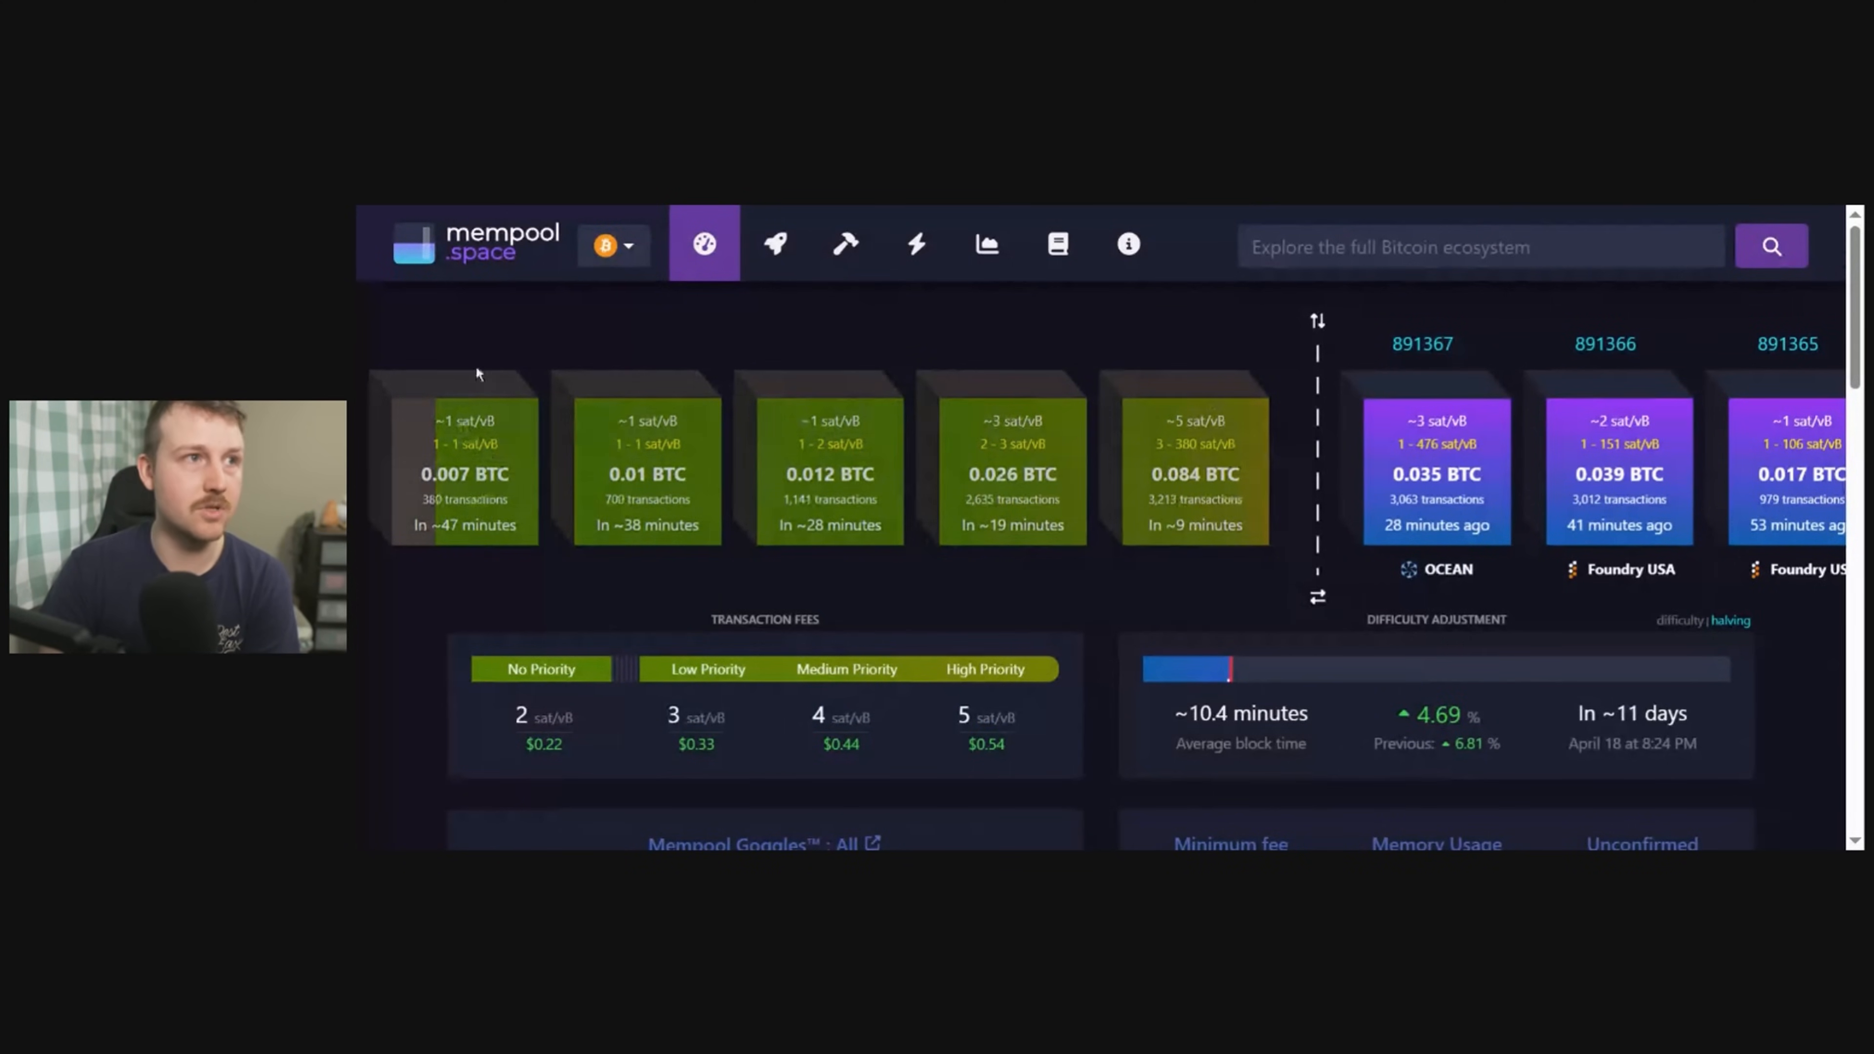
scroll(right, 3)
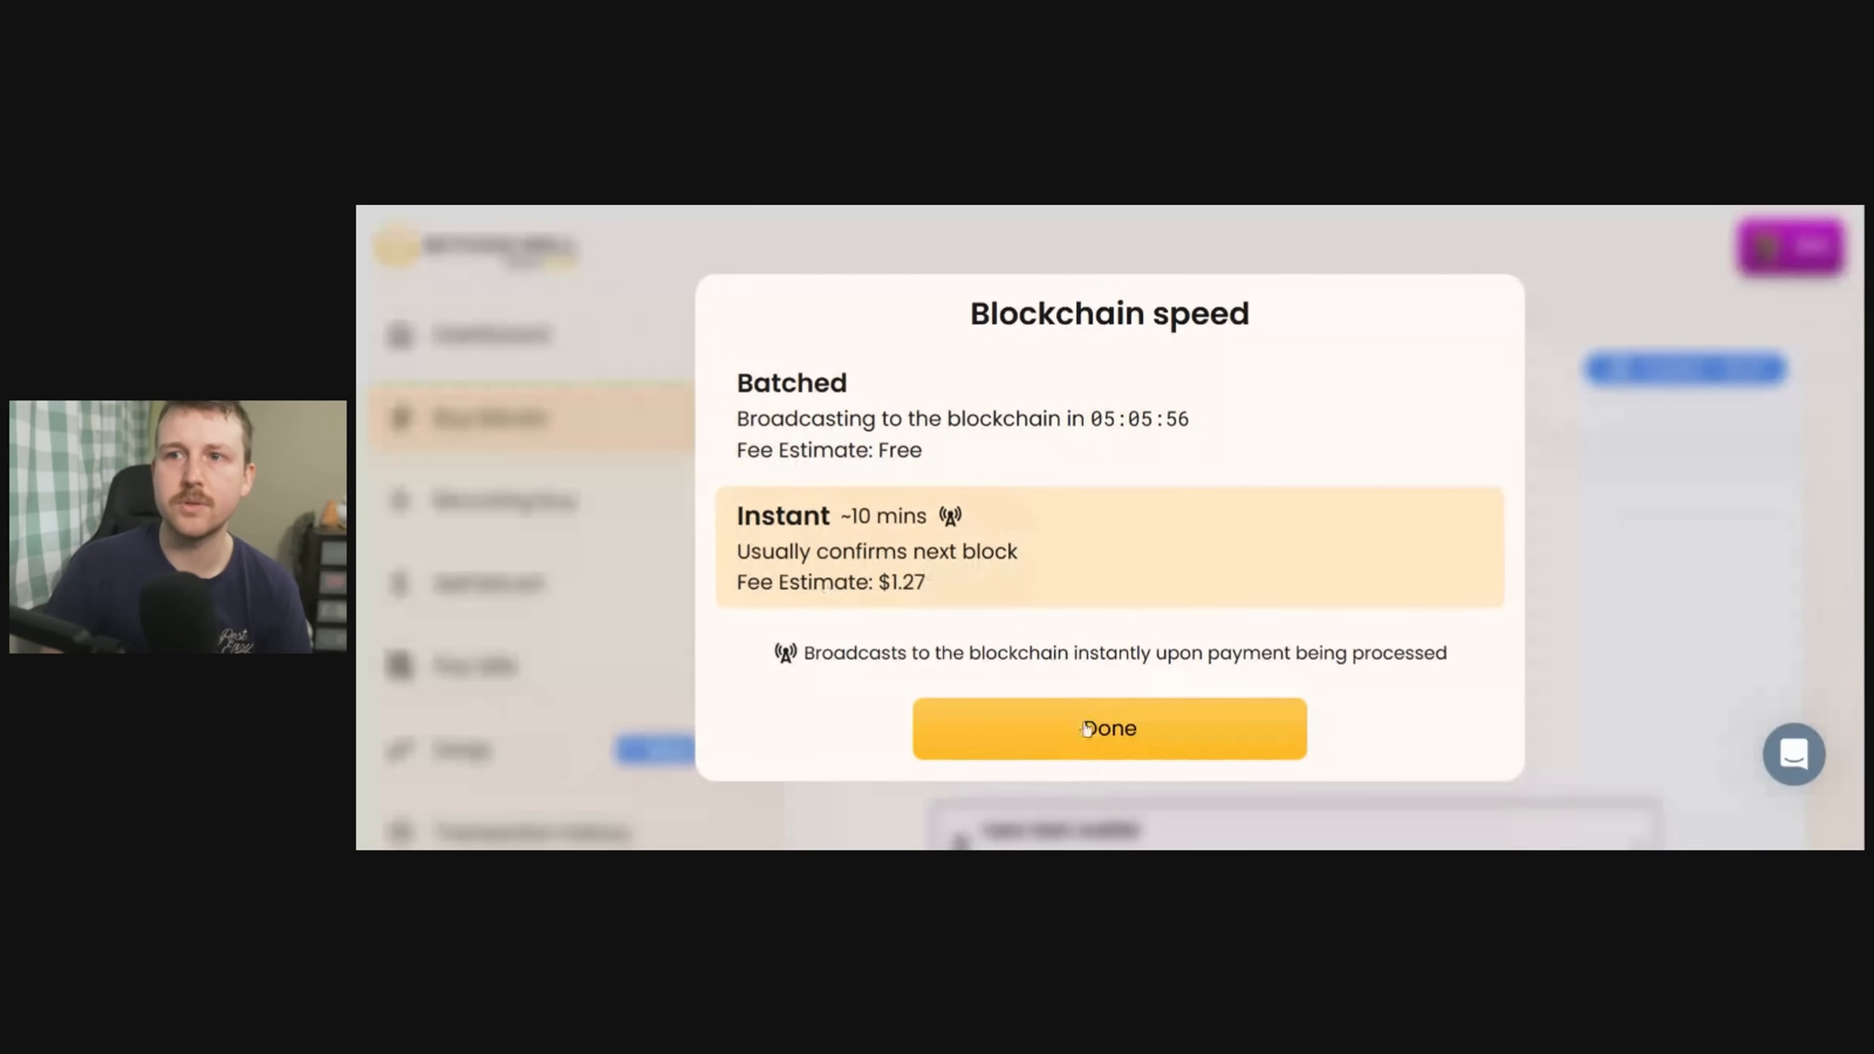
Confirm Instant speed with the $1.27 fee and review the Buy bitcoin page.
click(1108, 729)
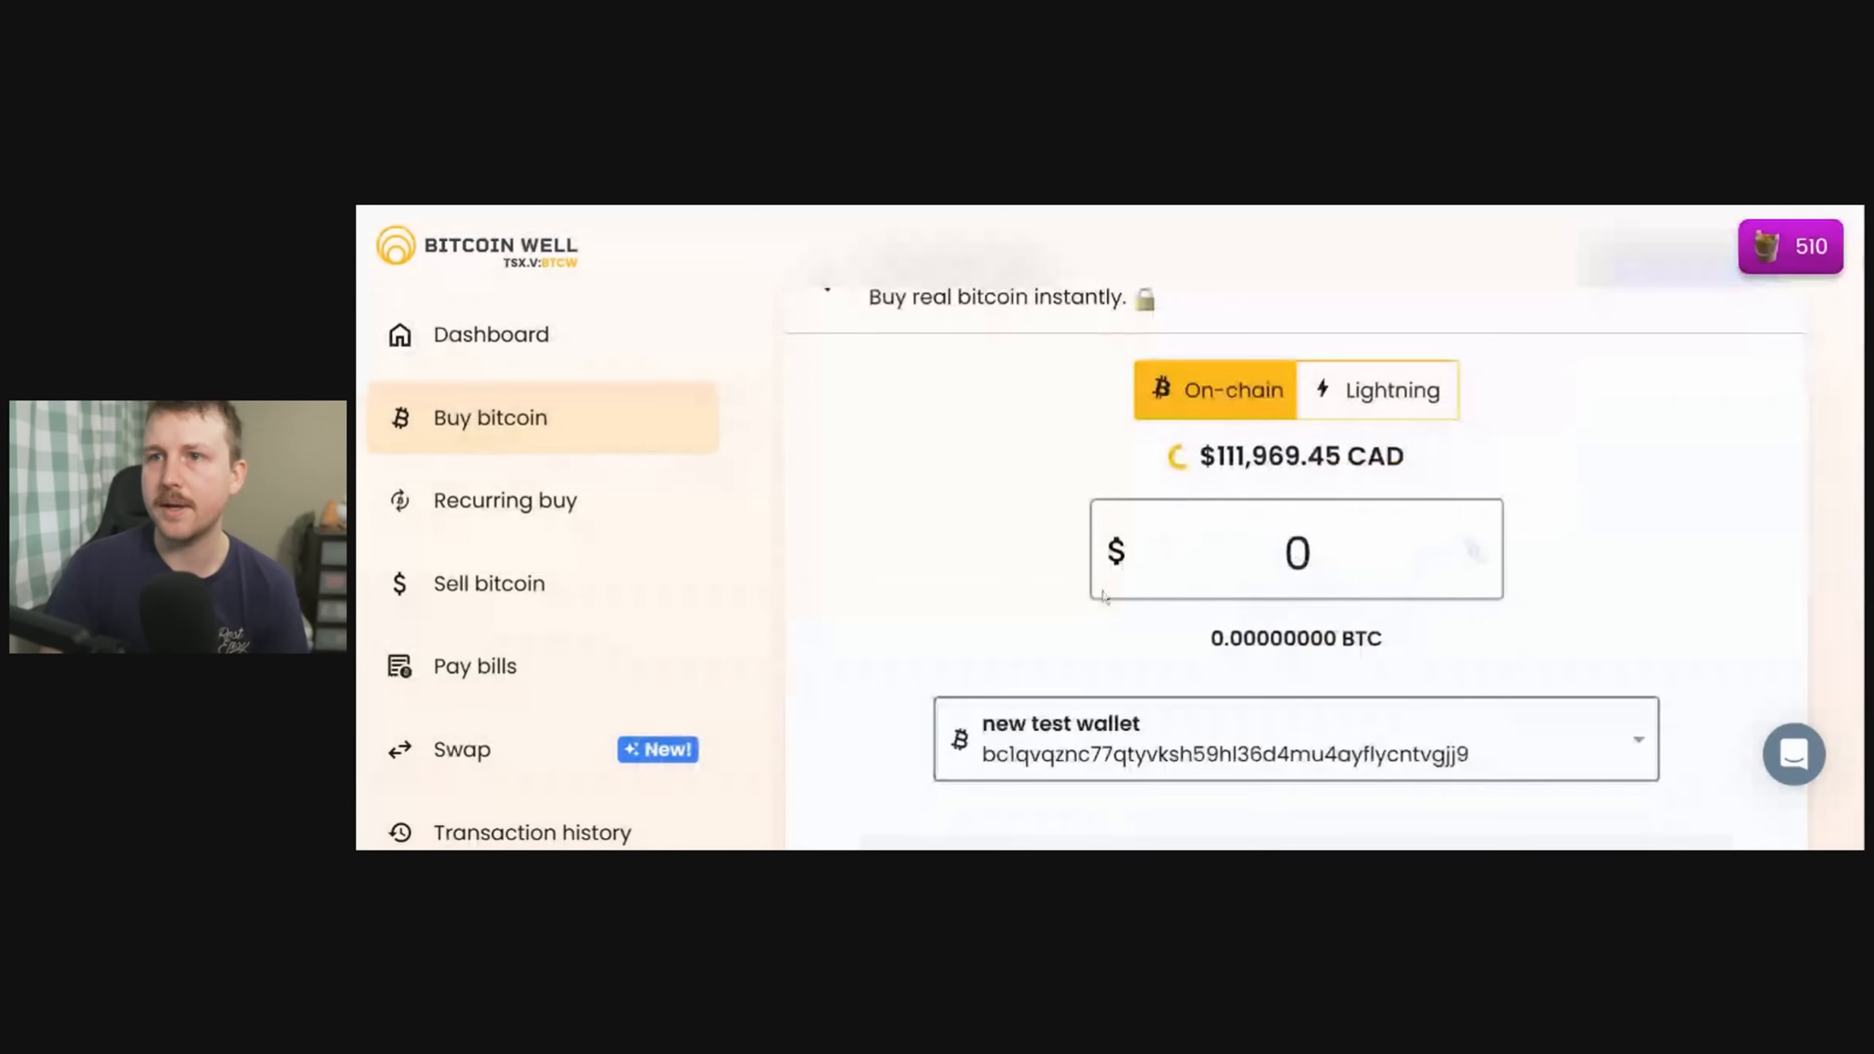
scroll(down, 3)
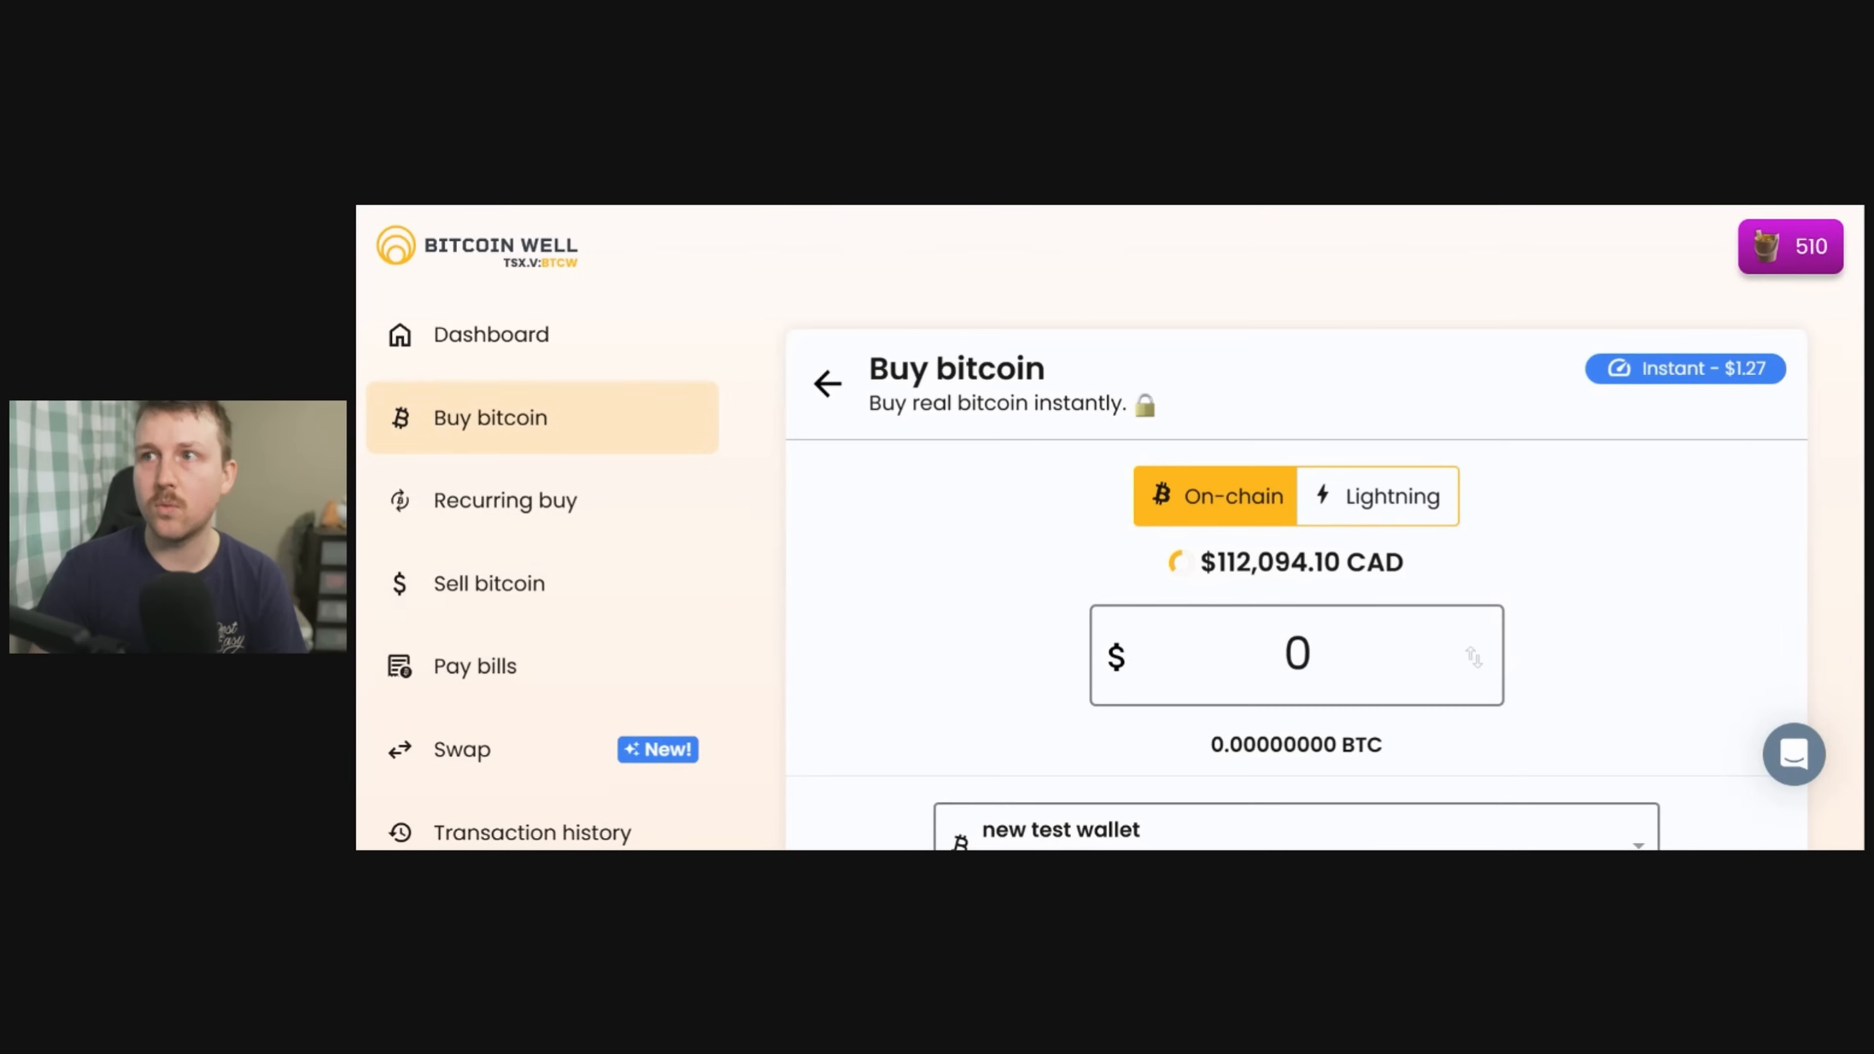
scroll(down, 3)
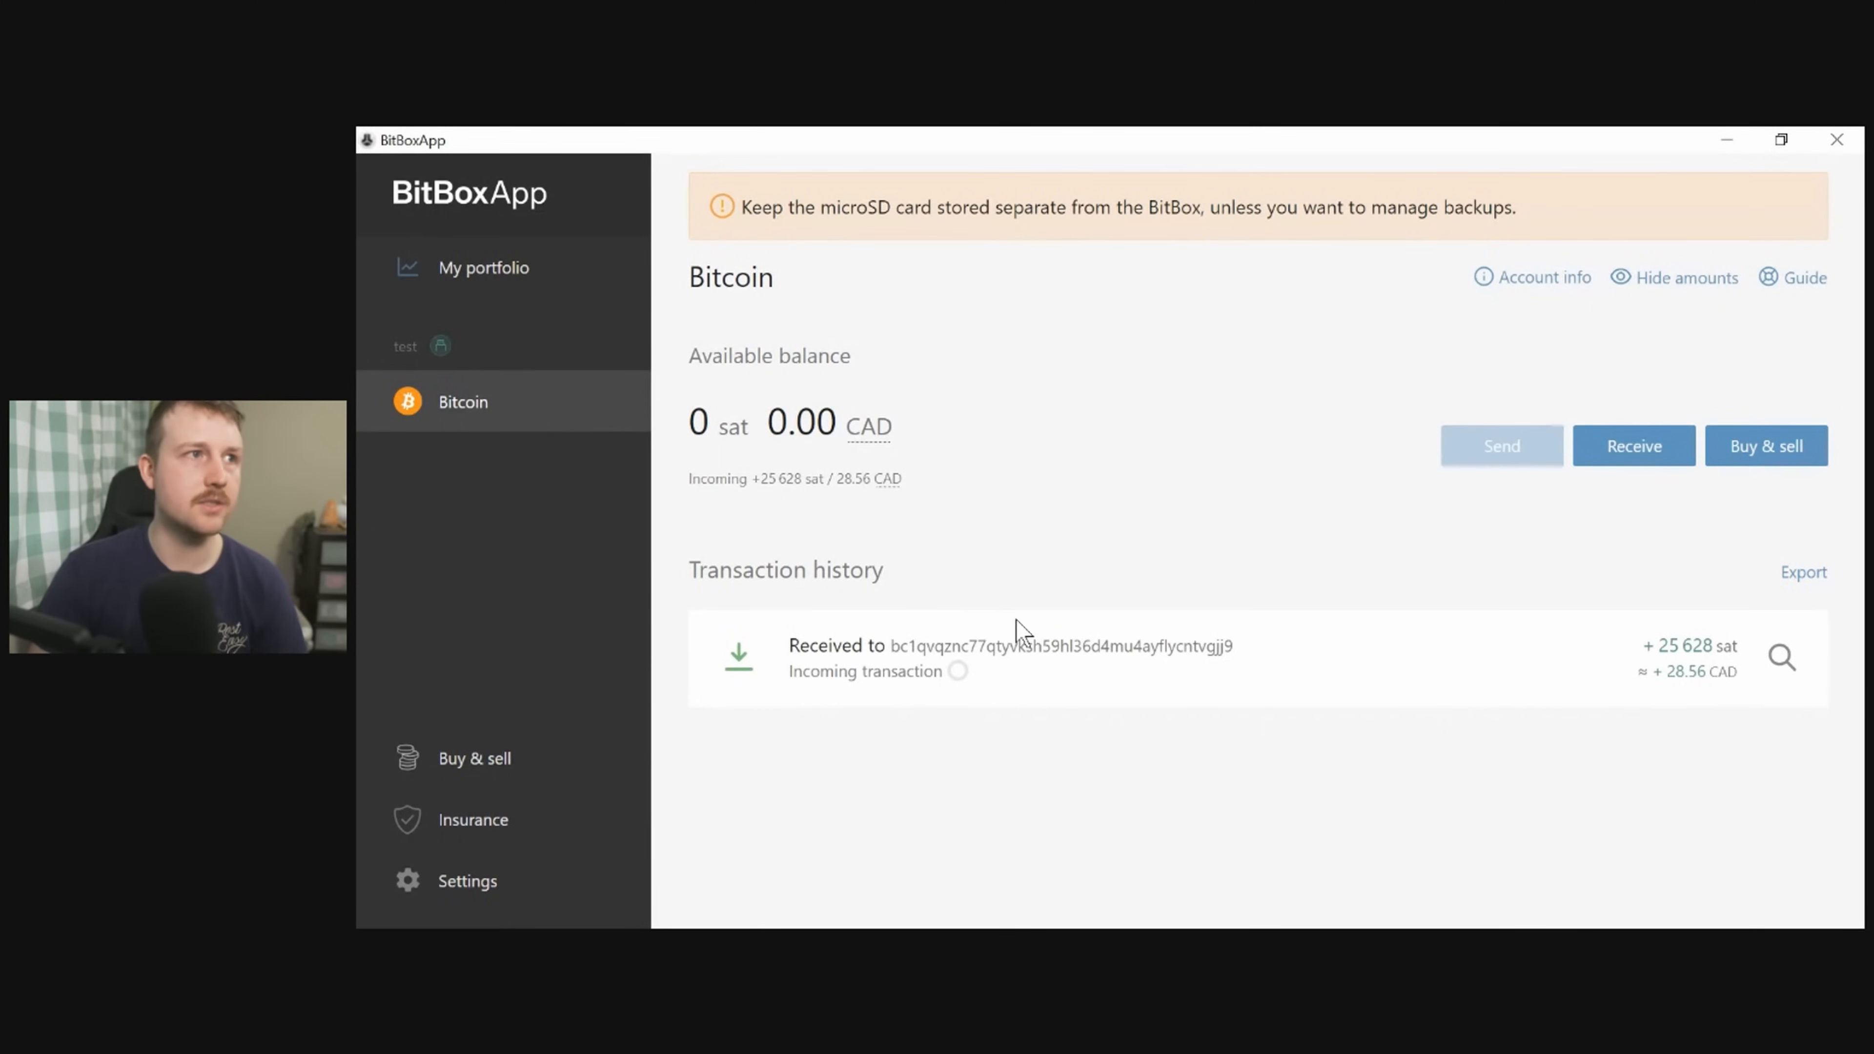
mouse_move(1430, 679)
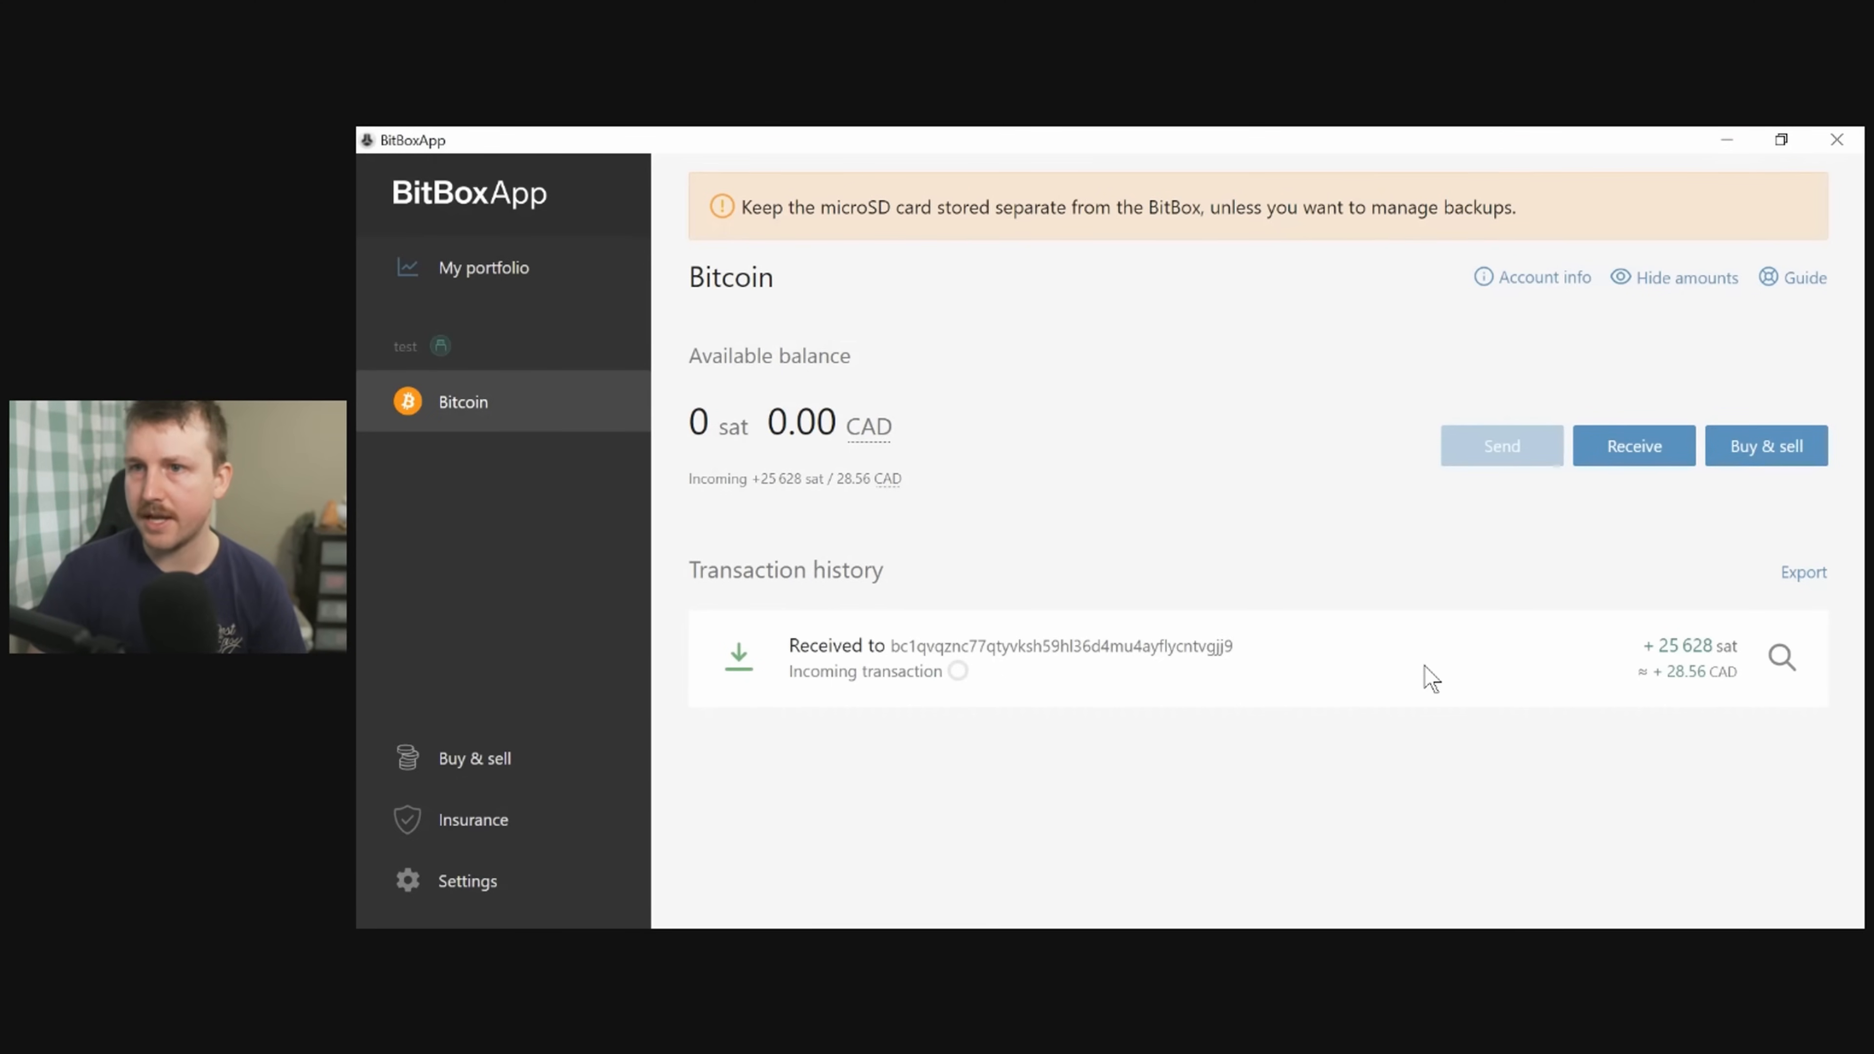
mouse_move(1377, 796)
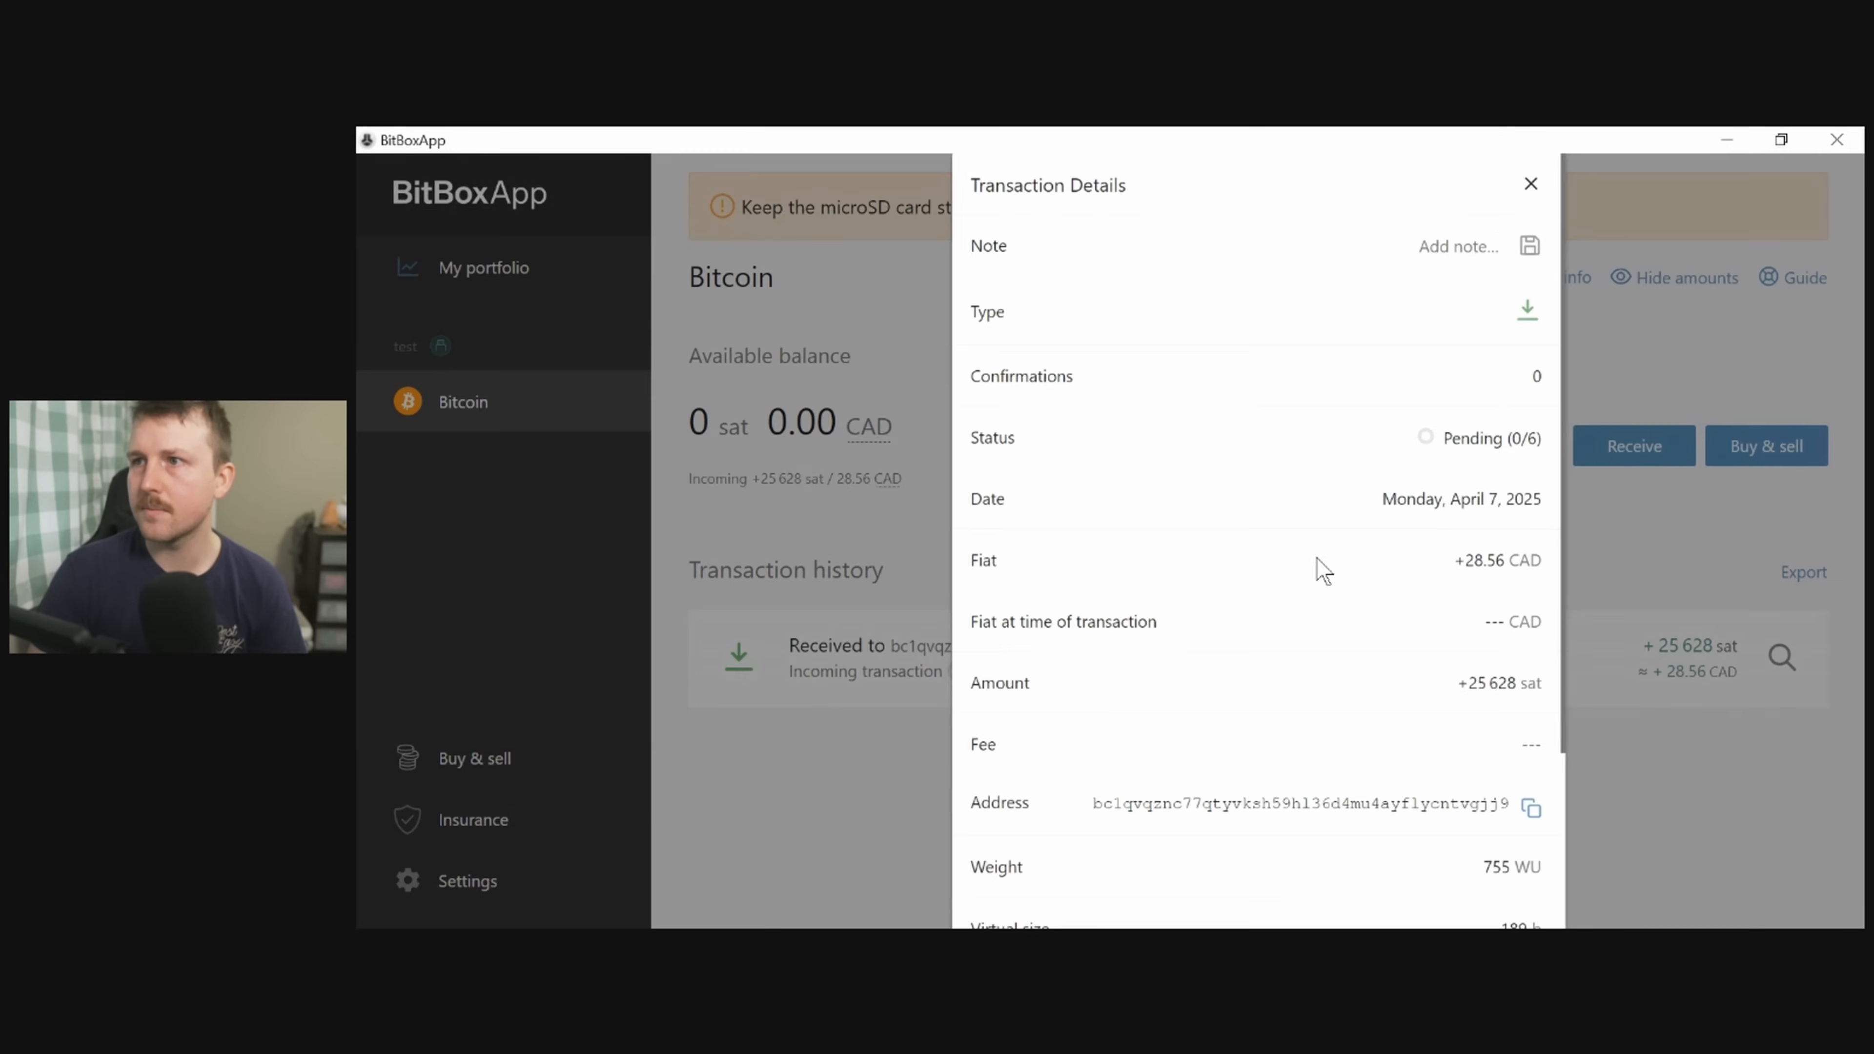
Close the details of the pending 25,628 sat deposit.
click(1529, 184)
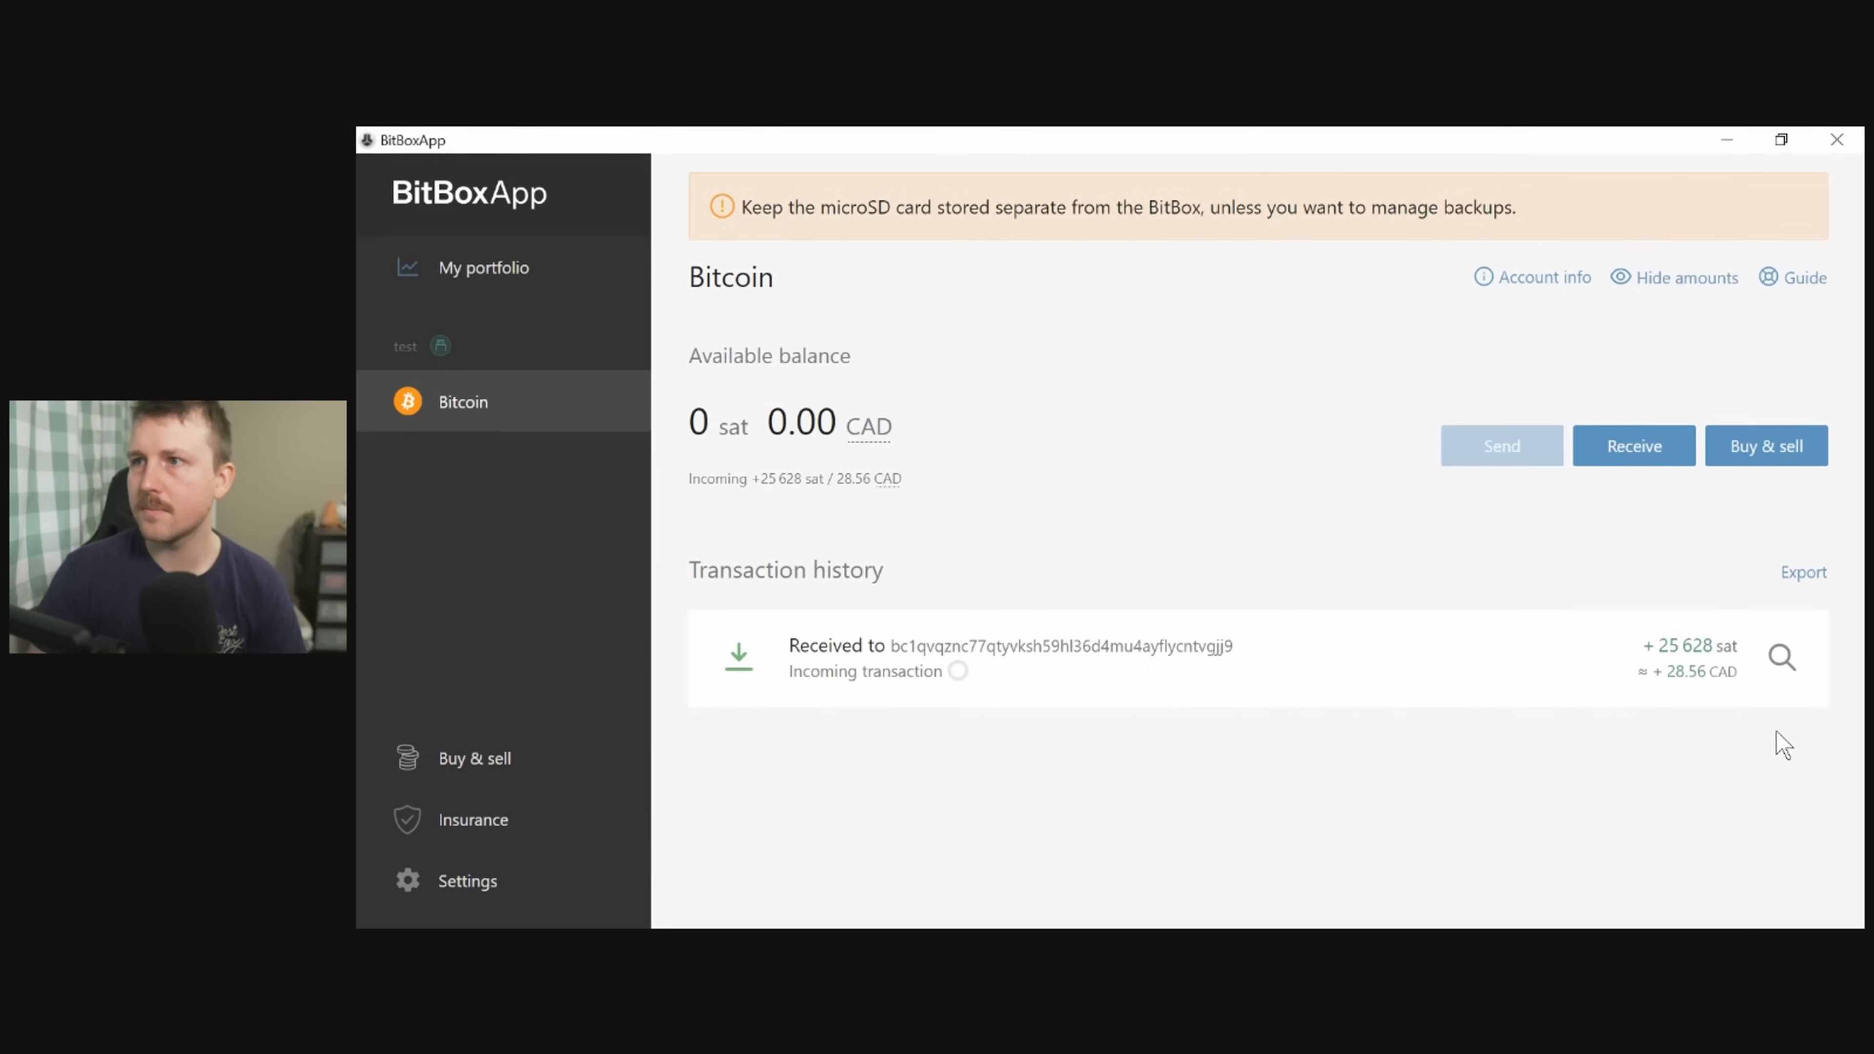
mouse_move(1213, 670)
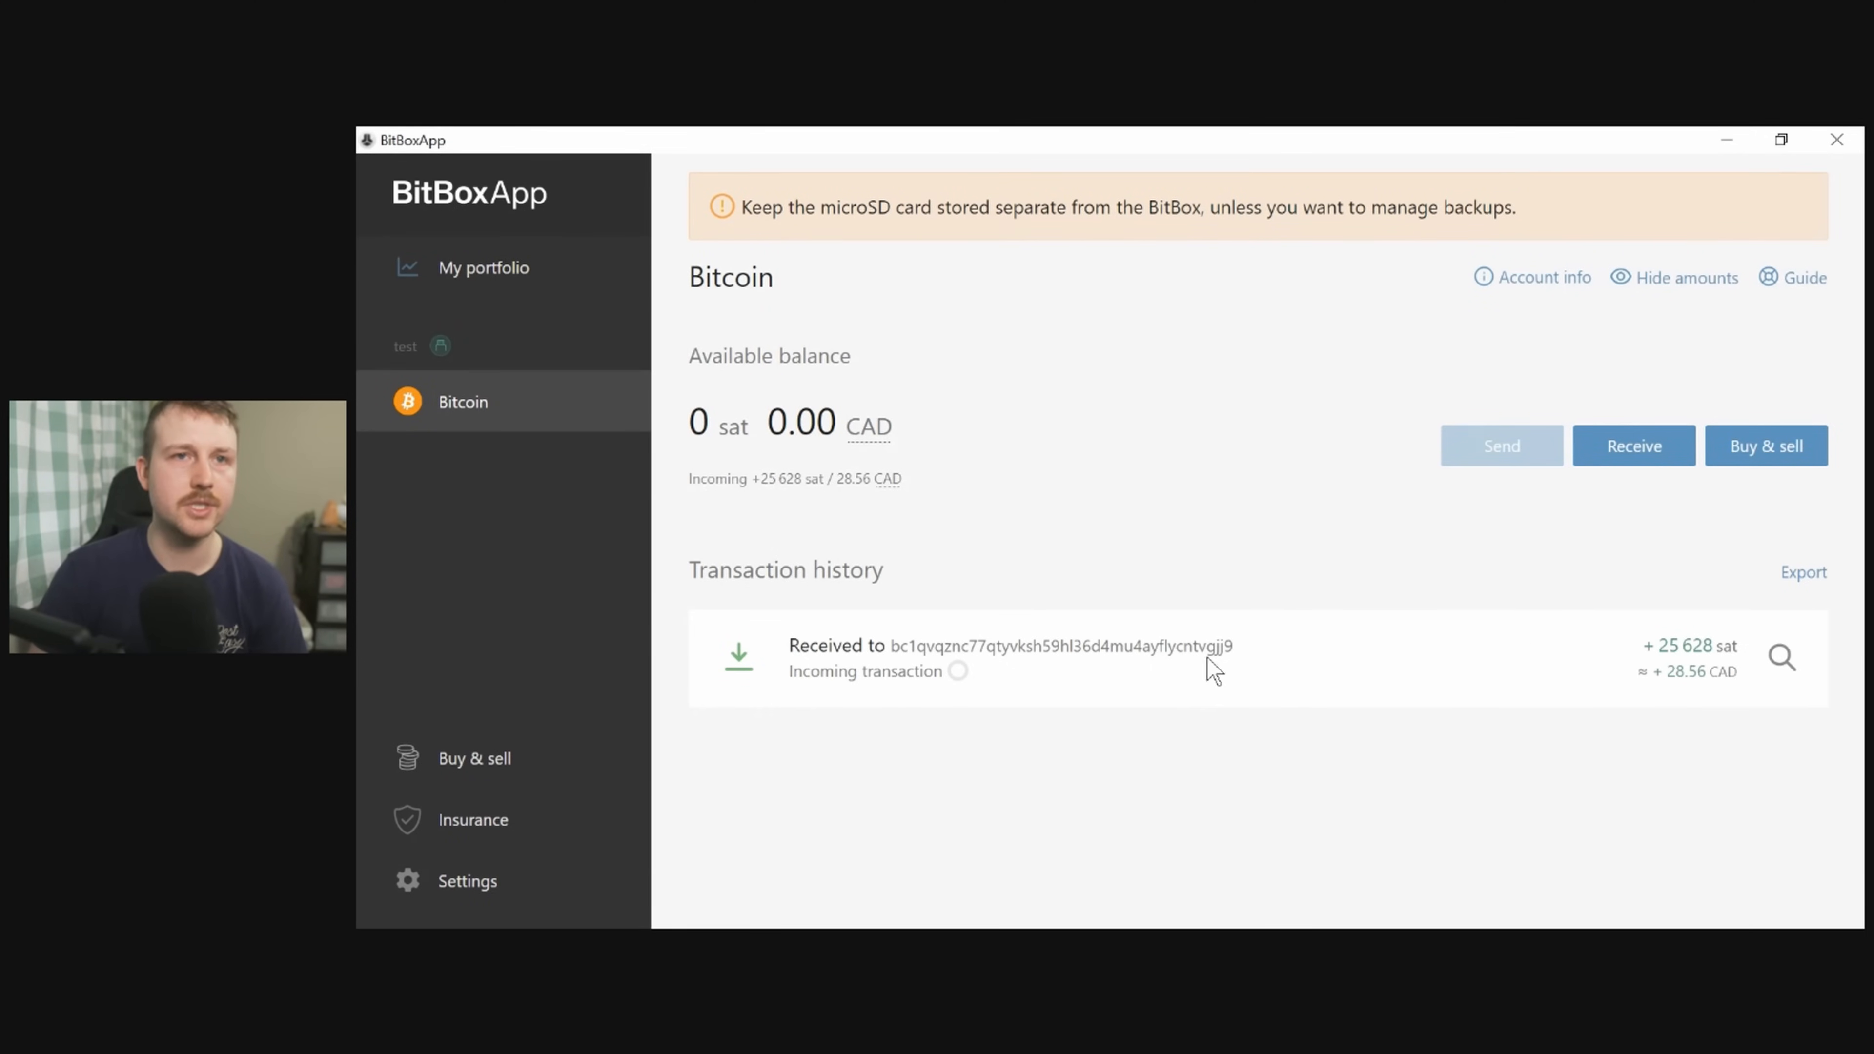
mouse_move(1253, 660)
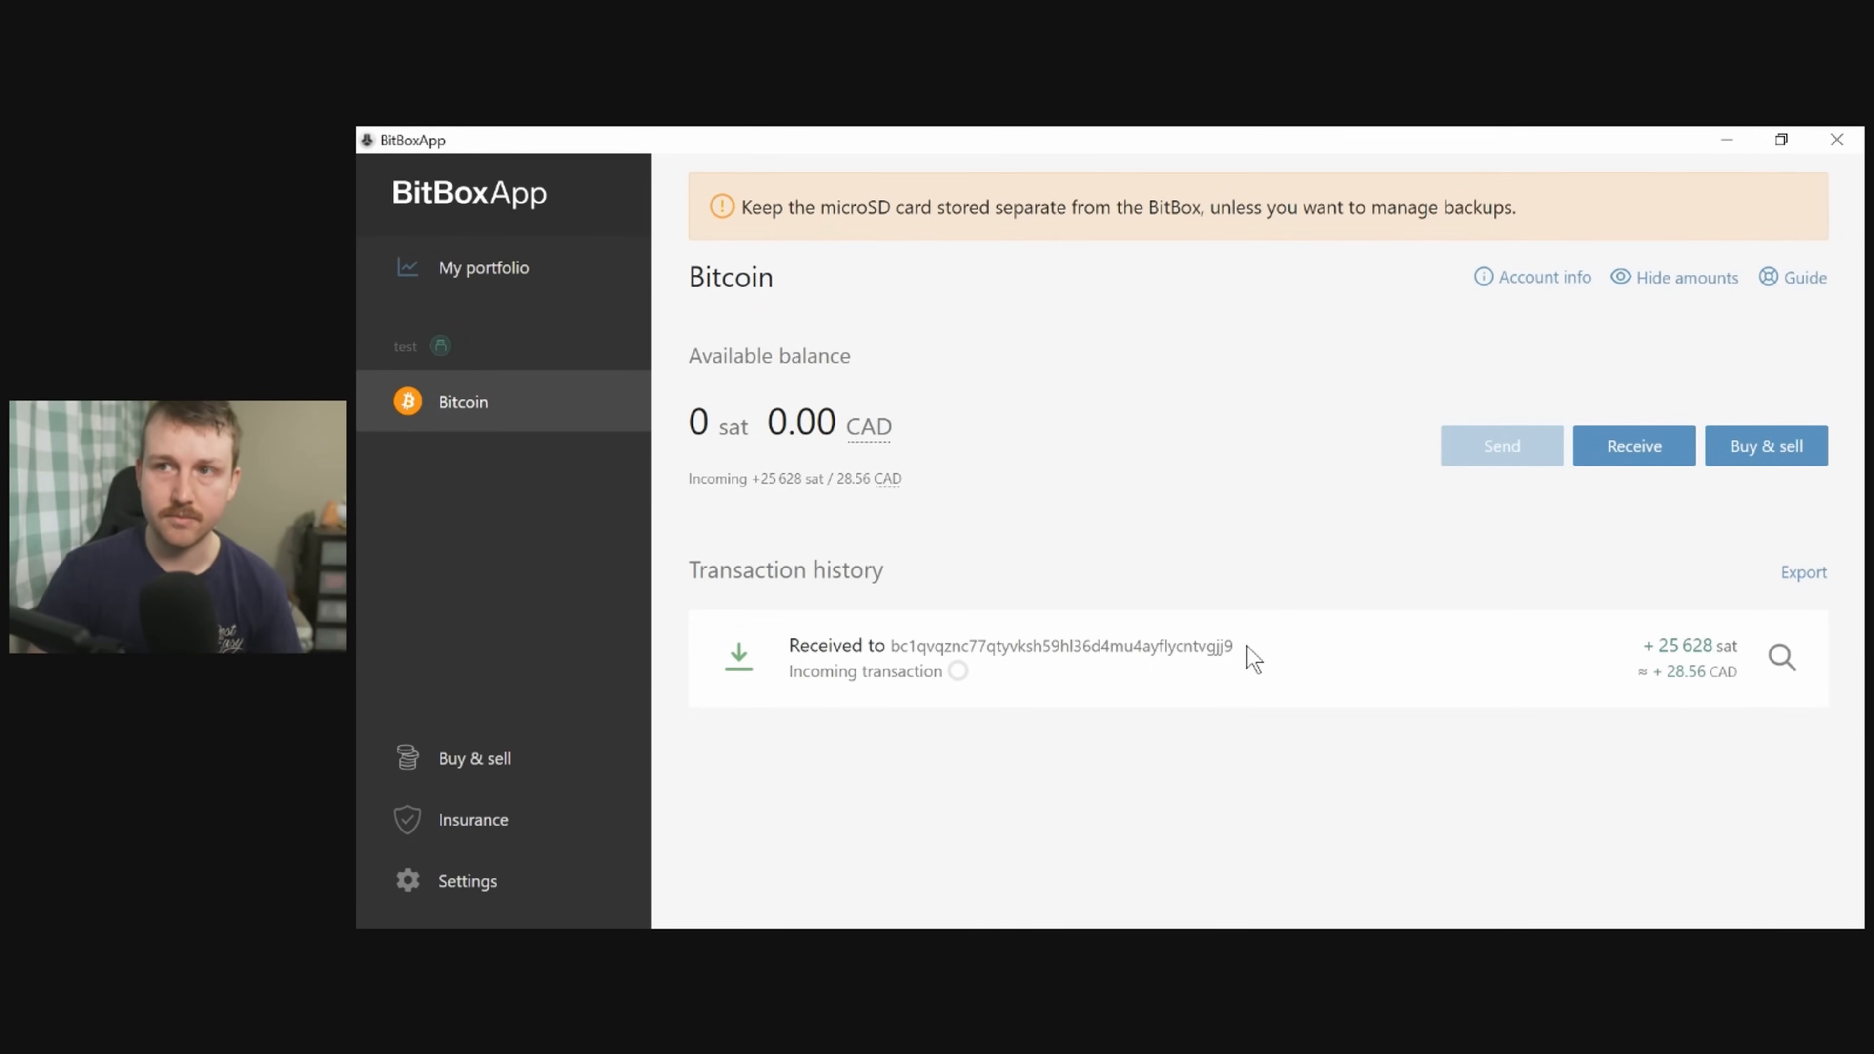
mouse_move(1196, 644)
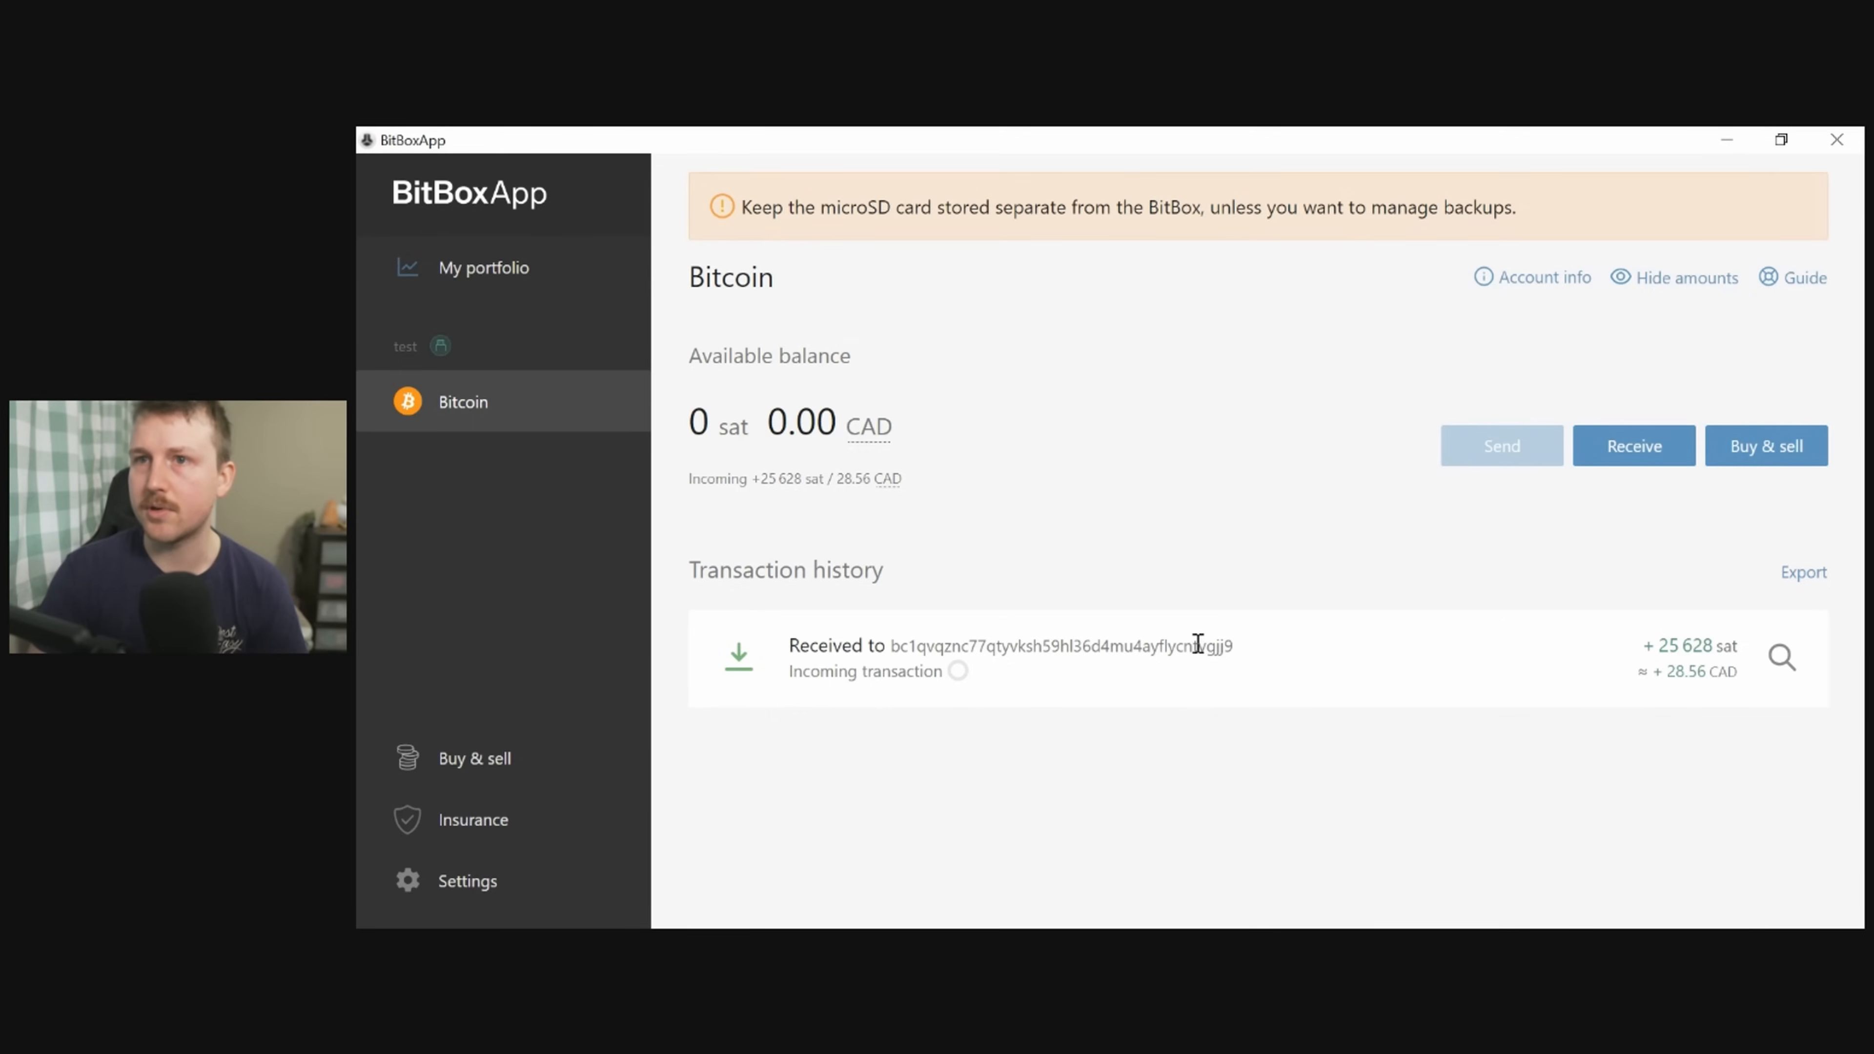
View the incoming transaction's details and send it to an external block explorer.
double_click(1056, 645)
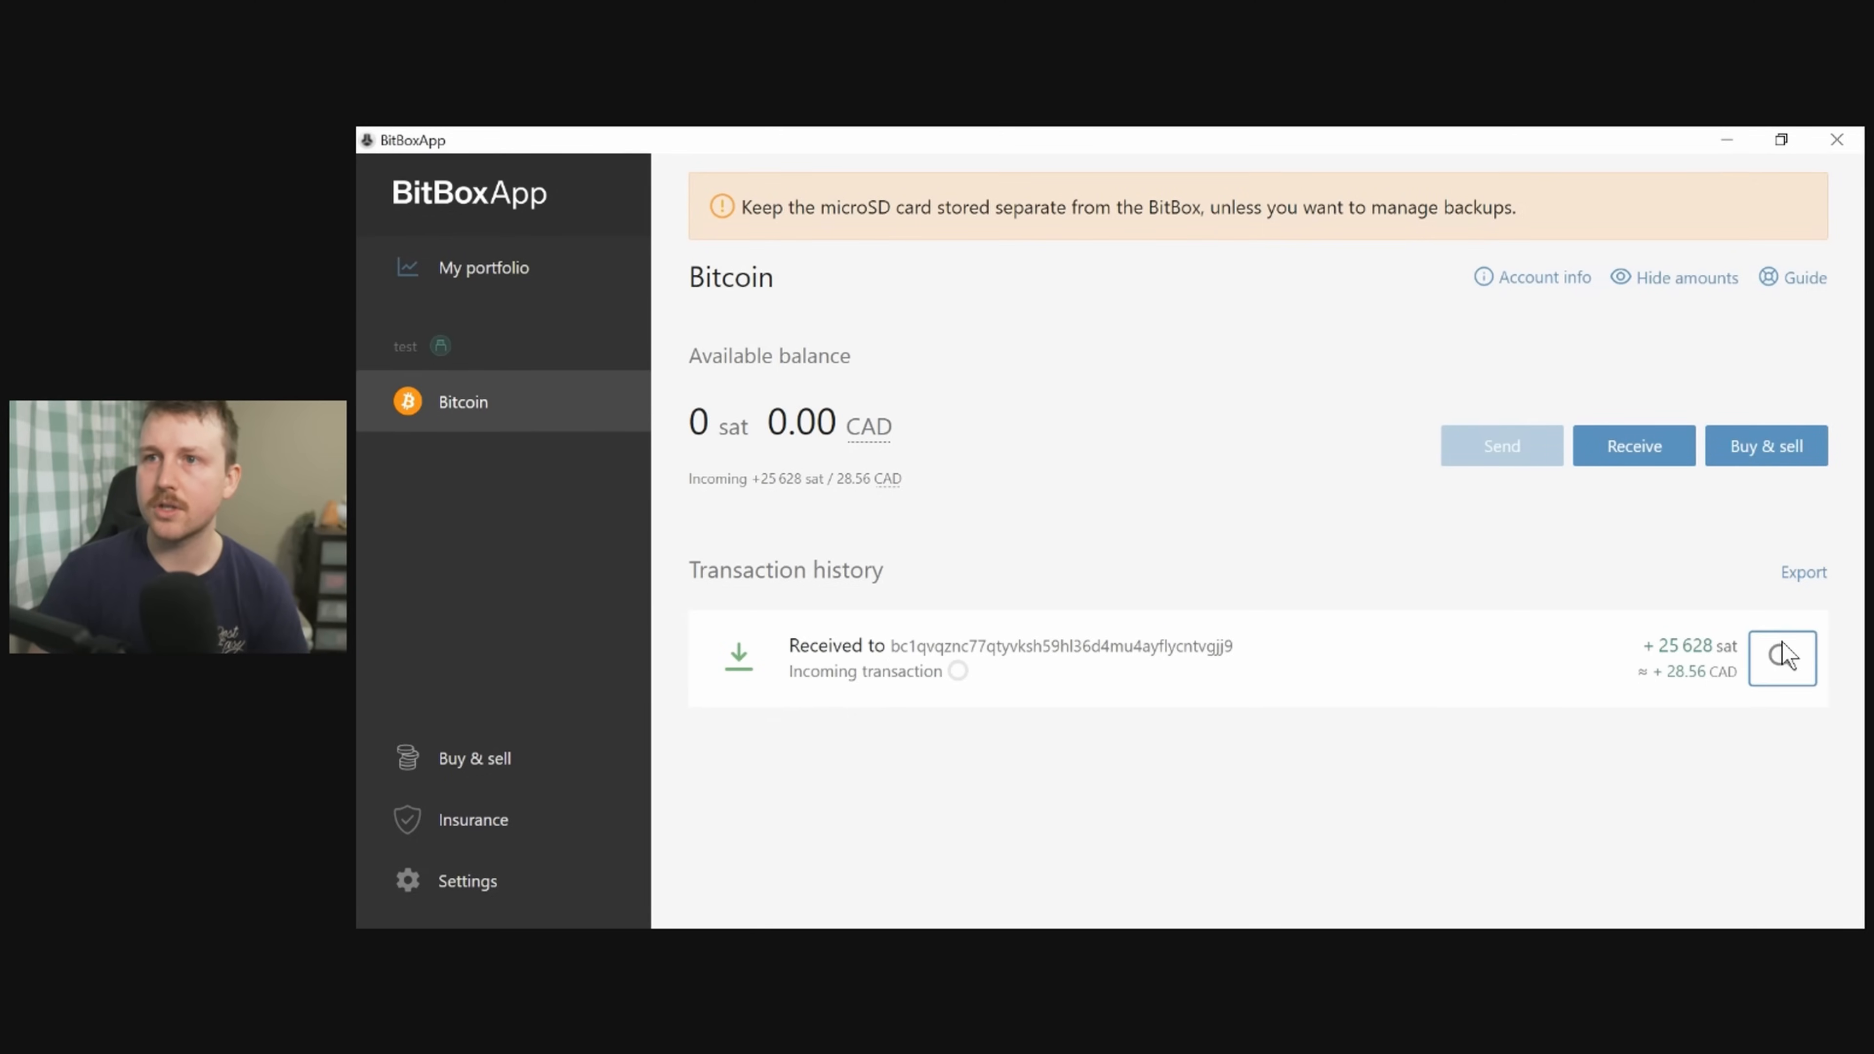
click(1780, 658)
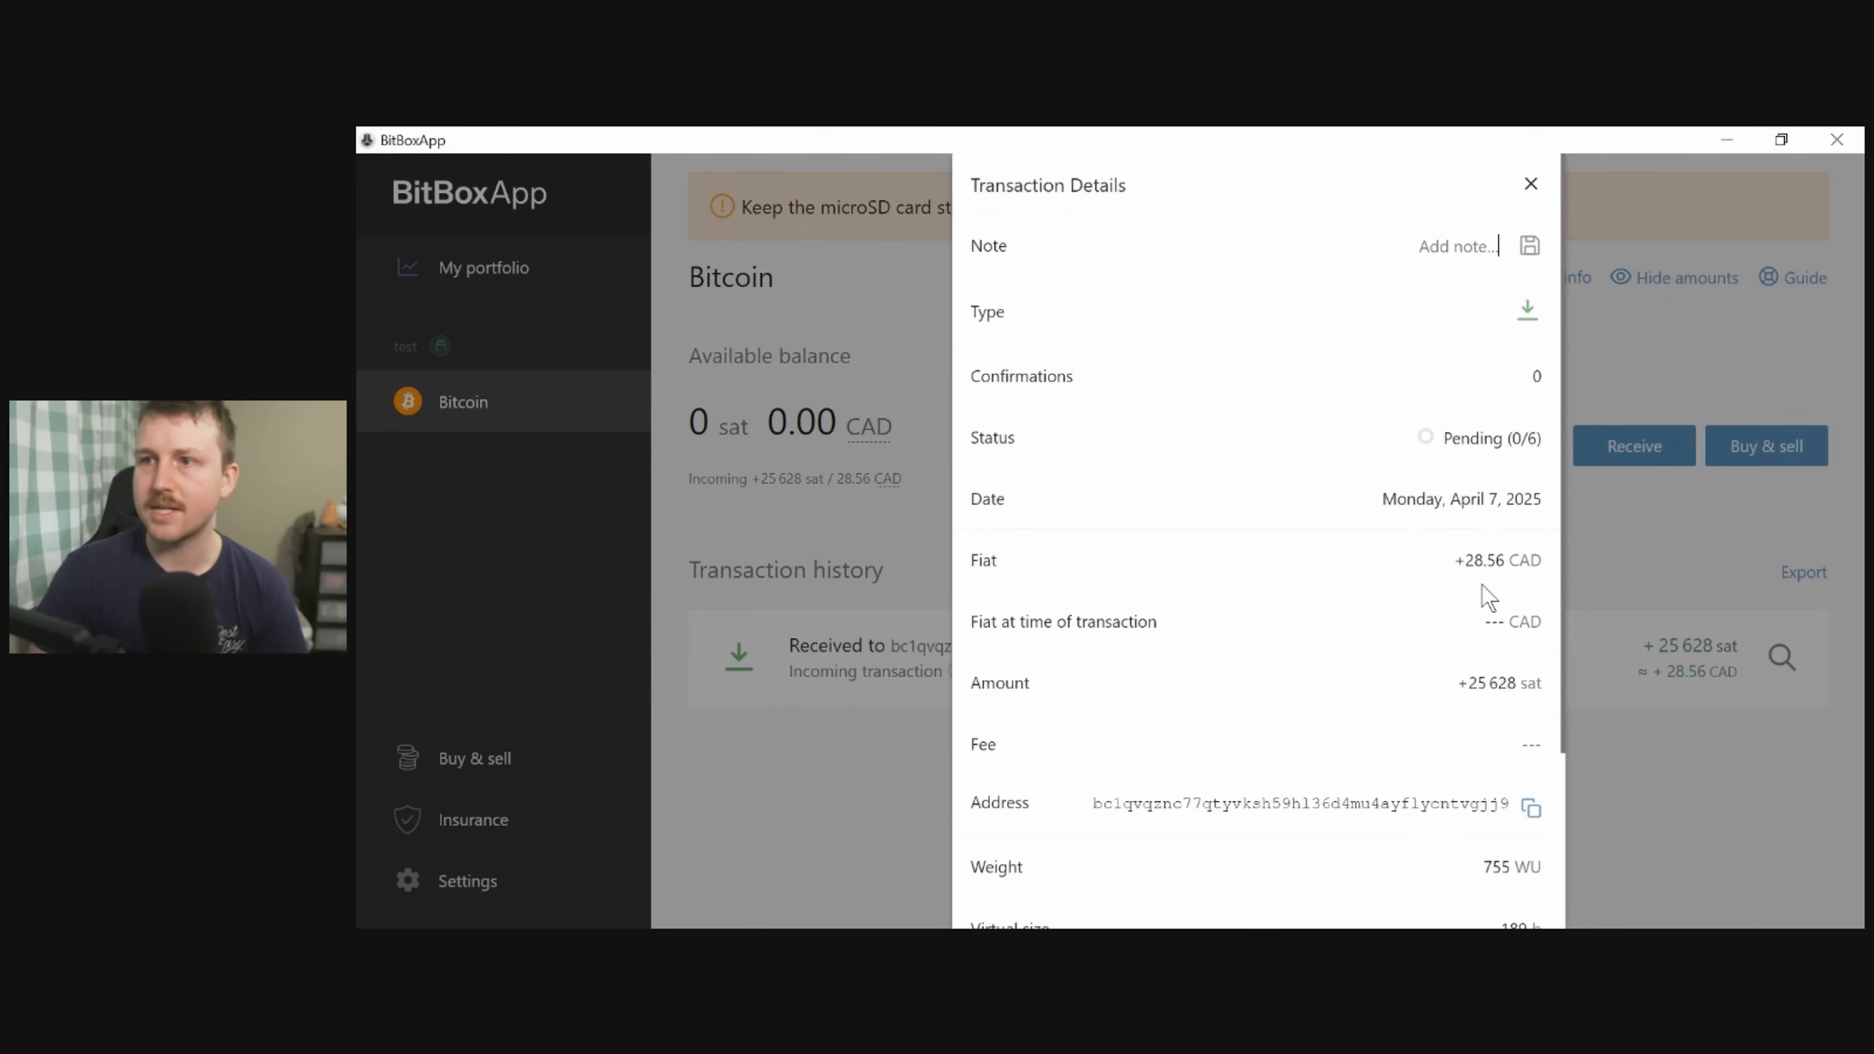
scroll(down, 3)
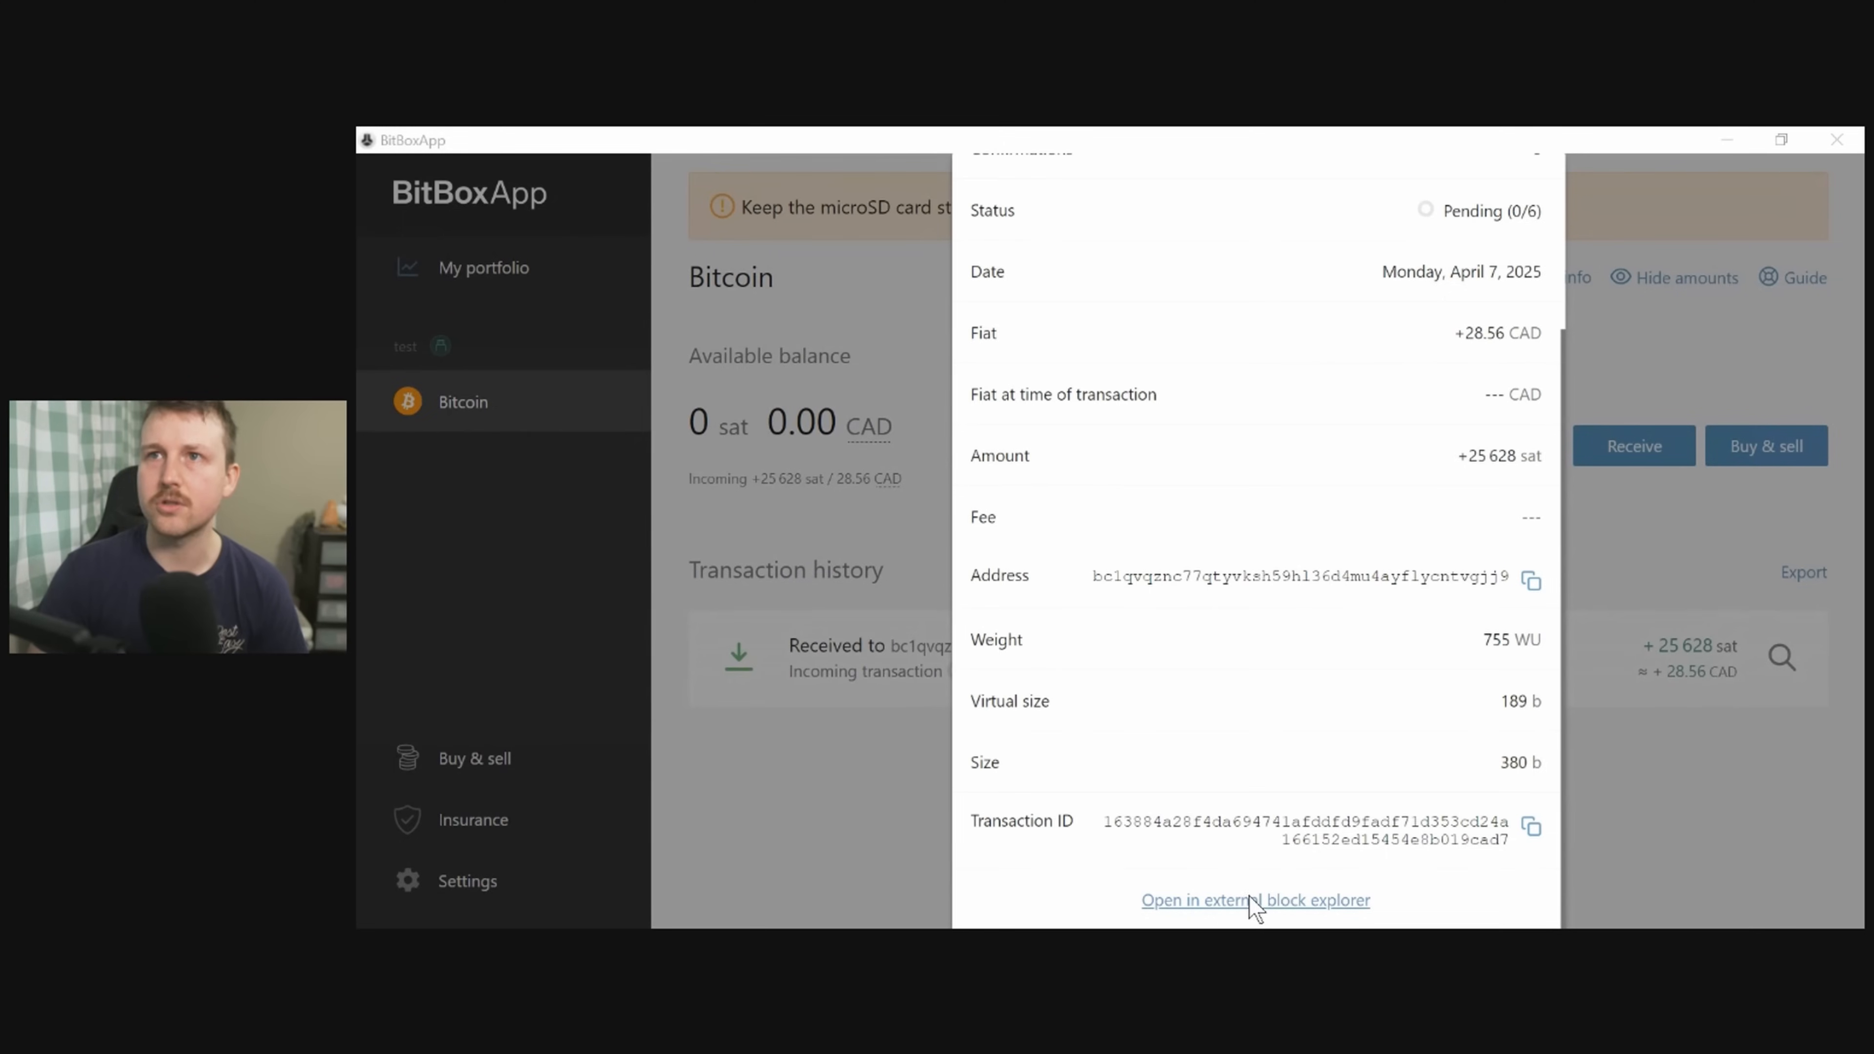
click(1255, 900)
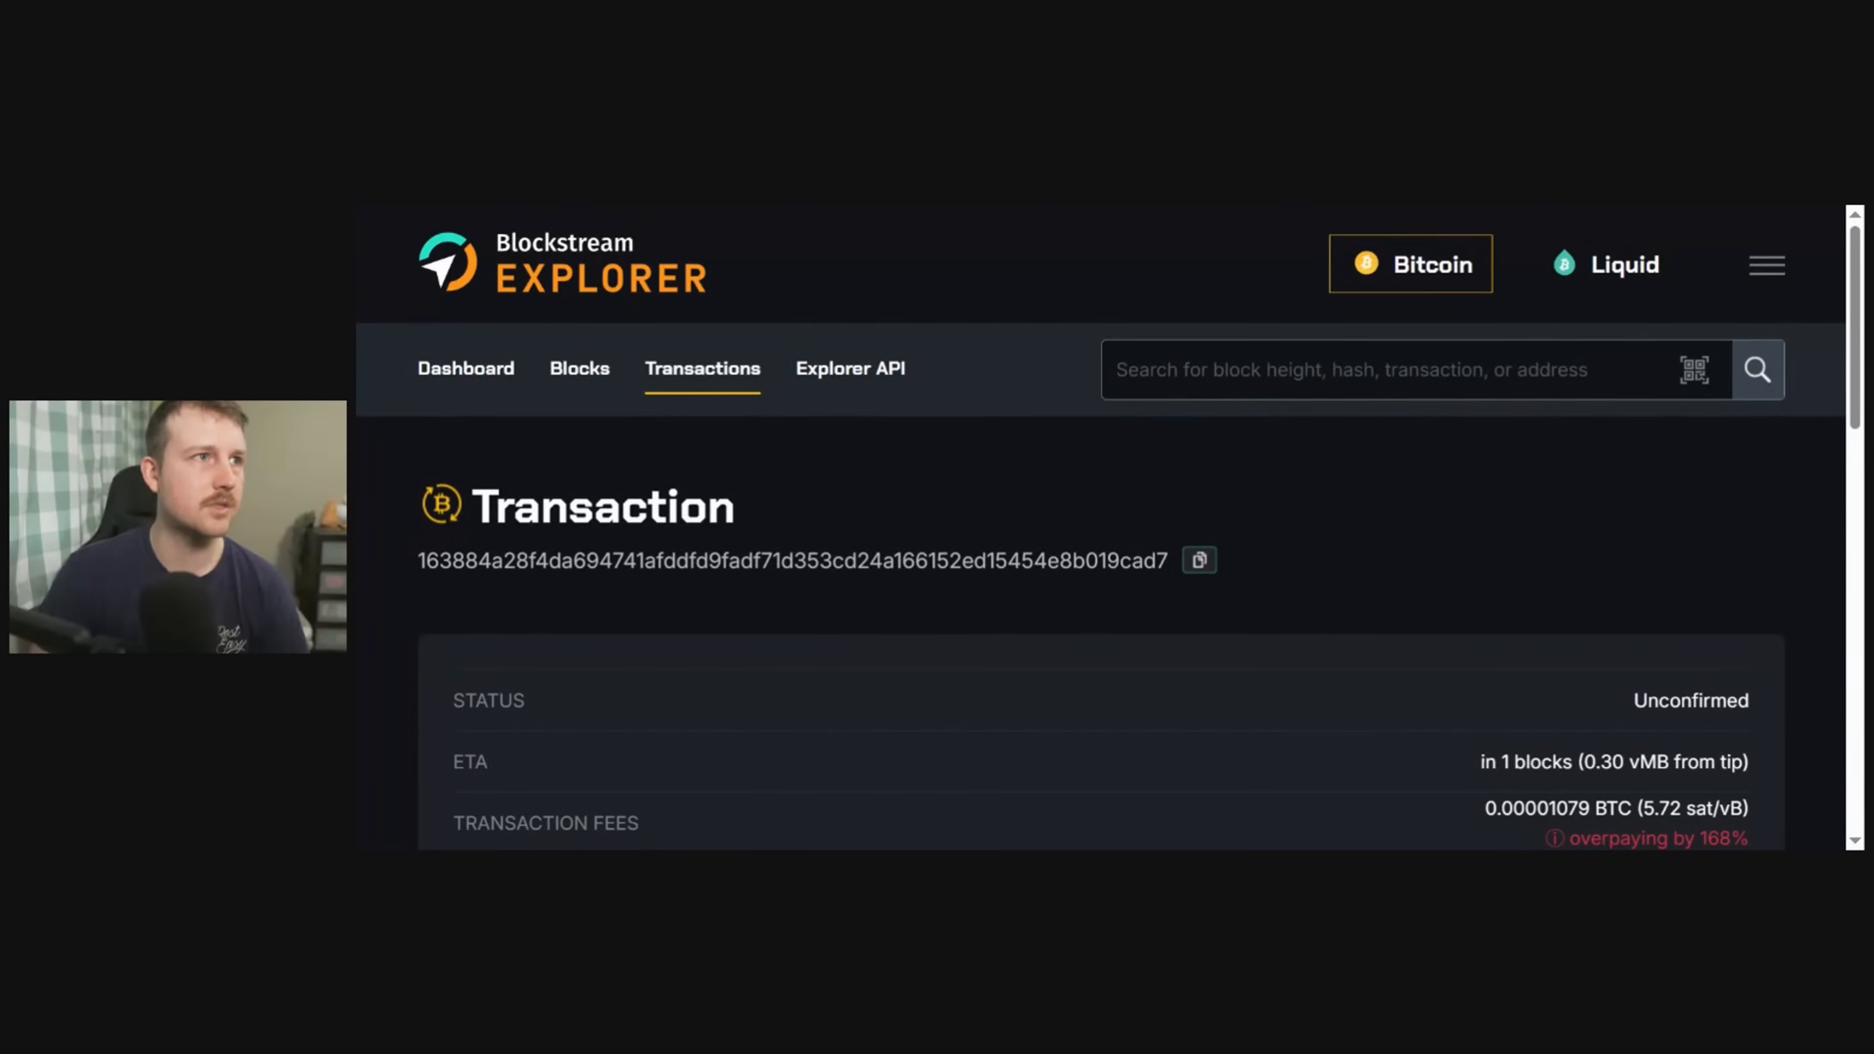
Scroll through the unconfirmed transaction's status, fees and 0.00025628 BTC output.
scroll(down, 3)
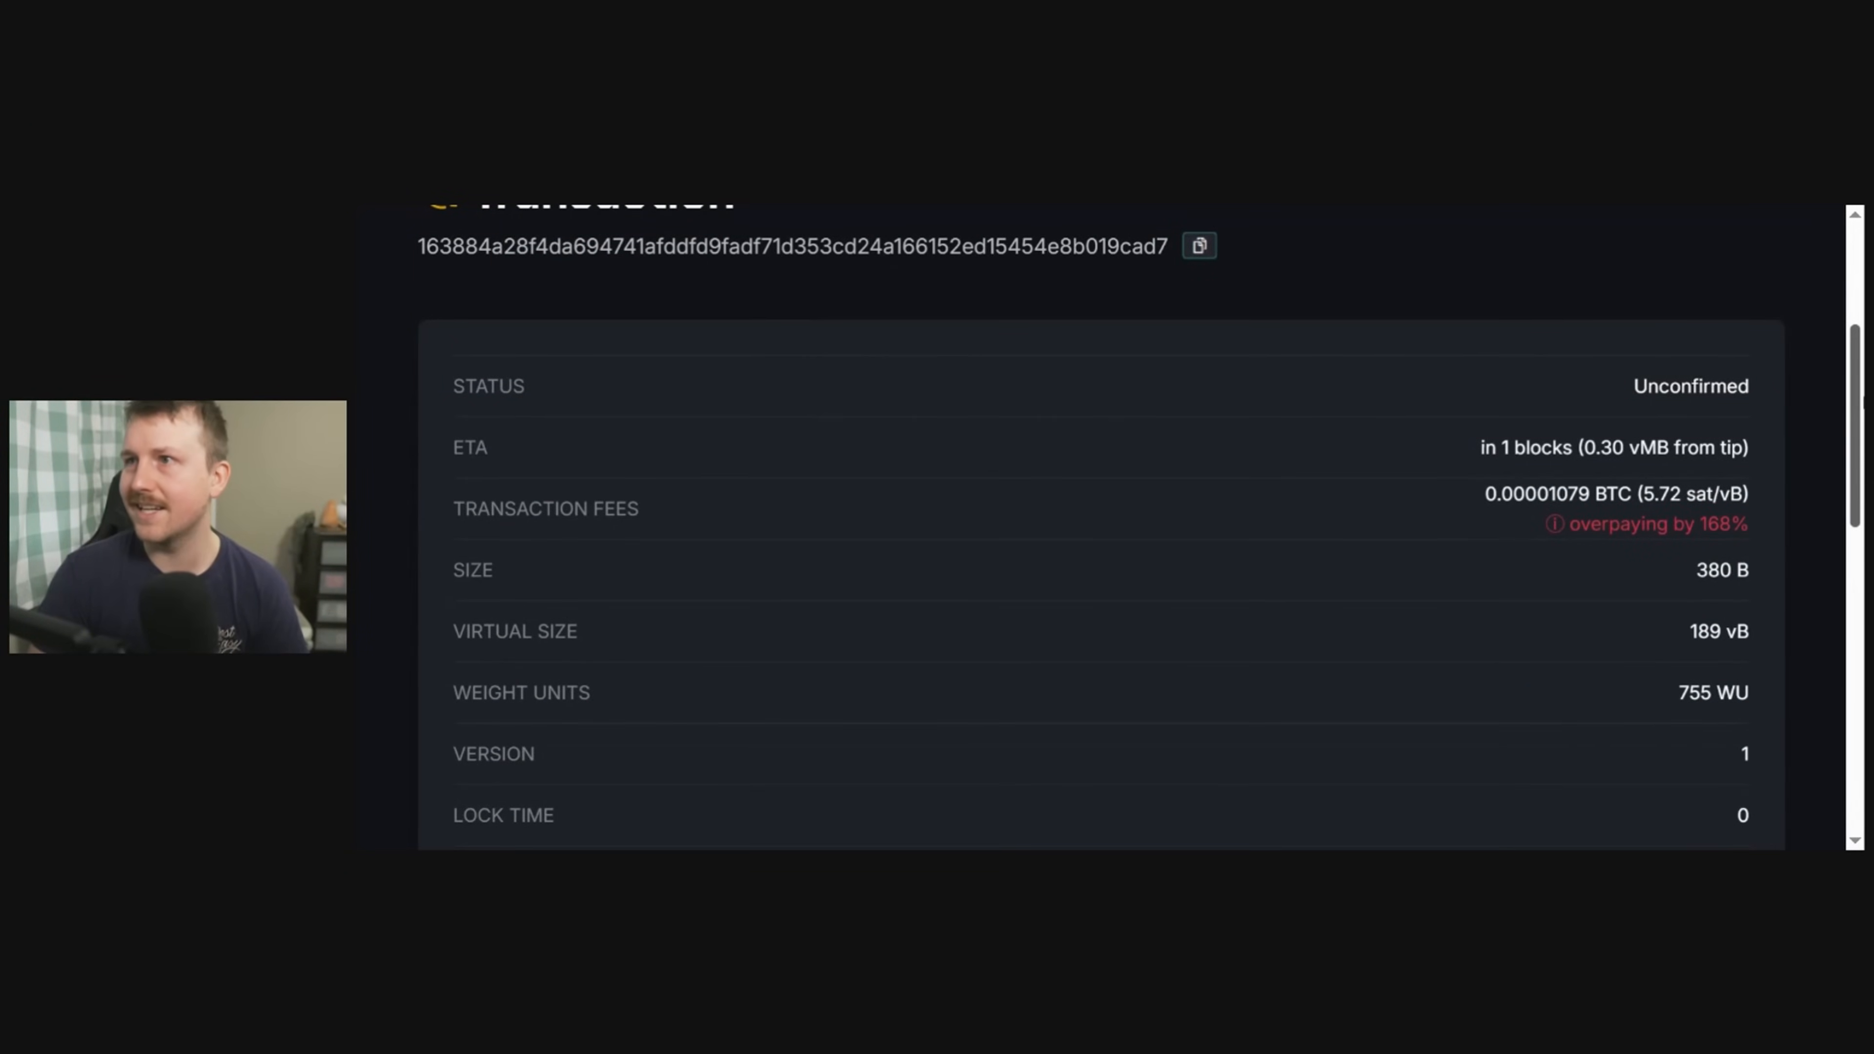
scroll(down, 3)
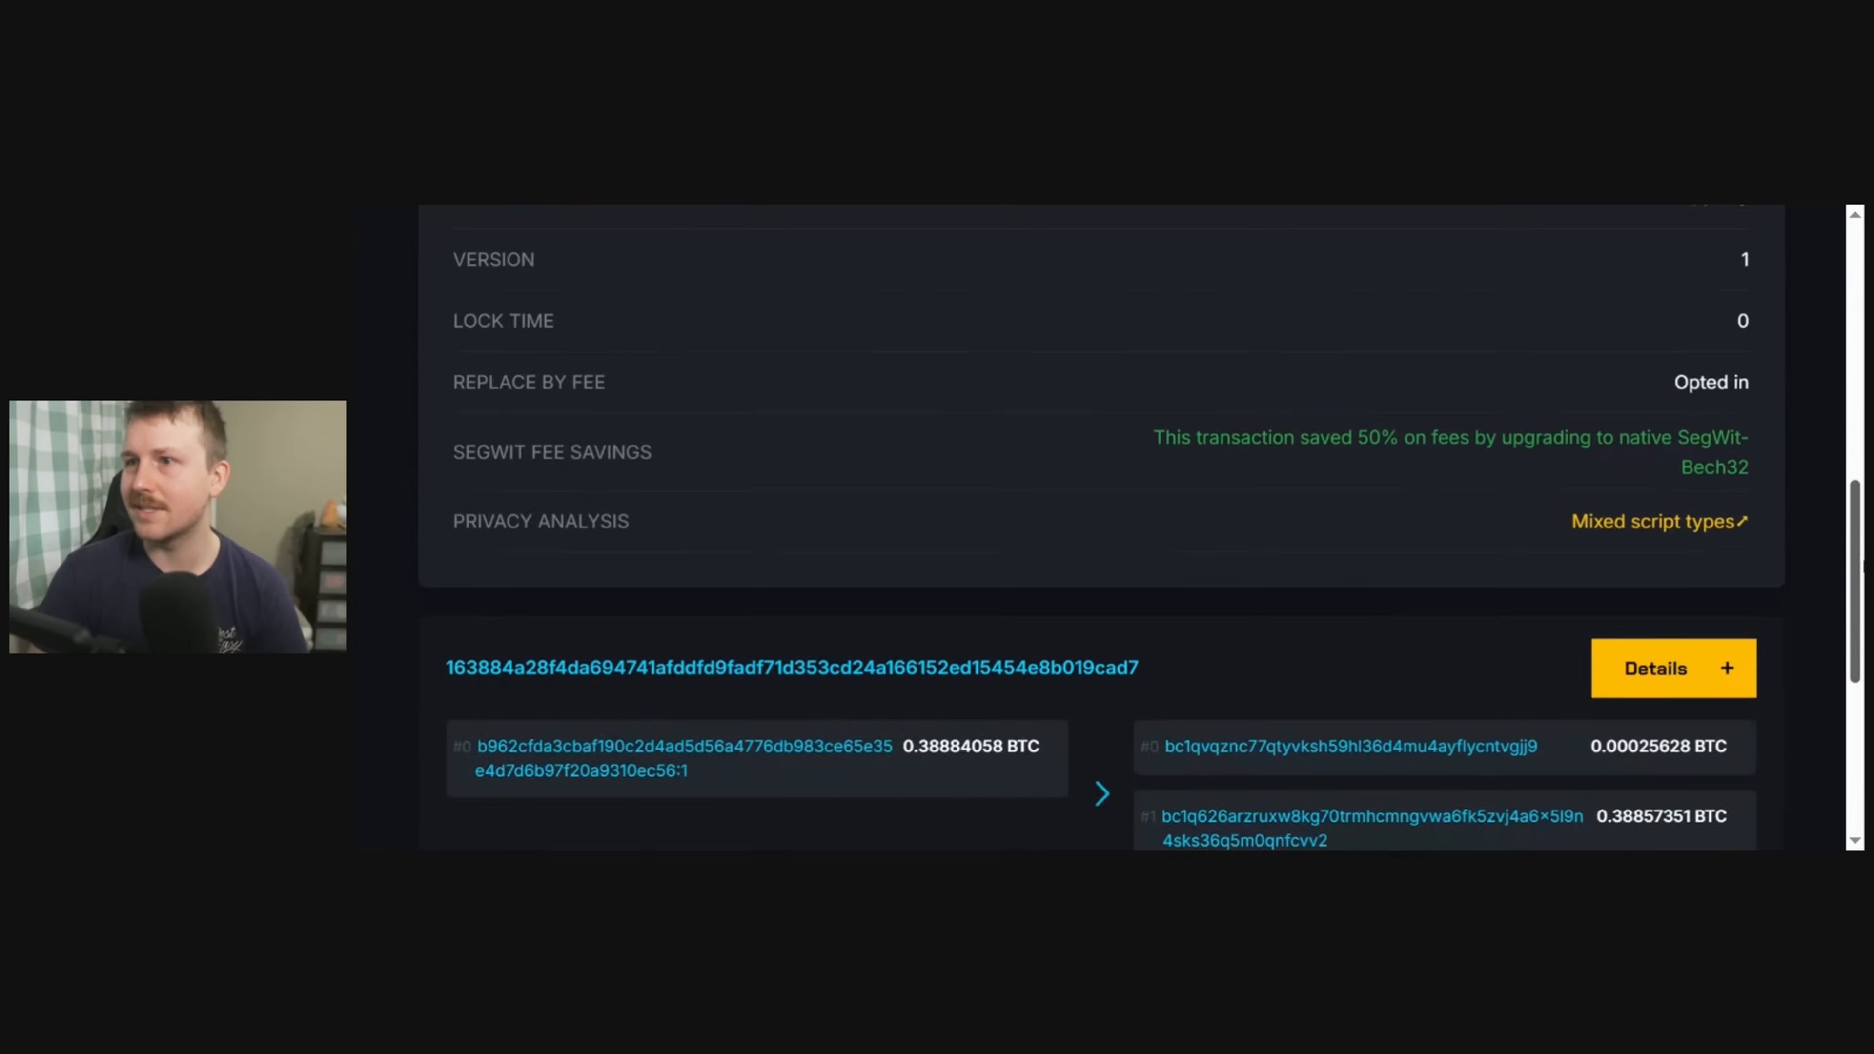
scroll(down, 3)
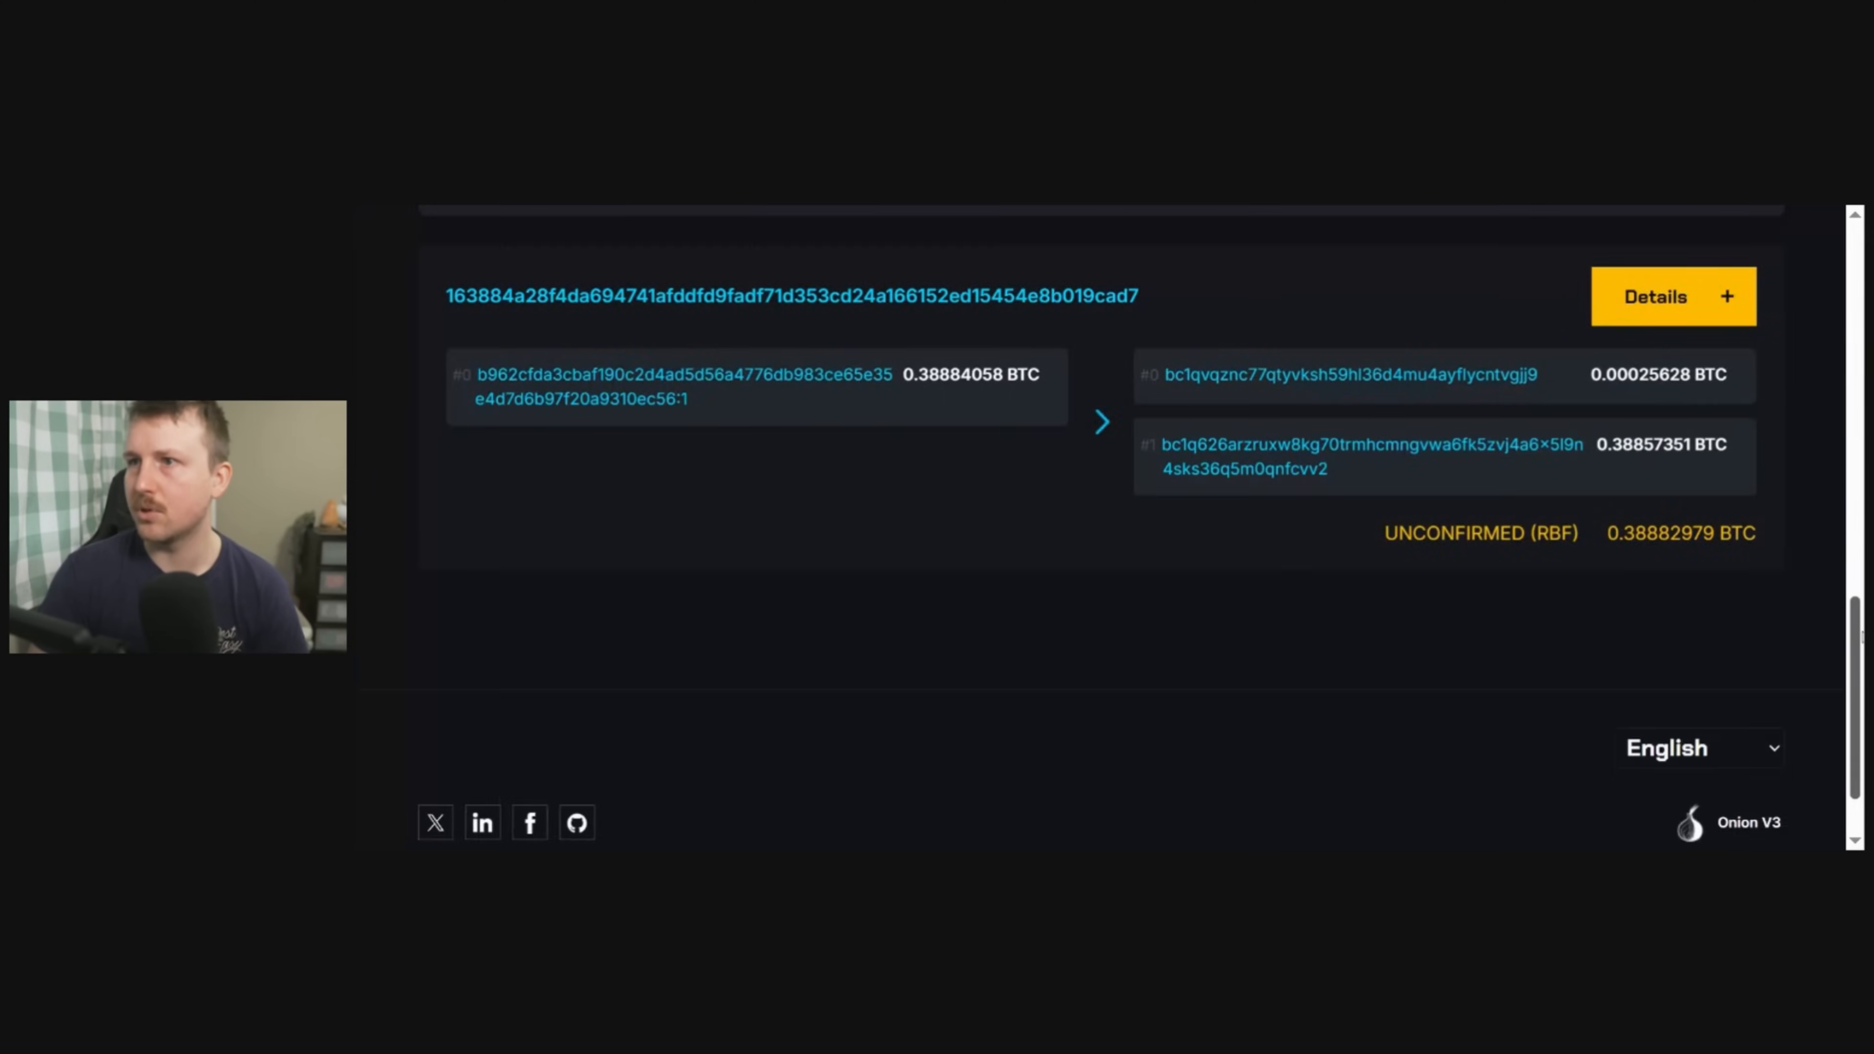
scroll(up, 3)
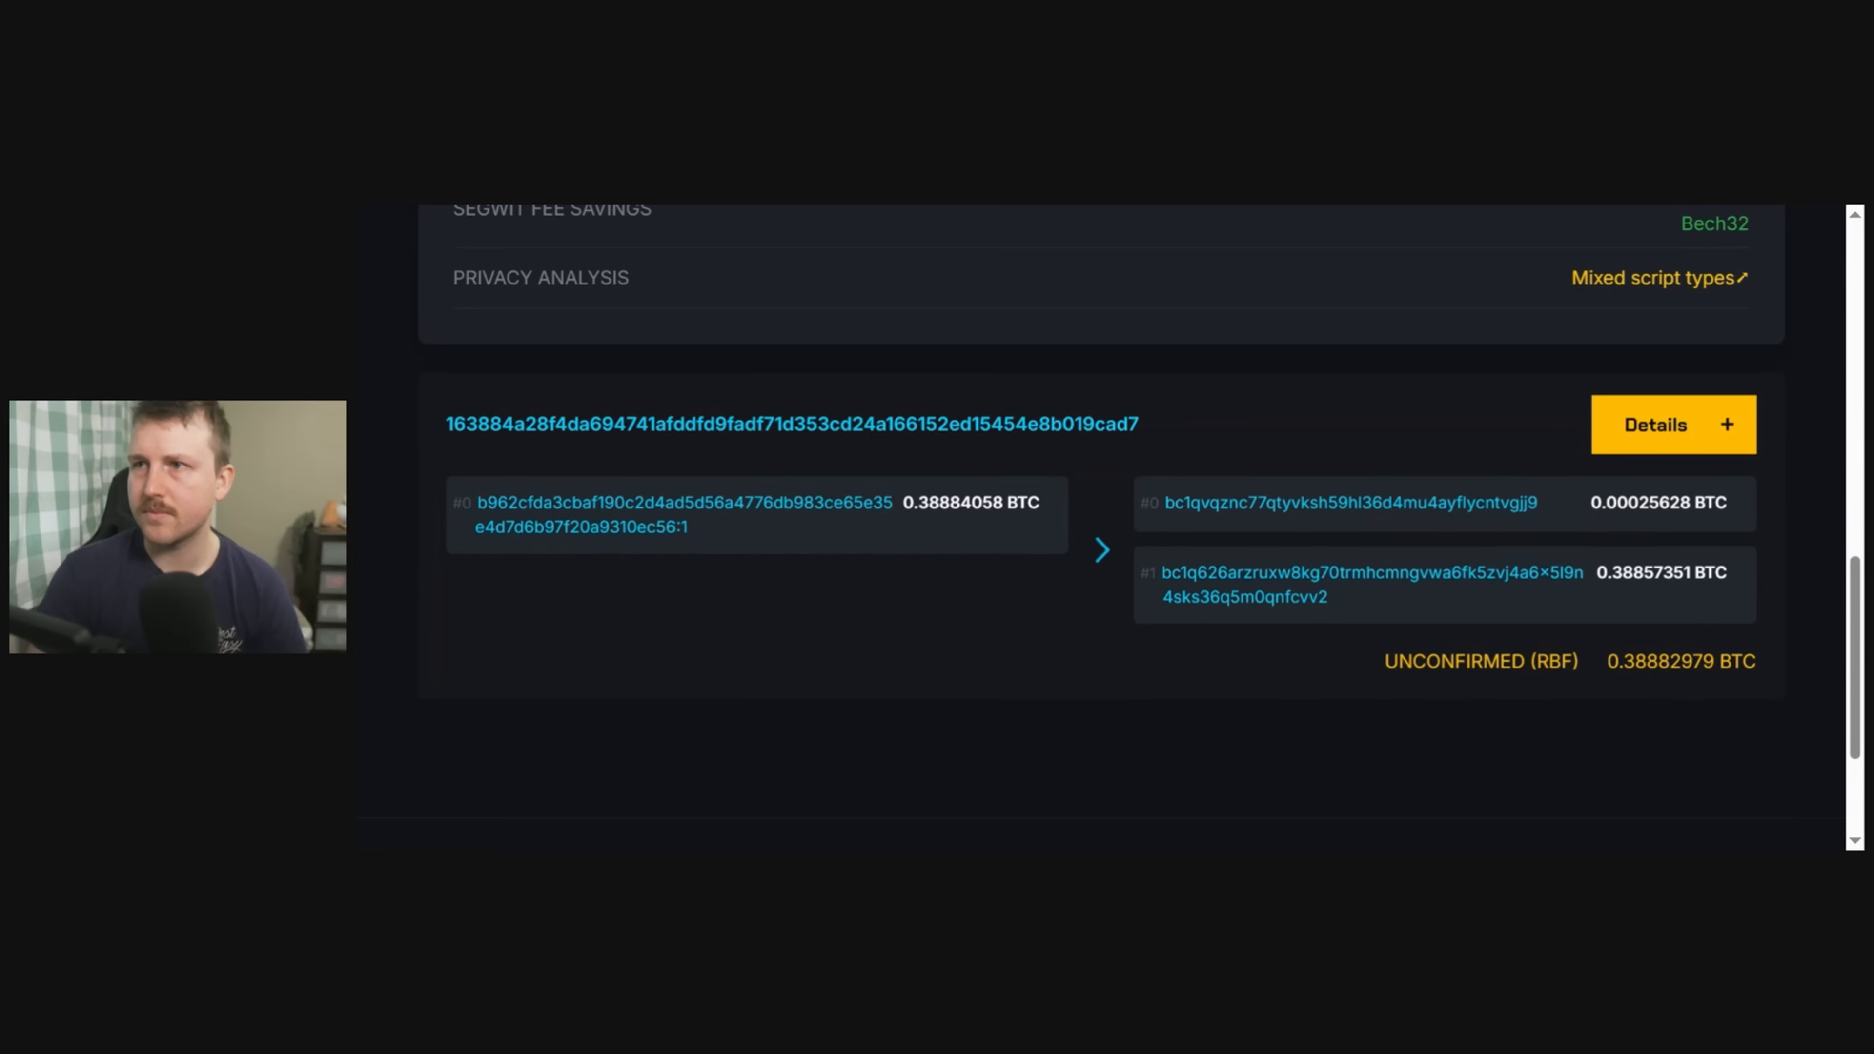
mouse_move(1706, 524)
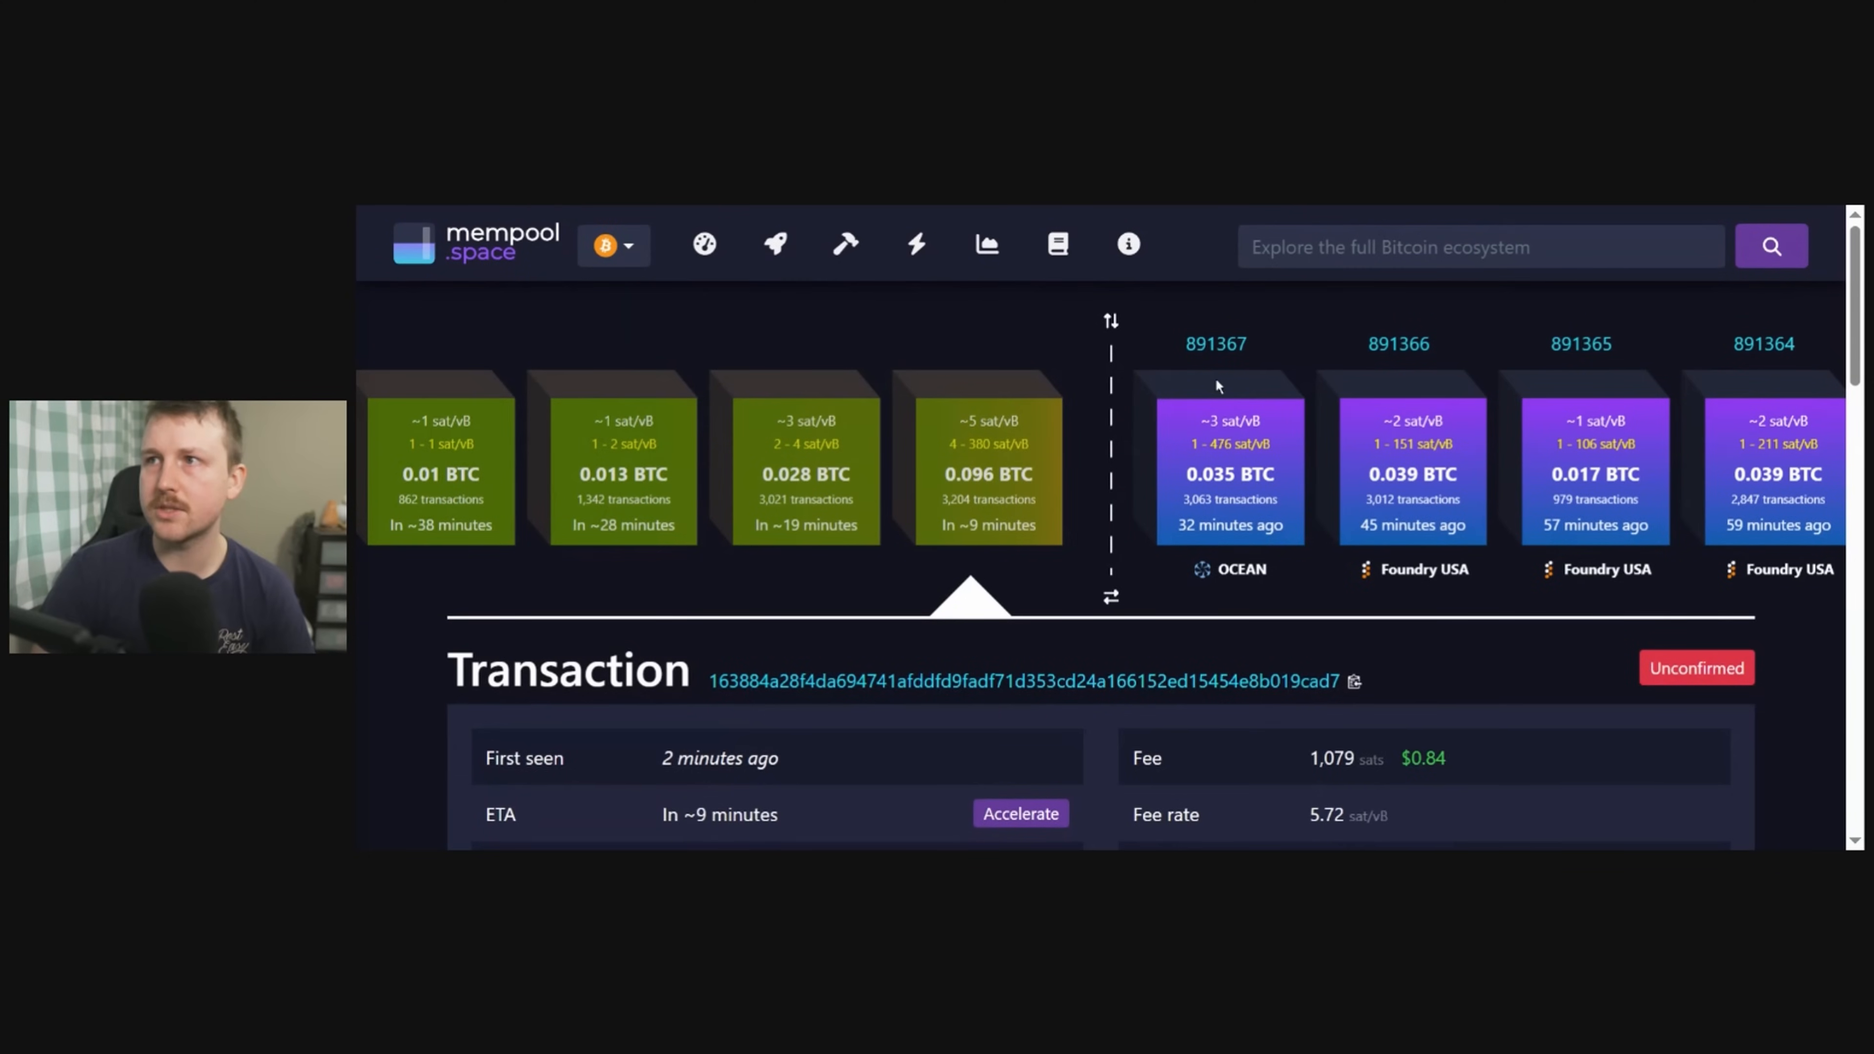
Scroll the mempool.space page until the transaction shows 1 confirmation in block 891368.
scroll(down, 3)
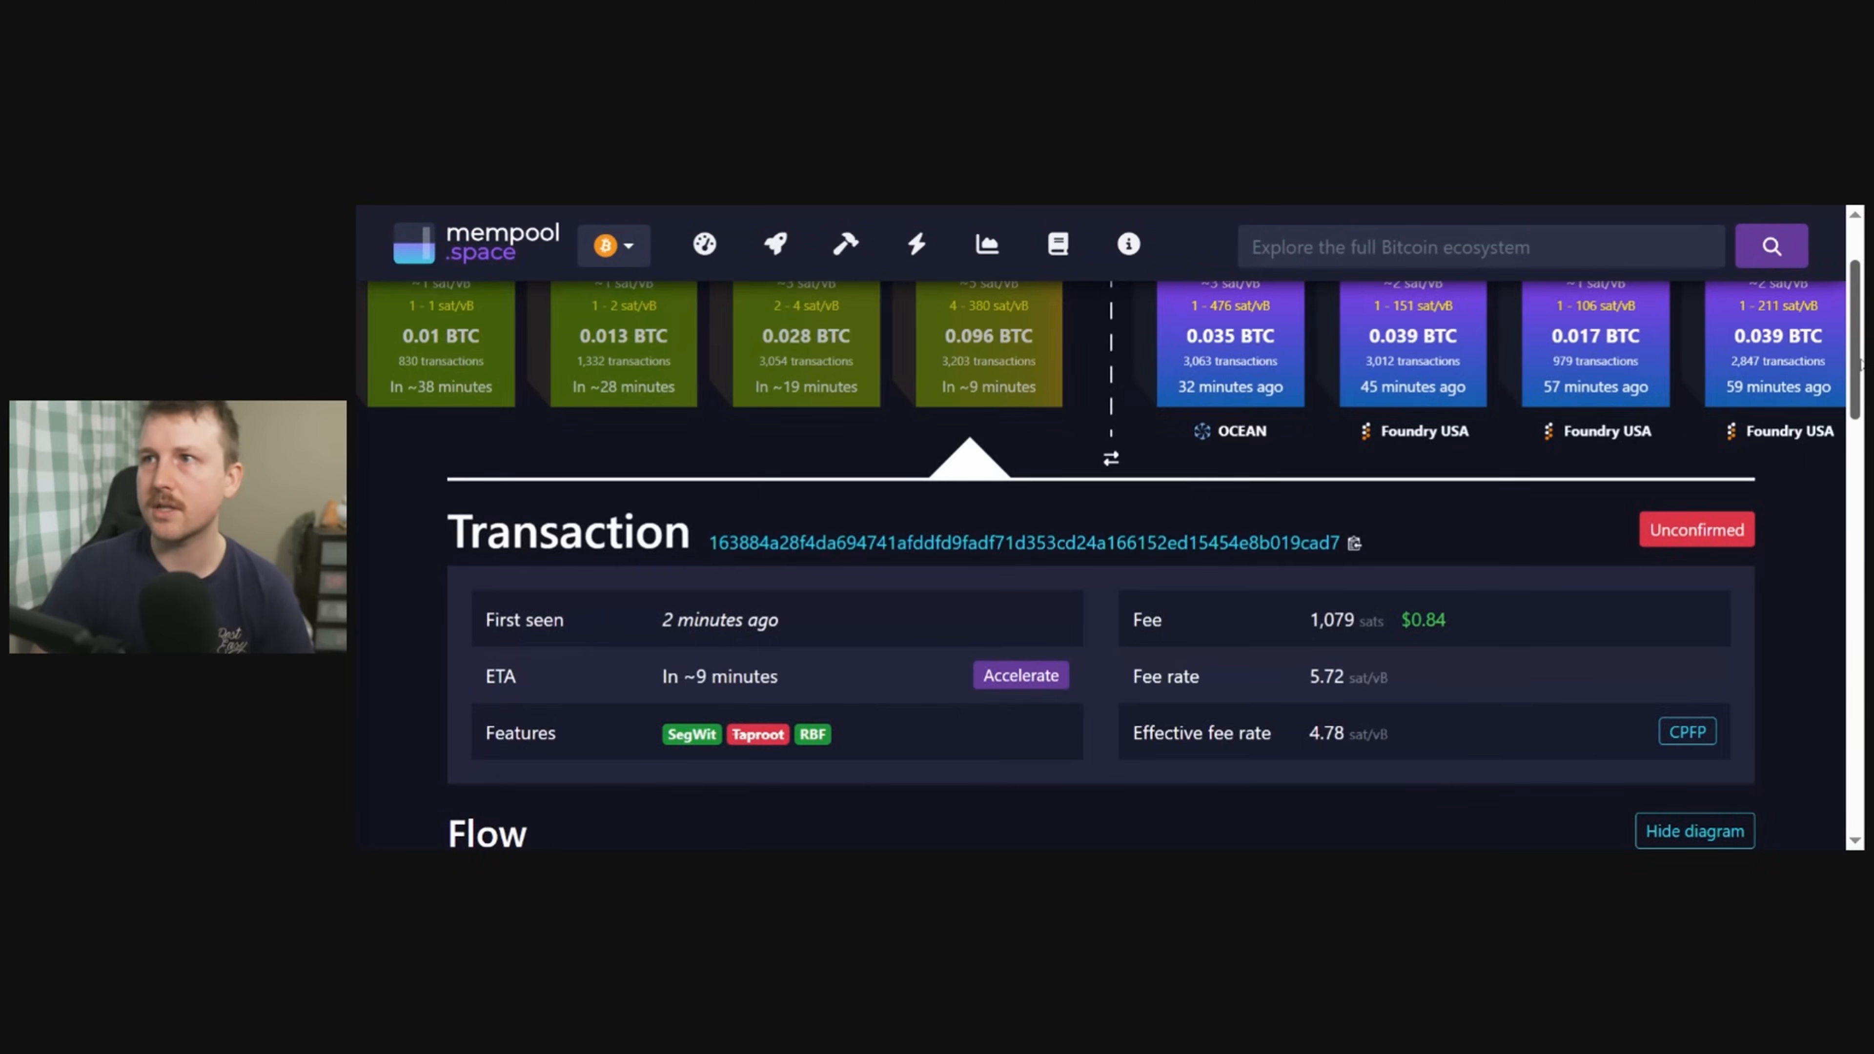
scroll(down, 3)
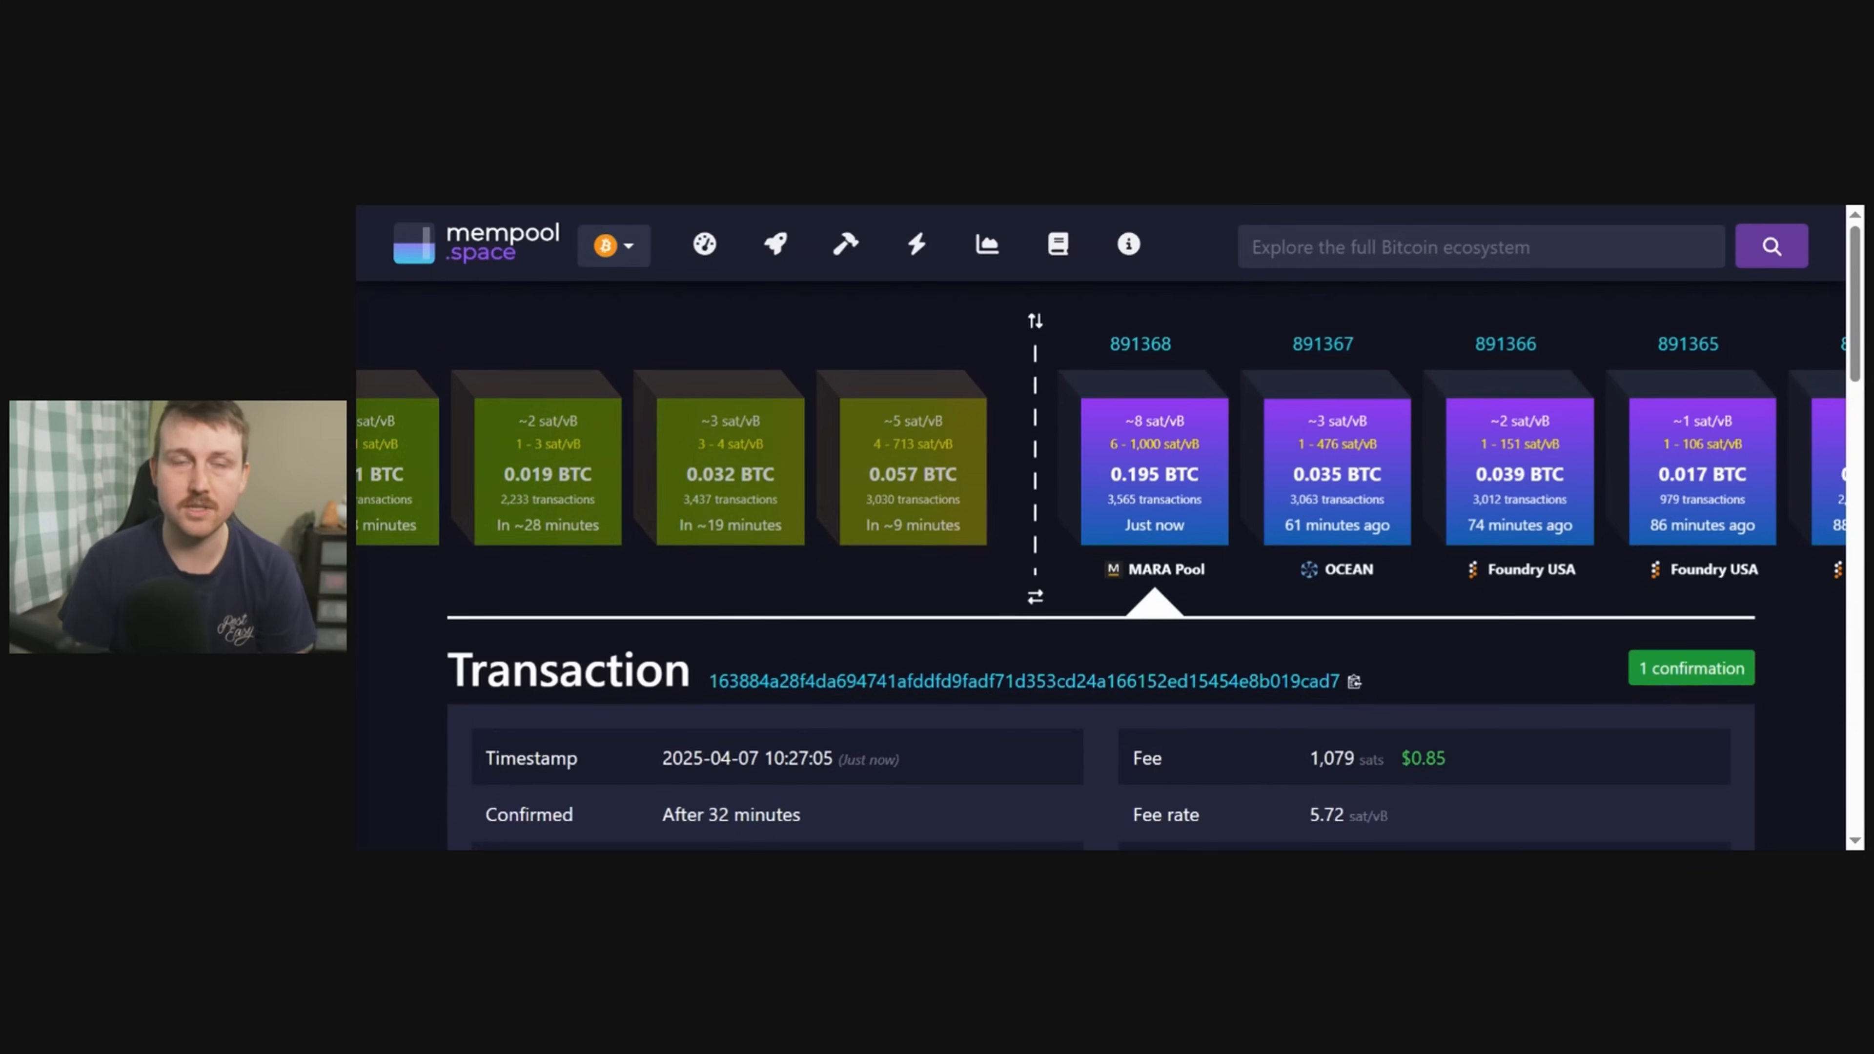
scroll(down, 3)
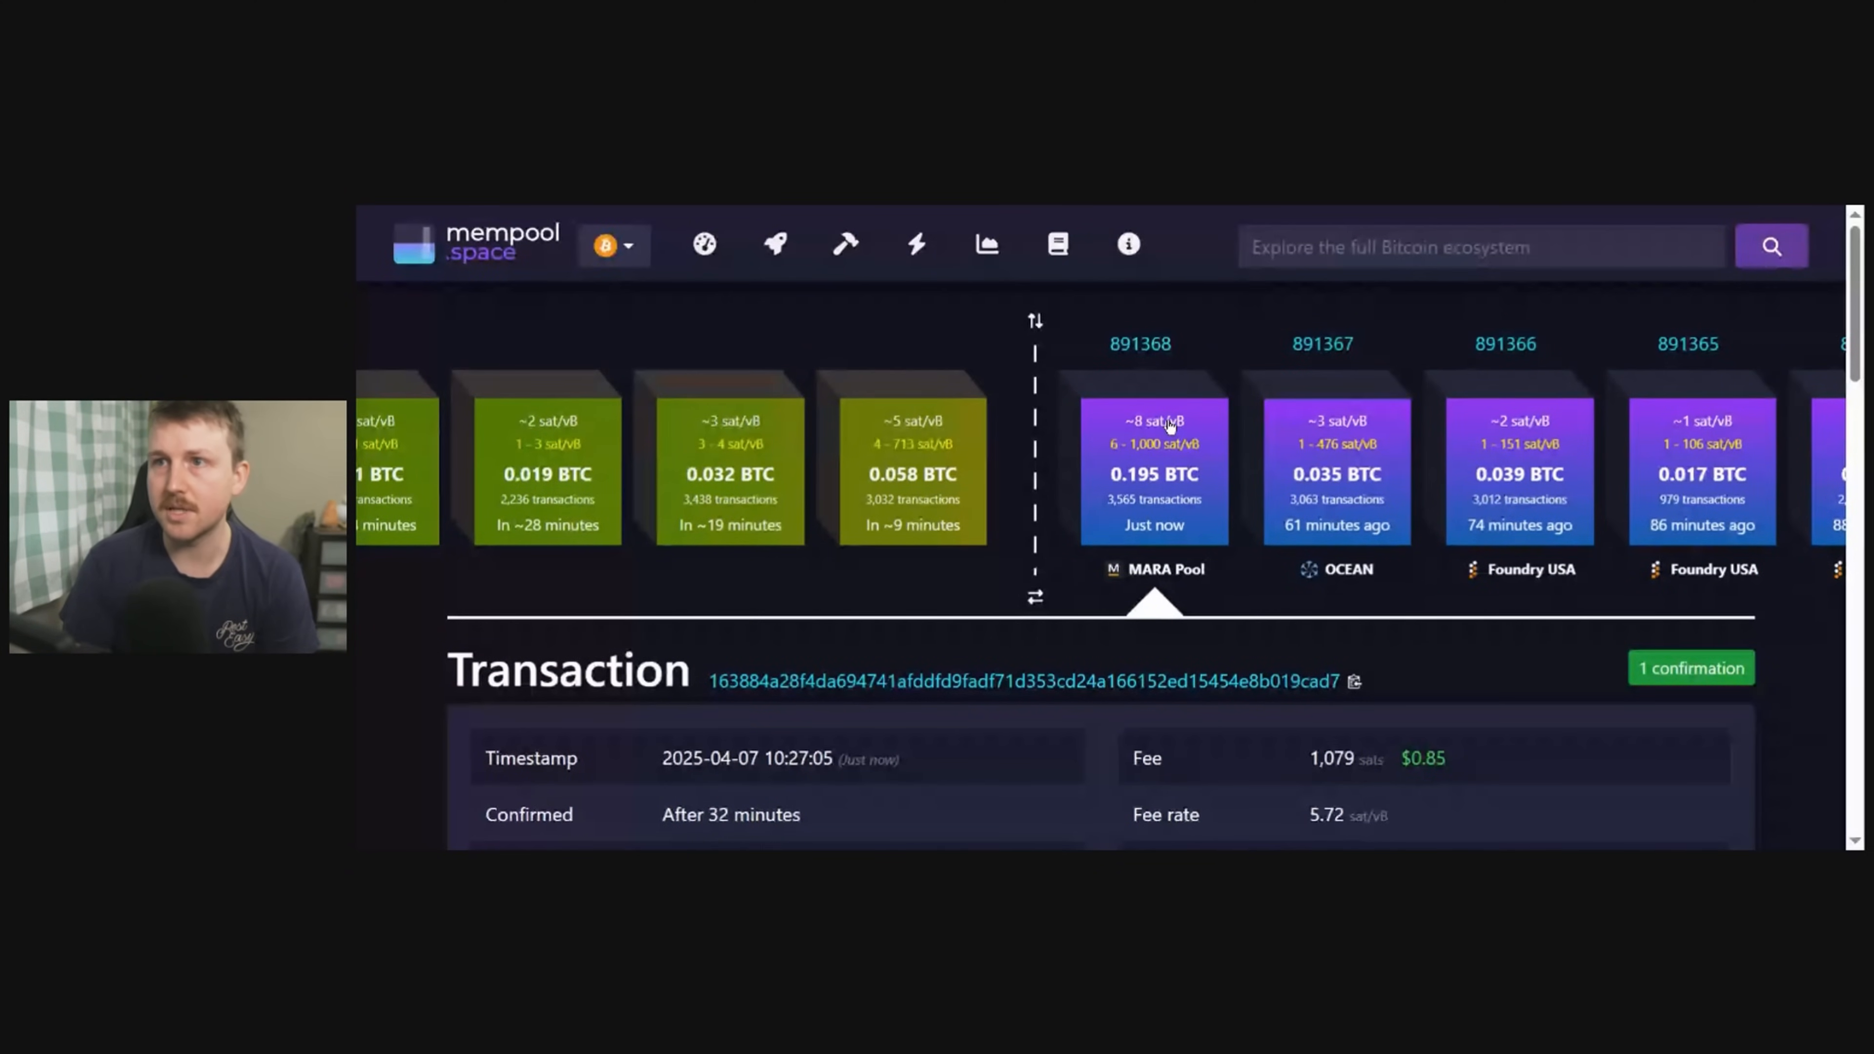
scroll(down, 3)
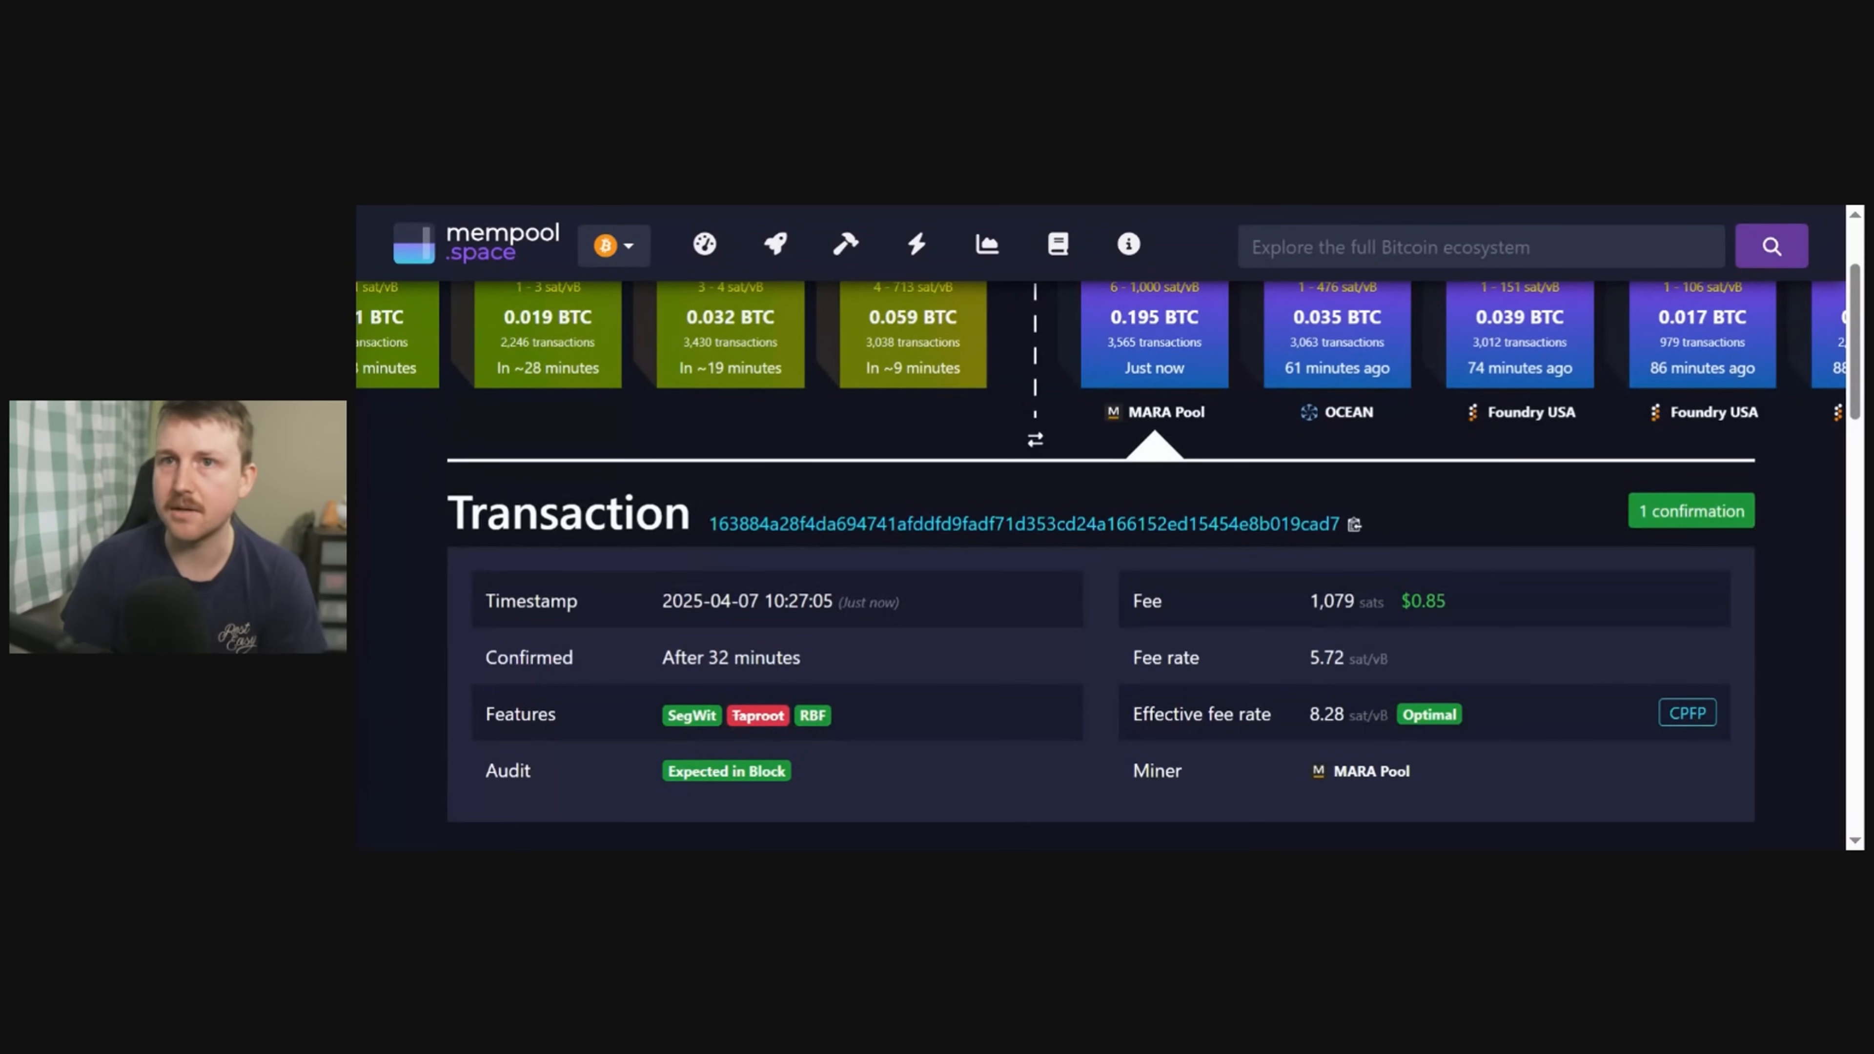
scroll(down, 3)
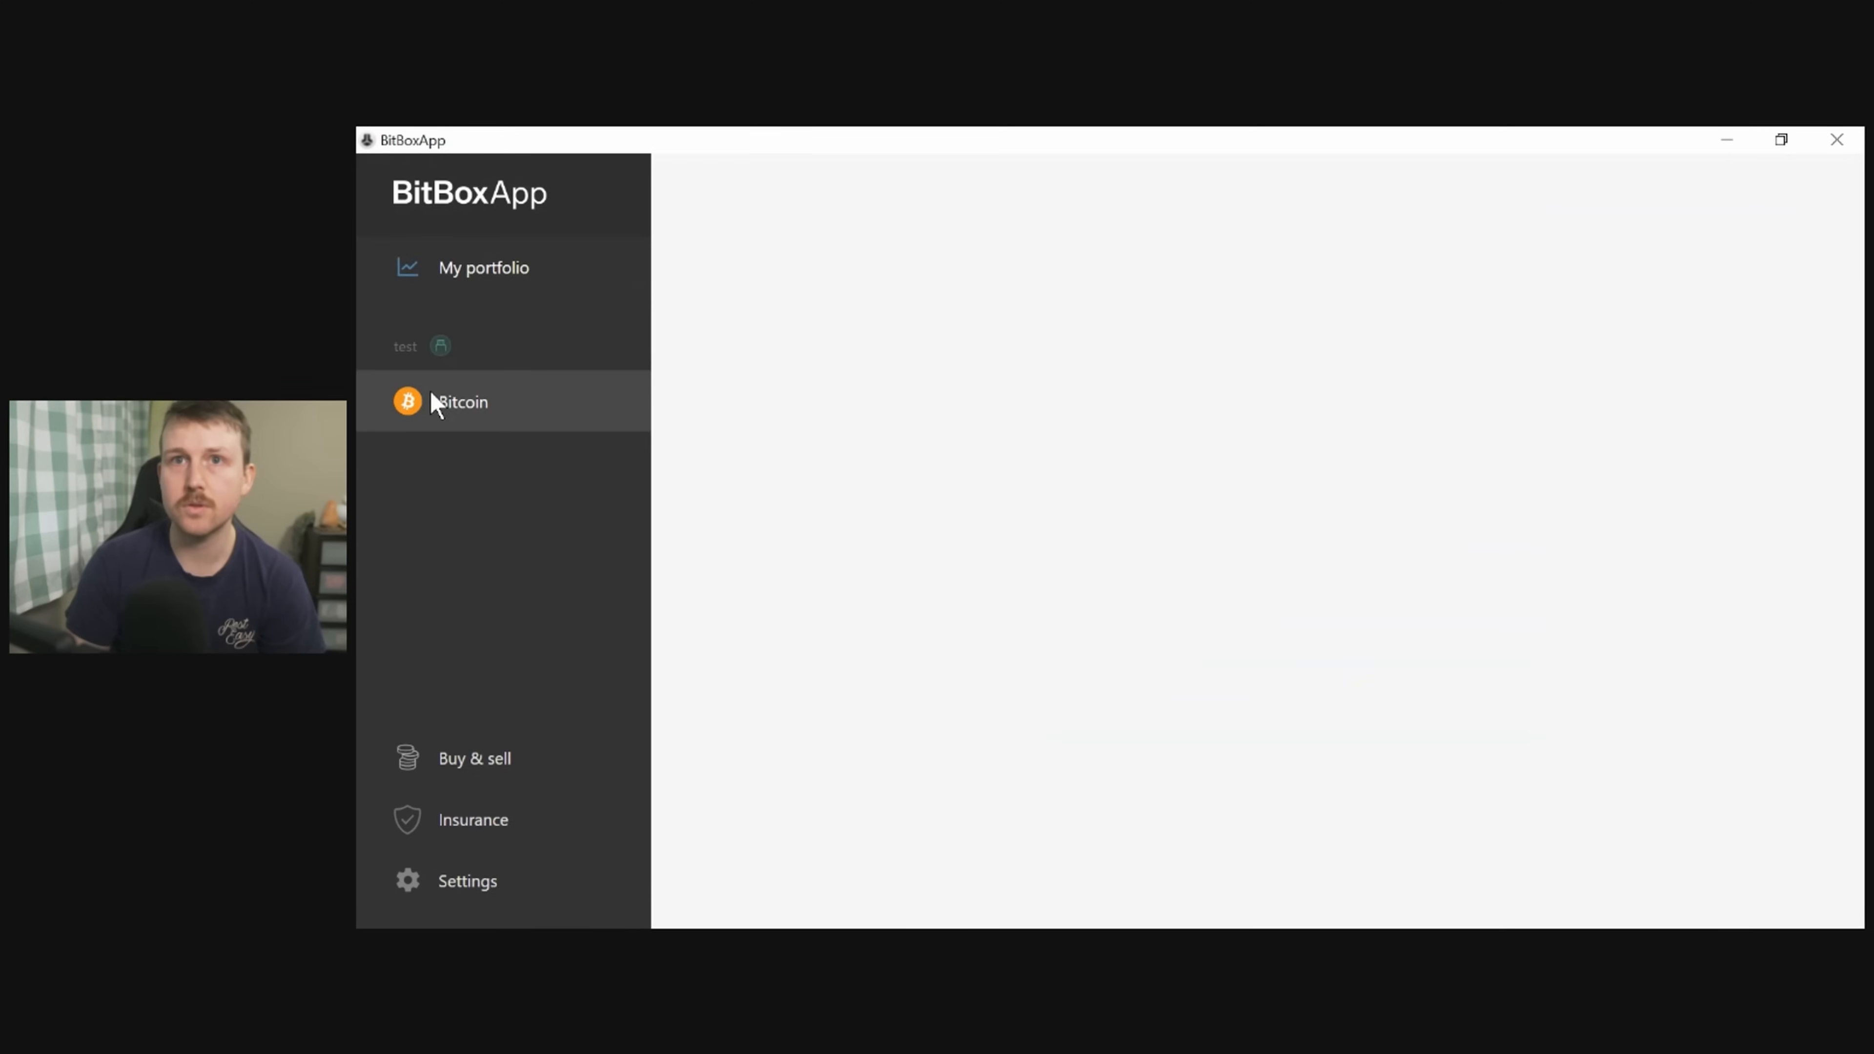
Show the Bitcoin account with its 25,628 sat available balance.
click(462, 401)
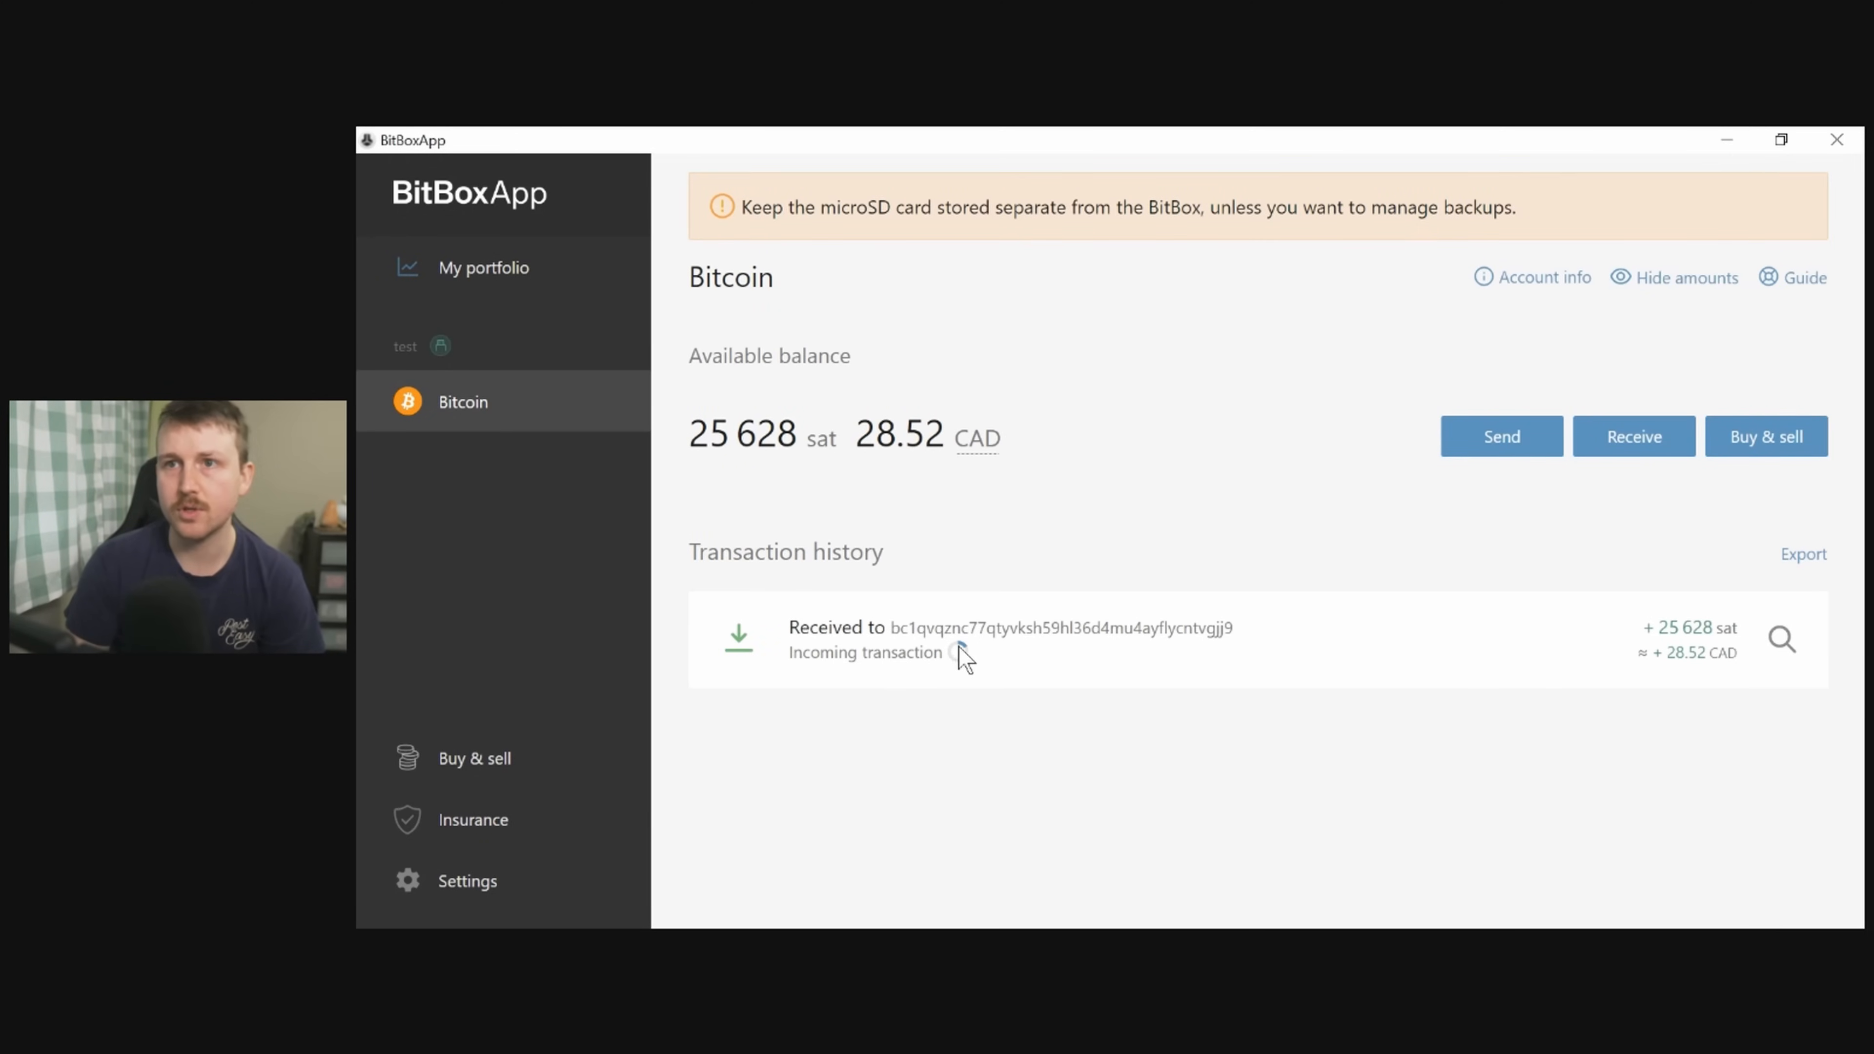
mouse_move(1100, 664)
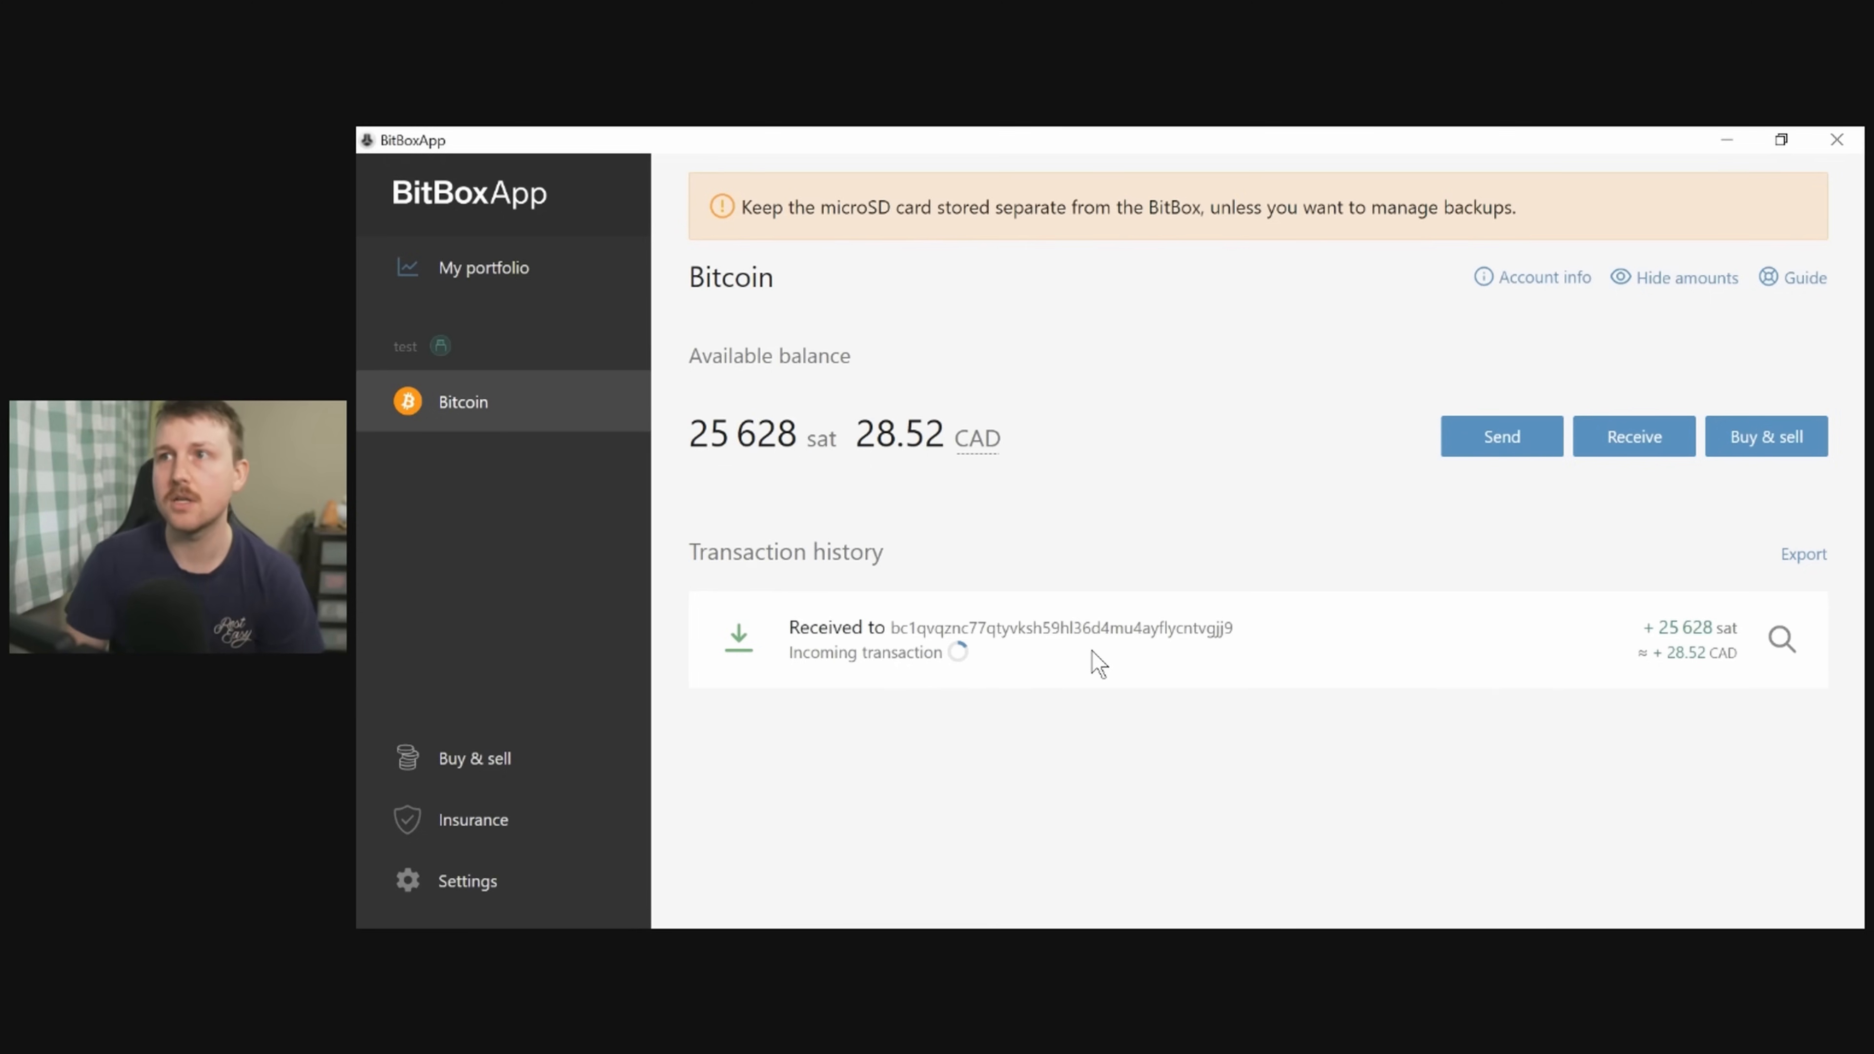
mouse_move(1210, 549)
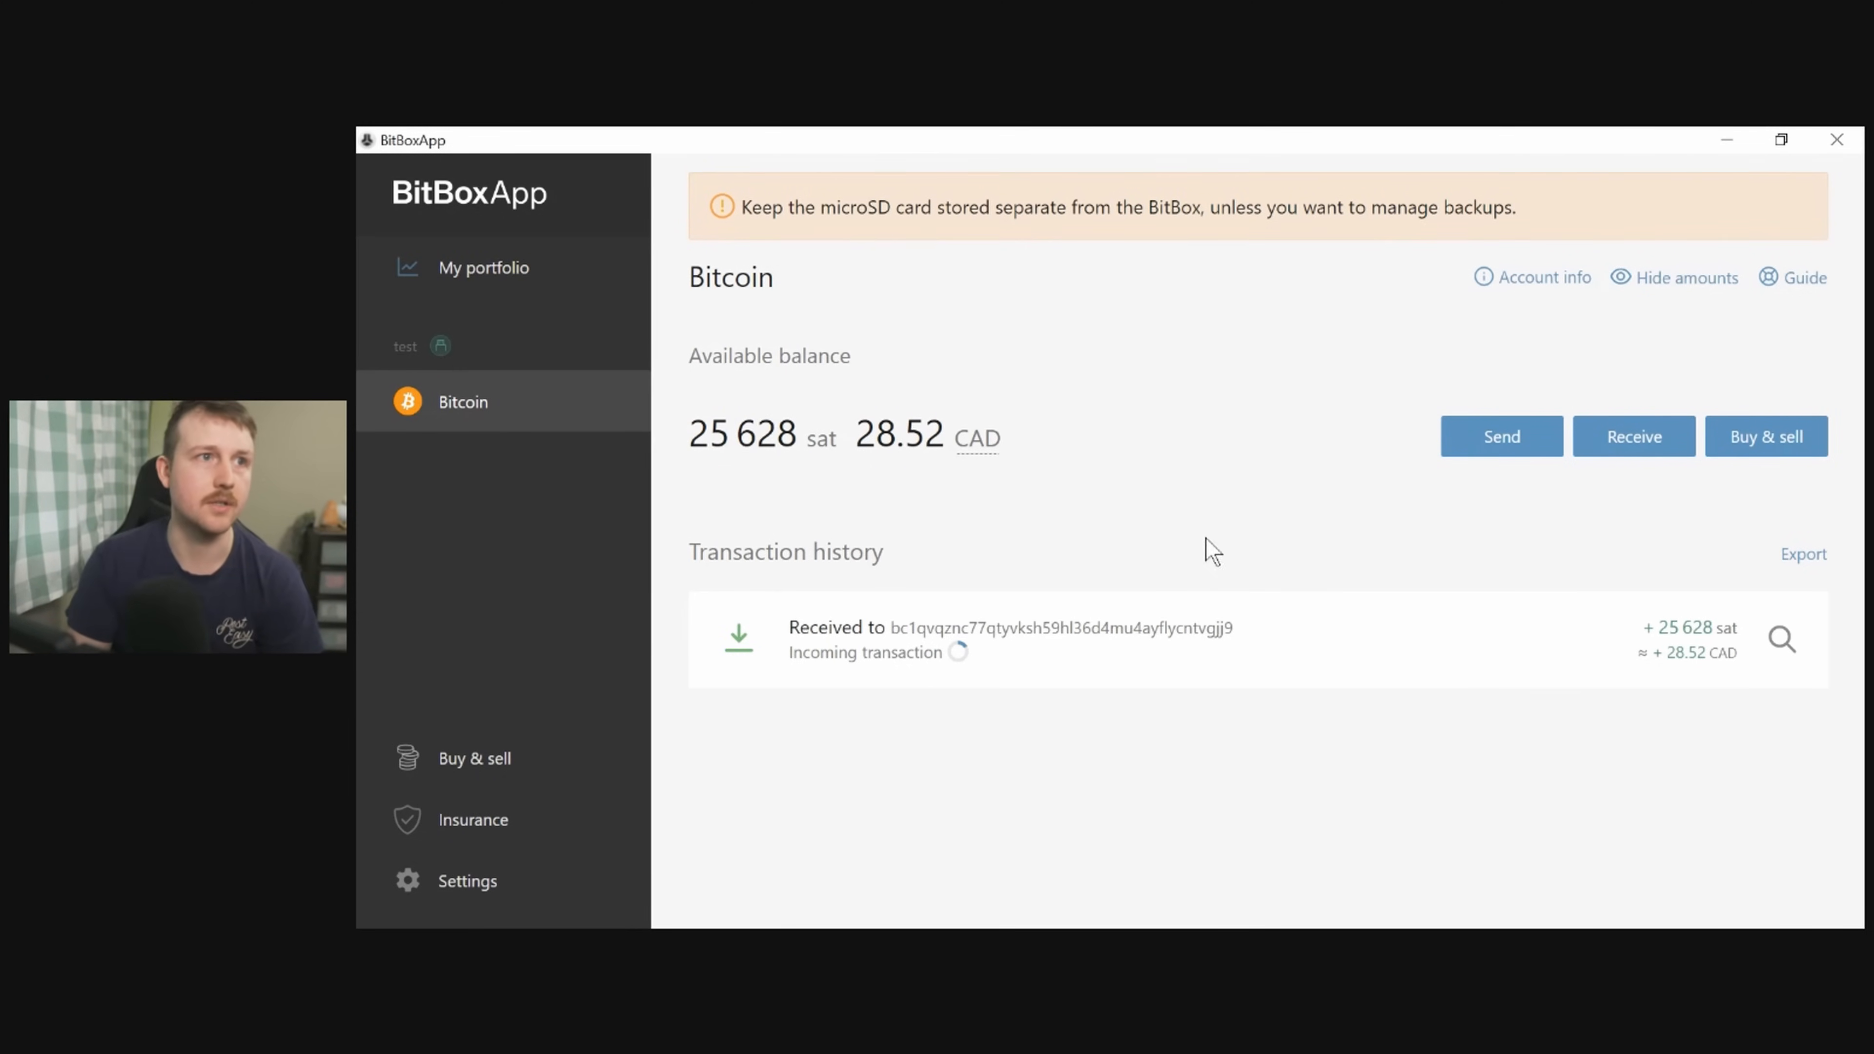
mouse_move(1032, 498)
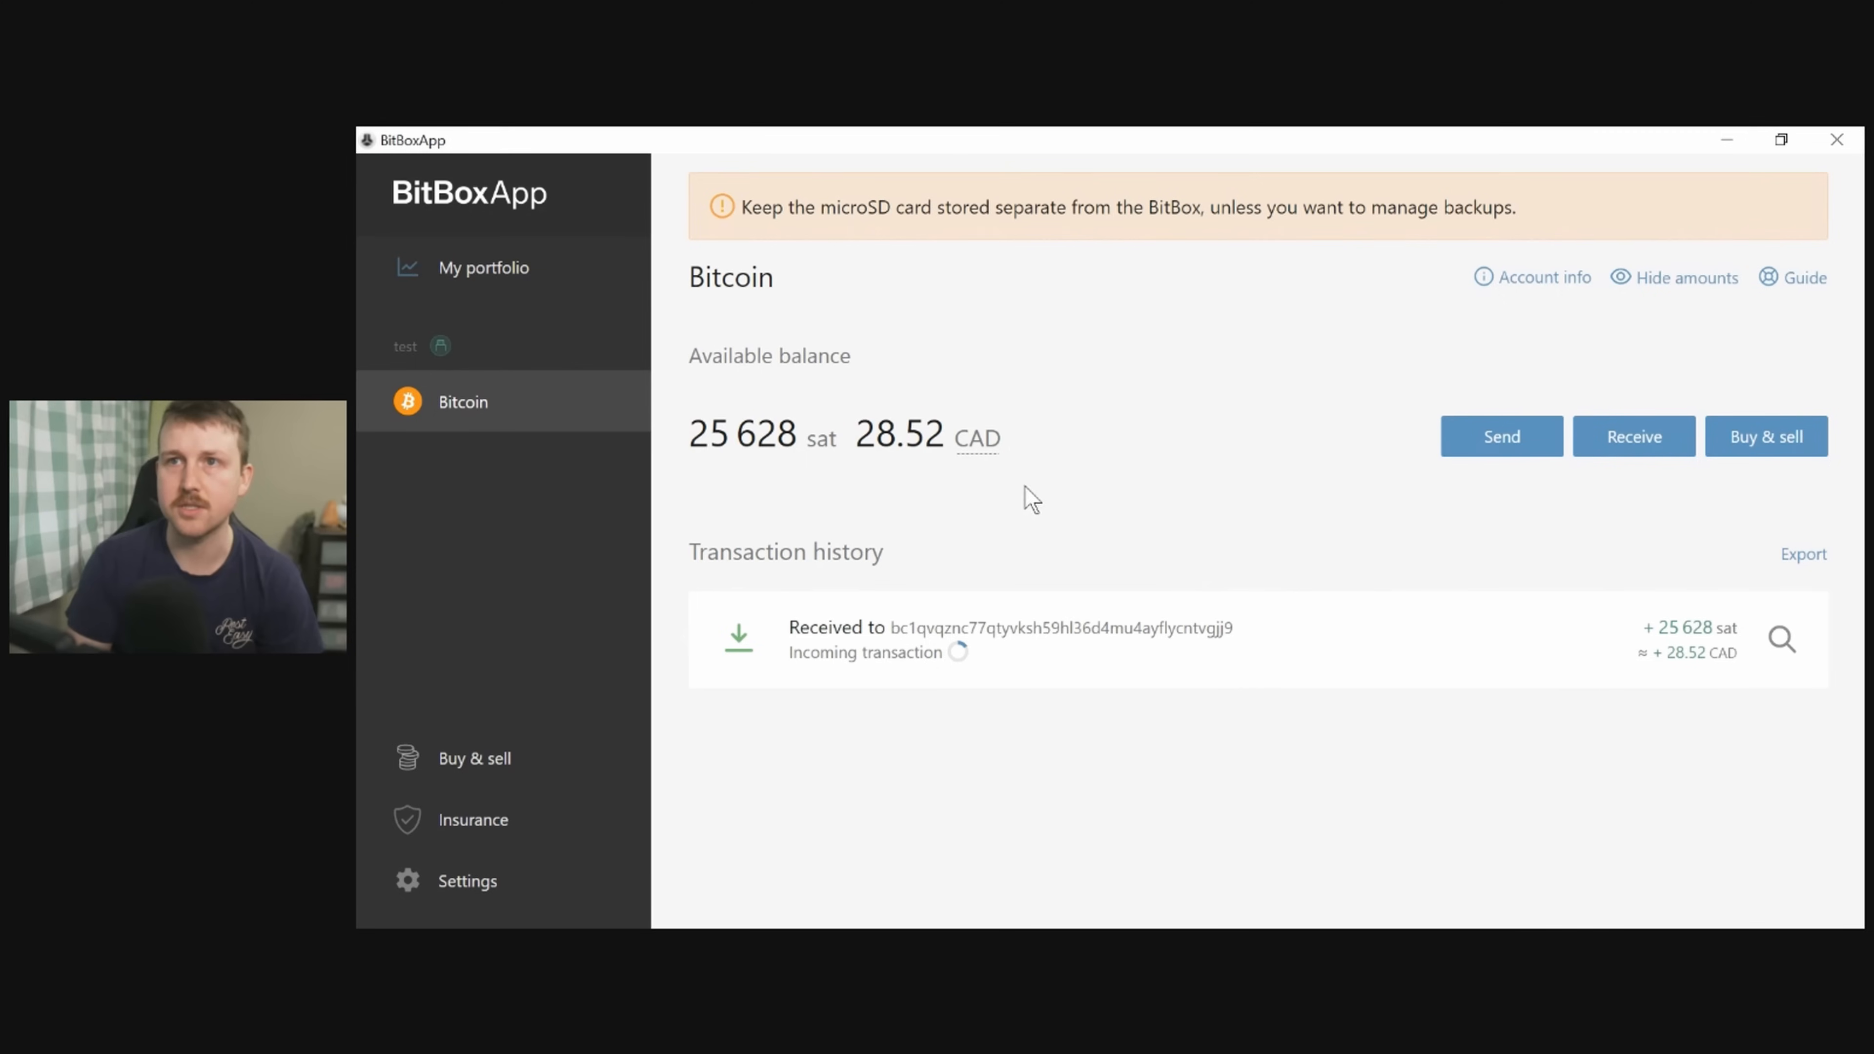
double_click(740, 435)
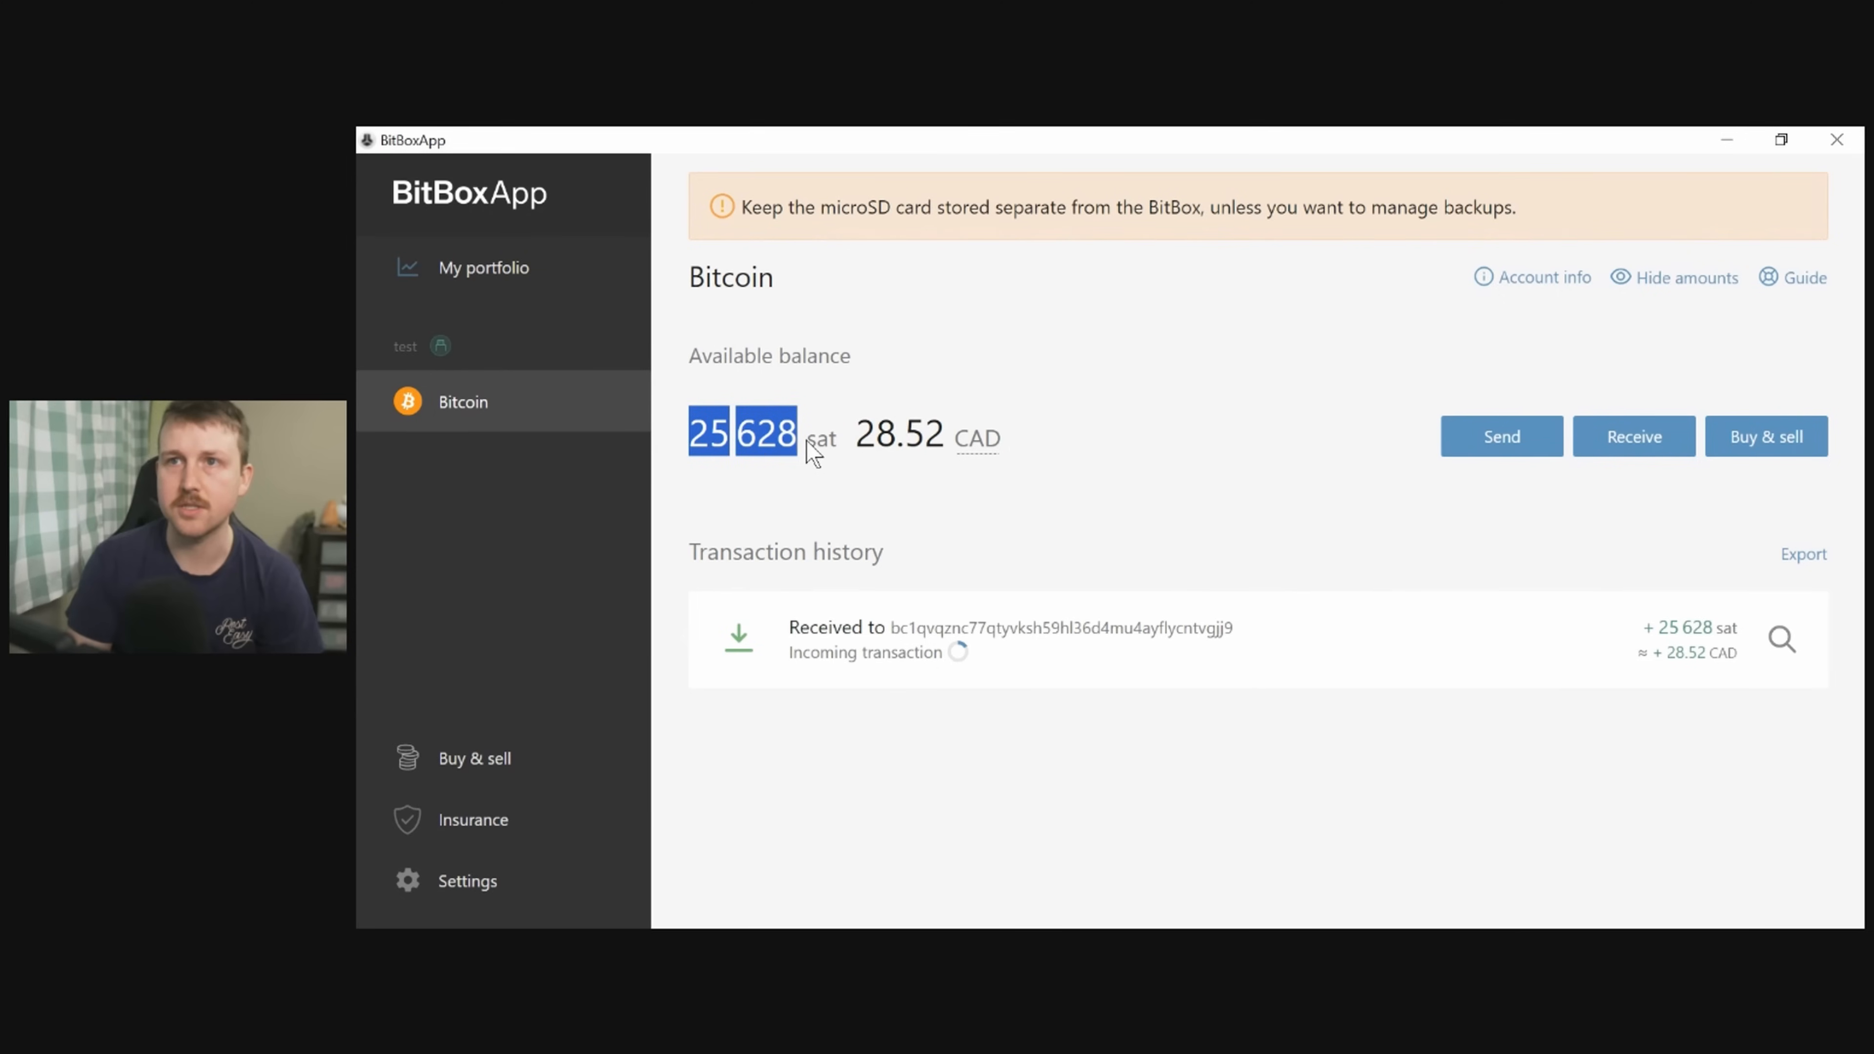
mouse_move(788, 488)
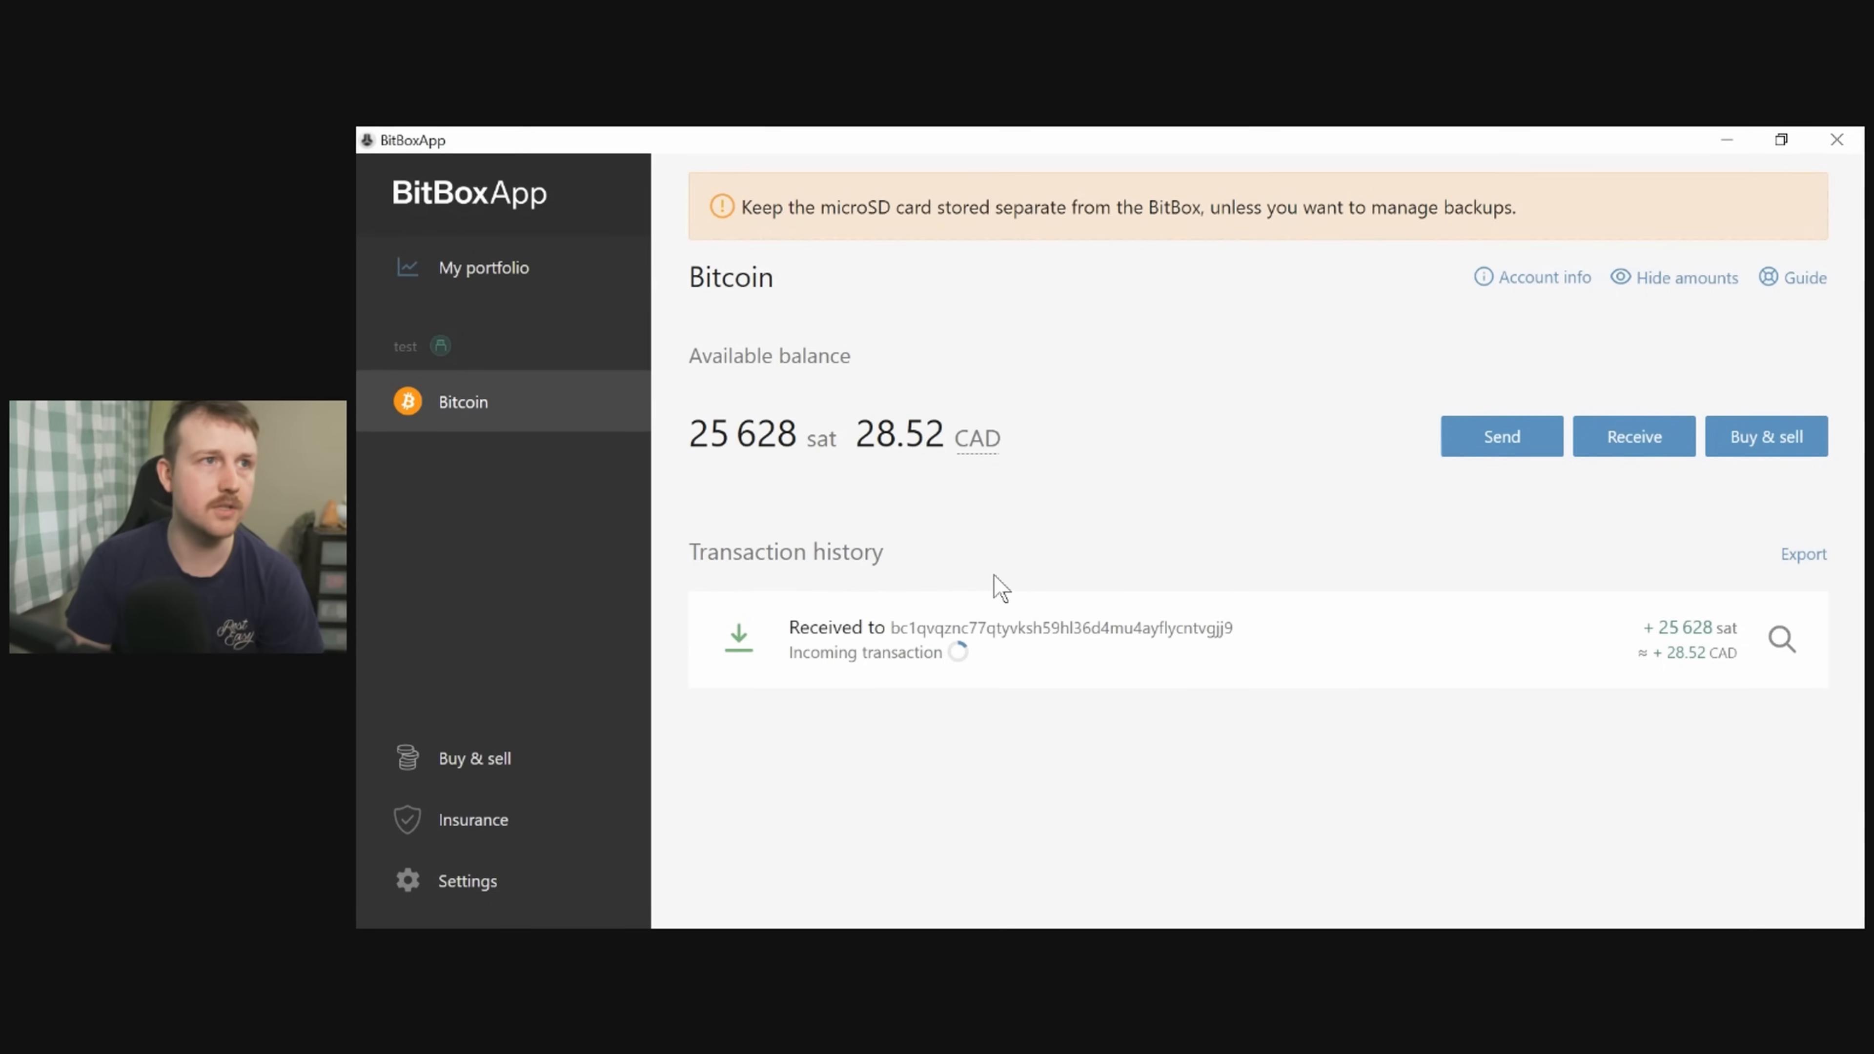
mouse_move(1225, 479)
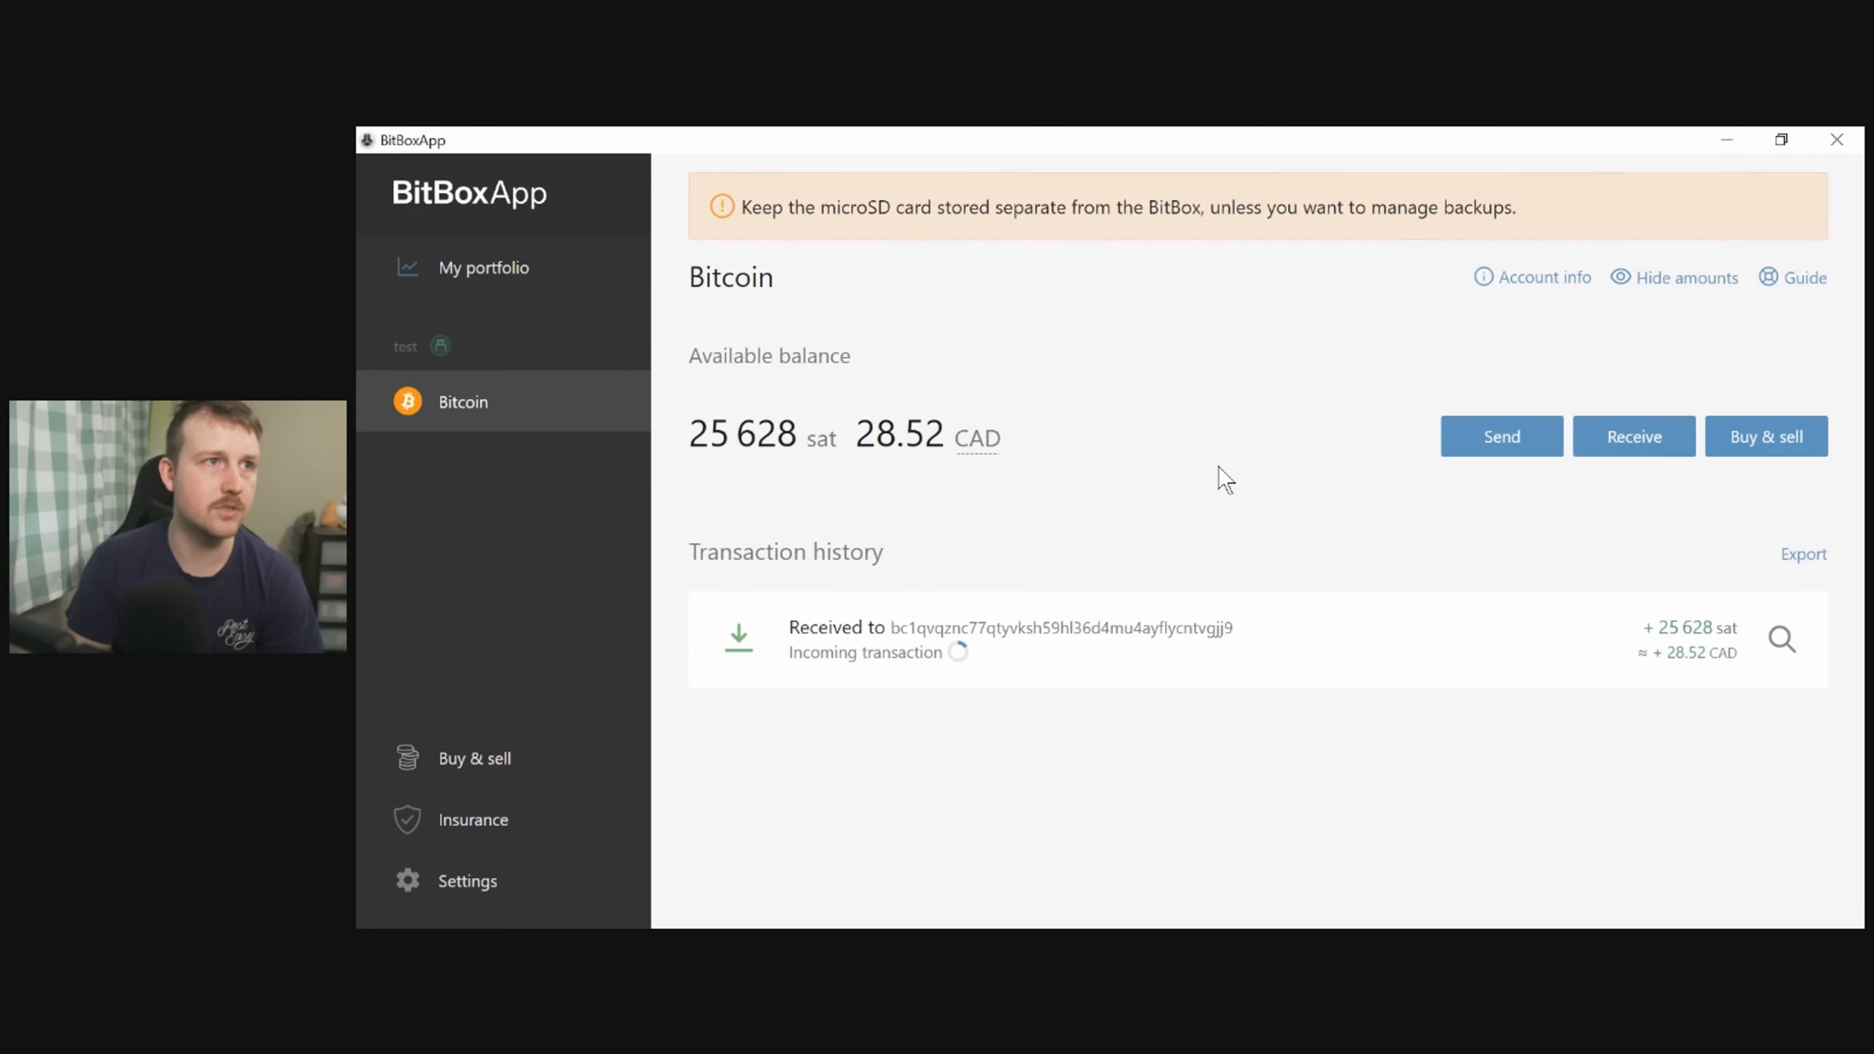
mouse_move(1527, 676)
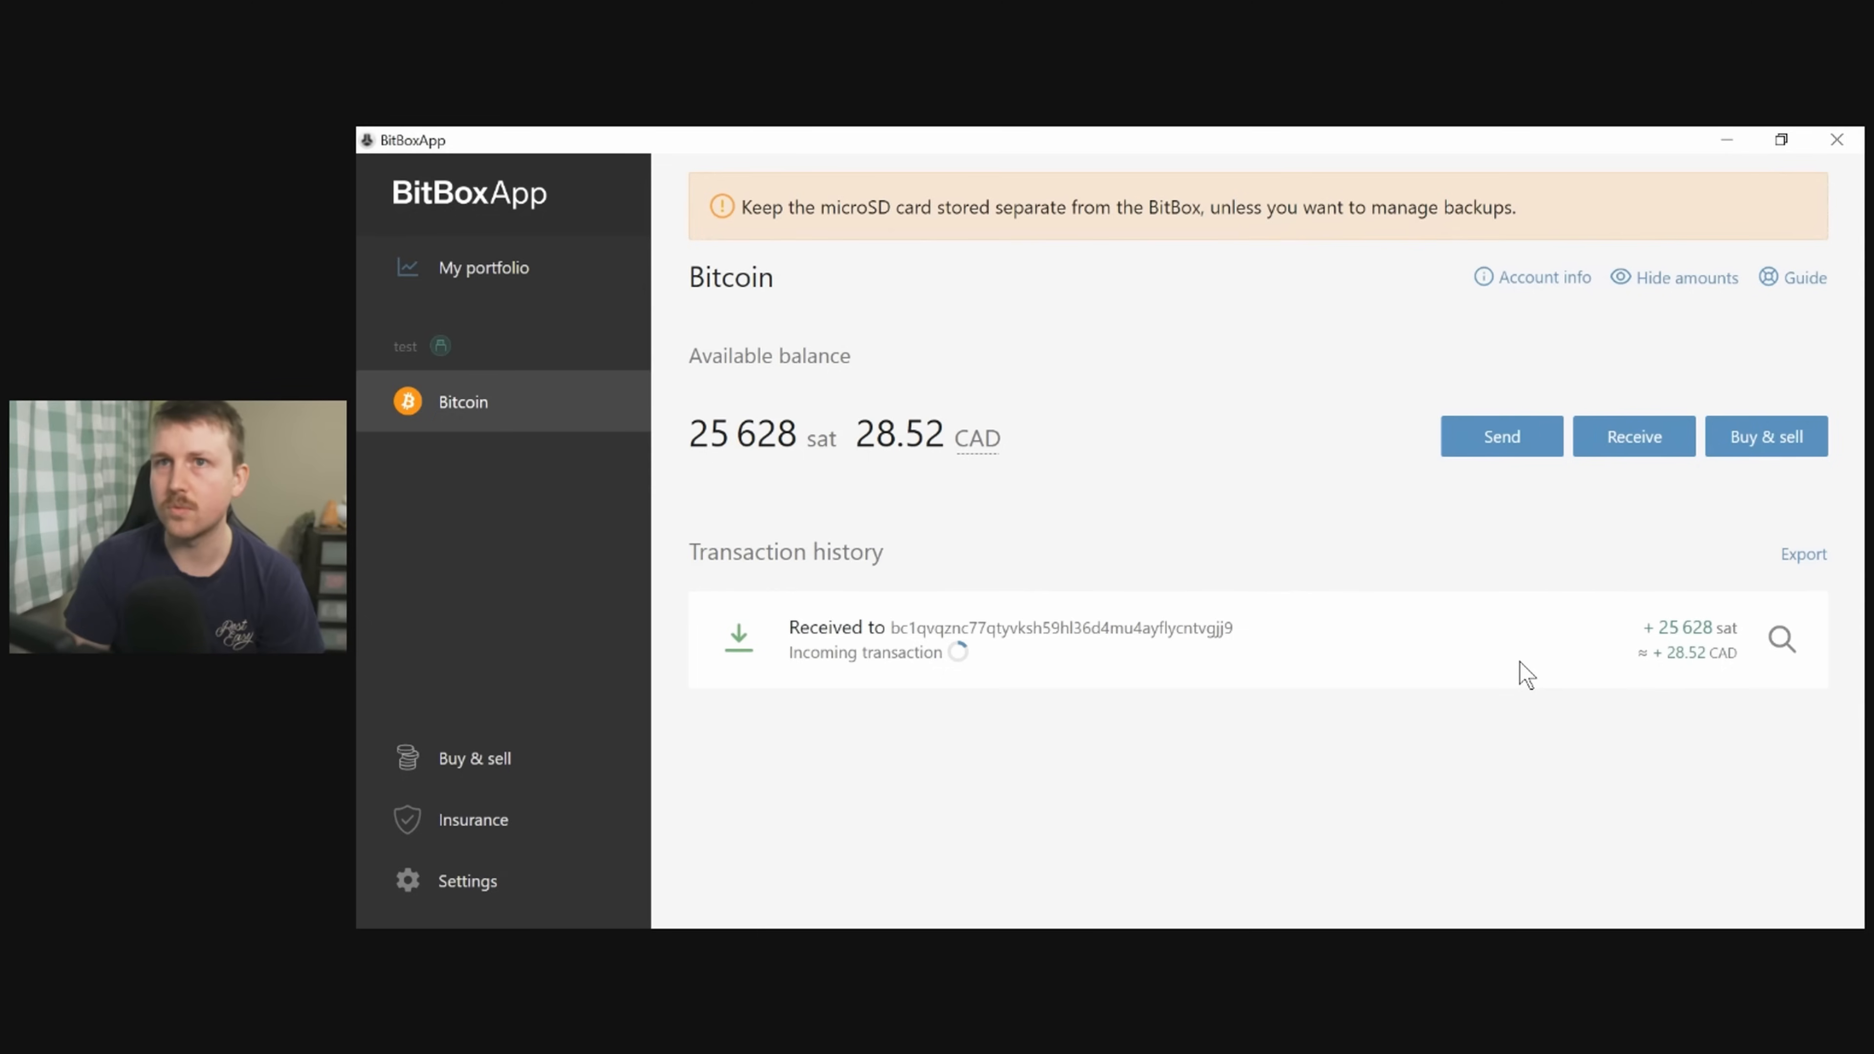
mouse_move(1123, 500)
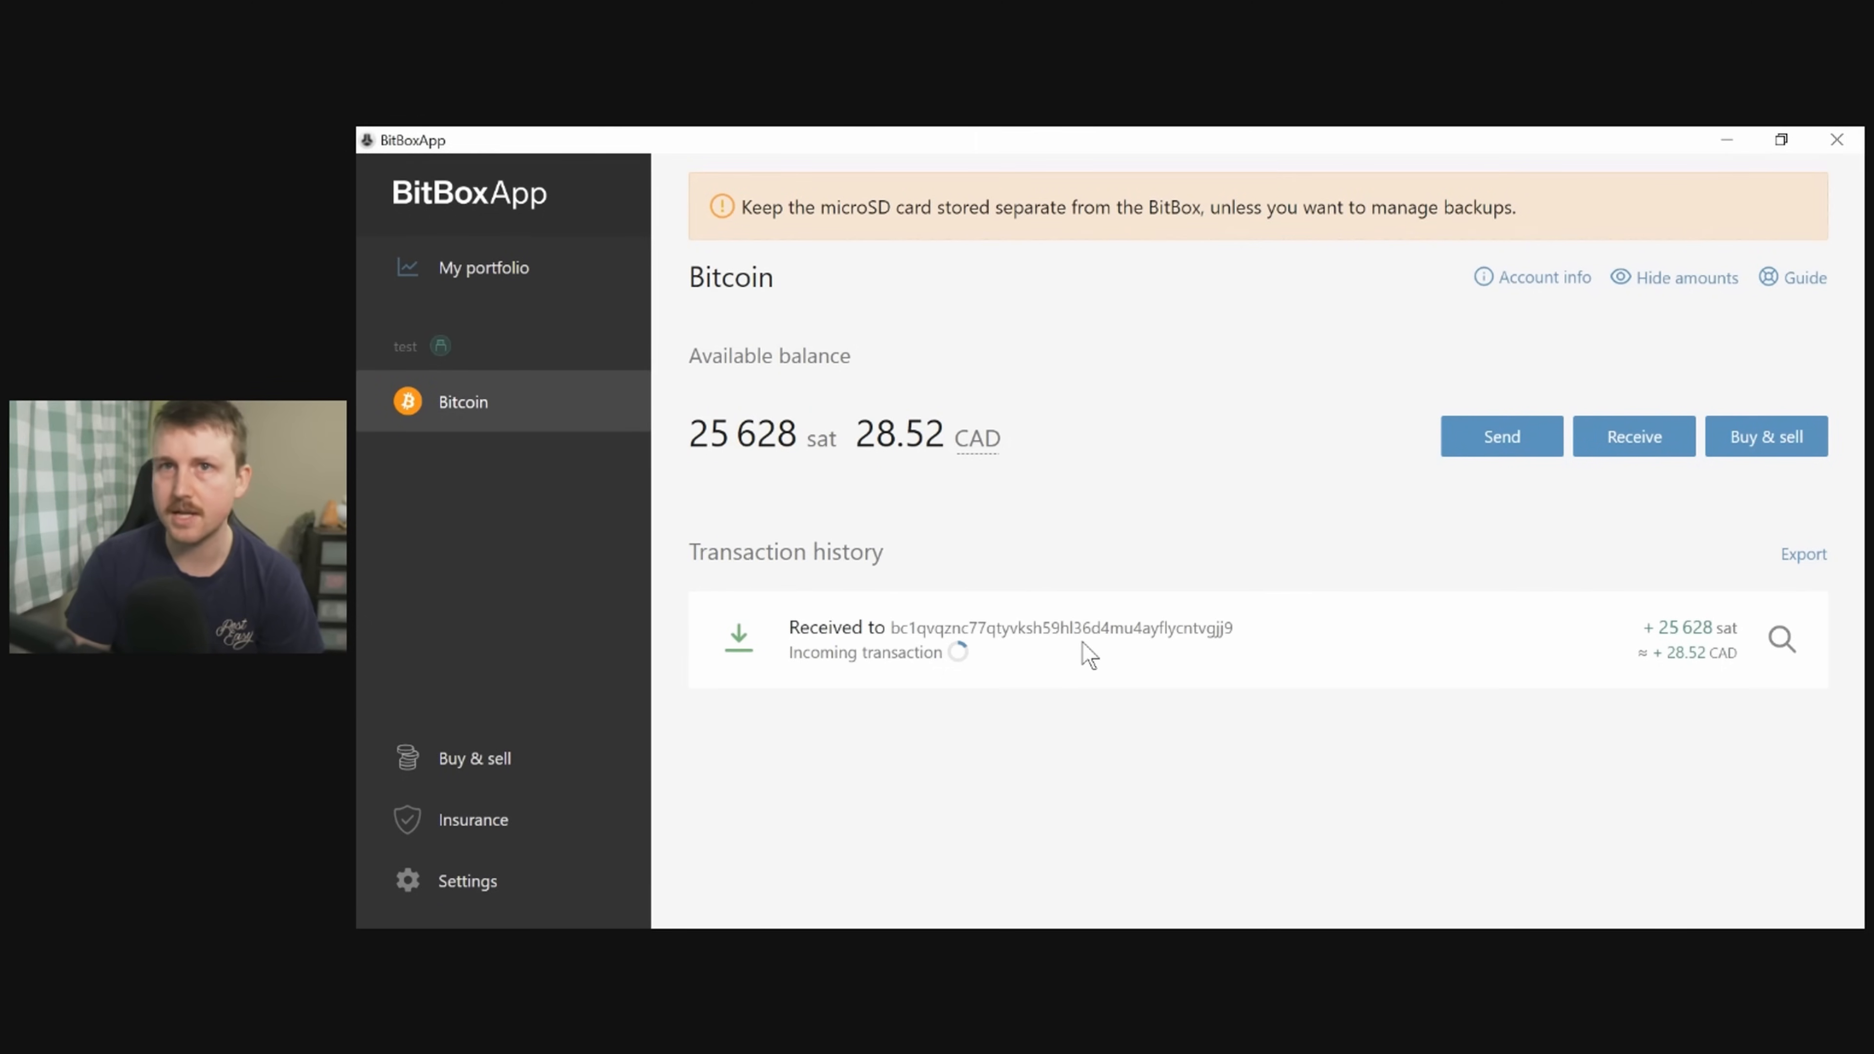
mouse_move(1453, 506)
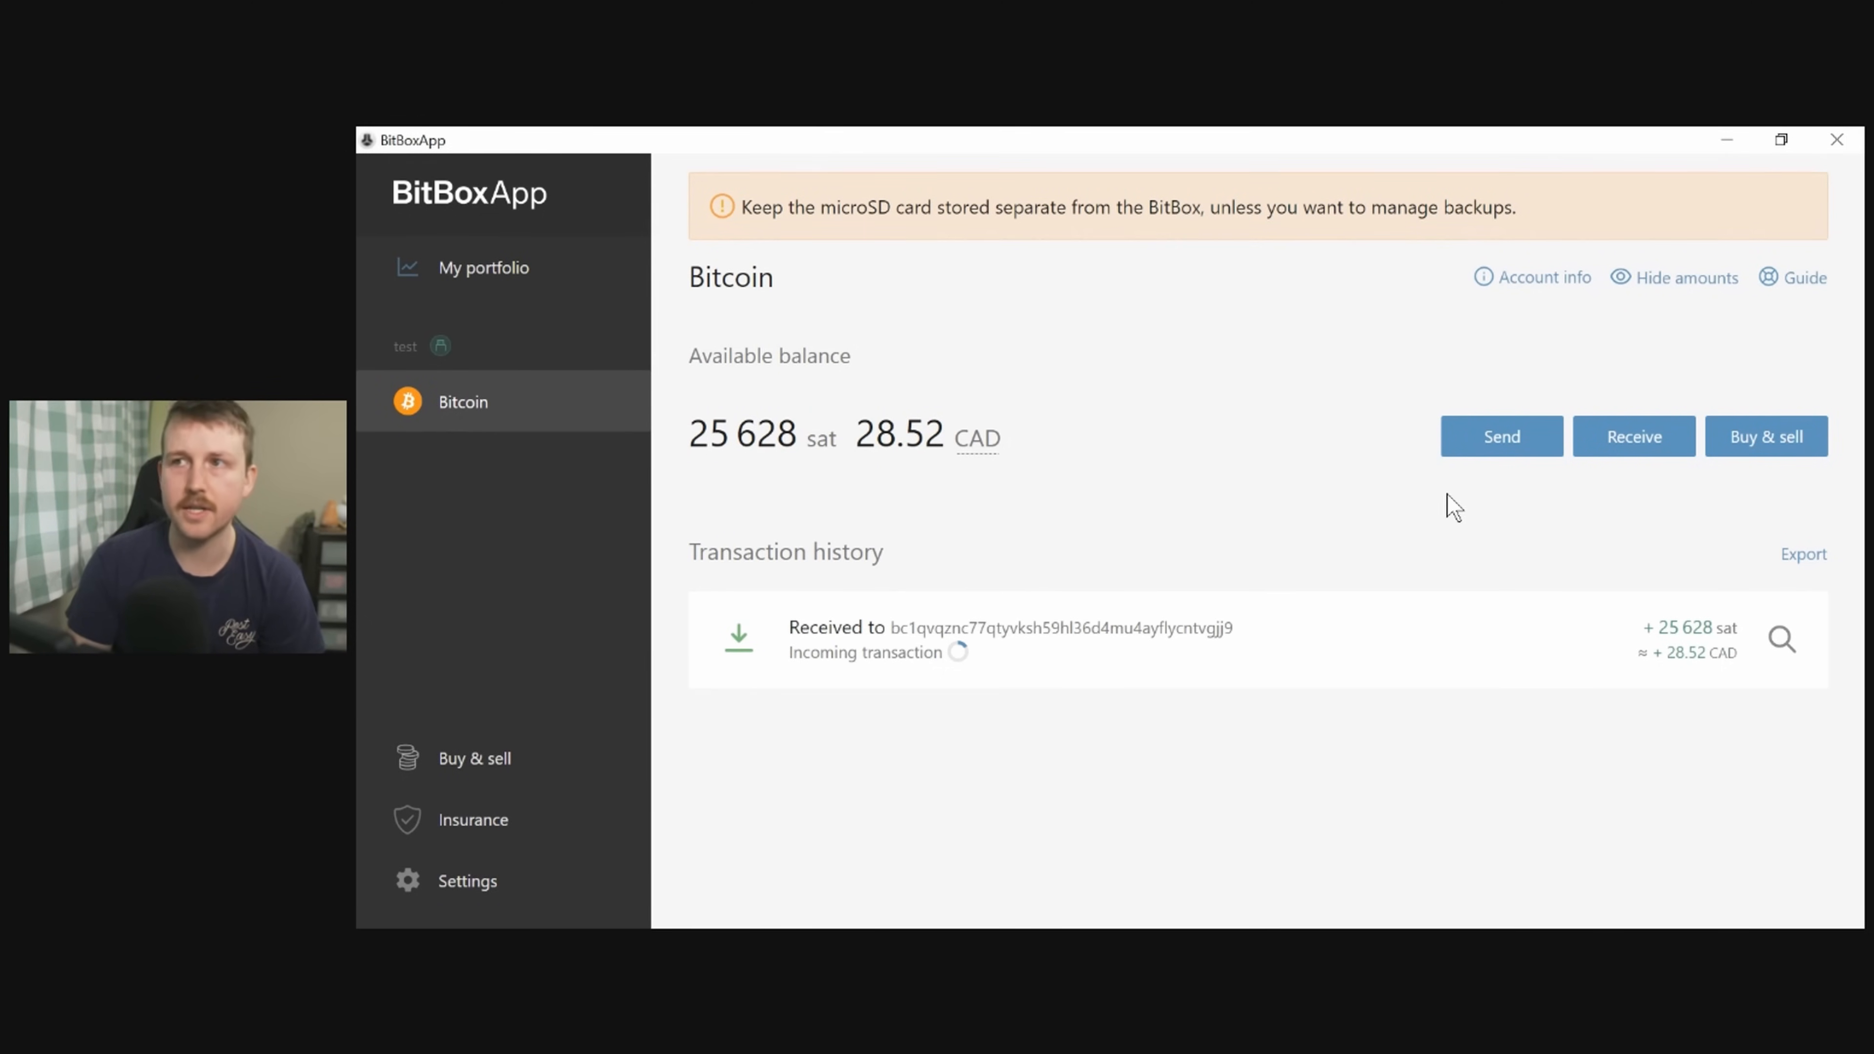
mouse_move(1799, 445)
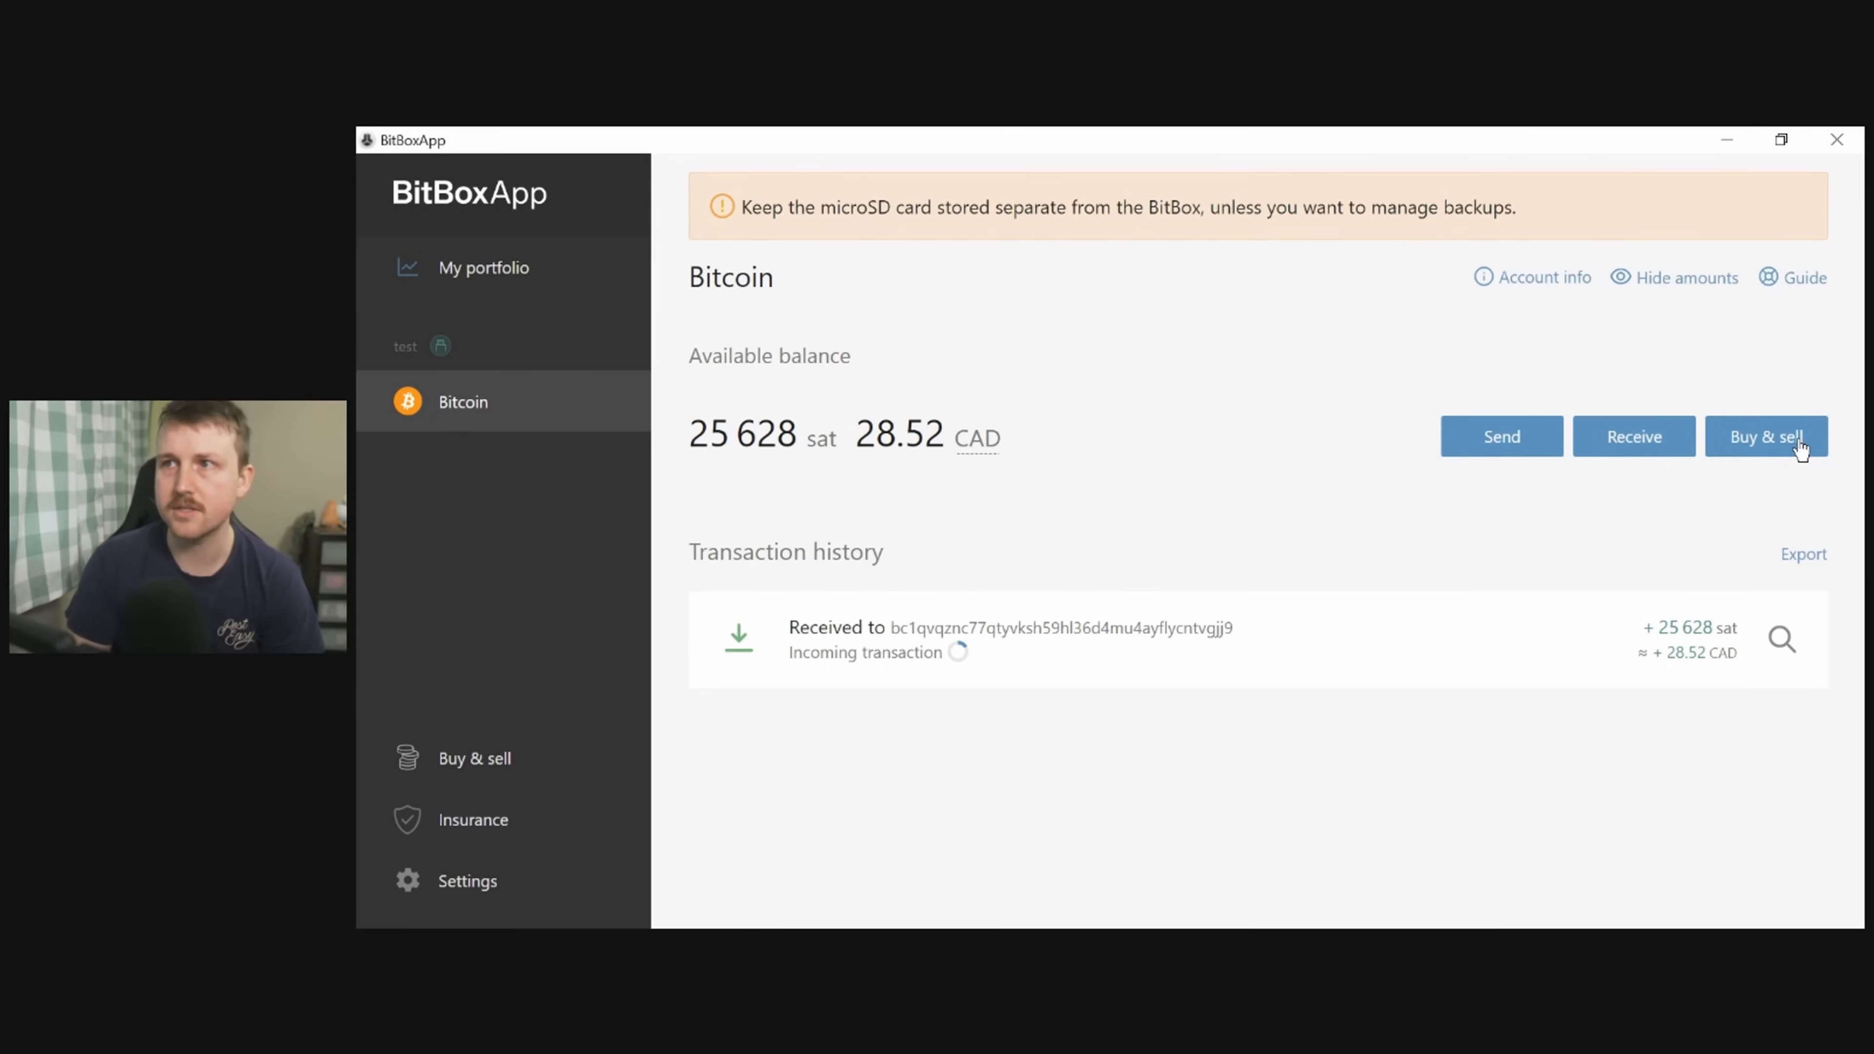
mouse_move(1399, 394)
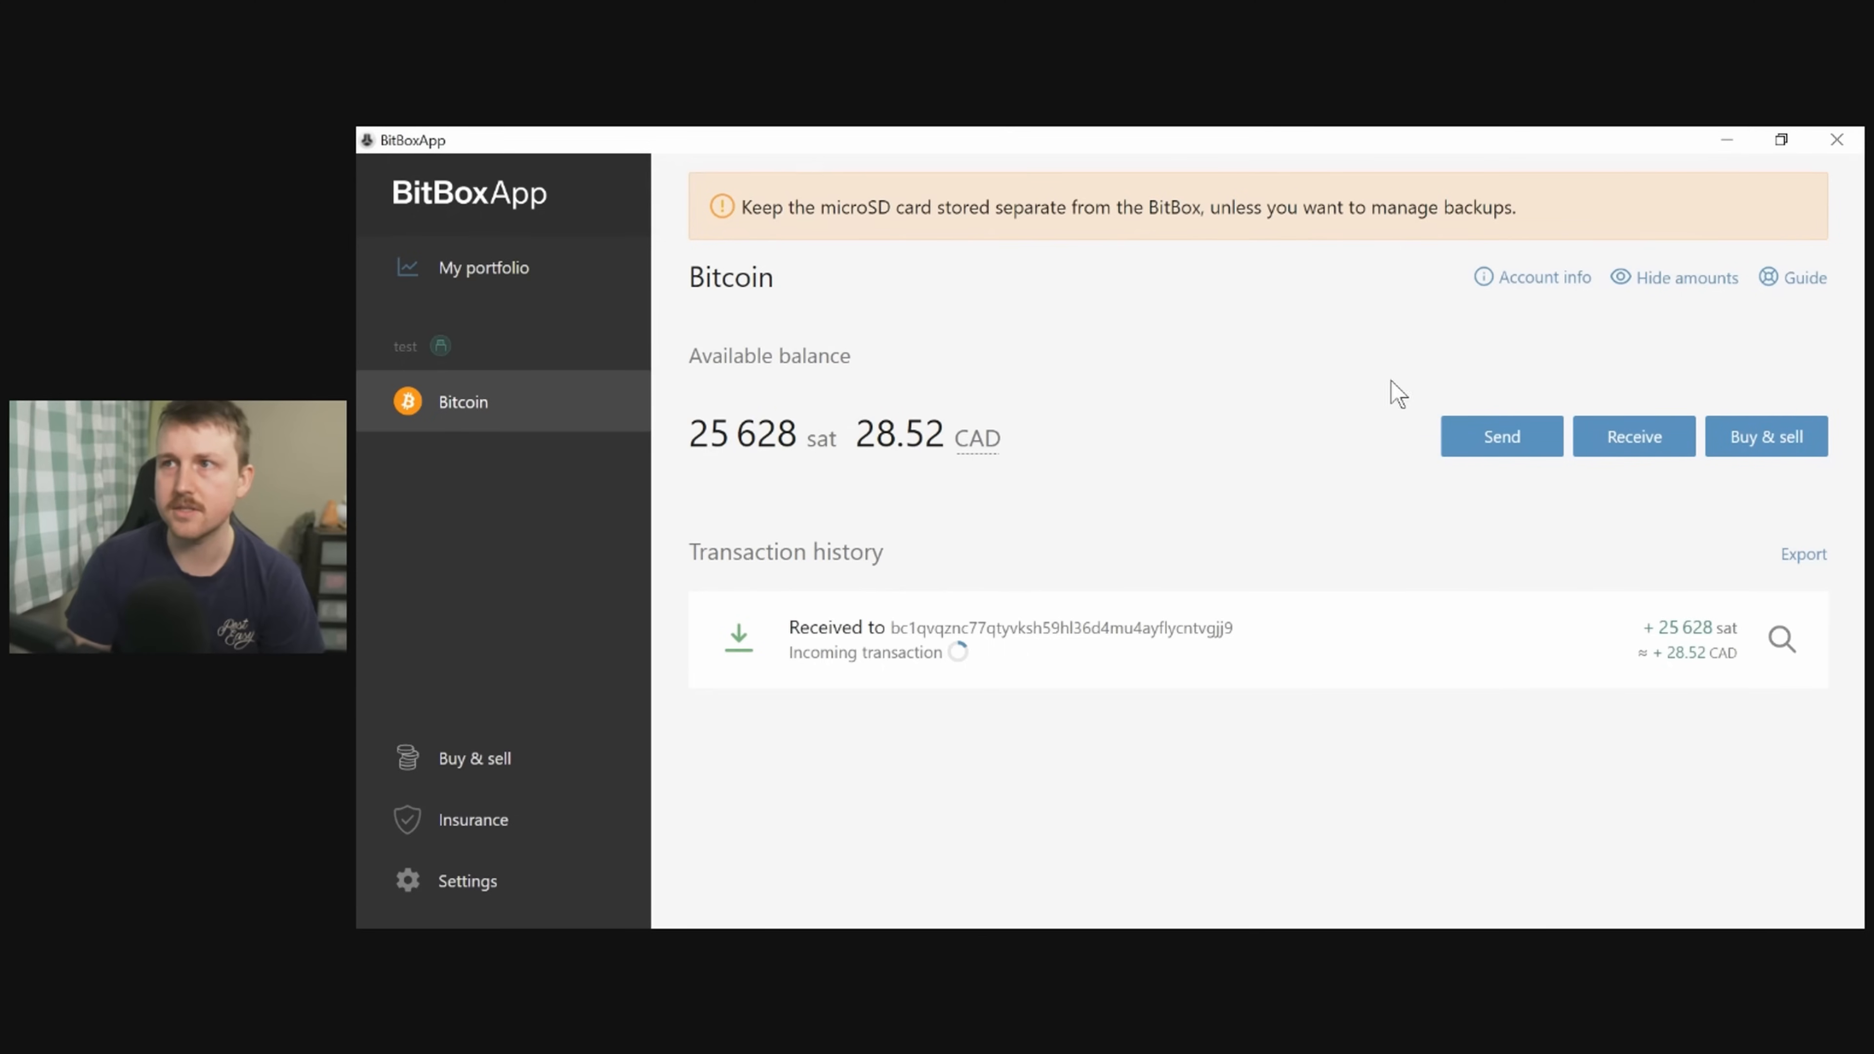
mouse_move(1484, 501)
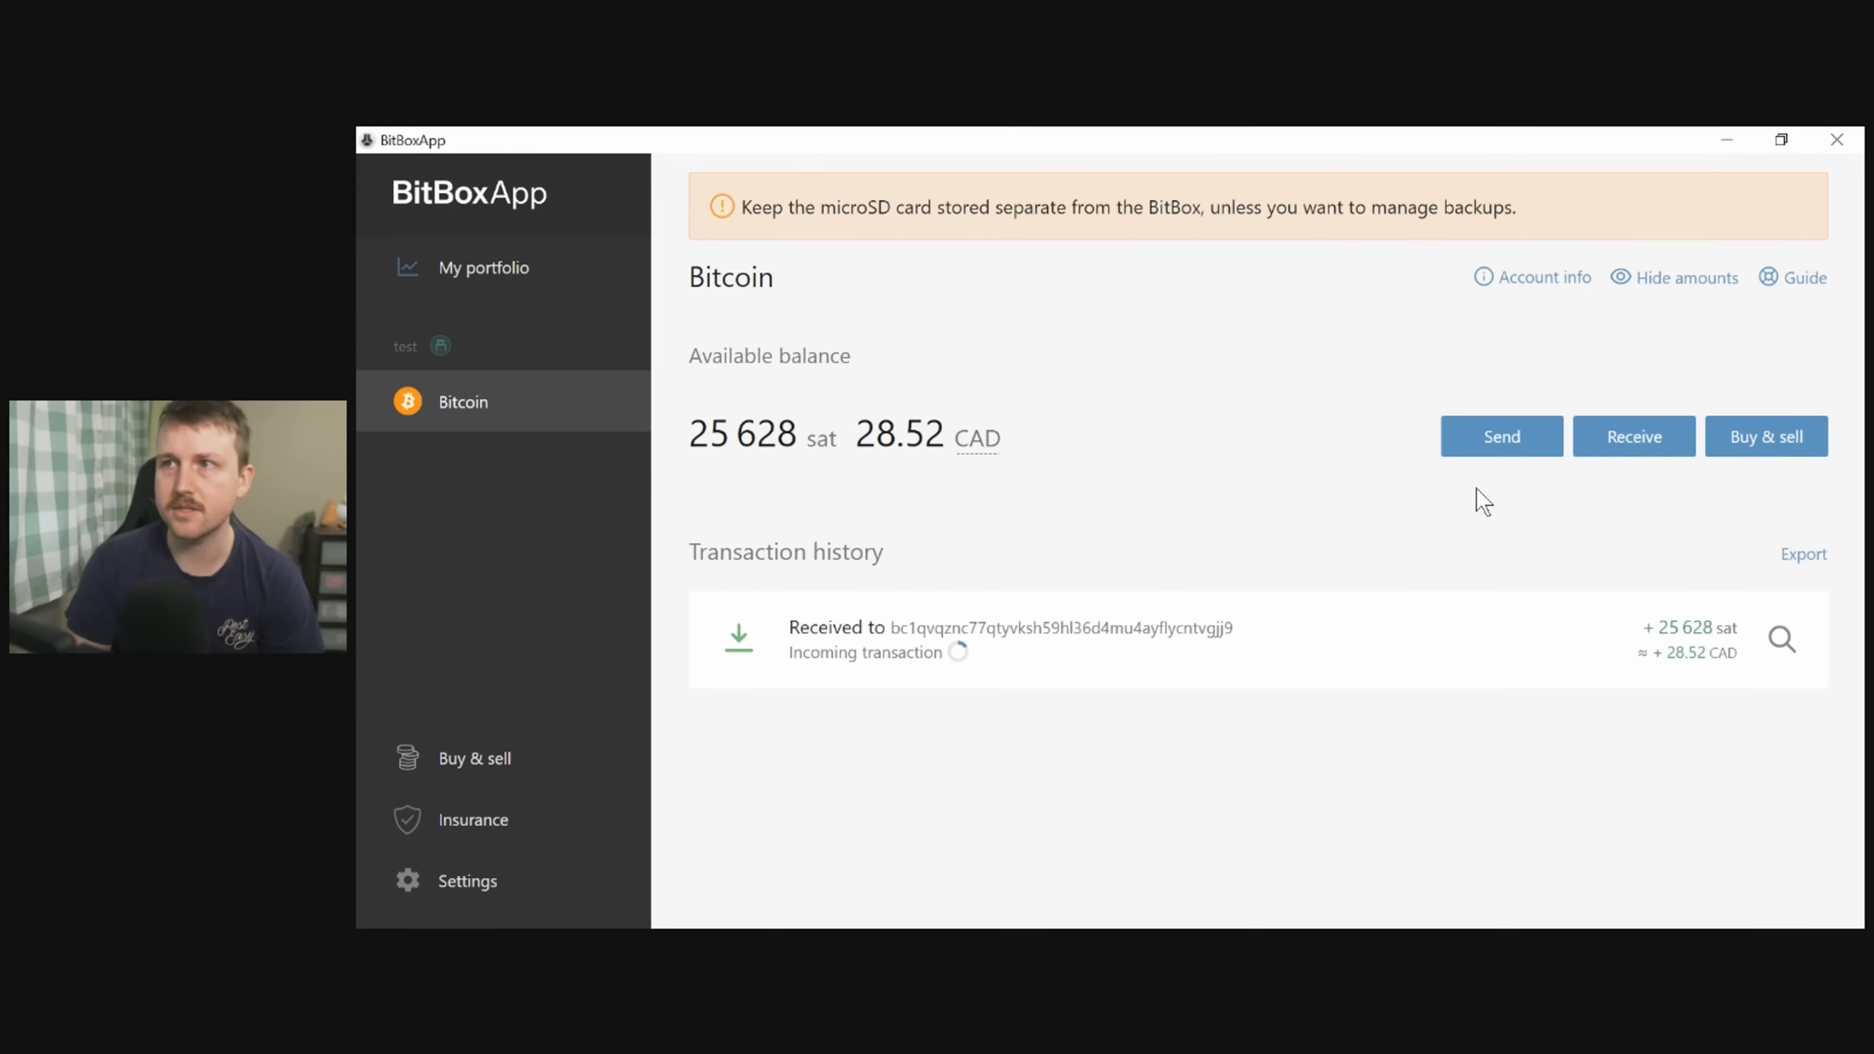
mouse_move(1172, 316)
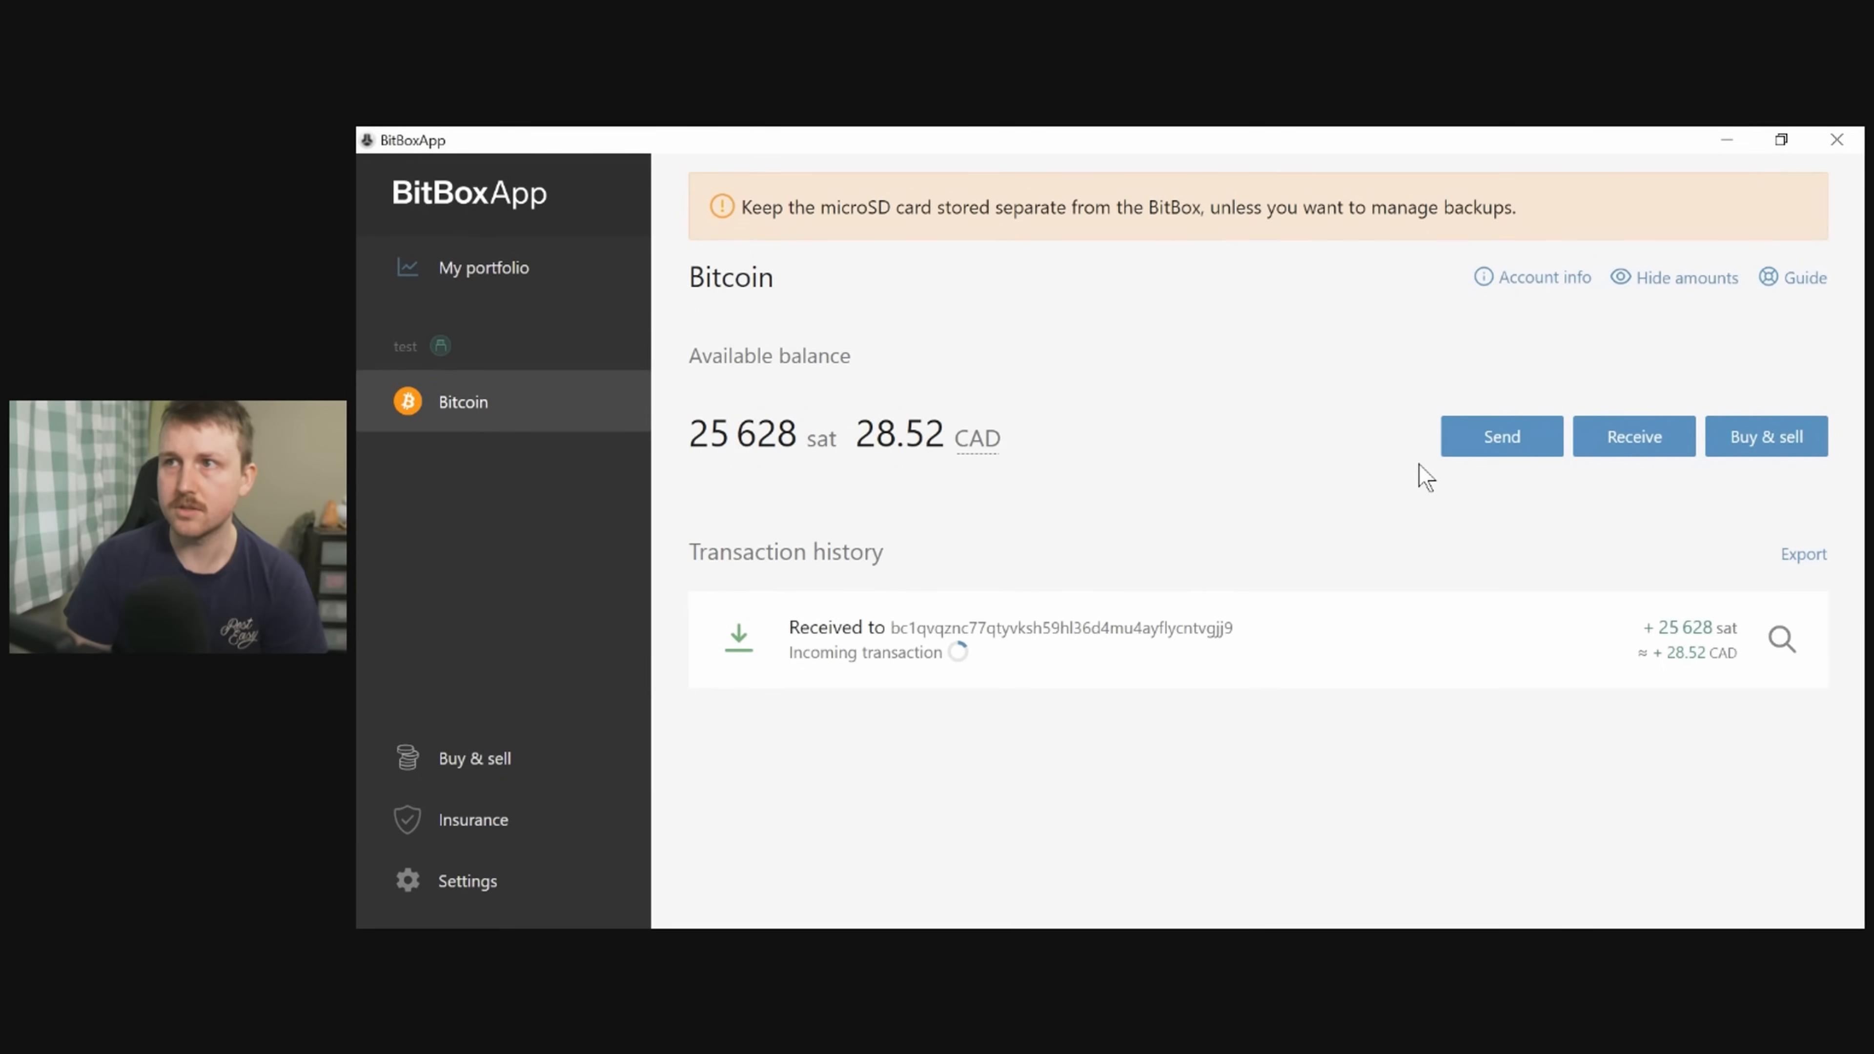
mouse_move(1501, 436)
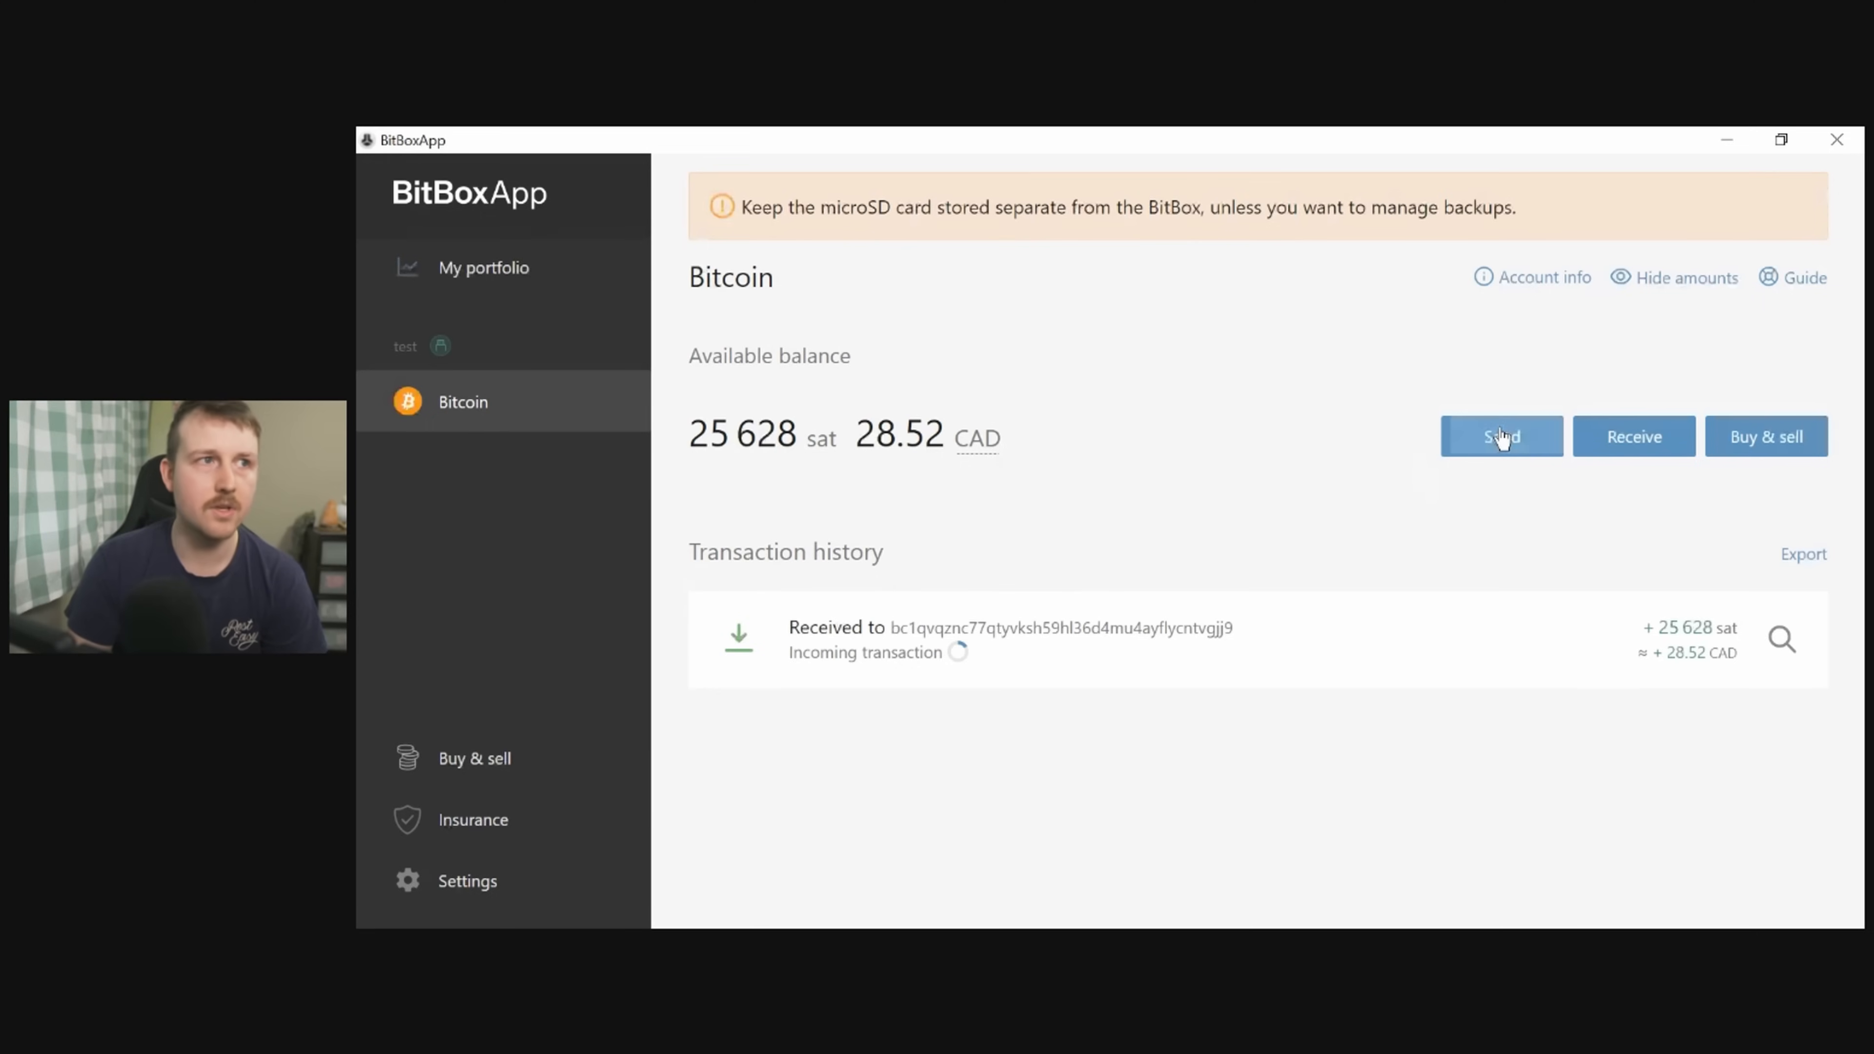
Begin a new Bitcoin send with the amount set to 12500 sat.
click(1501, 436)
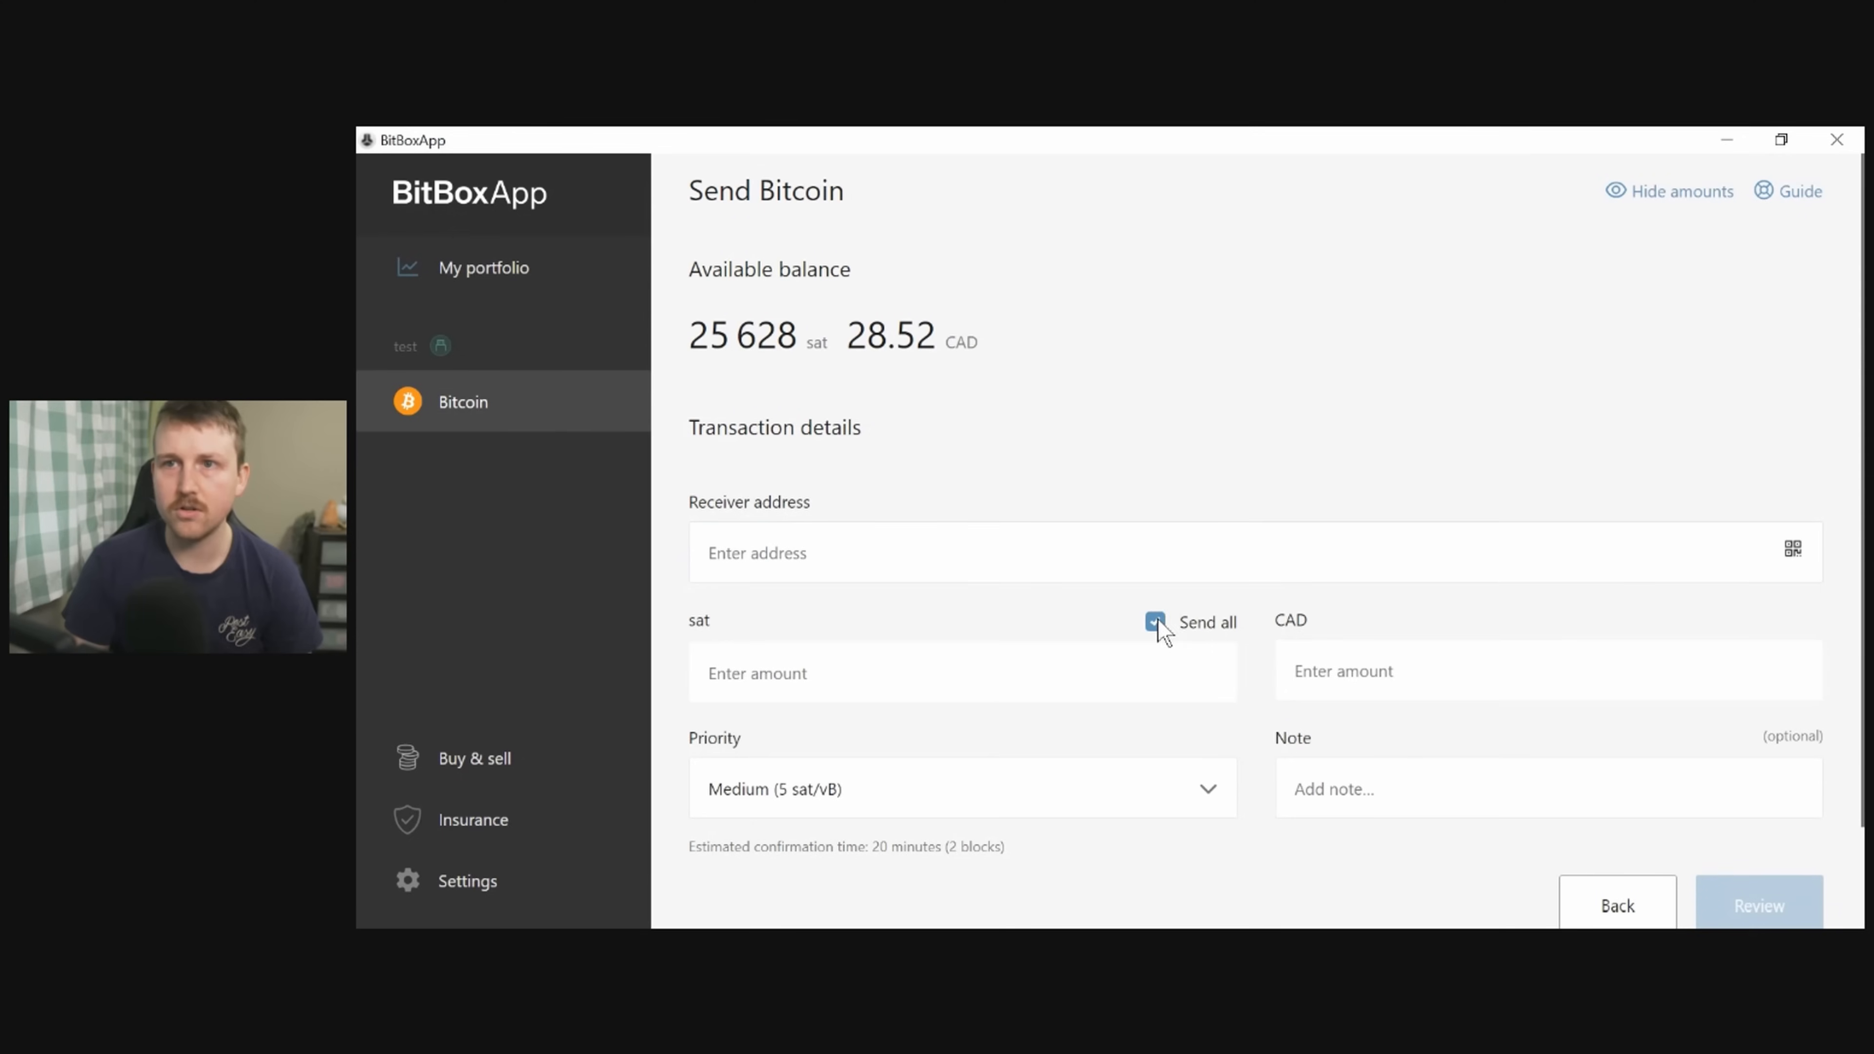
click(1154, 622)
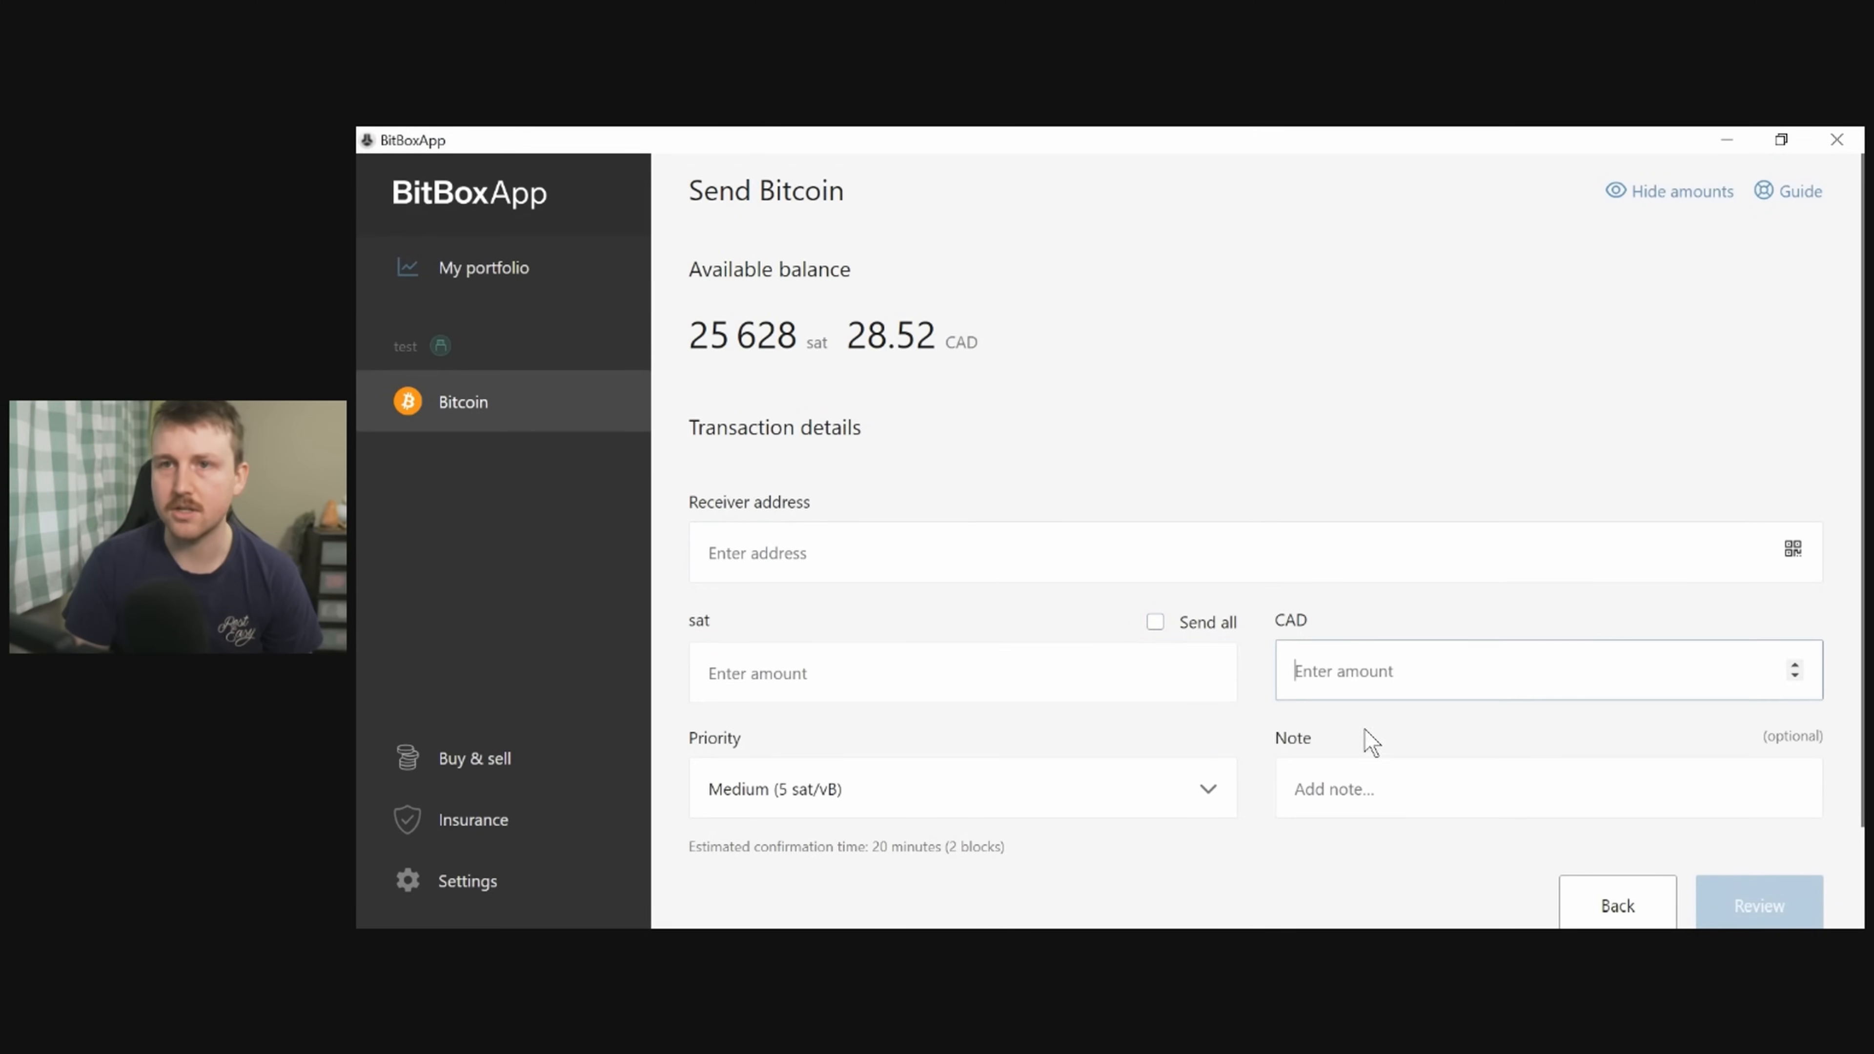
scroll(down, 3)
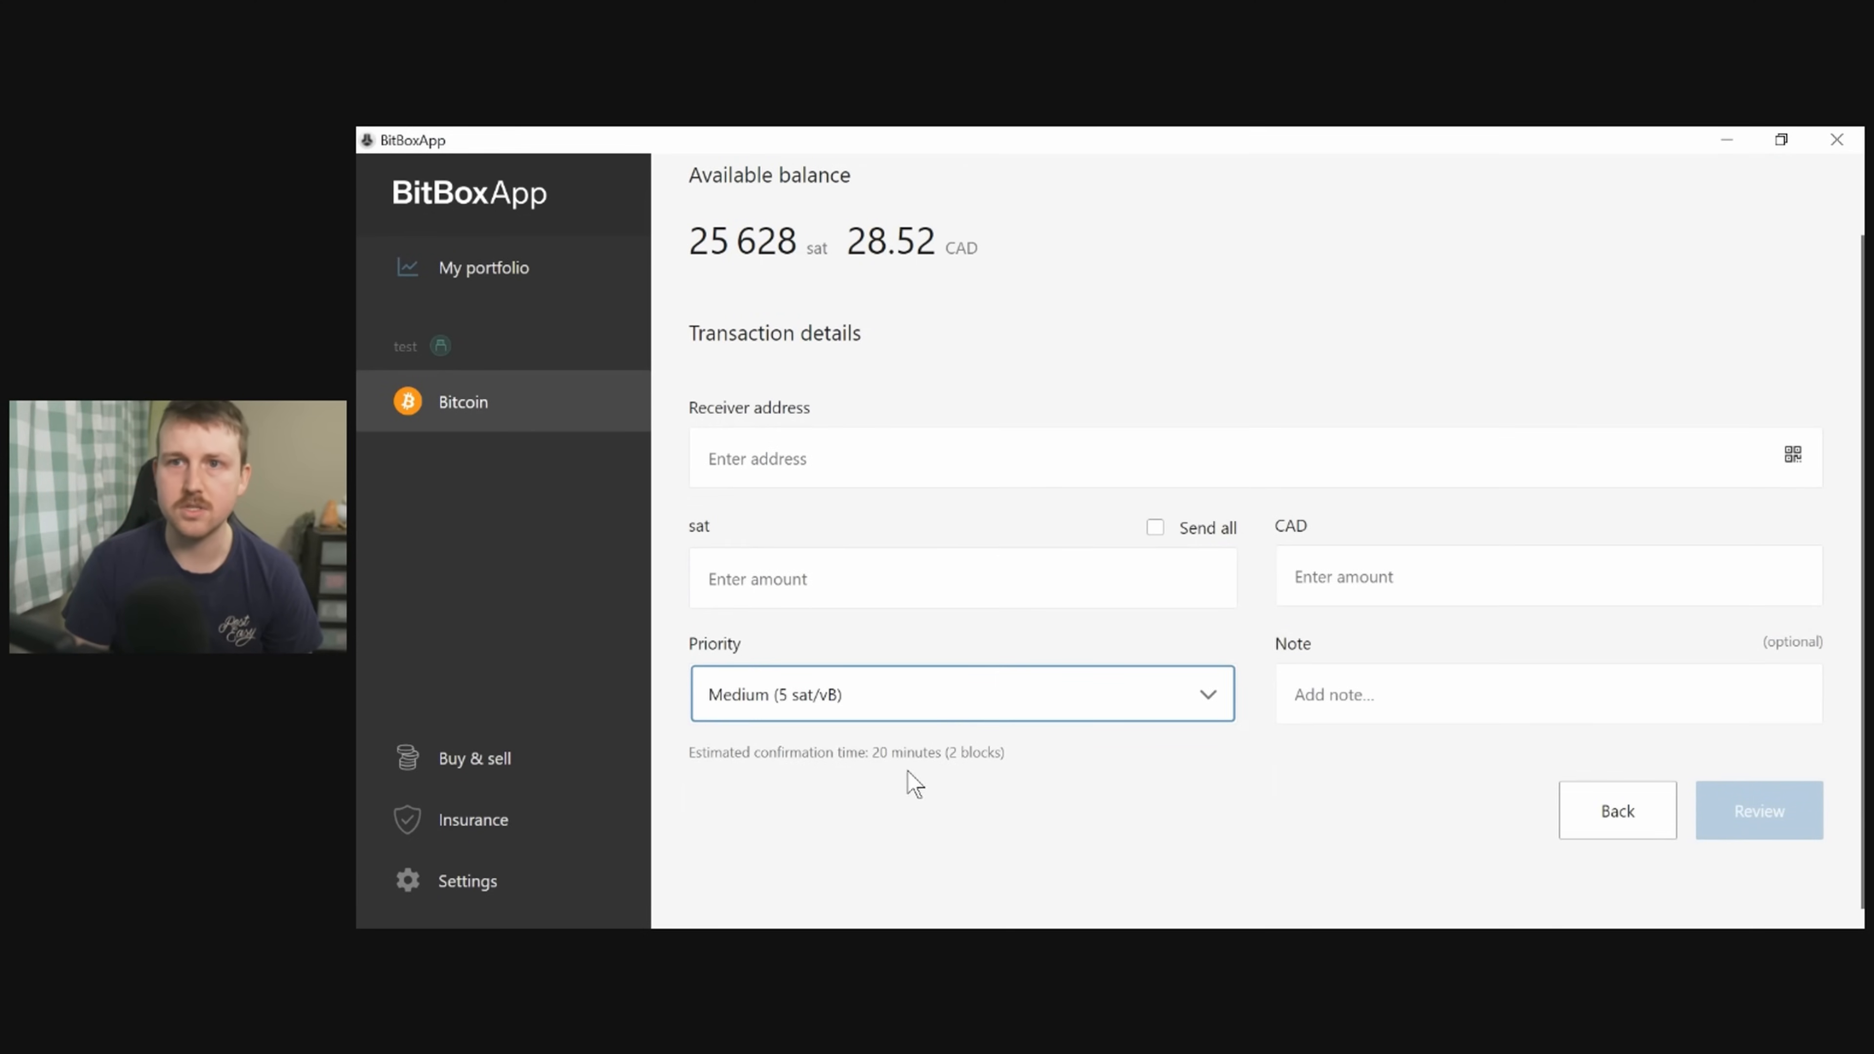
mouse_move(895, 787)
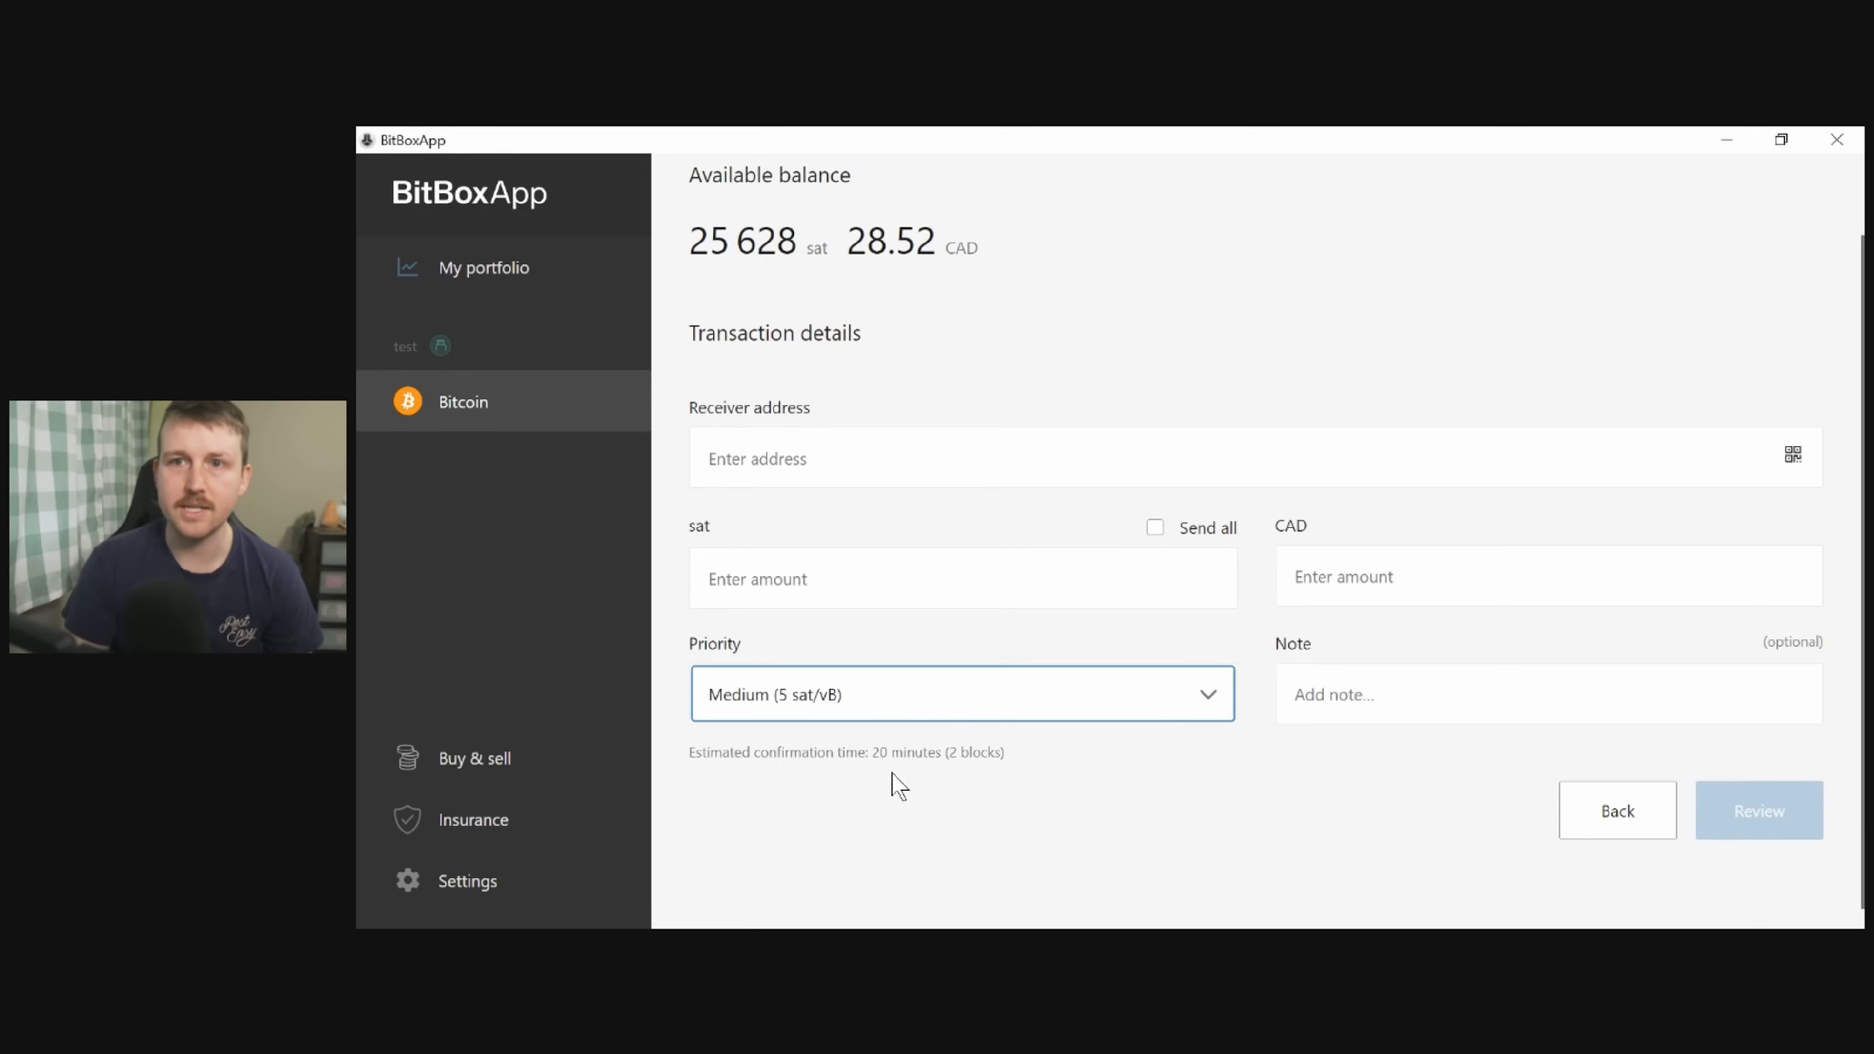
mouse_move(672, 860)
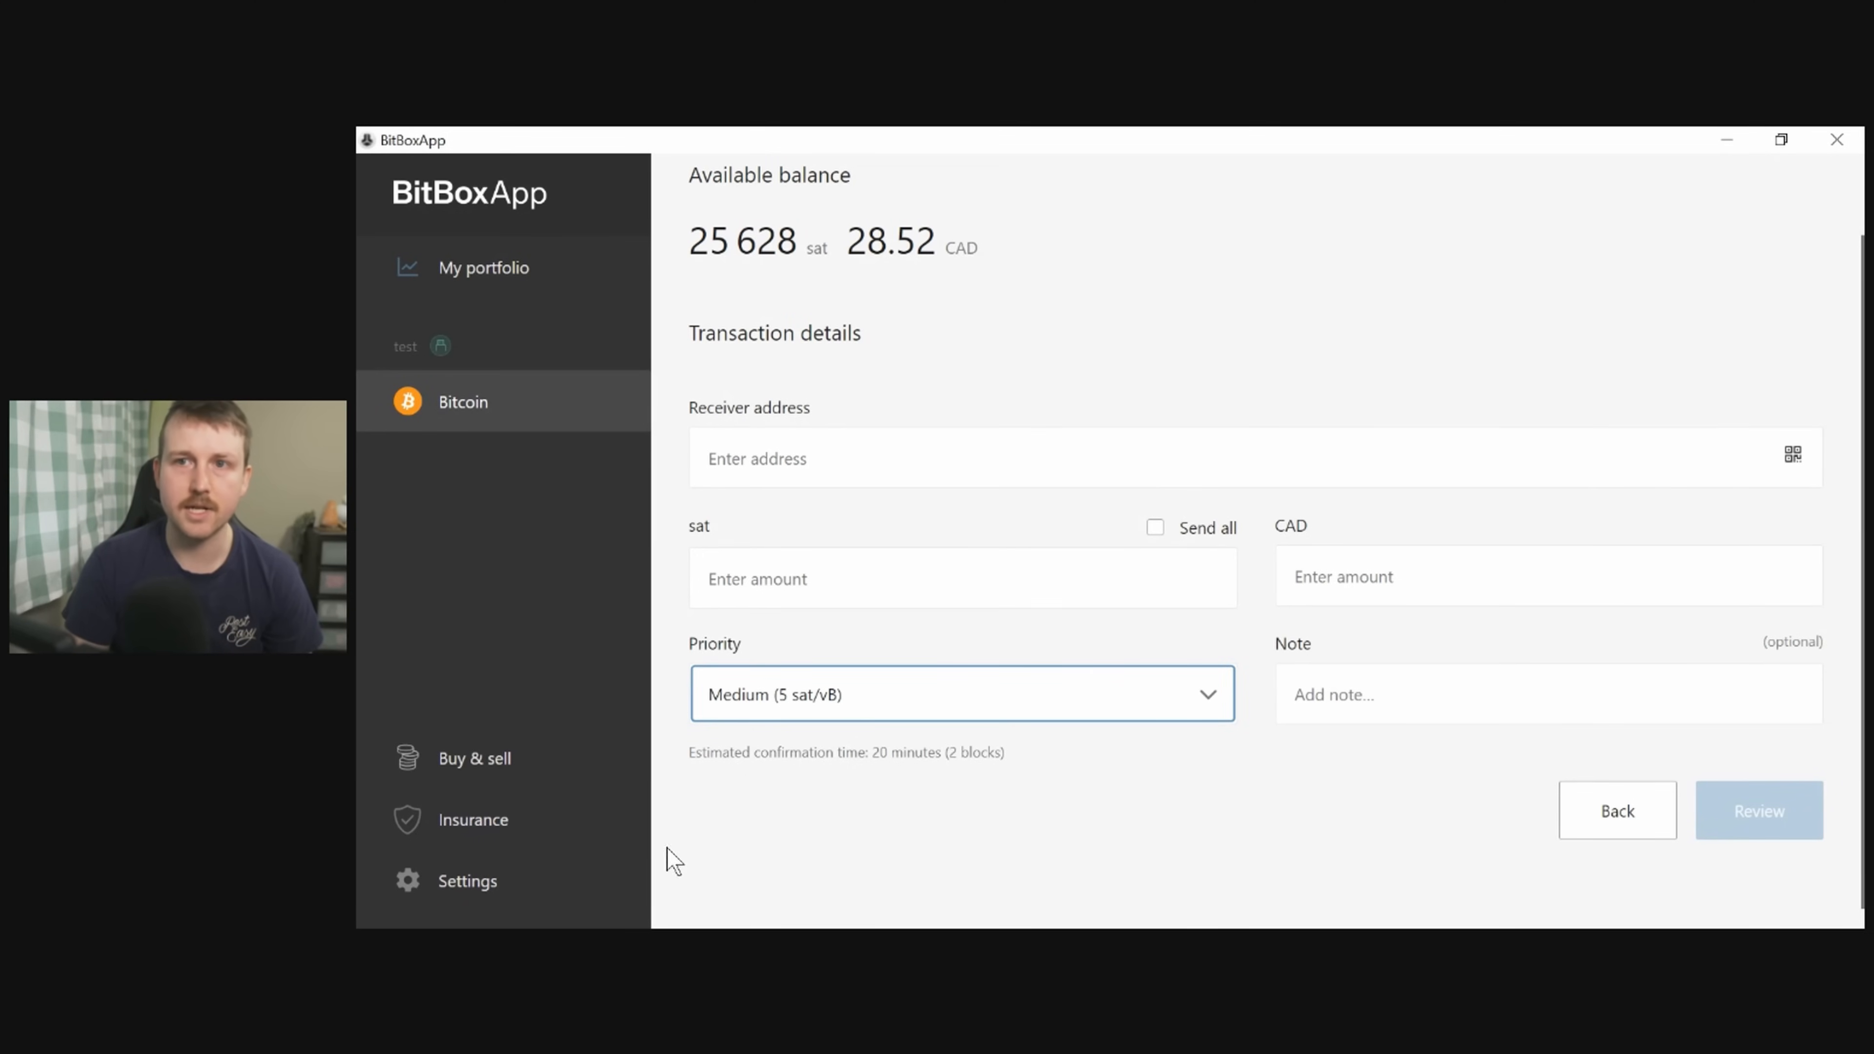
mouse_move(810, 776)
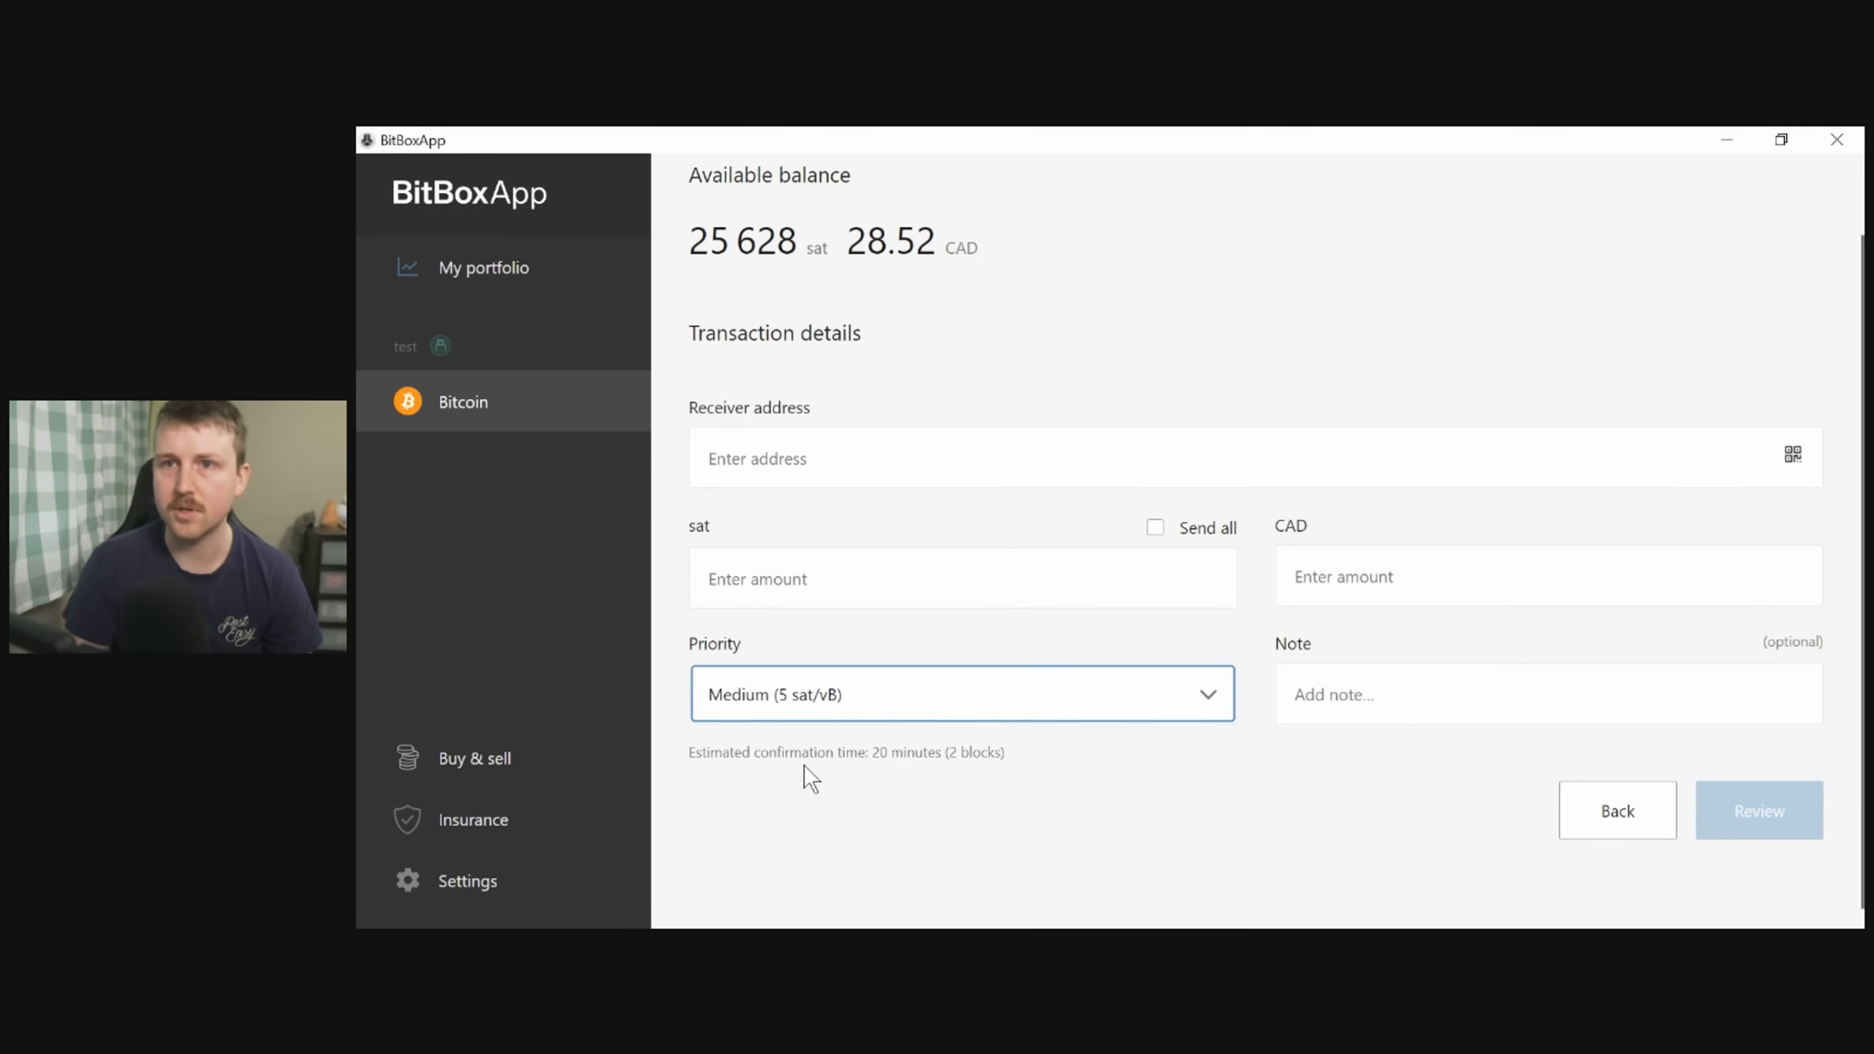
mouse_move(850, 782)
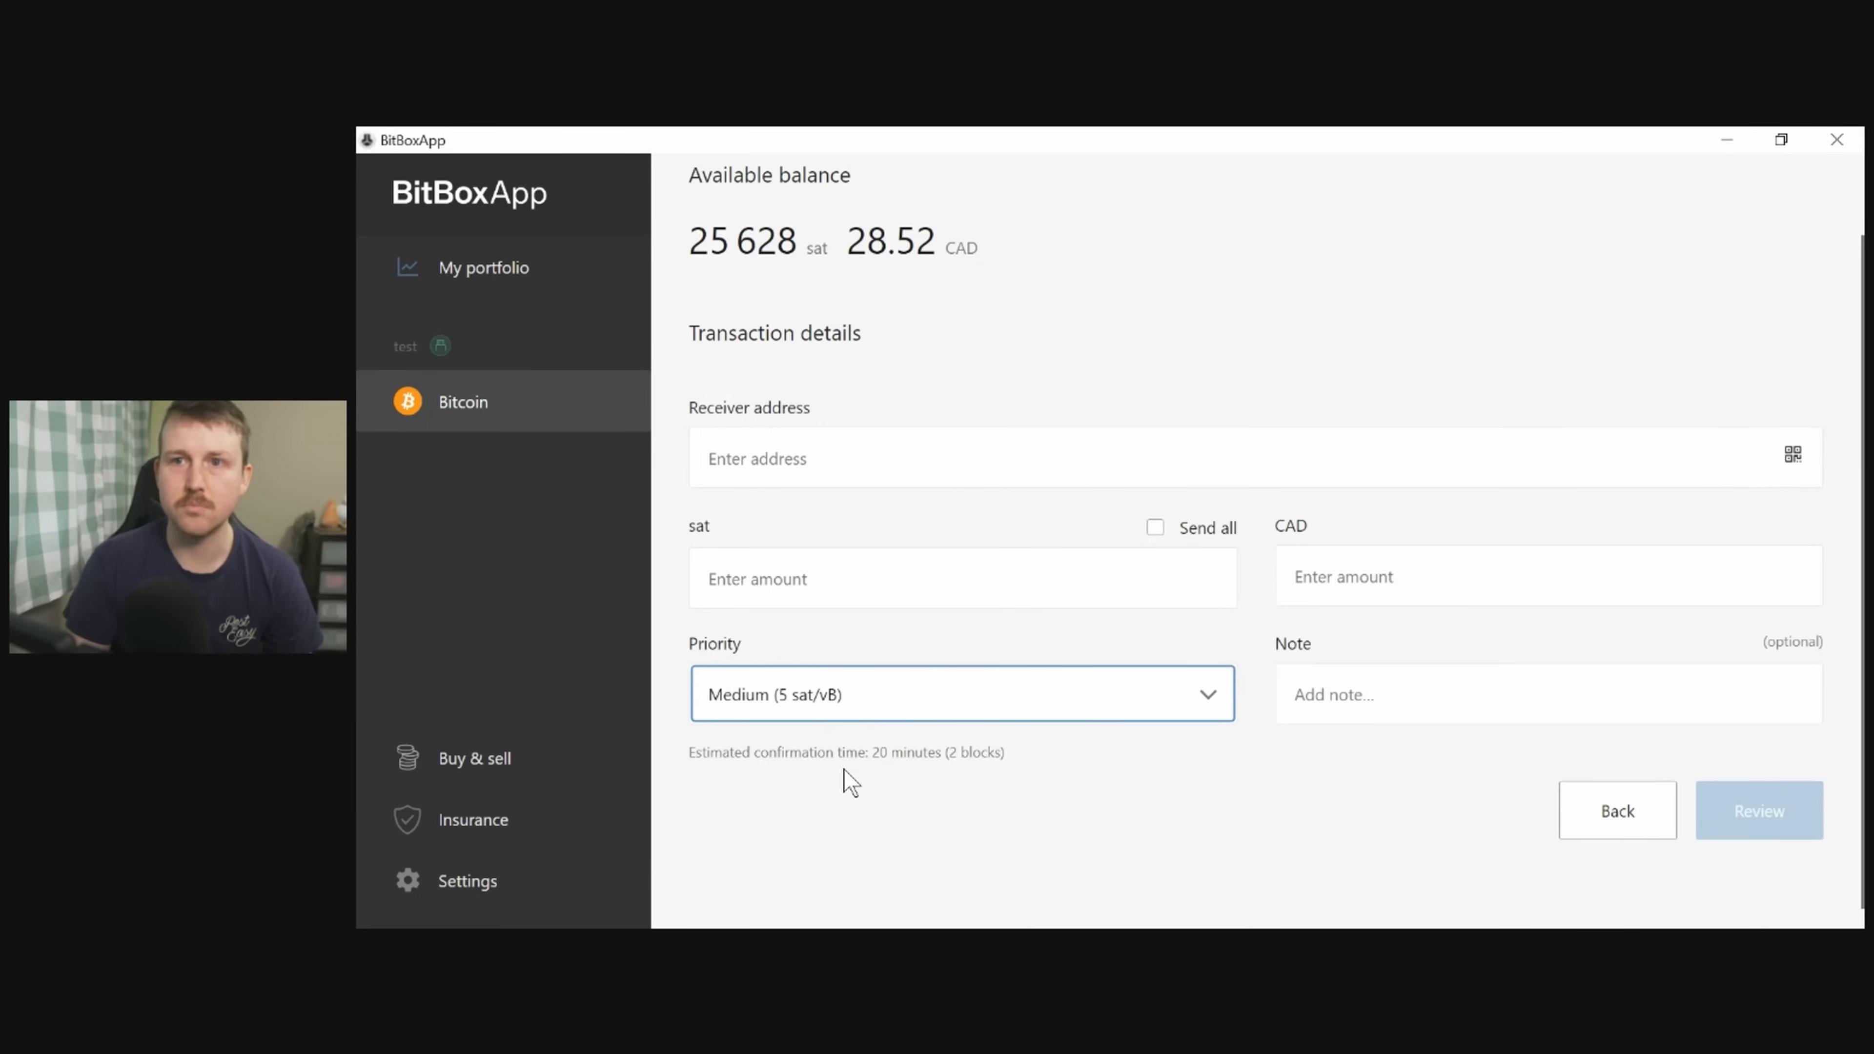
mouse_move(1407, 774)
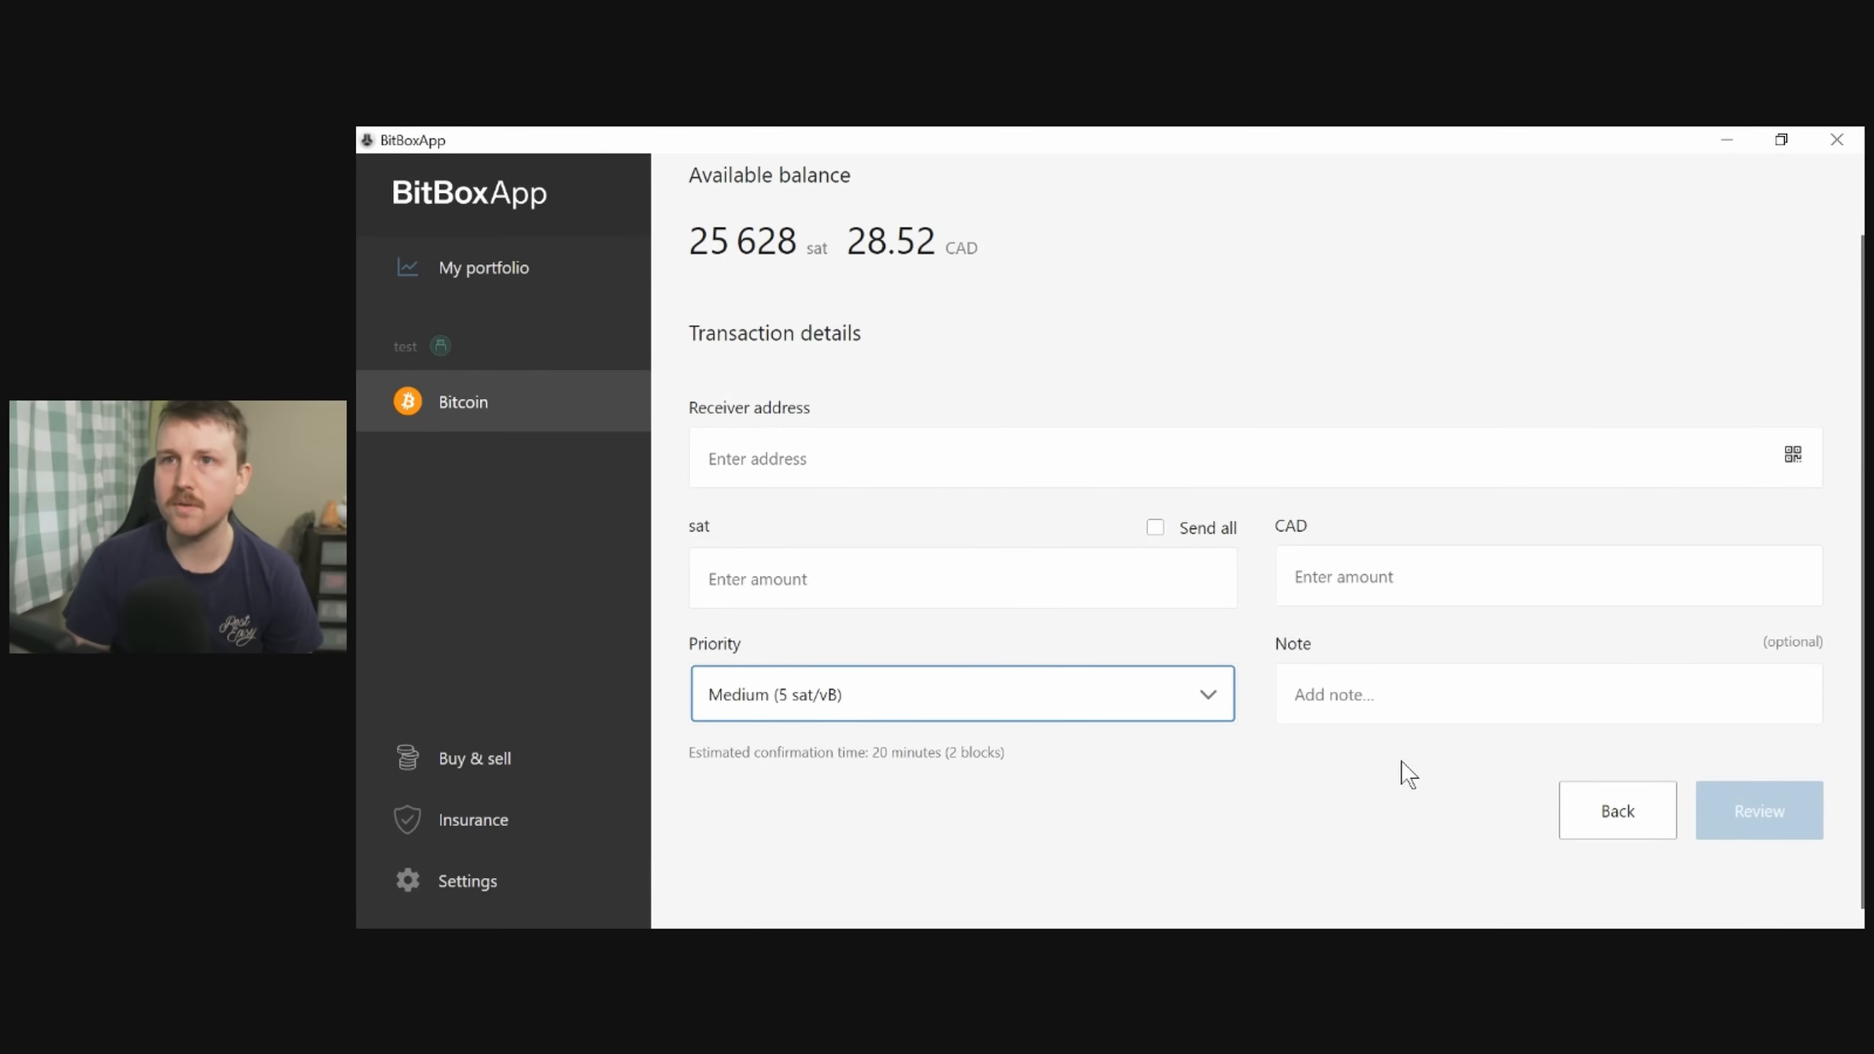
click(880, 579)
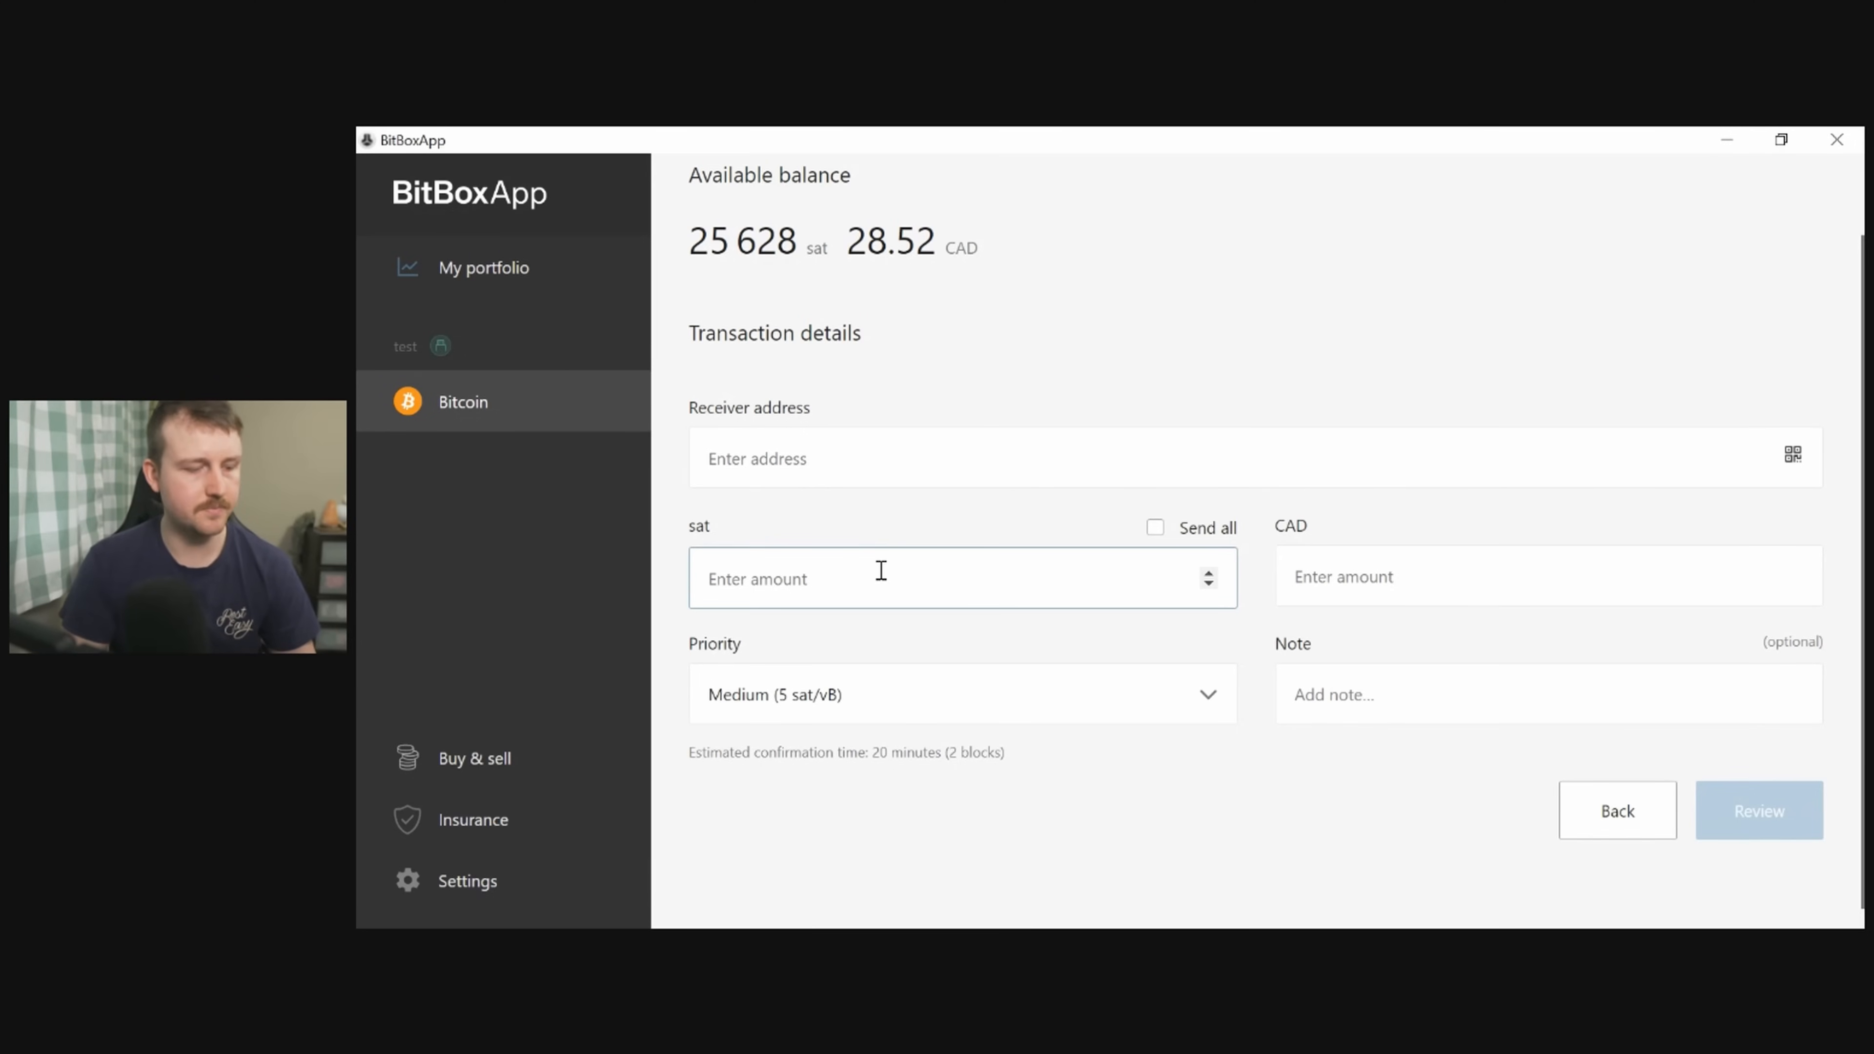
text(12)
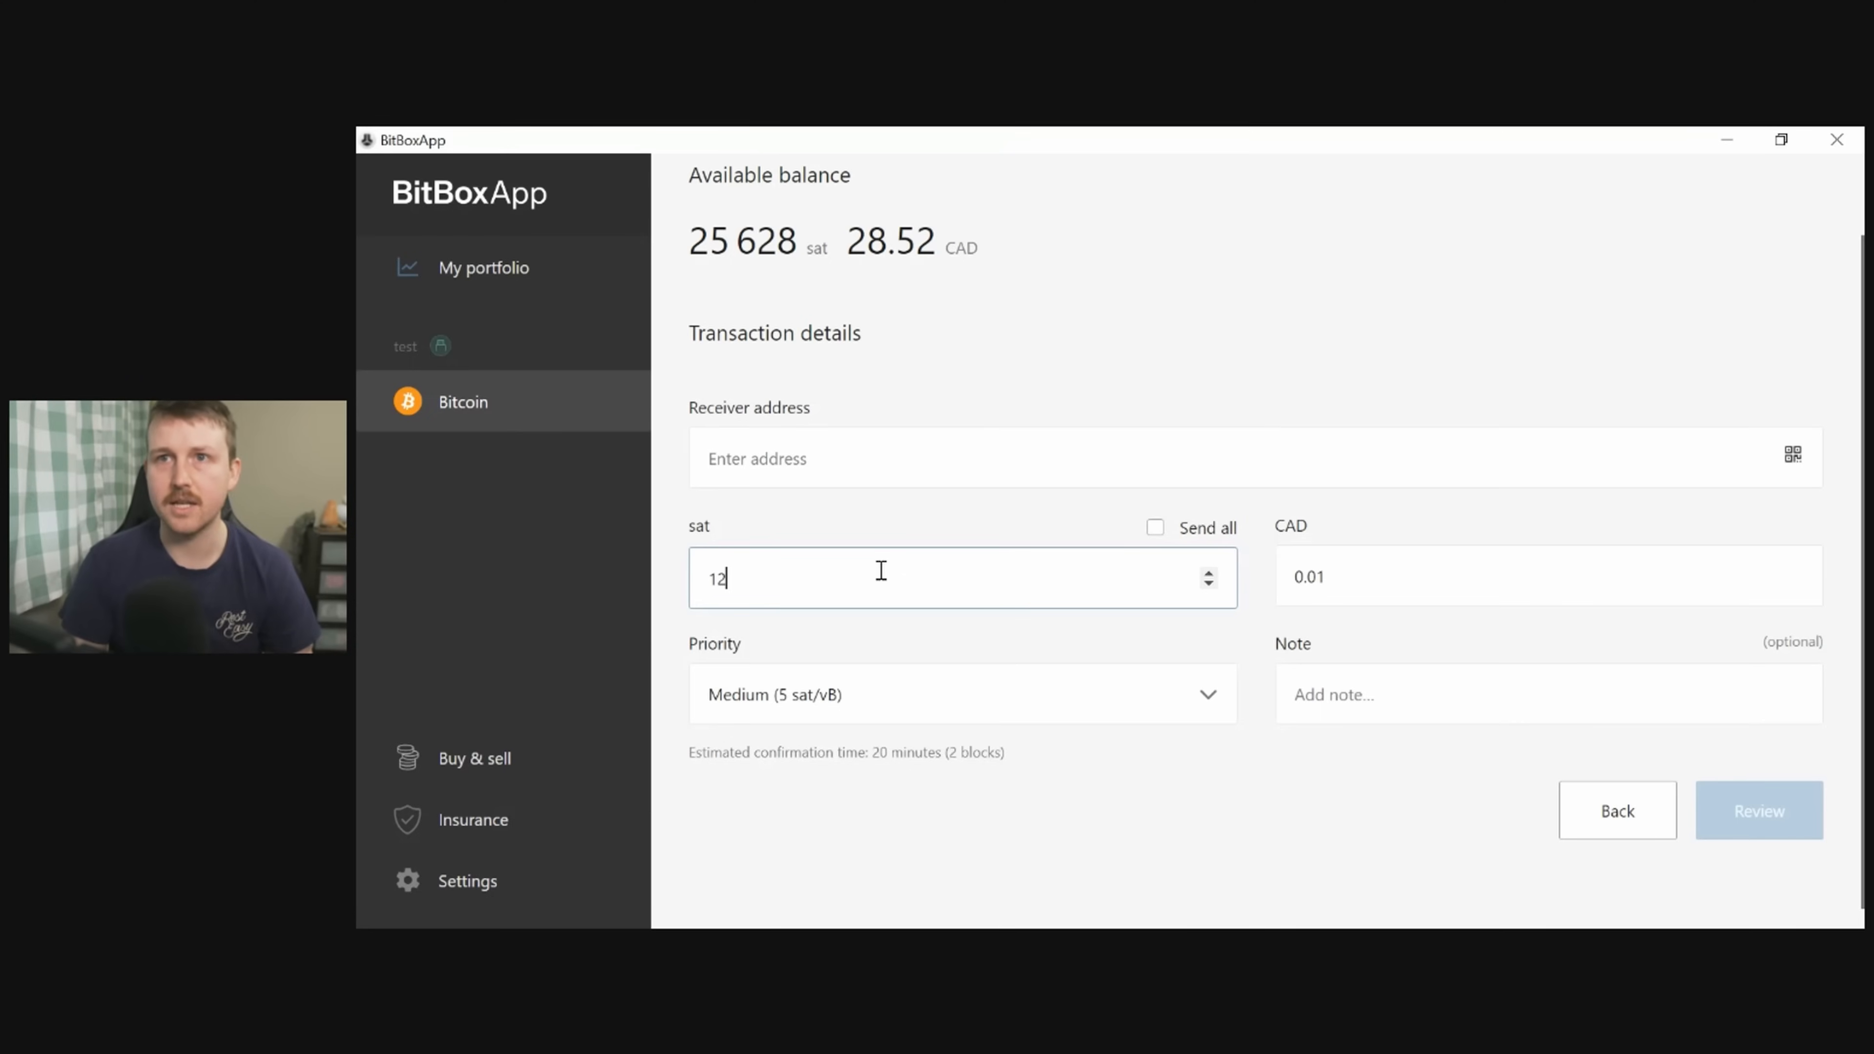
text(500)
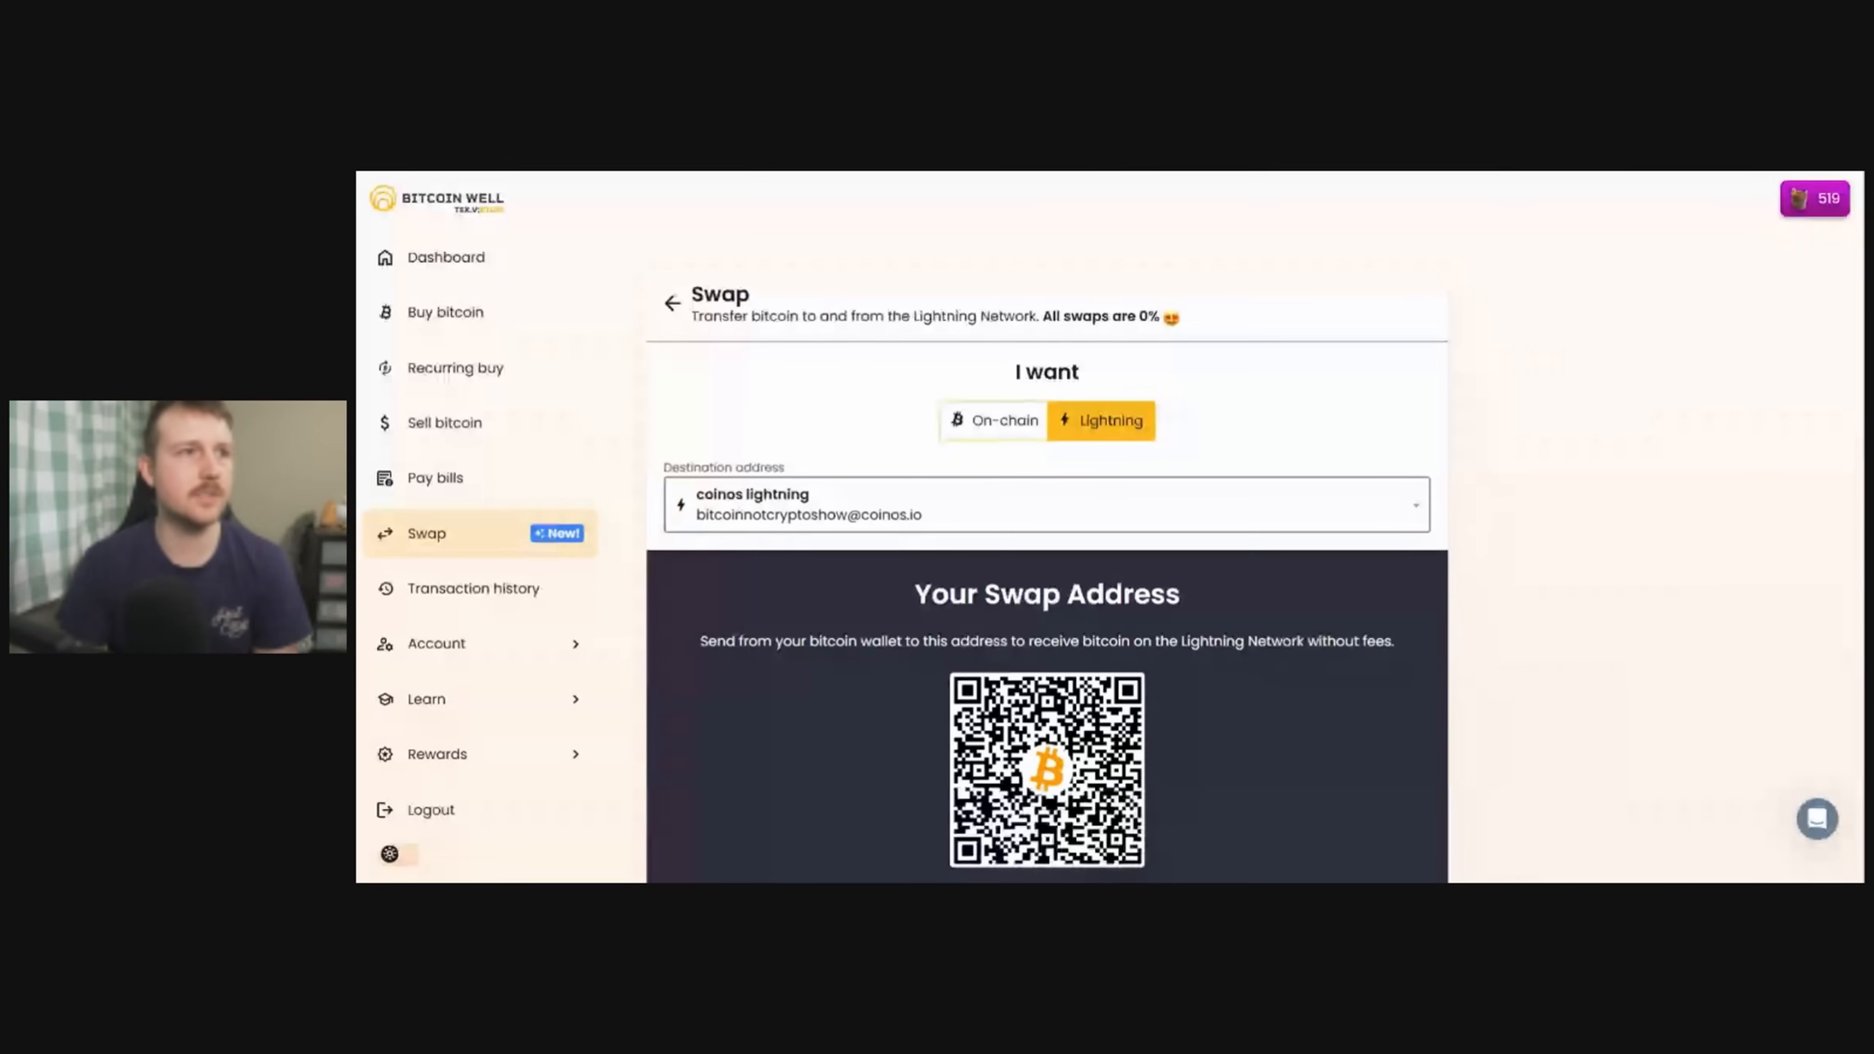
Copy the Bitcoin Well Lightning swap address that forwards funds to the coinos destination.
scroll(down, 3)
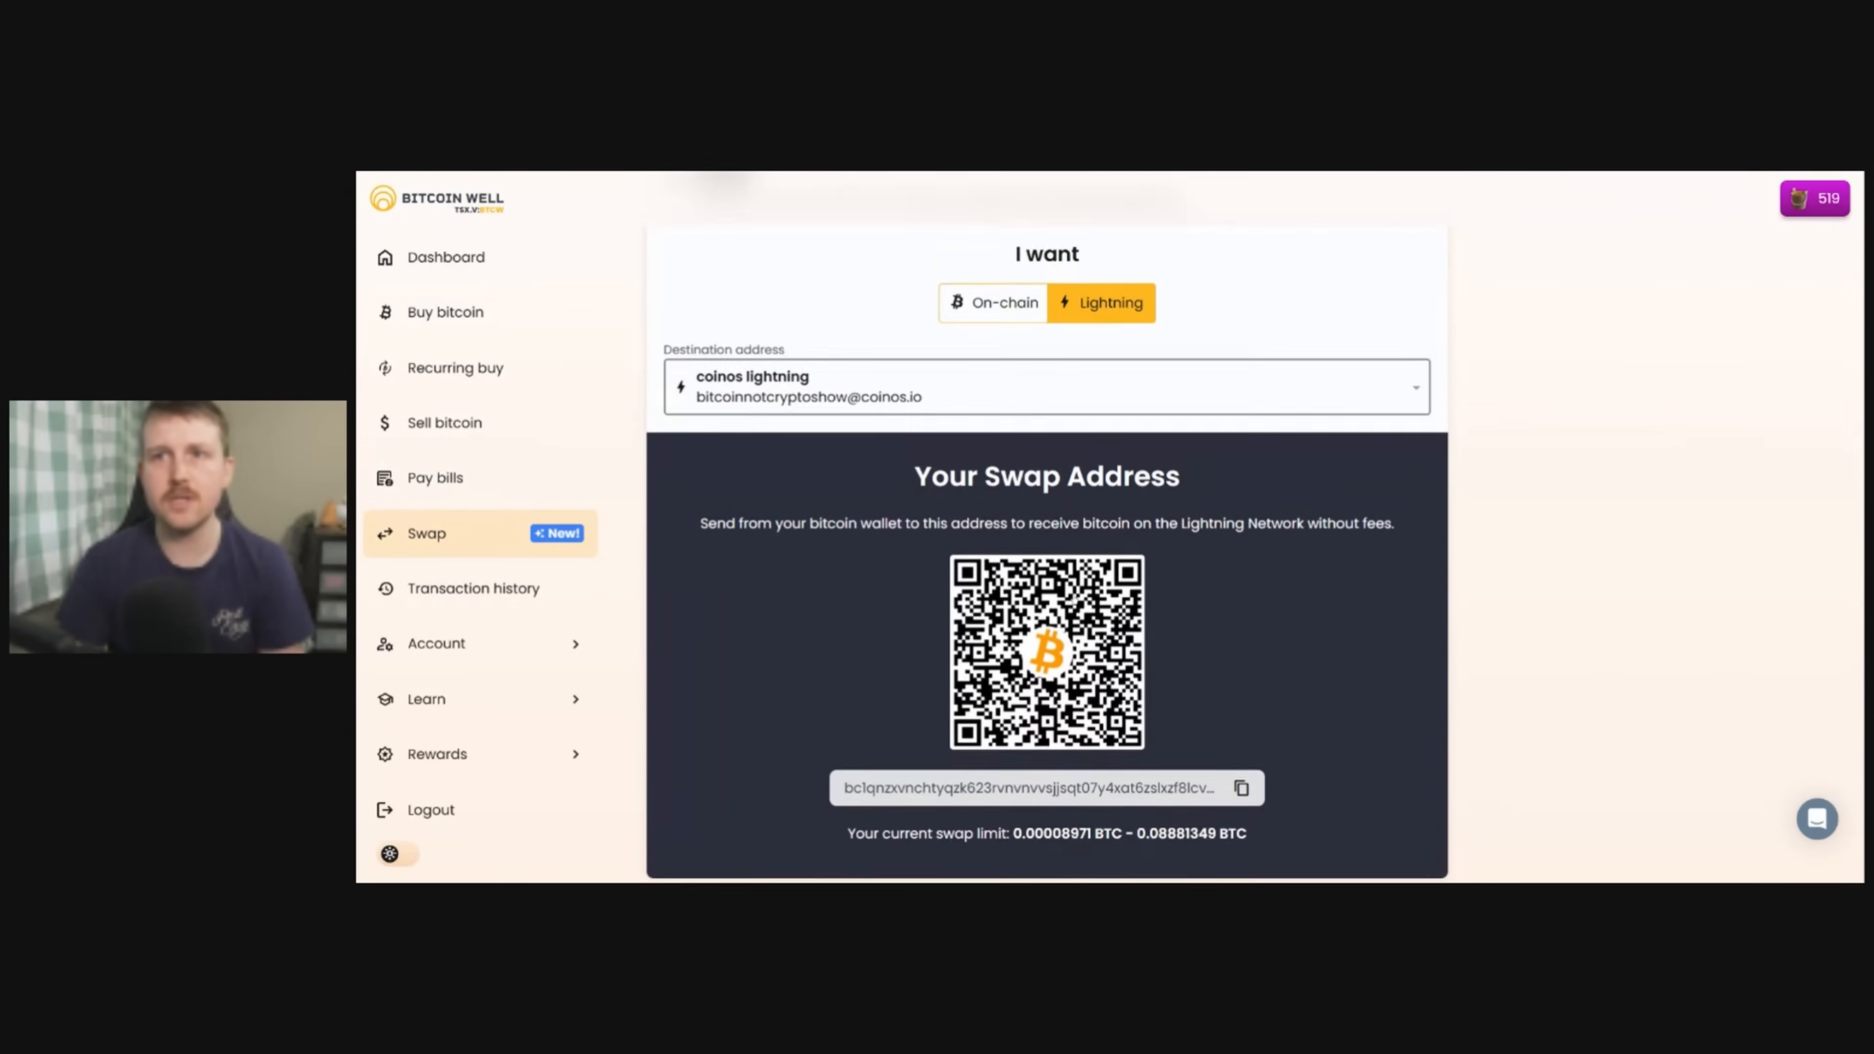
scroll(up, 3)
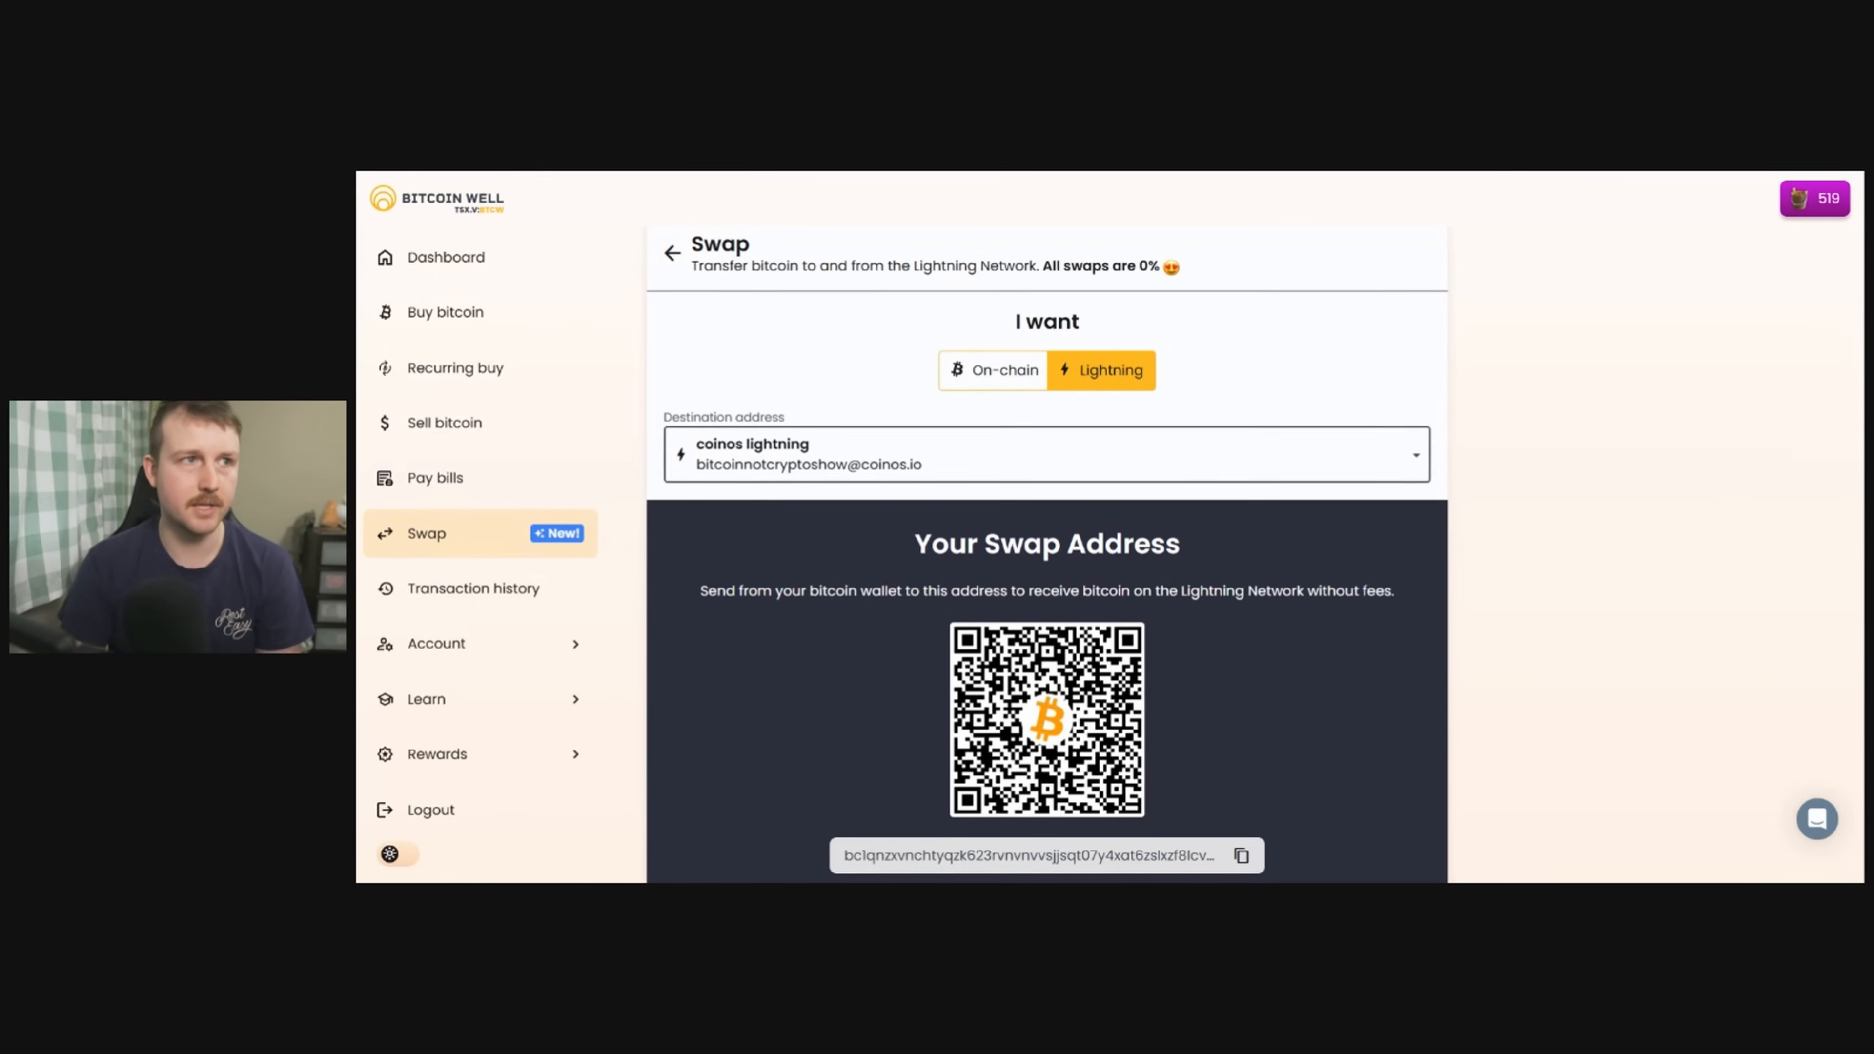
scroll(down, 3)
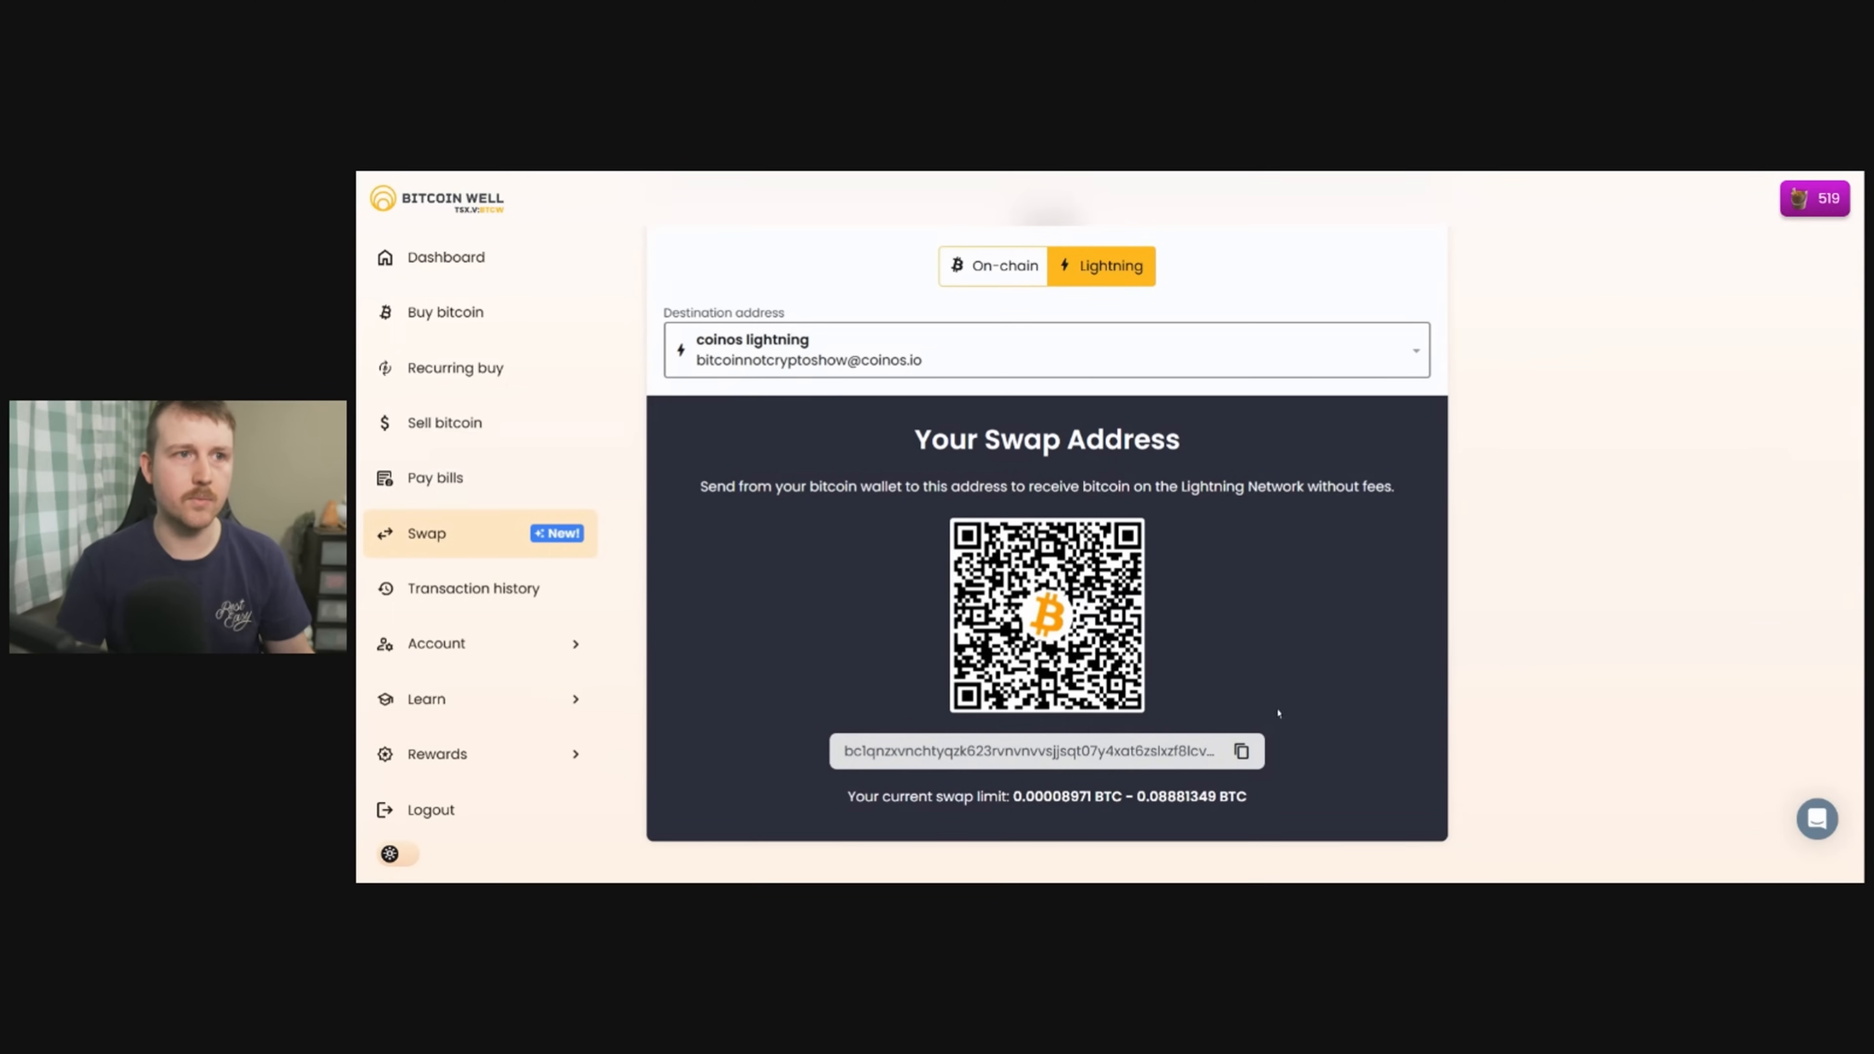
mouse_move(1273, 628)
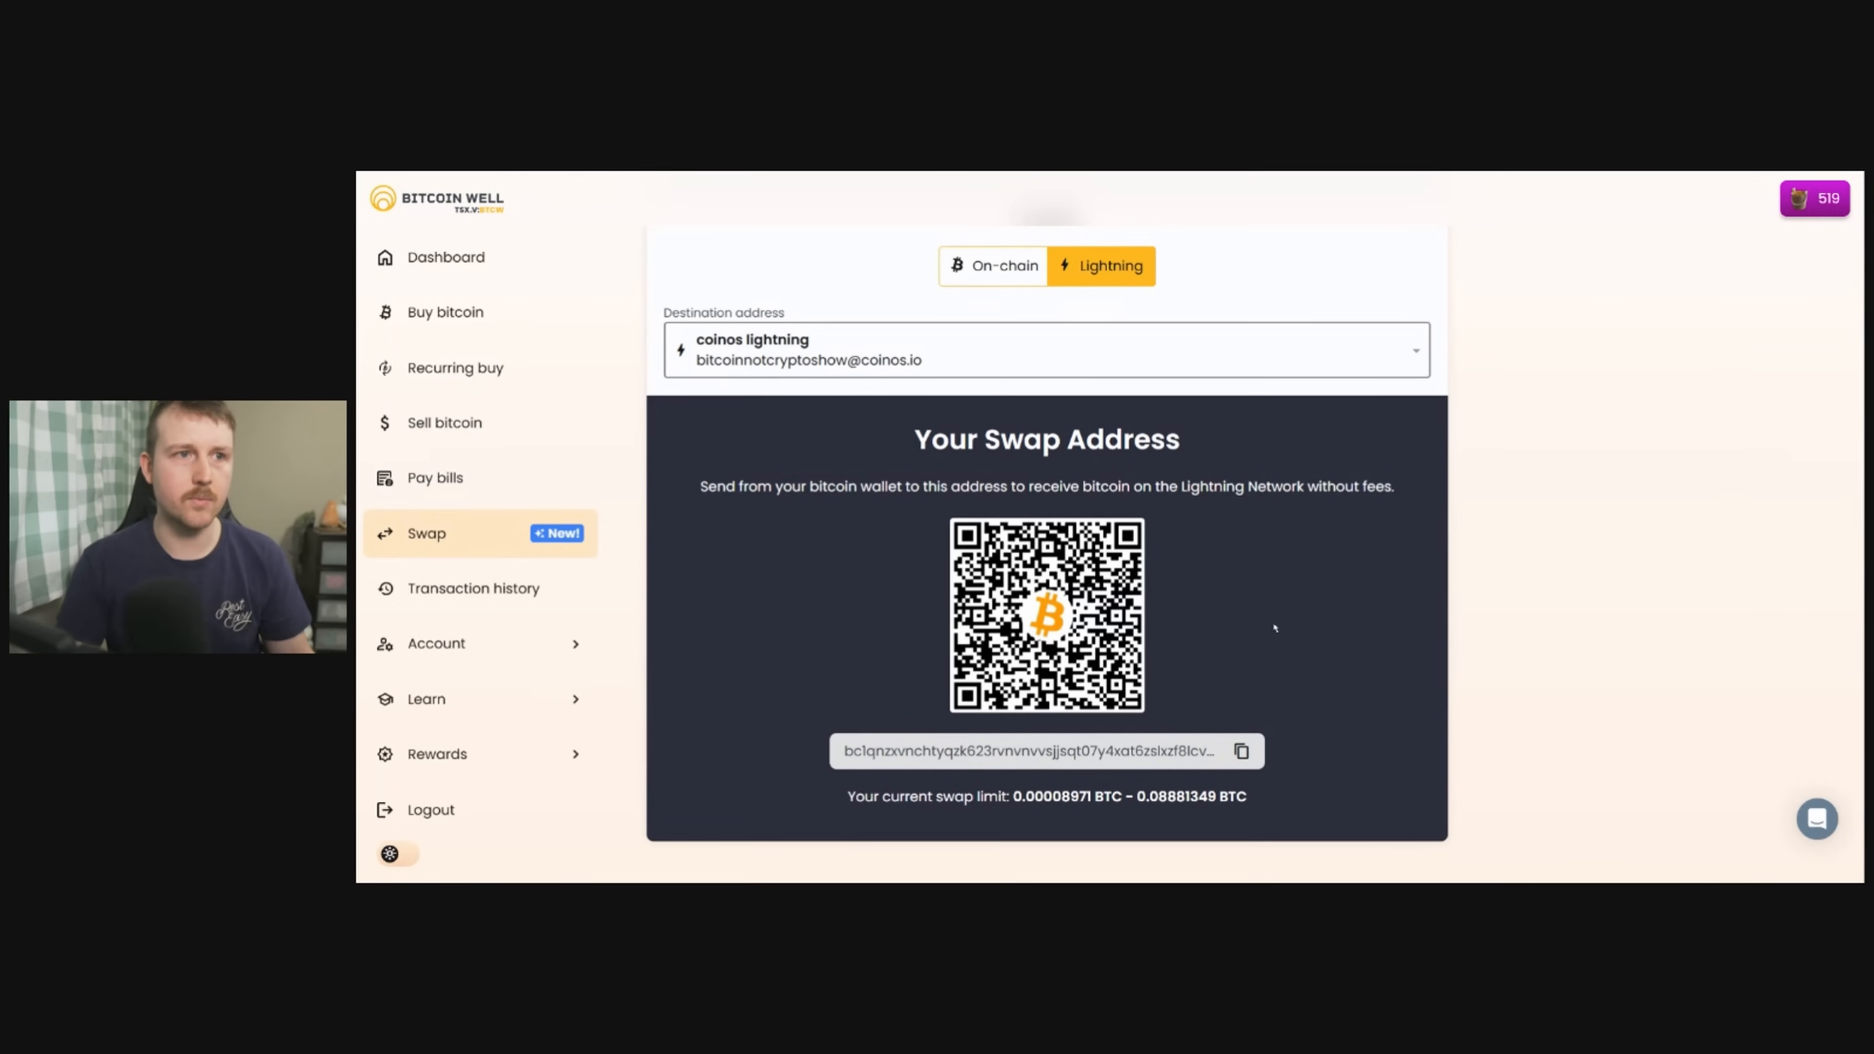
click(1241, 750)
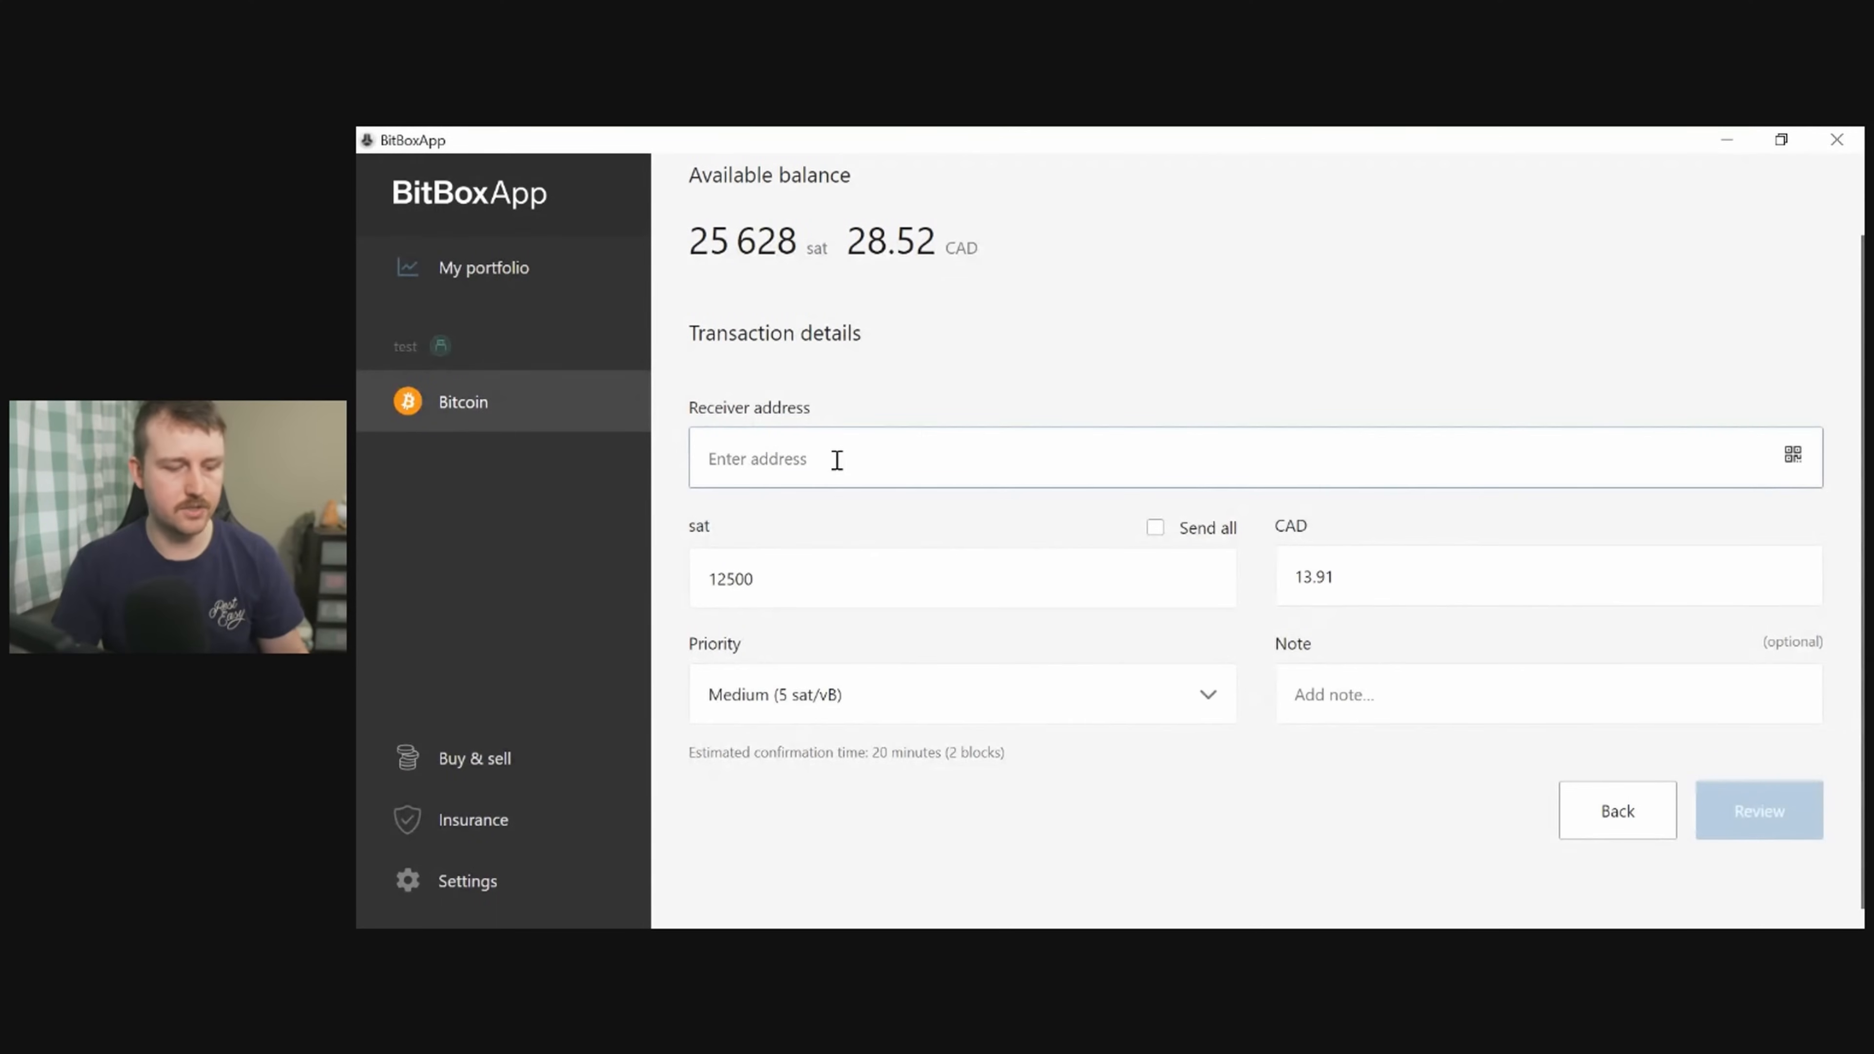
Send 12,500 sat to the swap address bc1qnzxvncht…qf0qrra and review it for signing.
text(bc1qnzxvnchtyqzk623rvnvnvvsjjsqt07y4xat6zslxzf8lcv8ku7uqf0qrra)
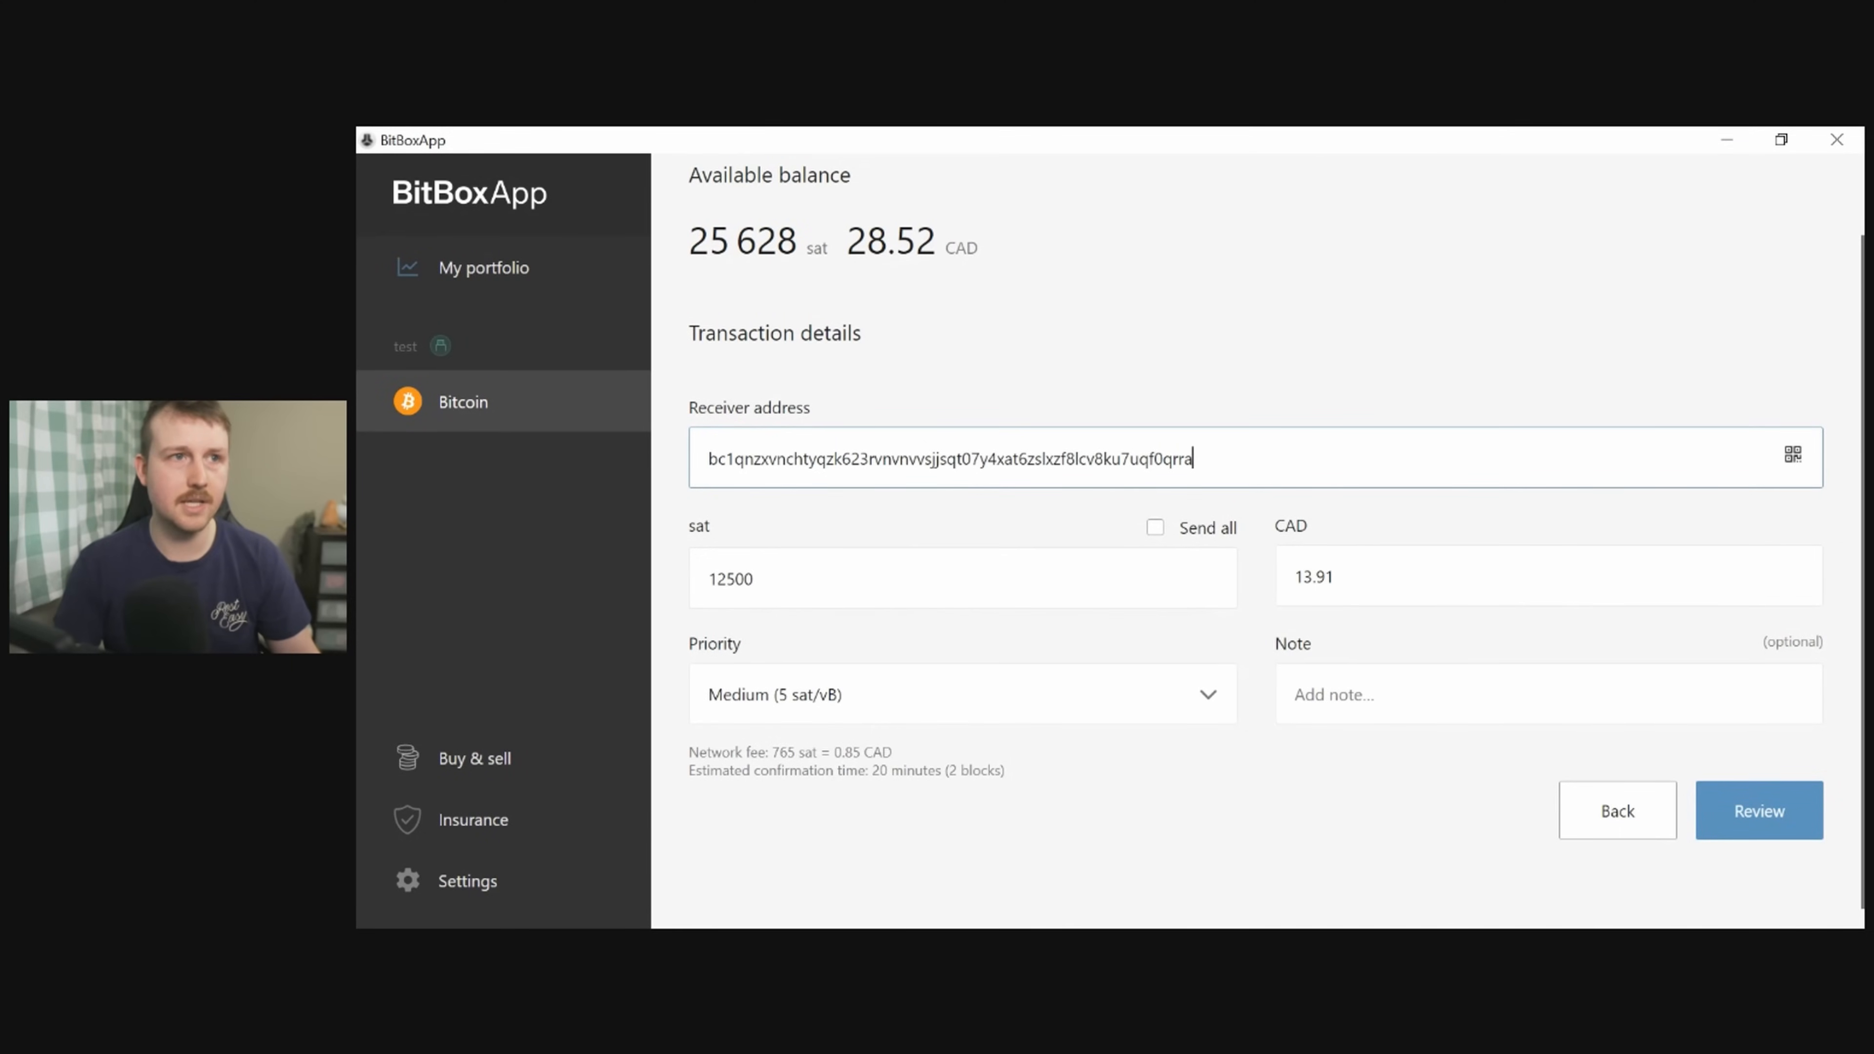
mouse_move(1758, 810)
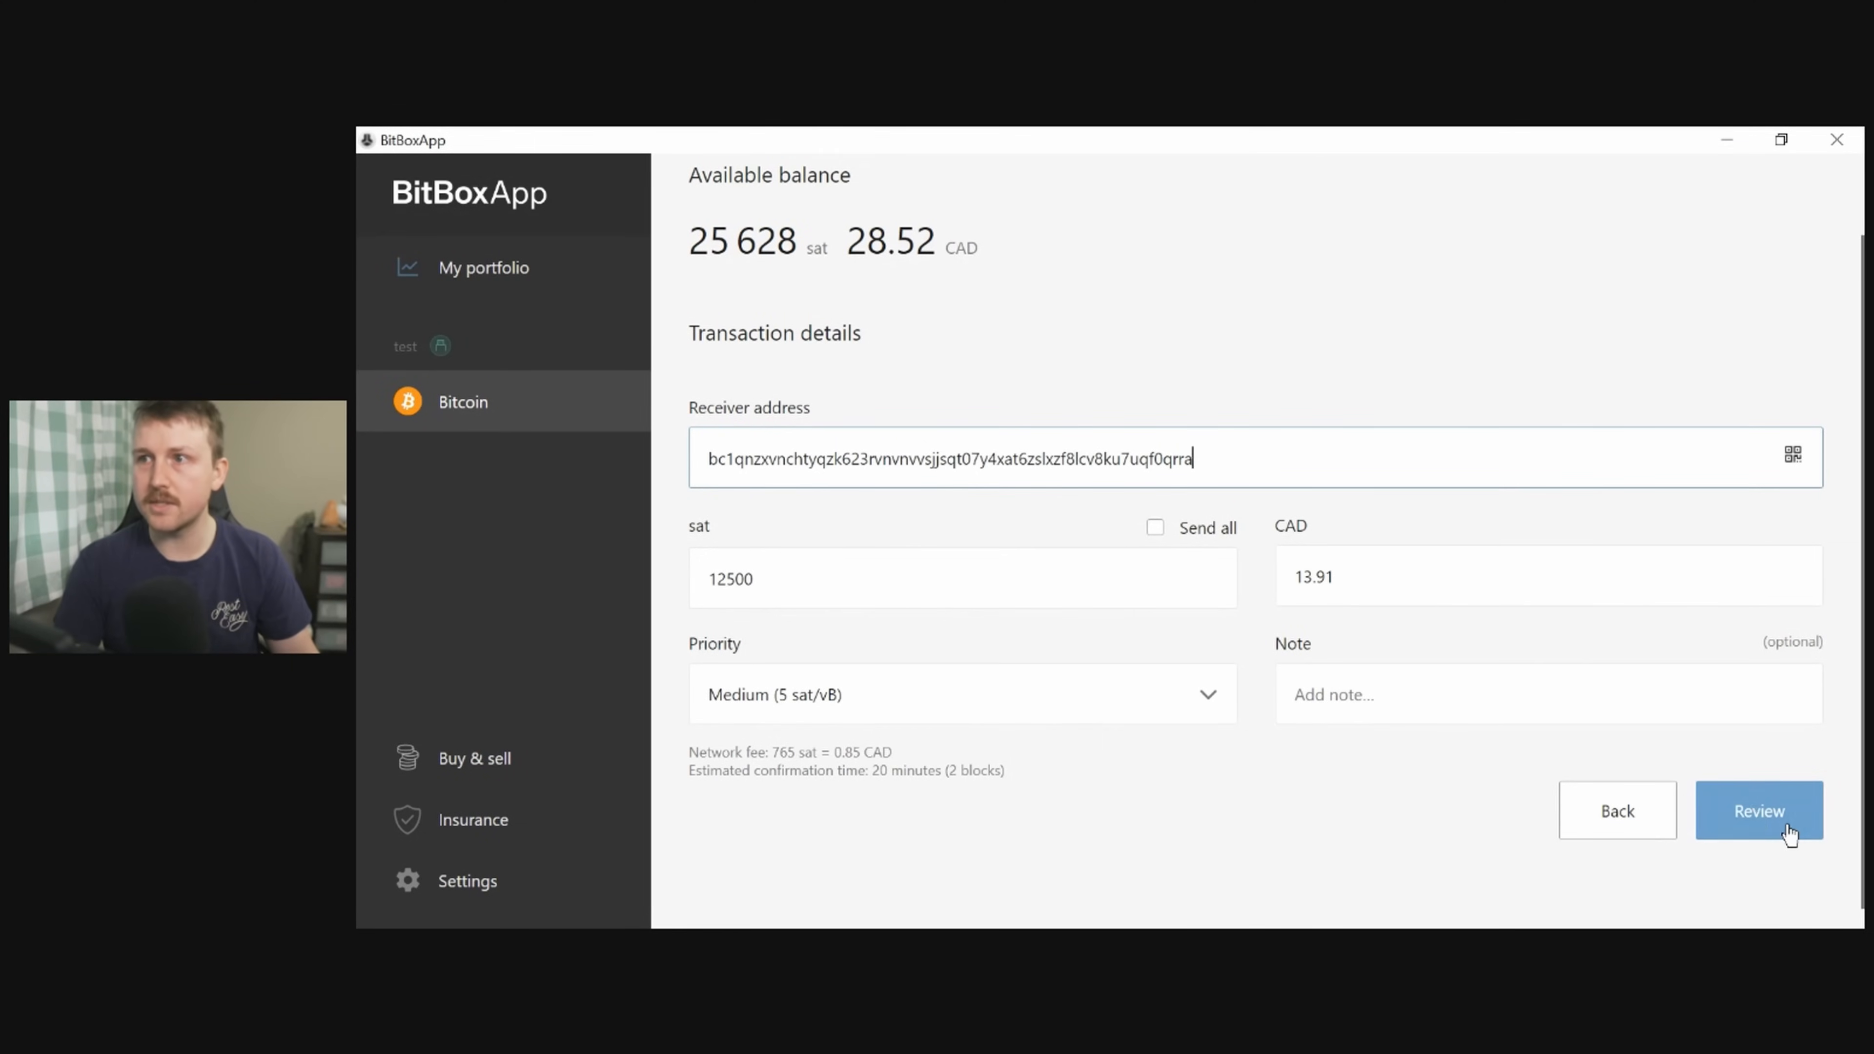
click(1757, 810)
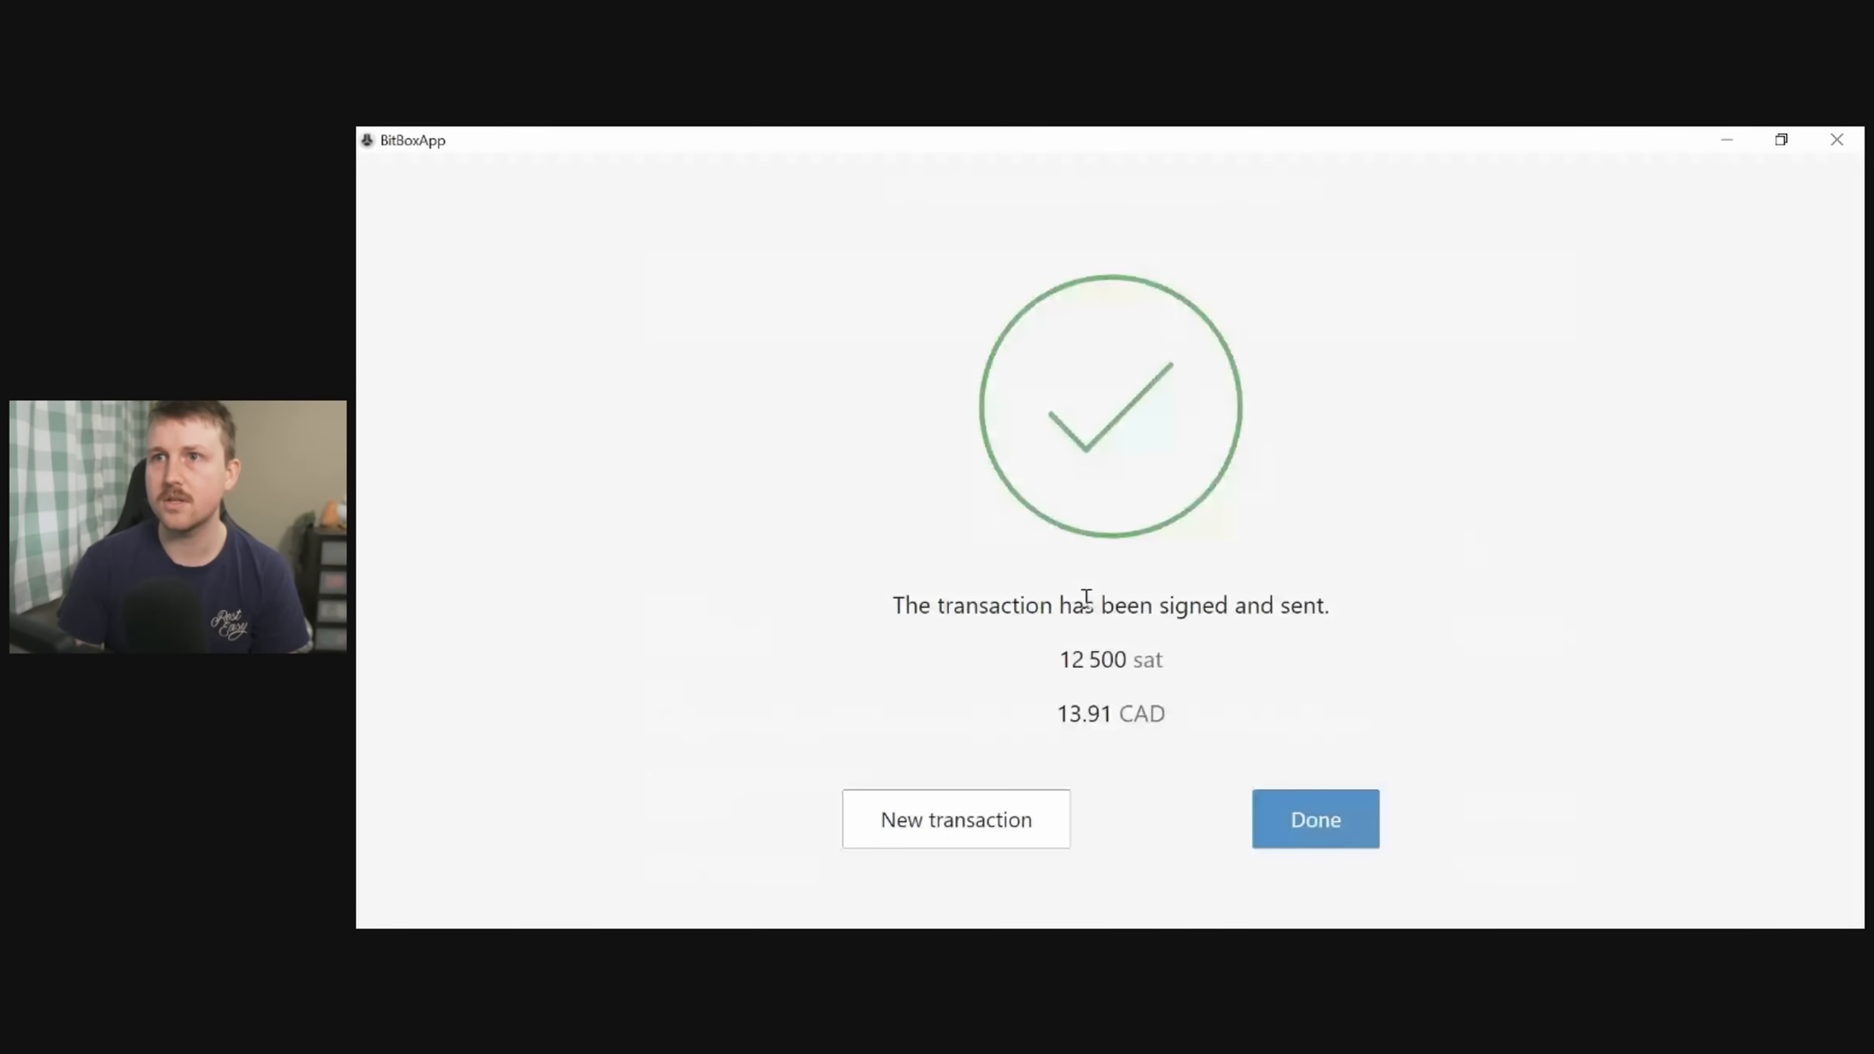
View the sent 12,500-sat transaction's details, copy its ID, and show it in the external block explorer.
click(1314, 818)
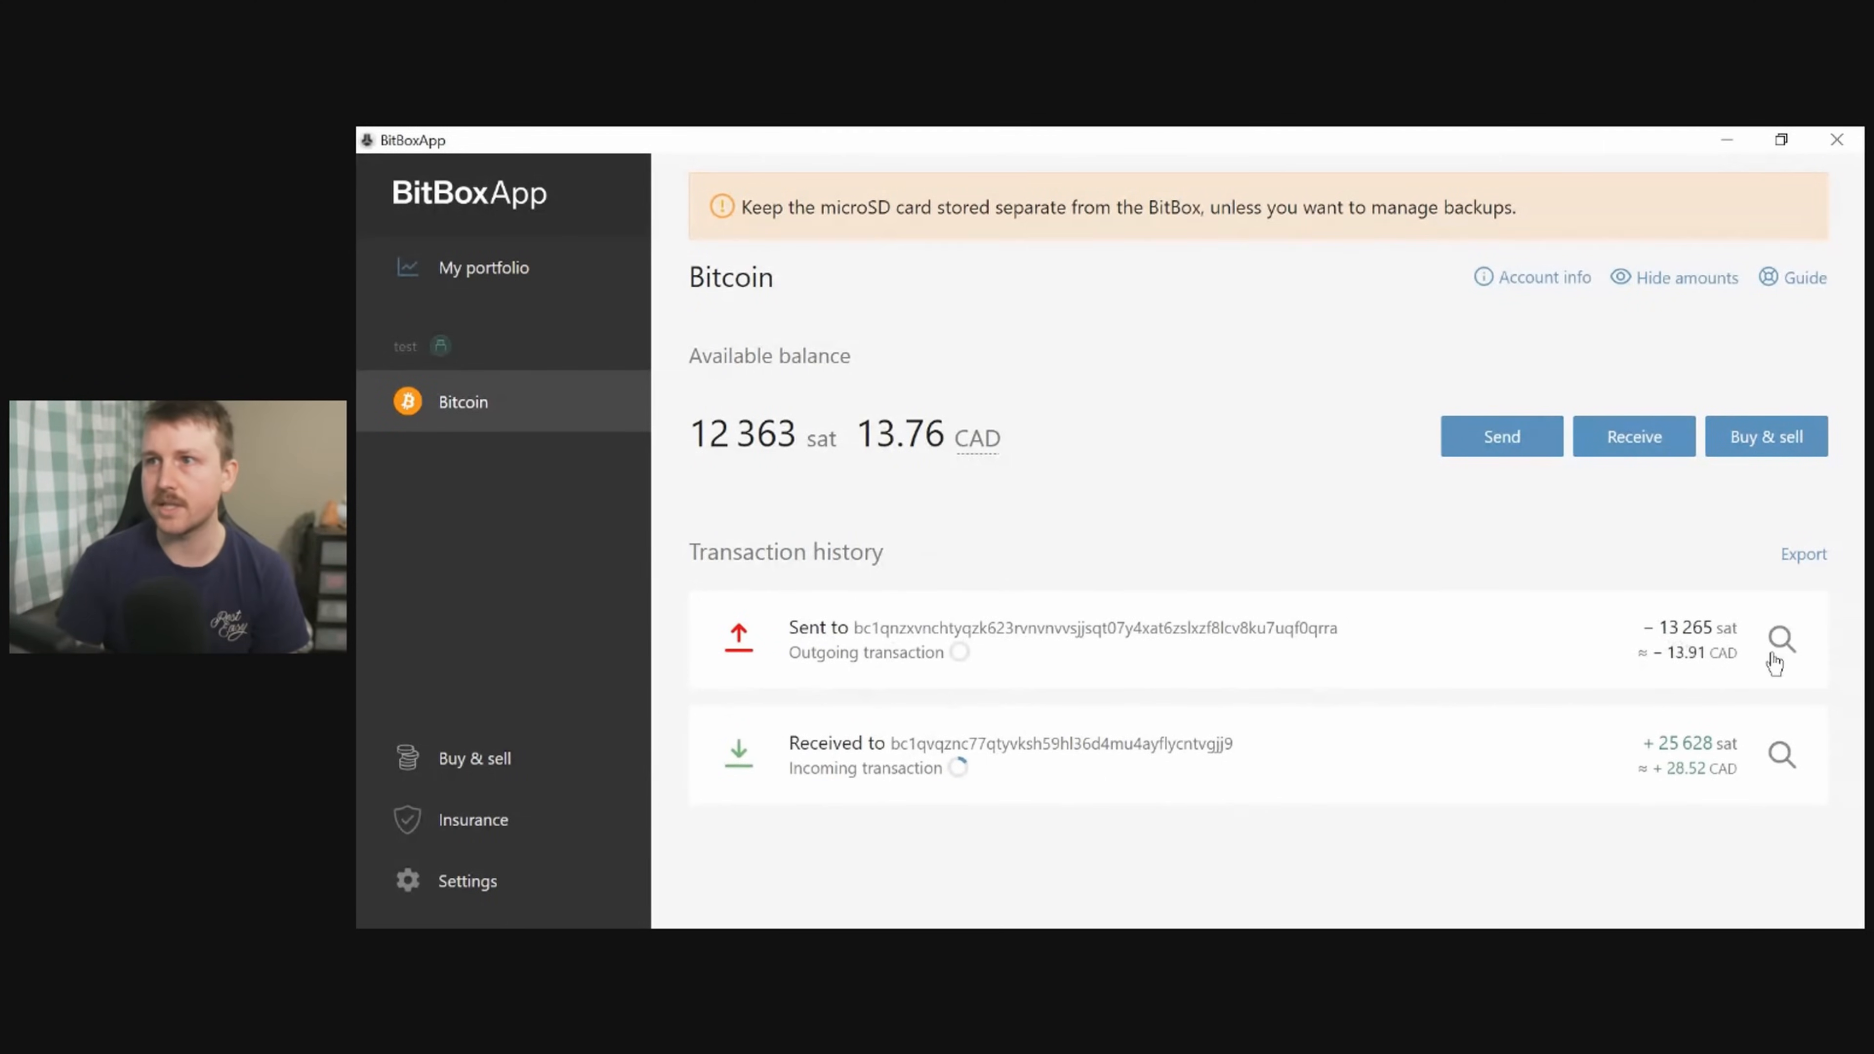
click(1780, 639)
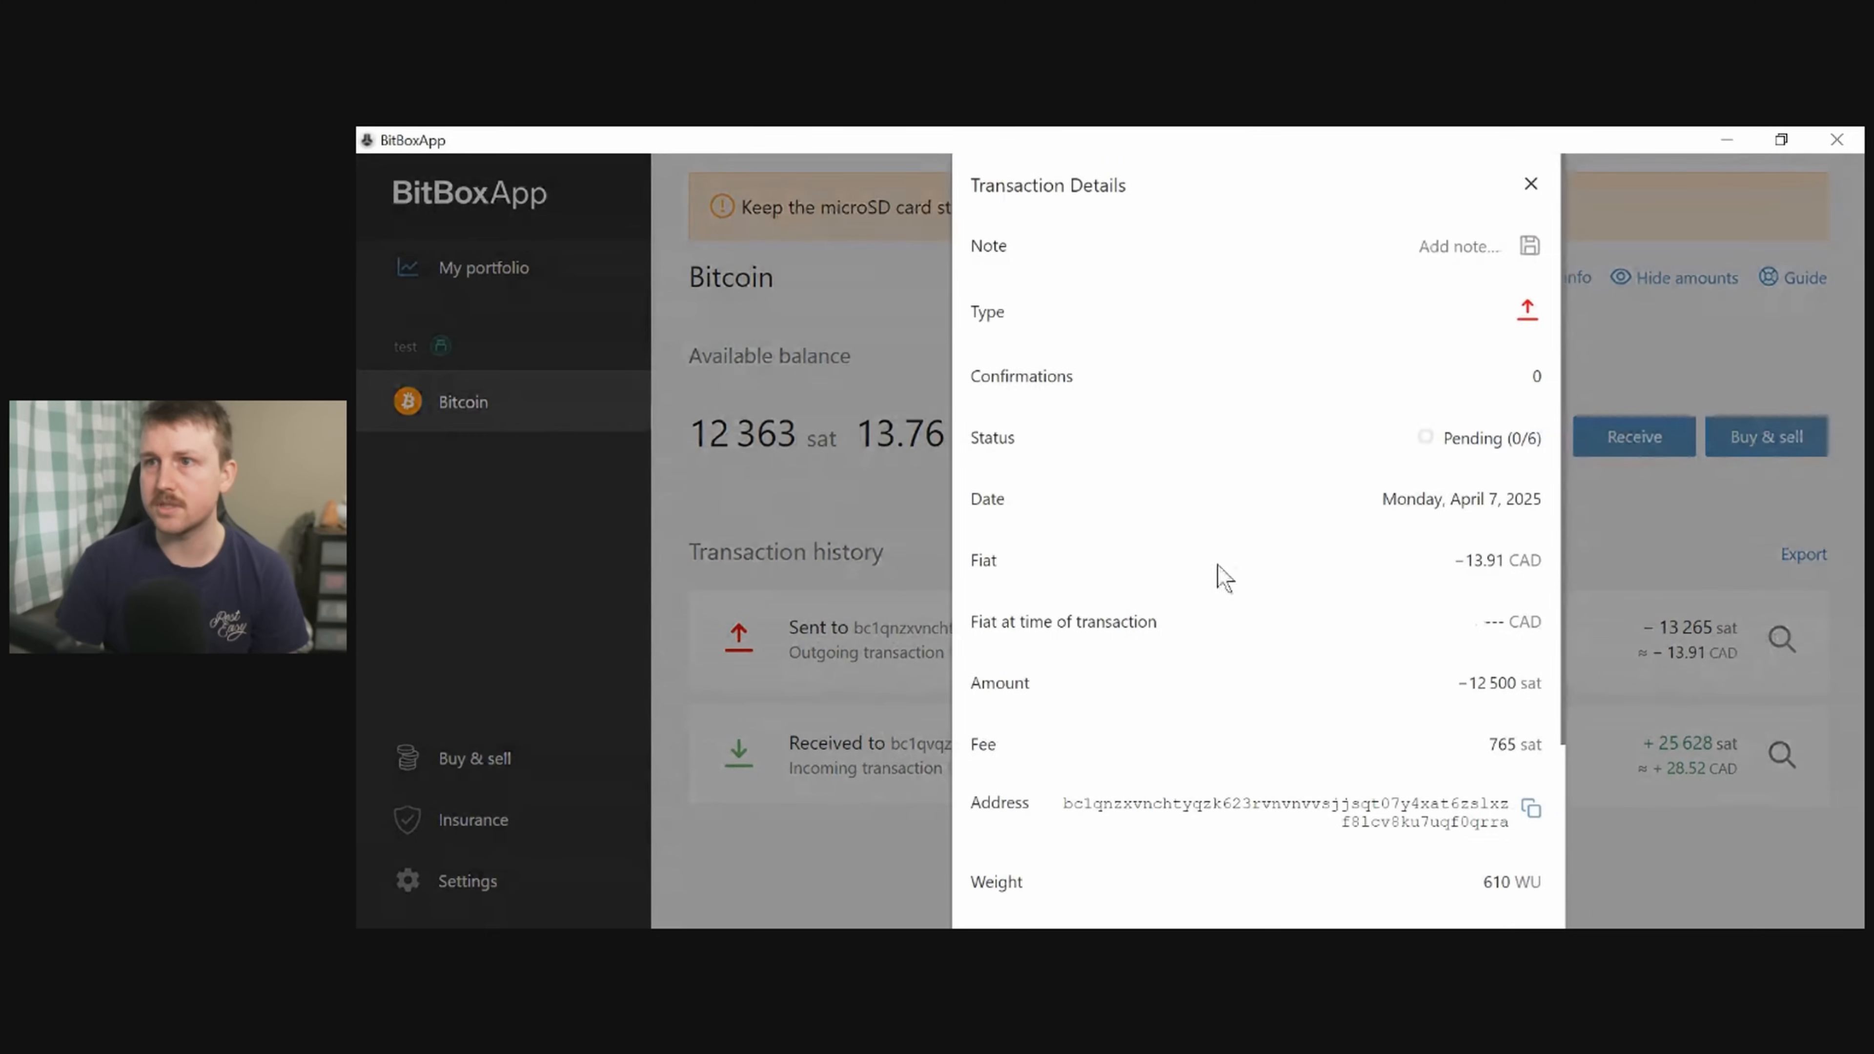
scroll(down, 3)
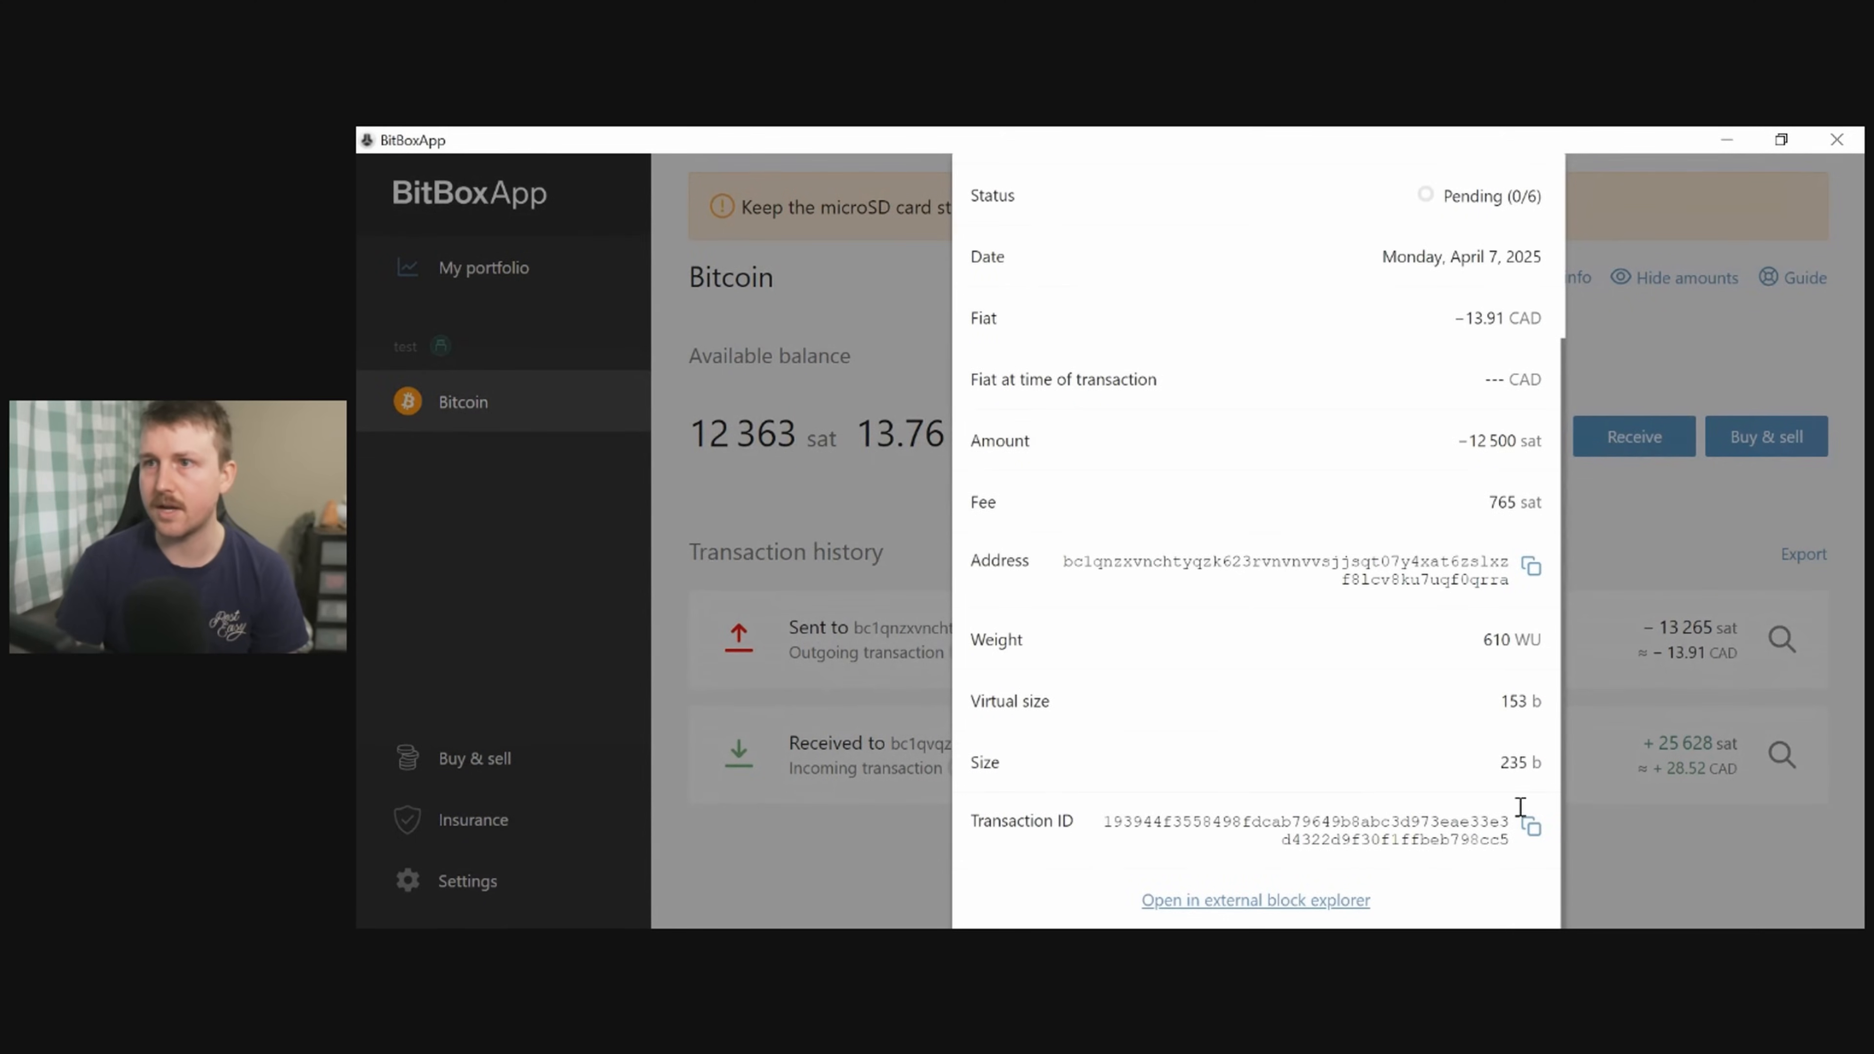
click(1531, 826)
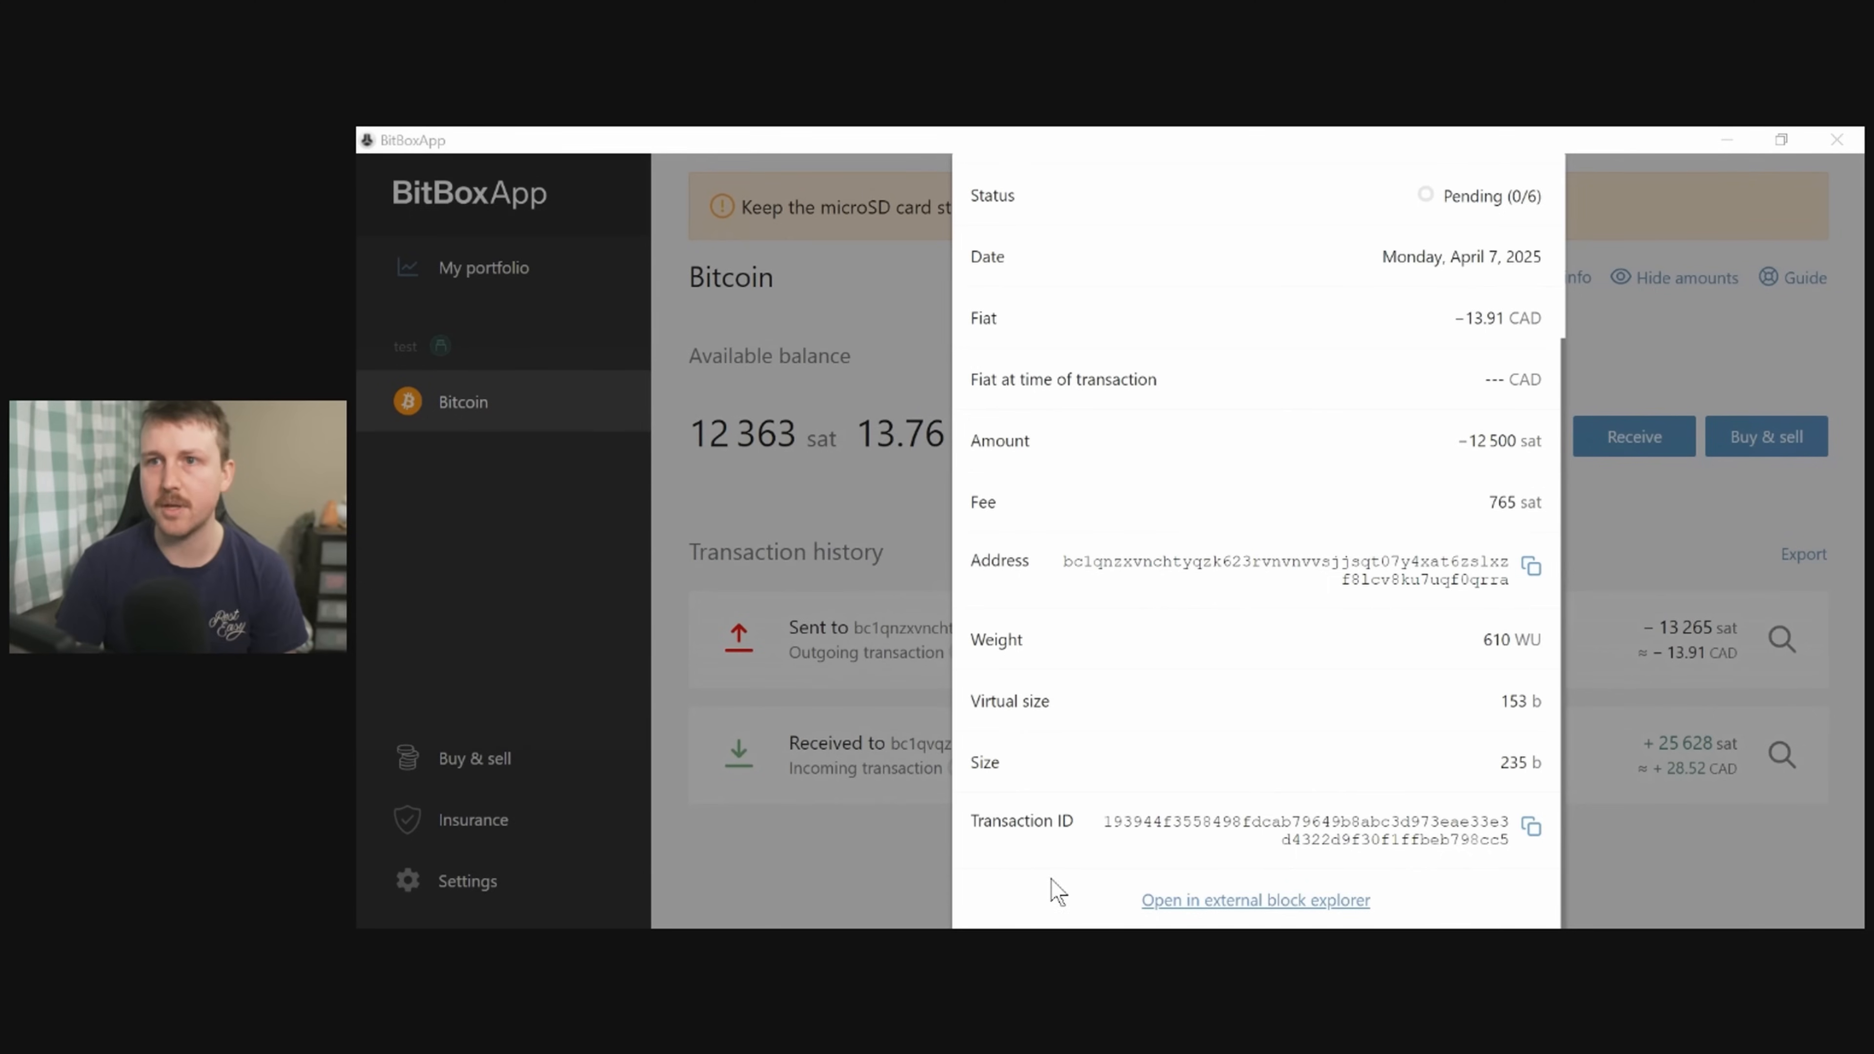
mouse_move(1050, 893)
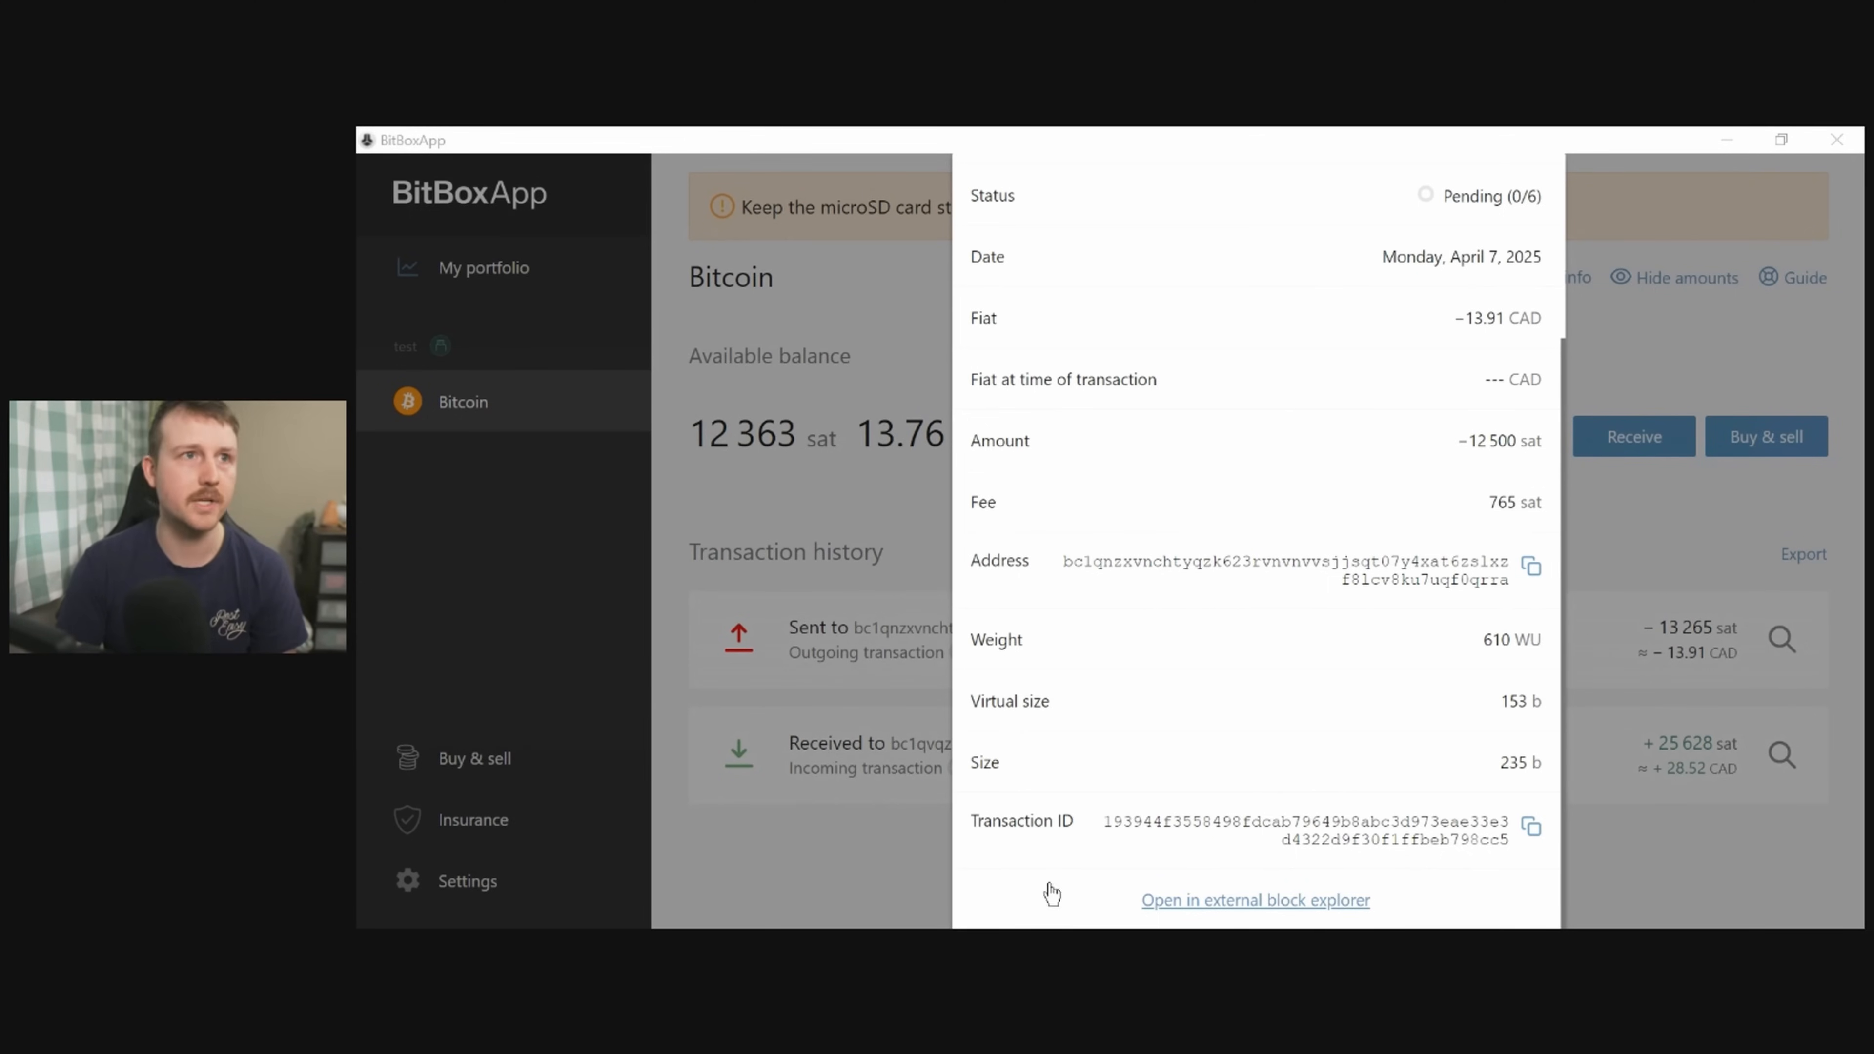
click(1255, 899)
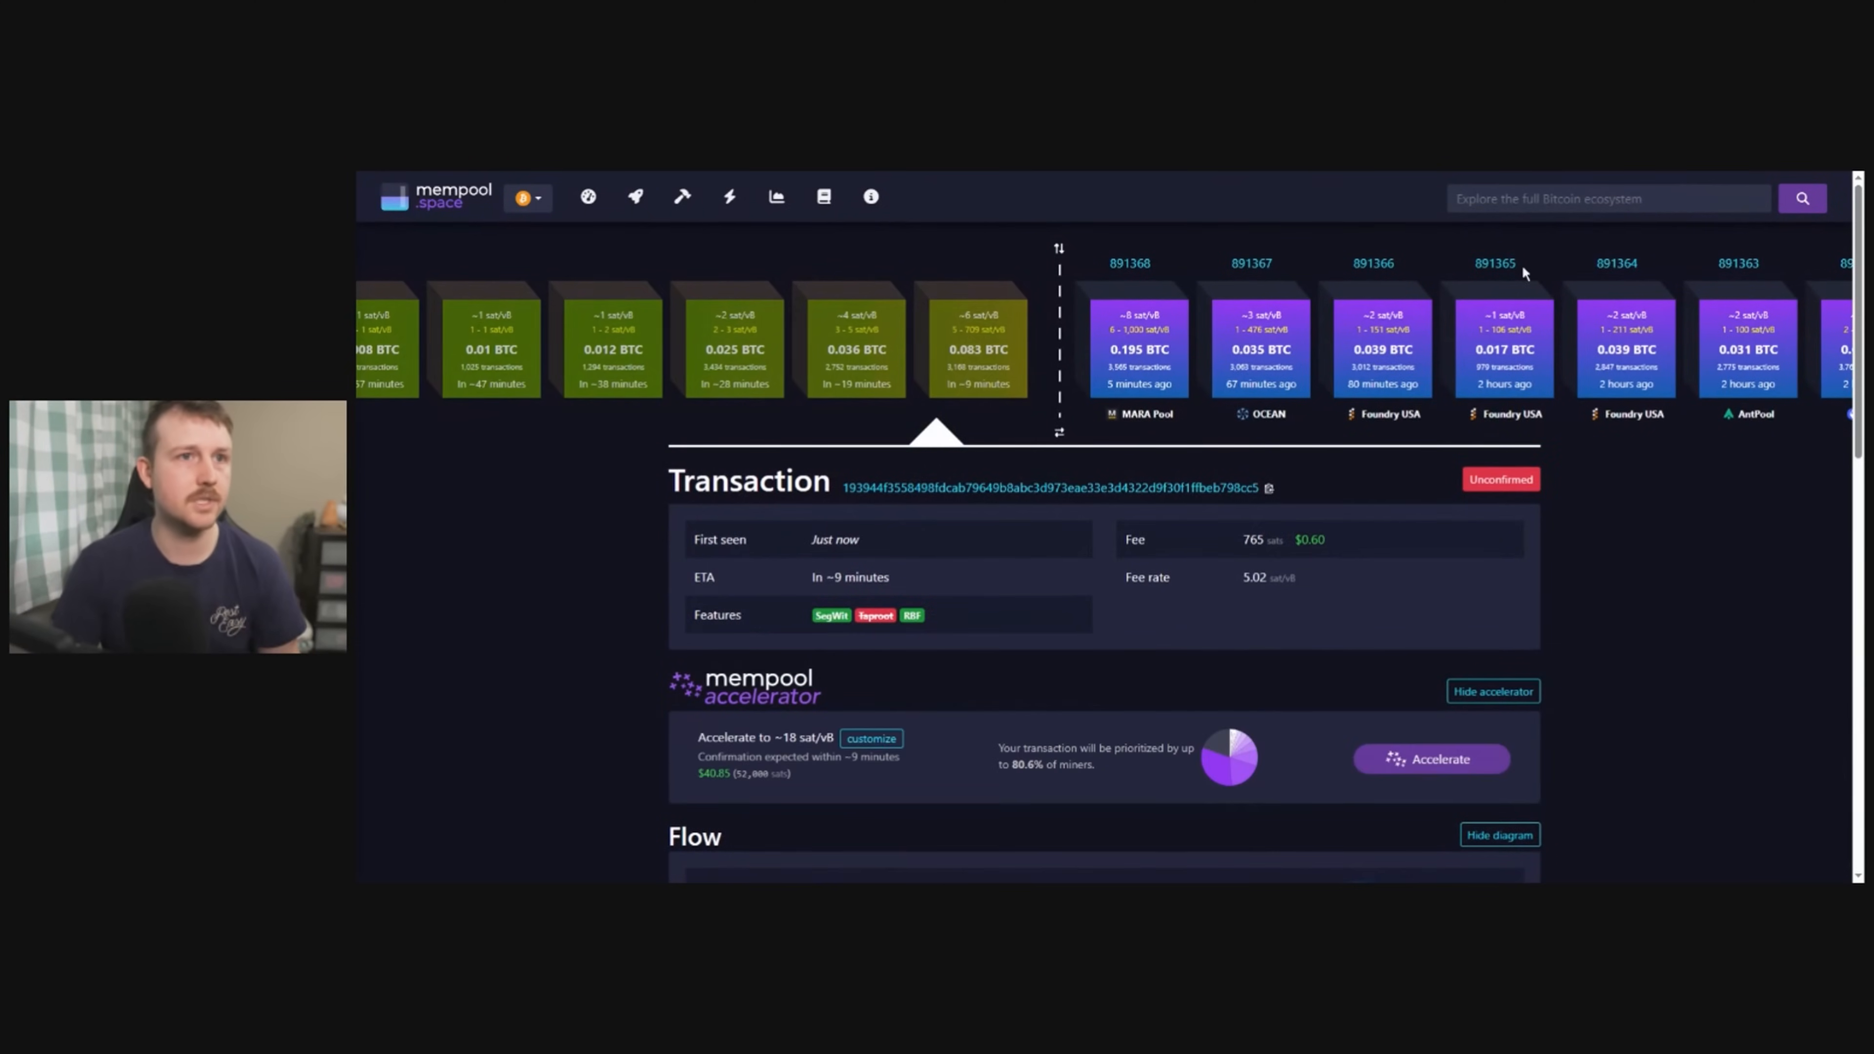
mouse_move(1266, 562)
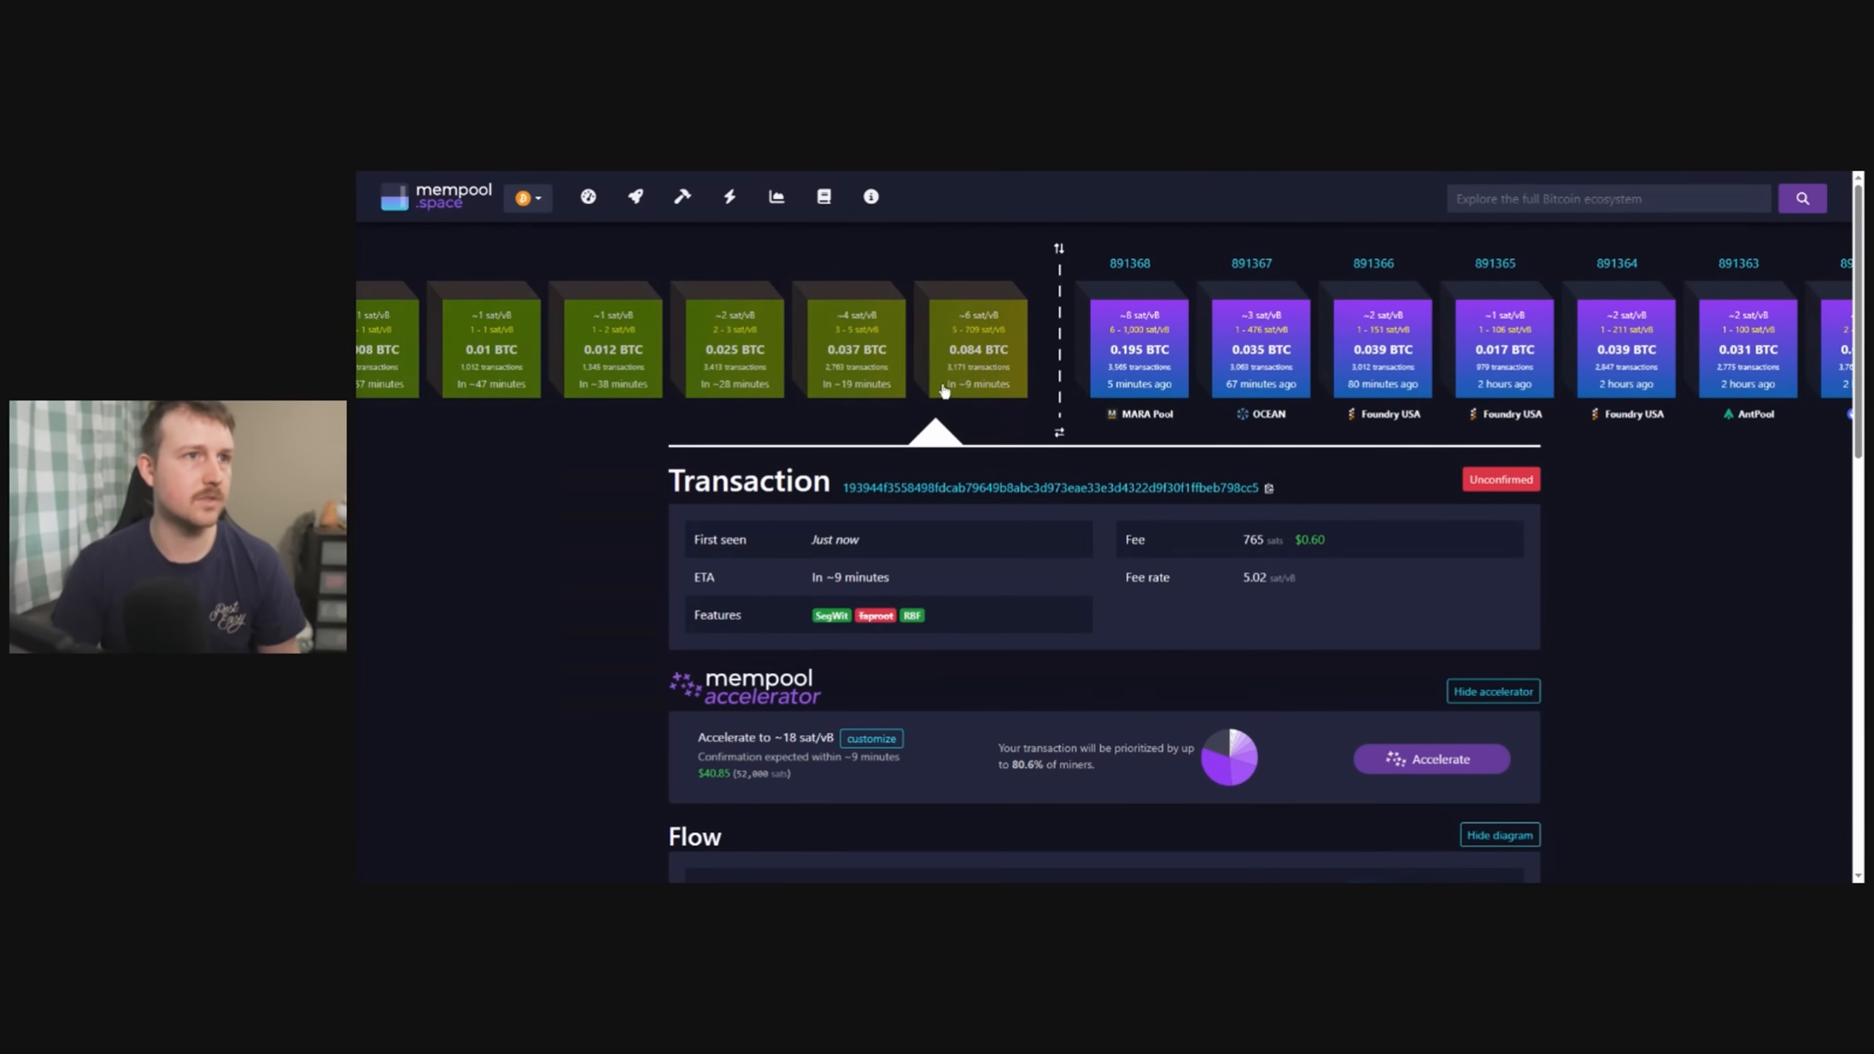
mouse_move(948, 445)
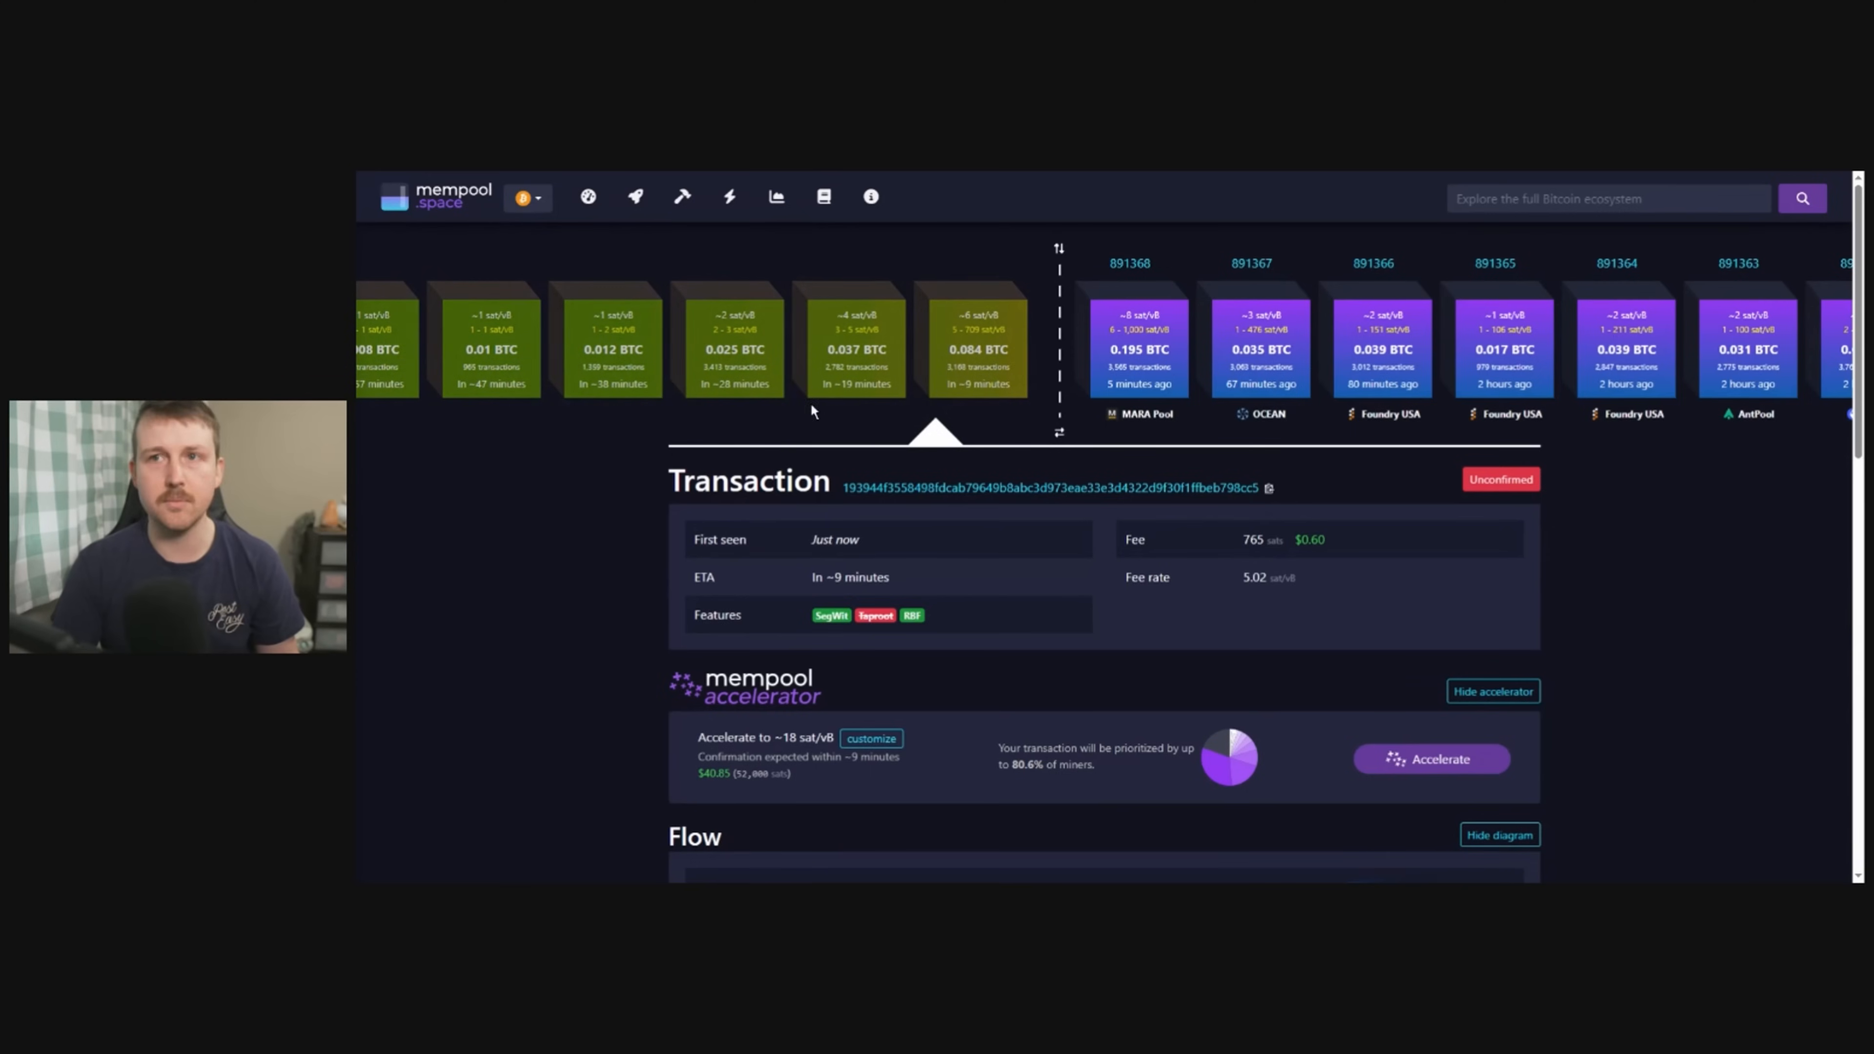
mouse_move(1219, 602)
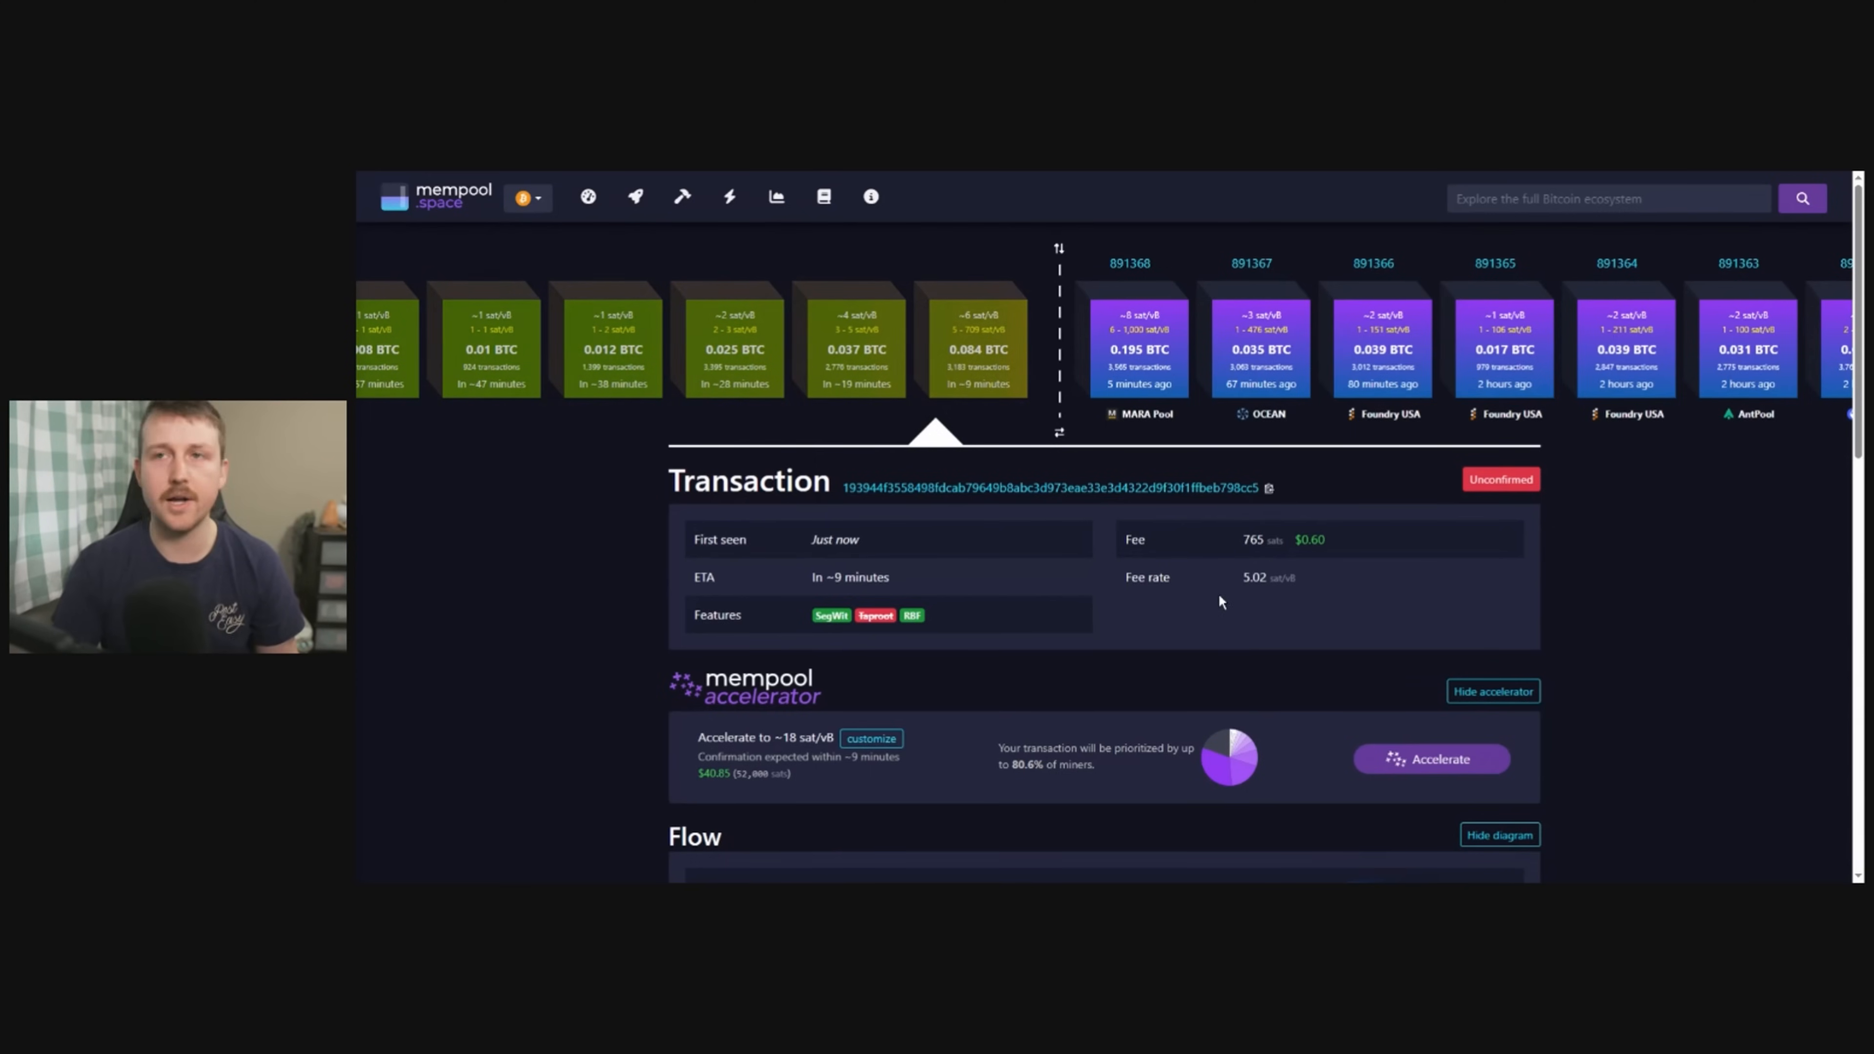
scroll(down, 3)
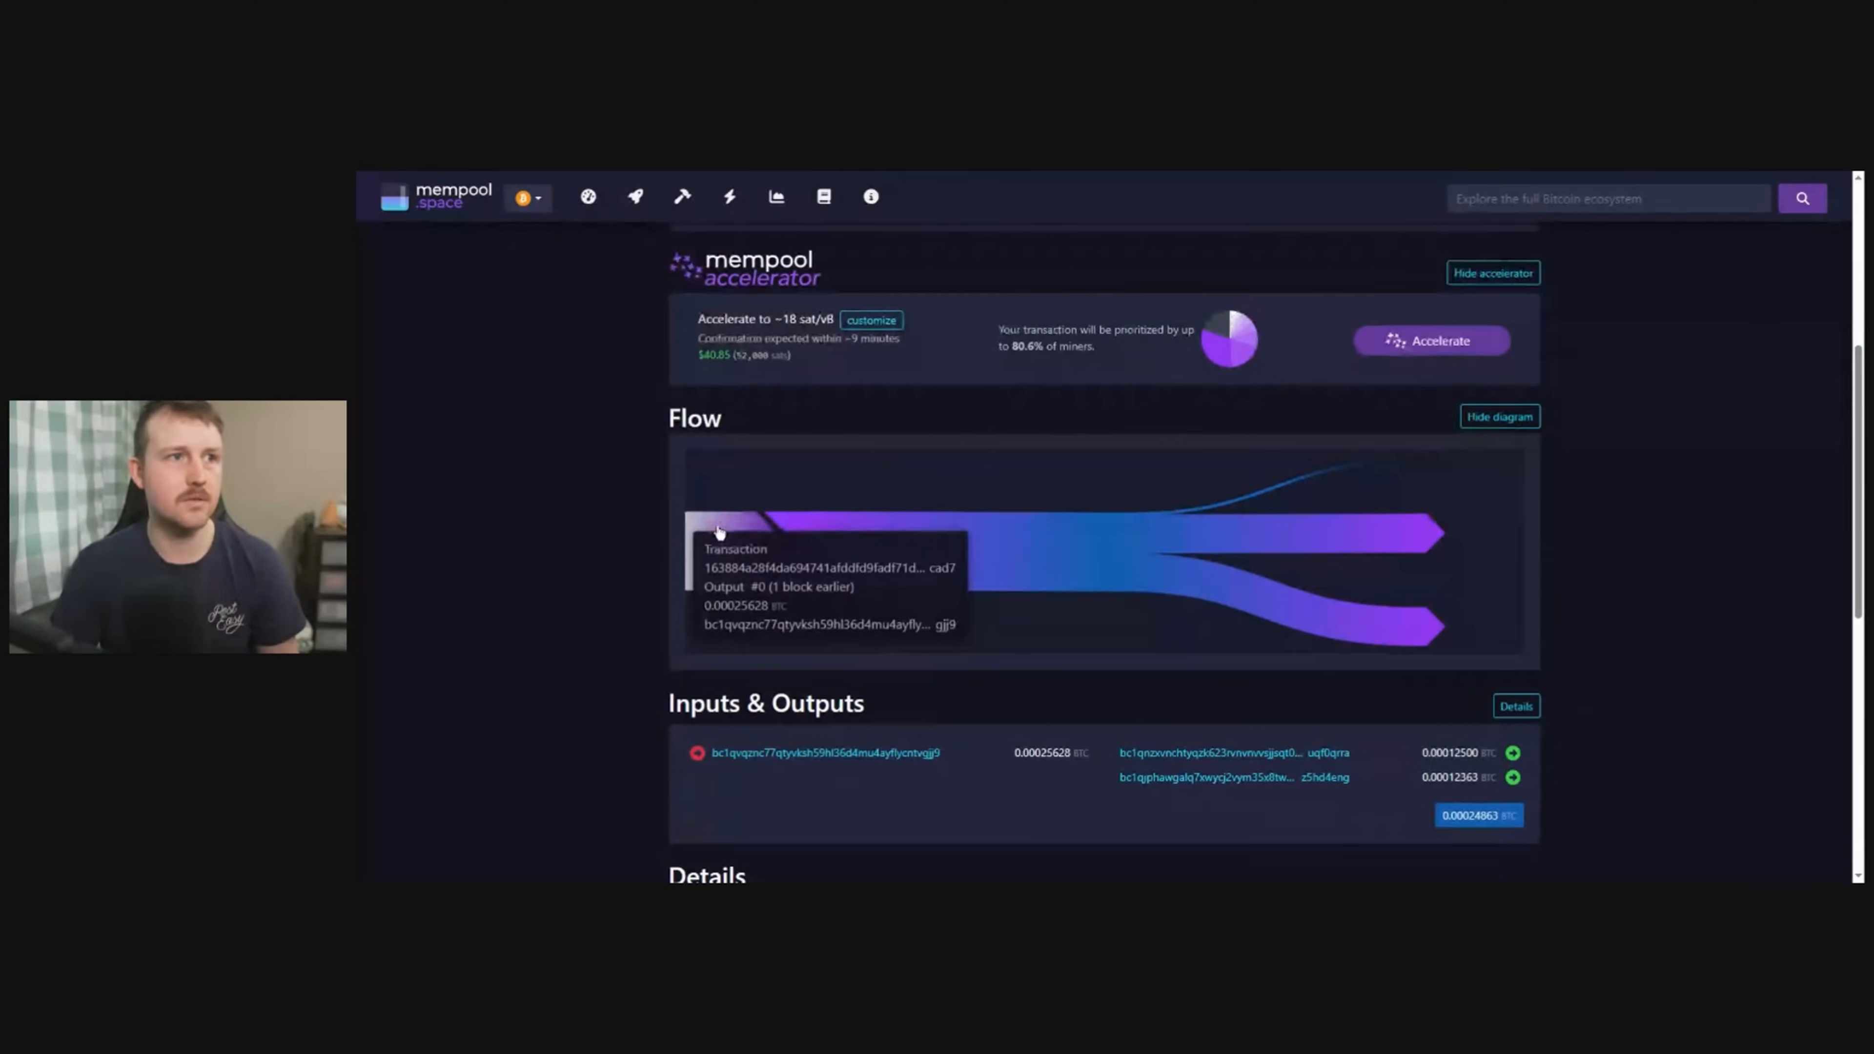
mouse_move(733, 558)
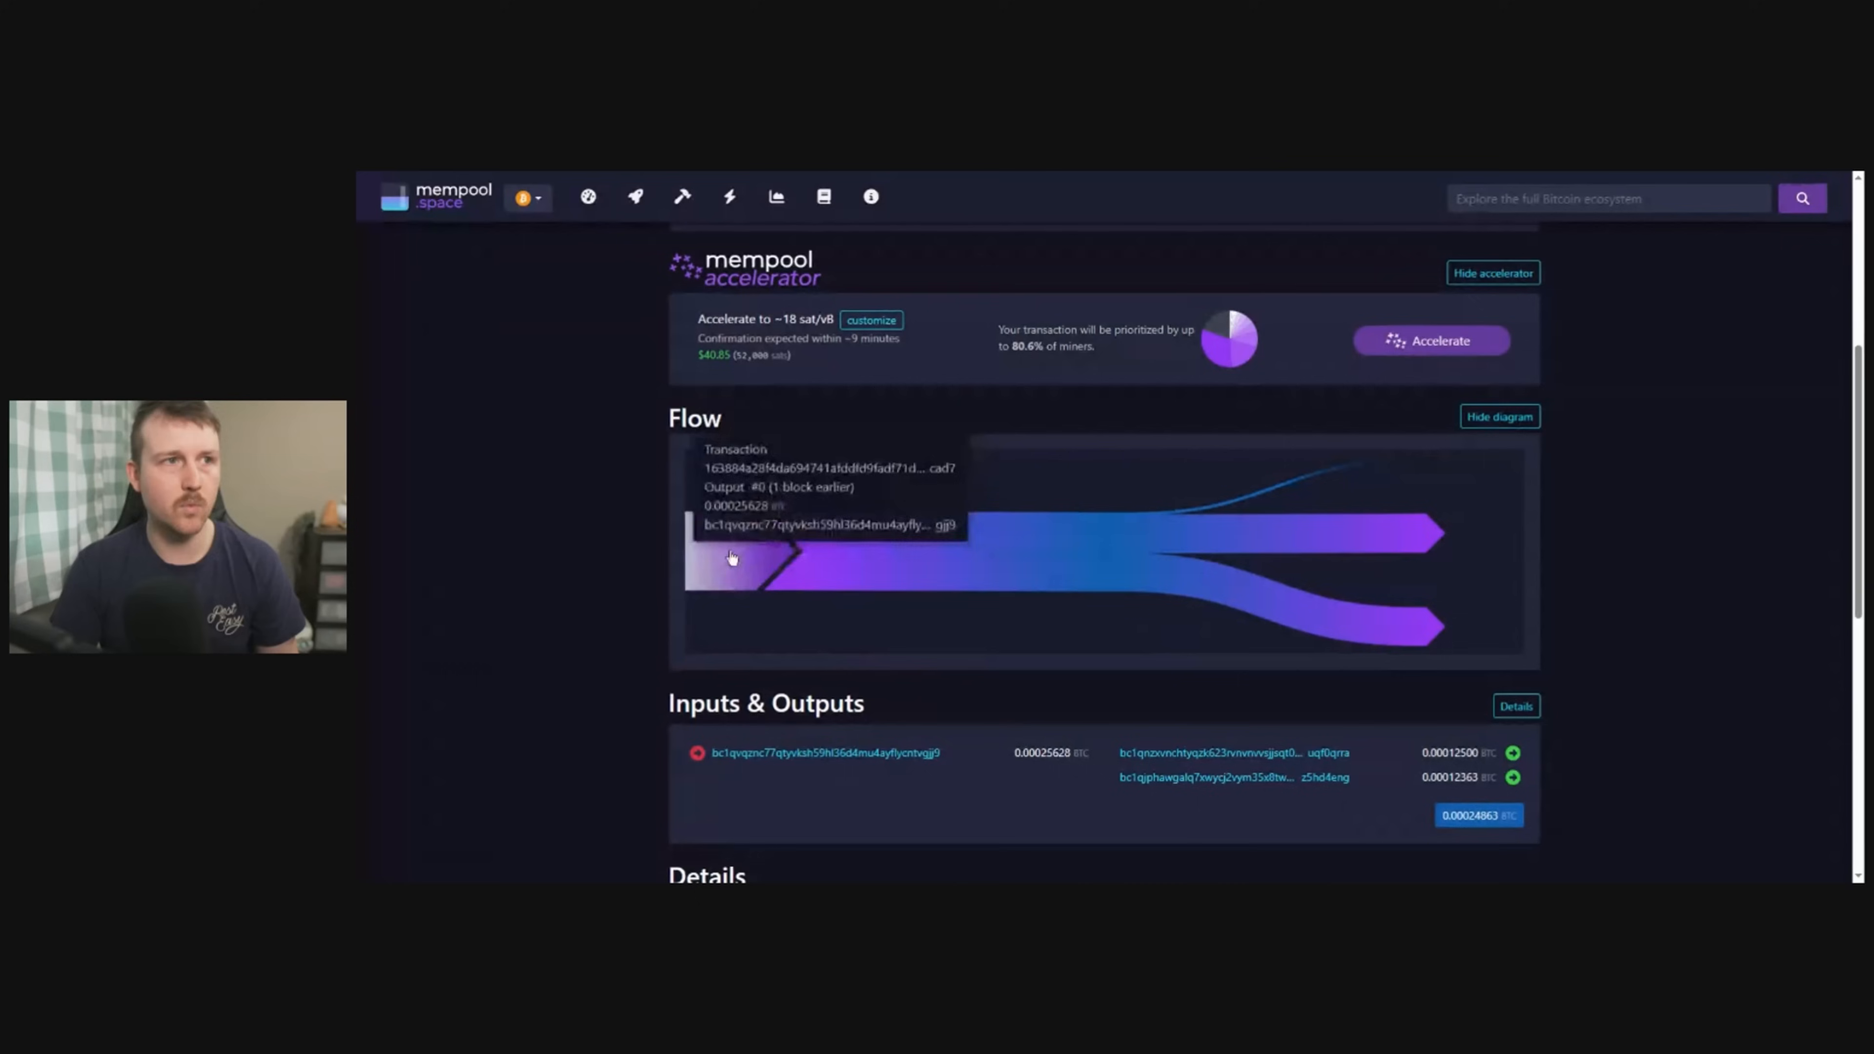
mouse_move(1272, 529)
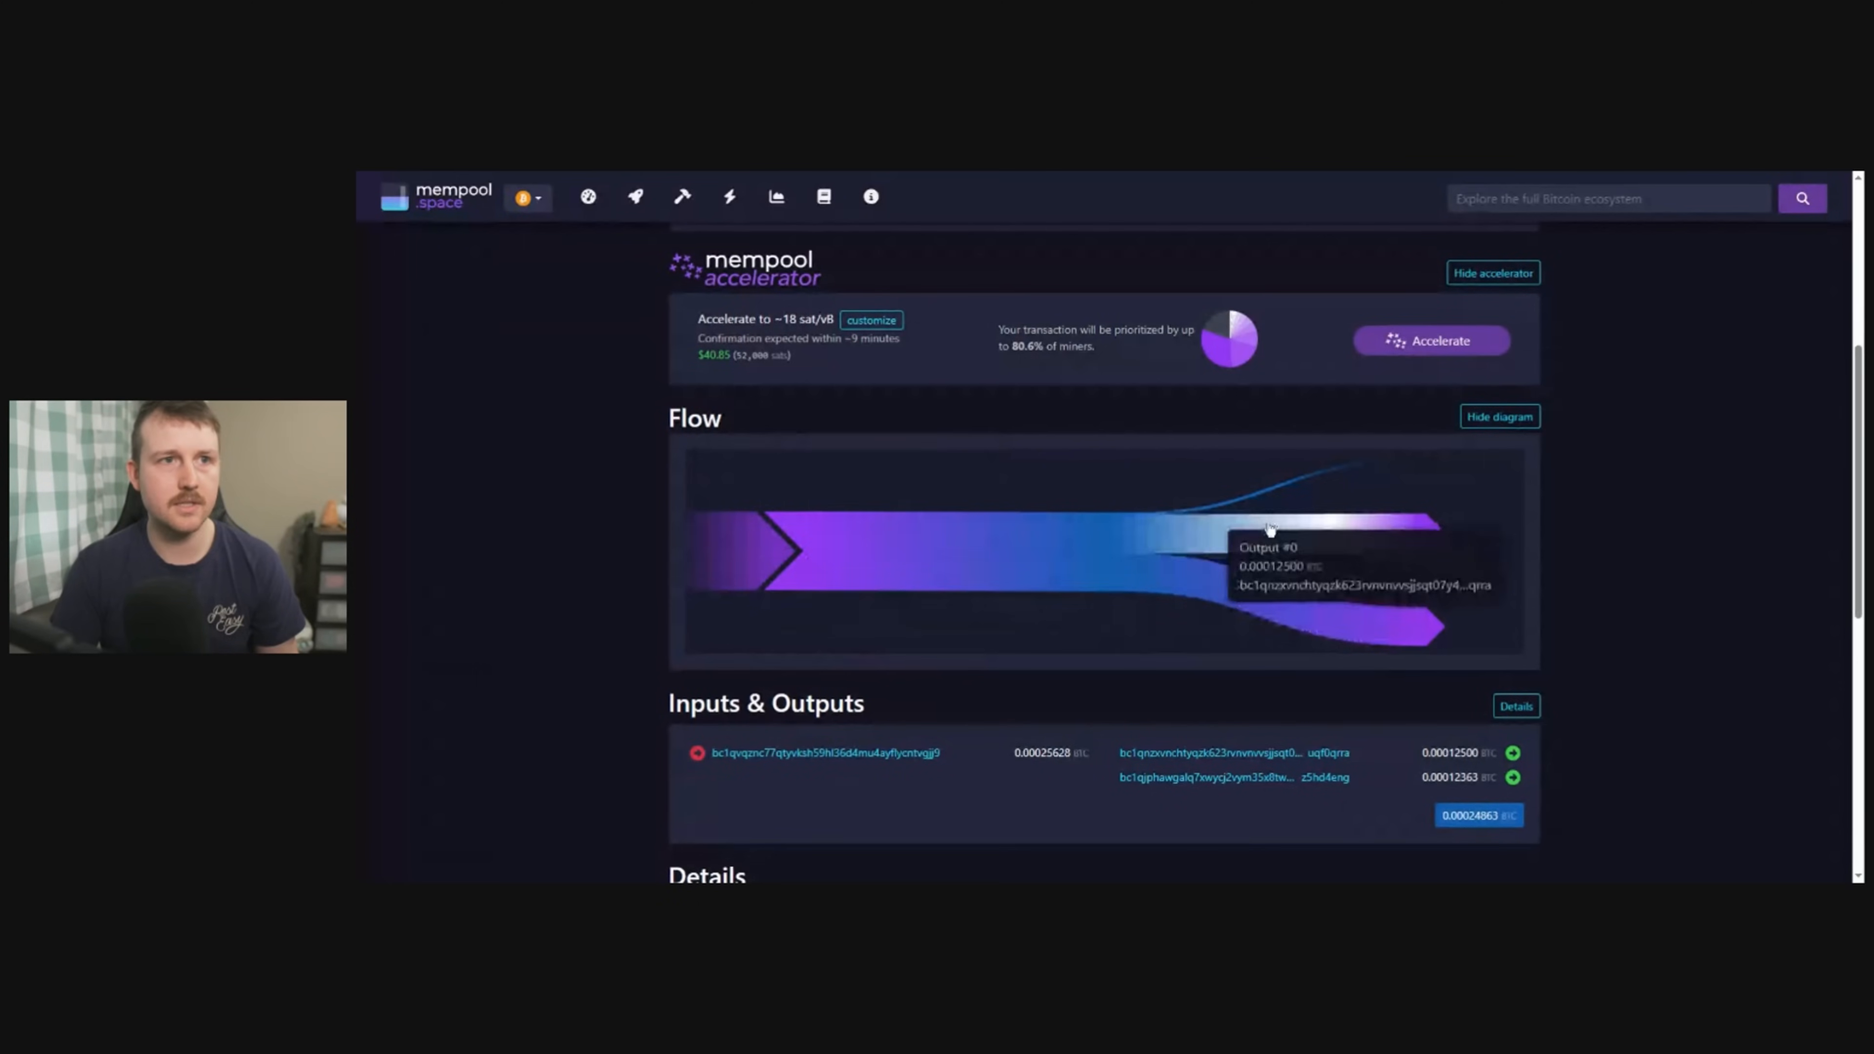
mouse_move(1260, 554)
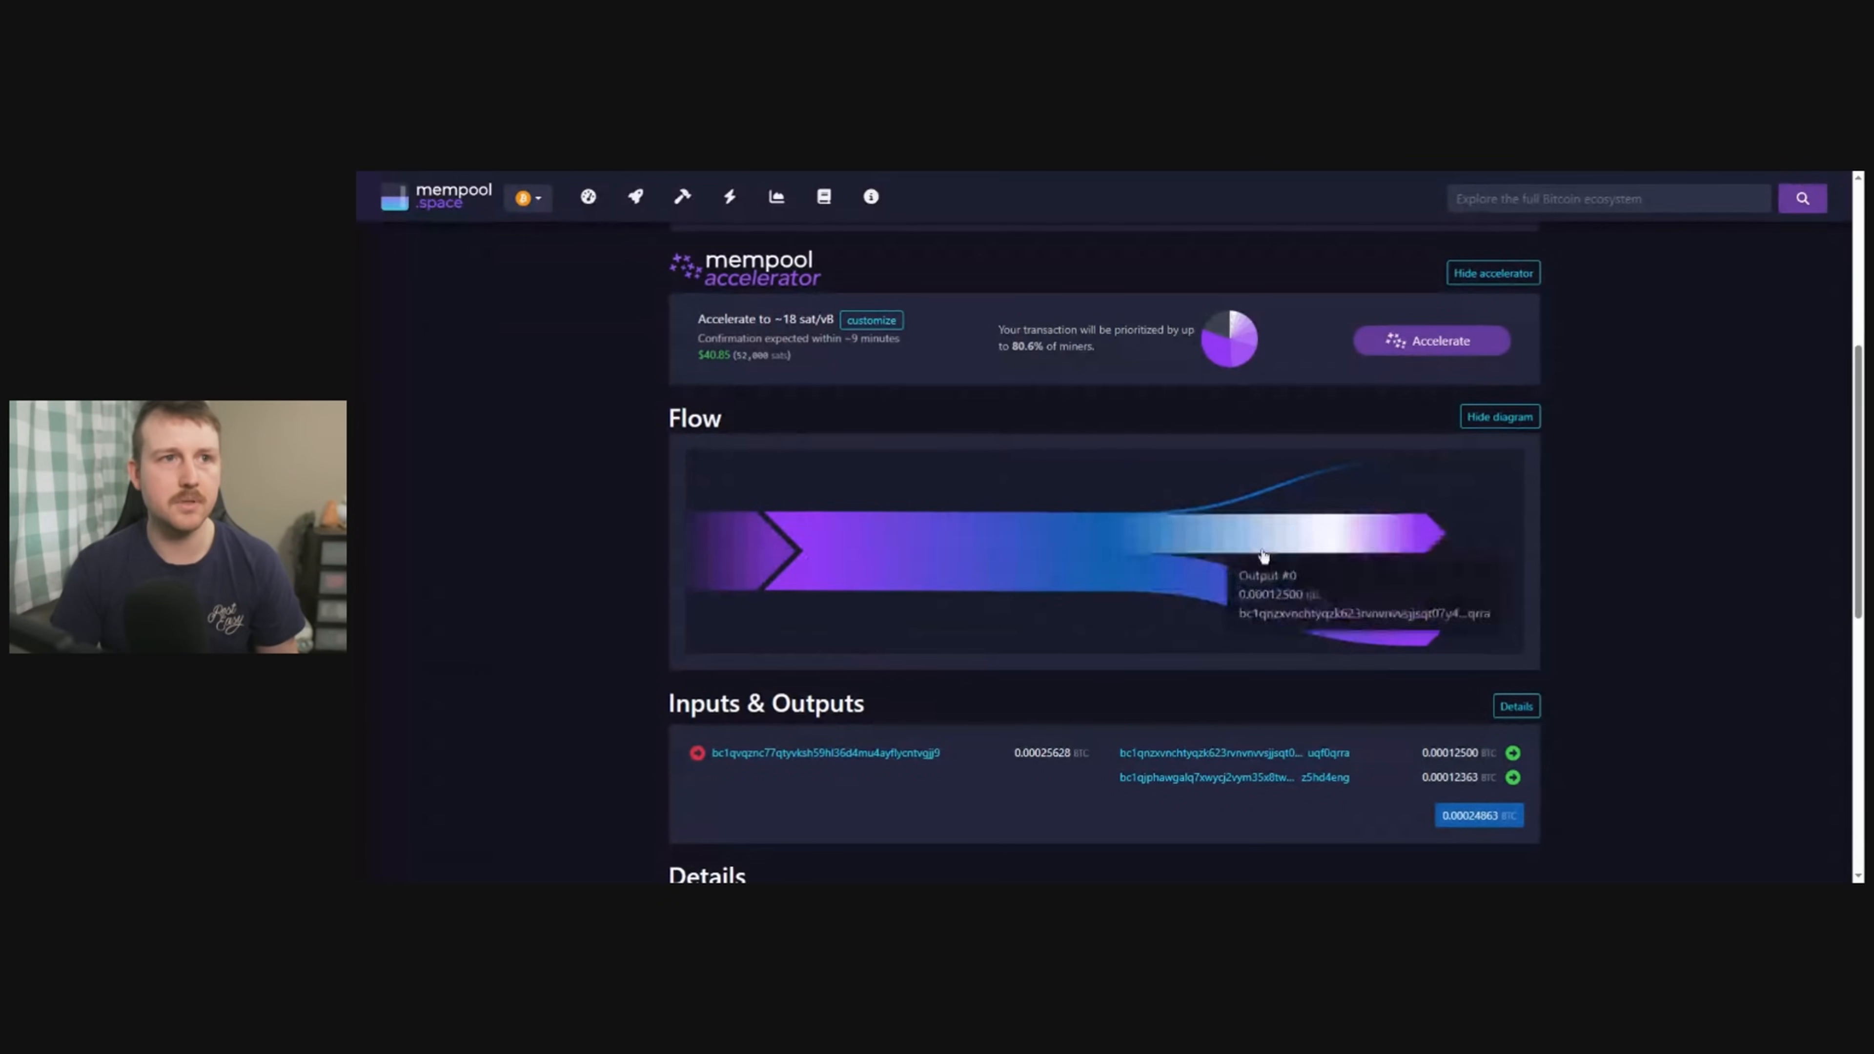
mouse_move(1351, 537)
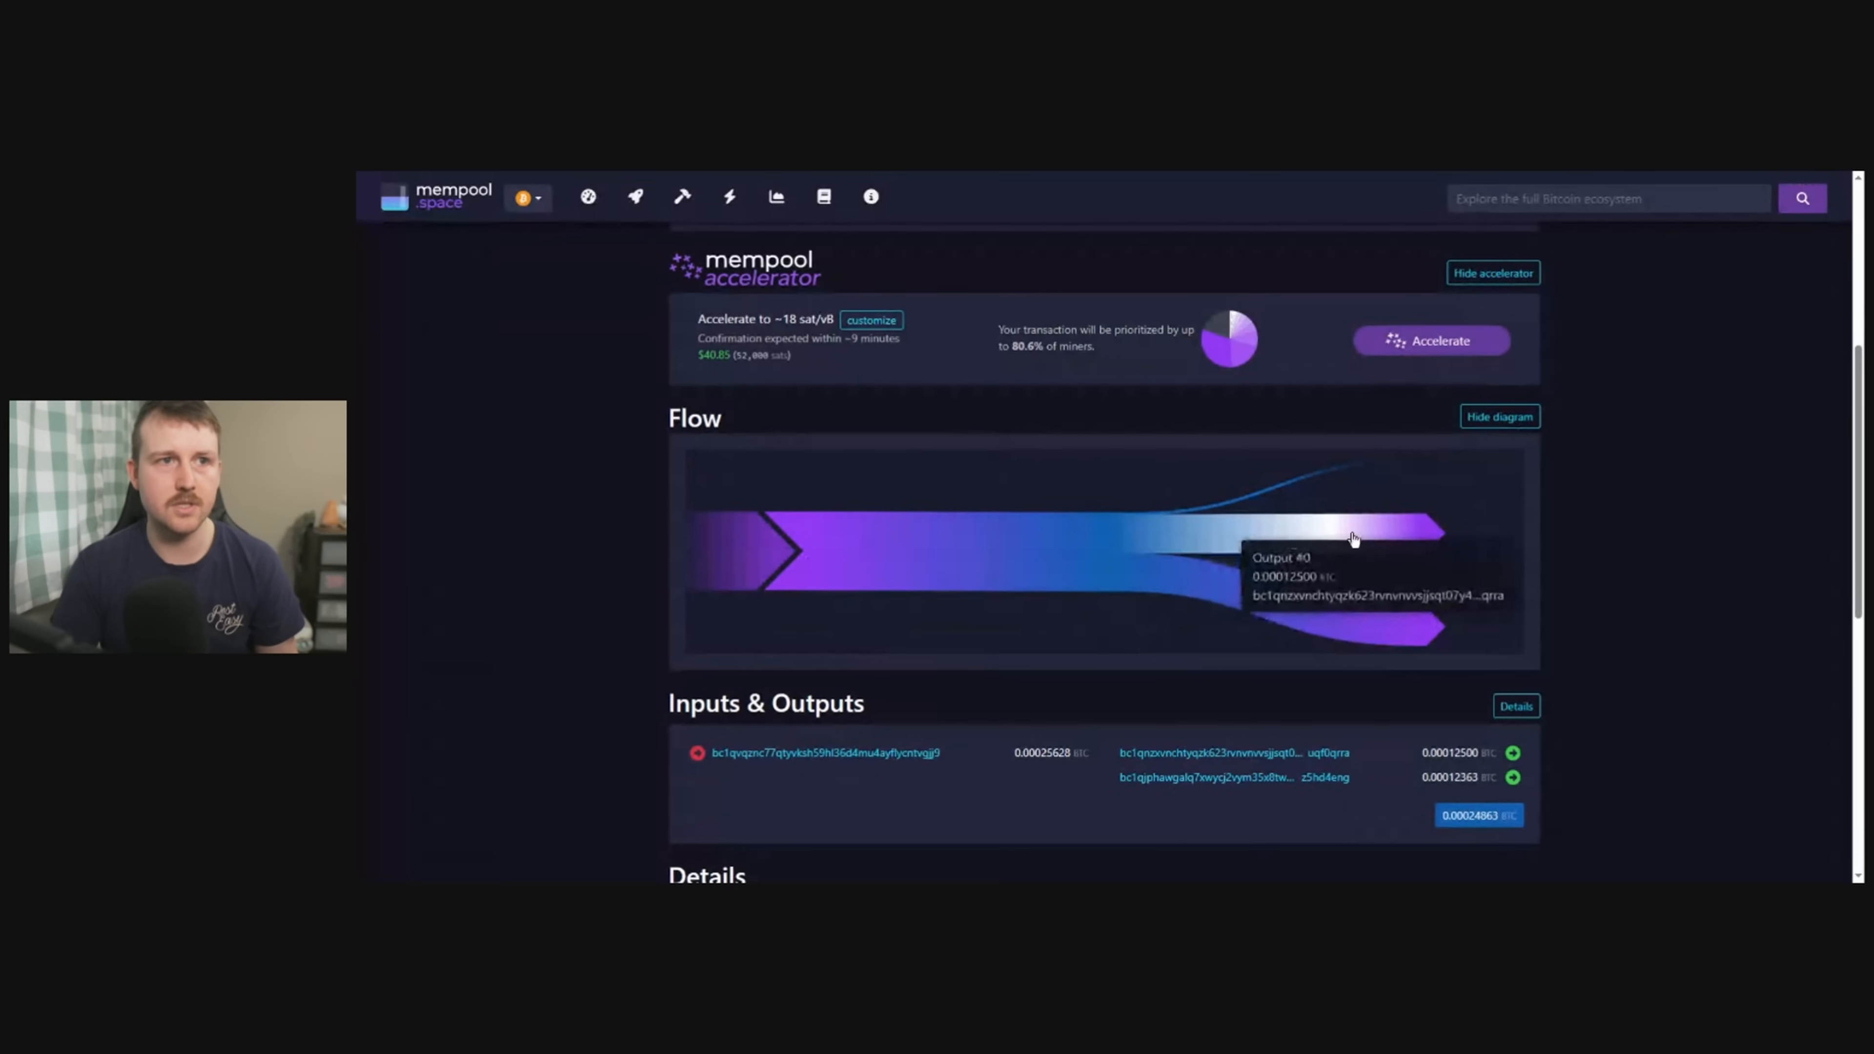
mouse_move(1348, 538)
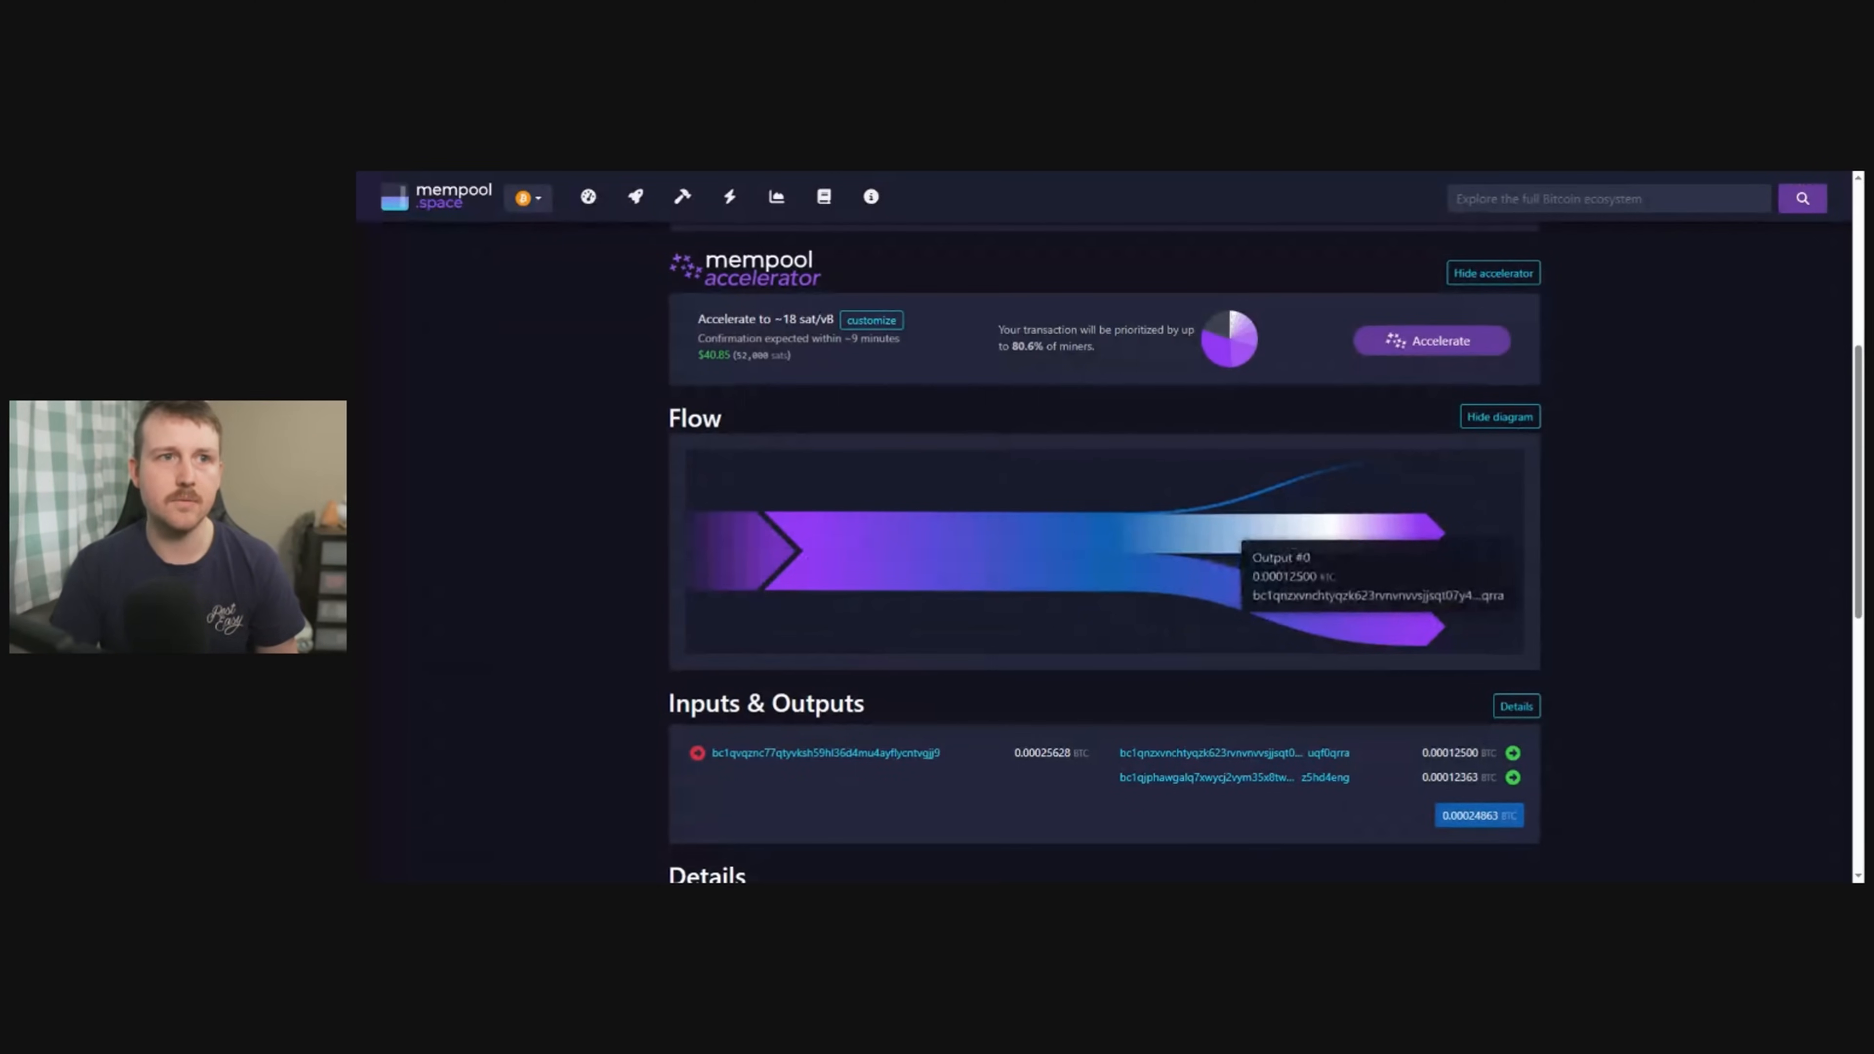
mouse_move(1213, 595)
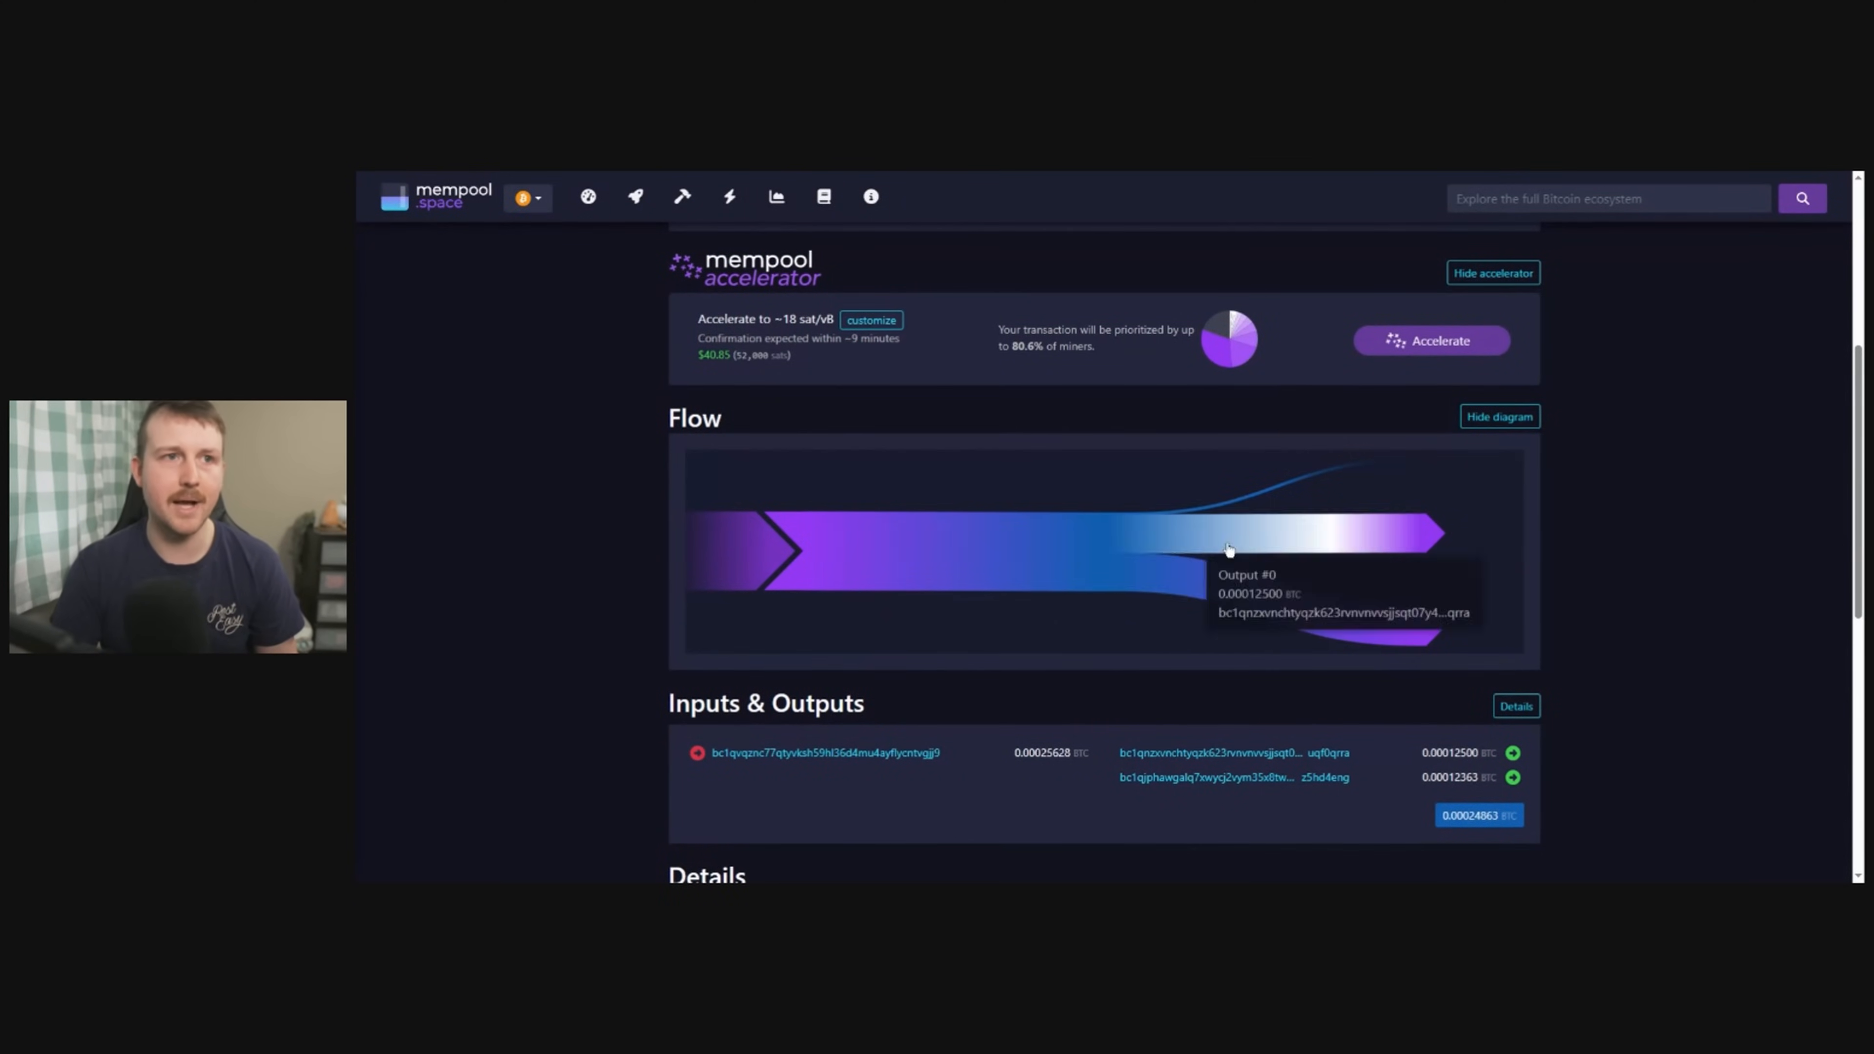
mouse_move(1297, 488)
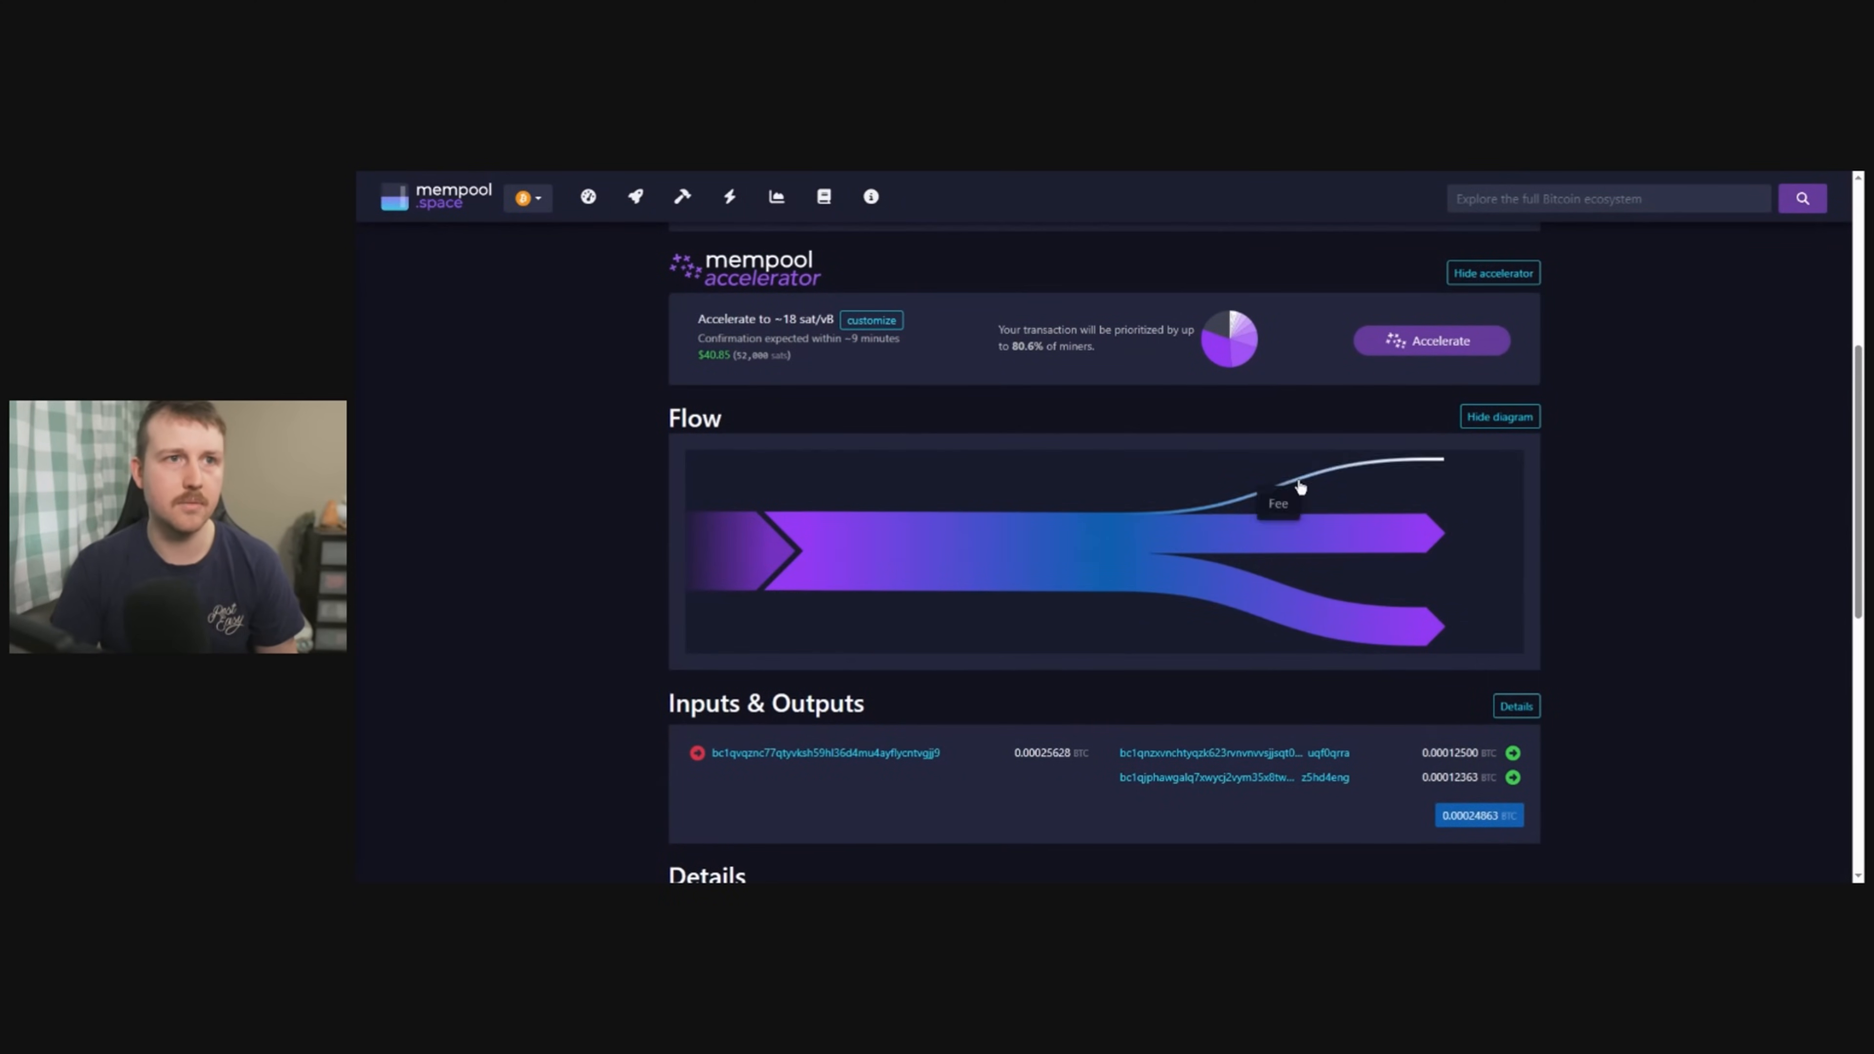
mouse_move(1347, 475)
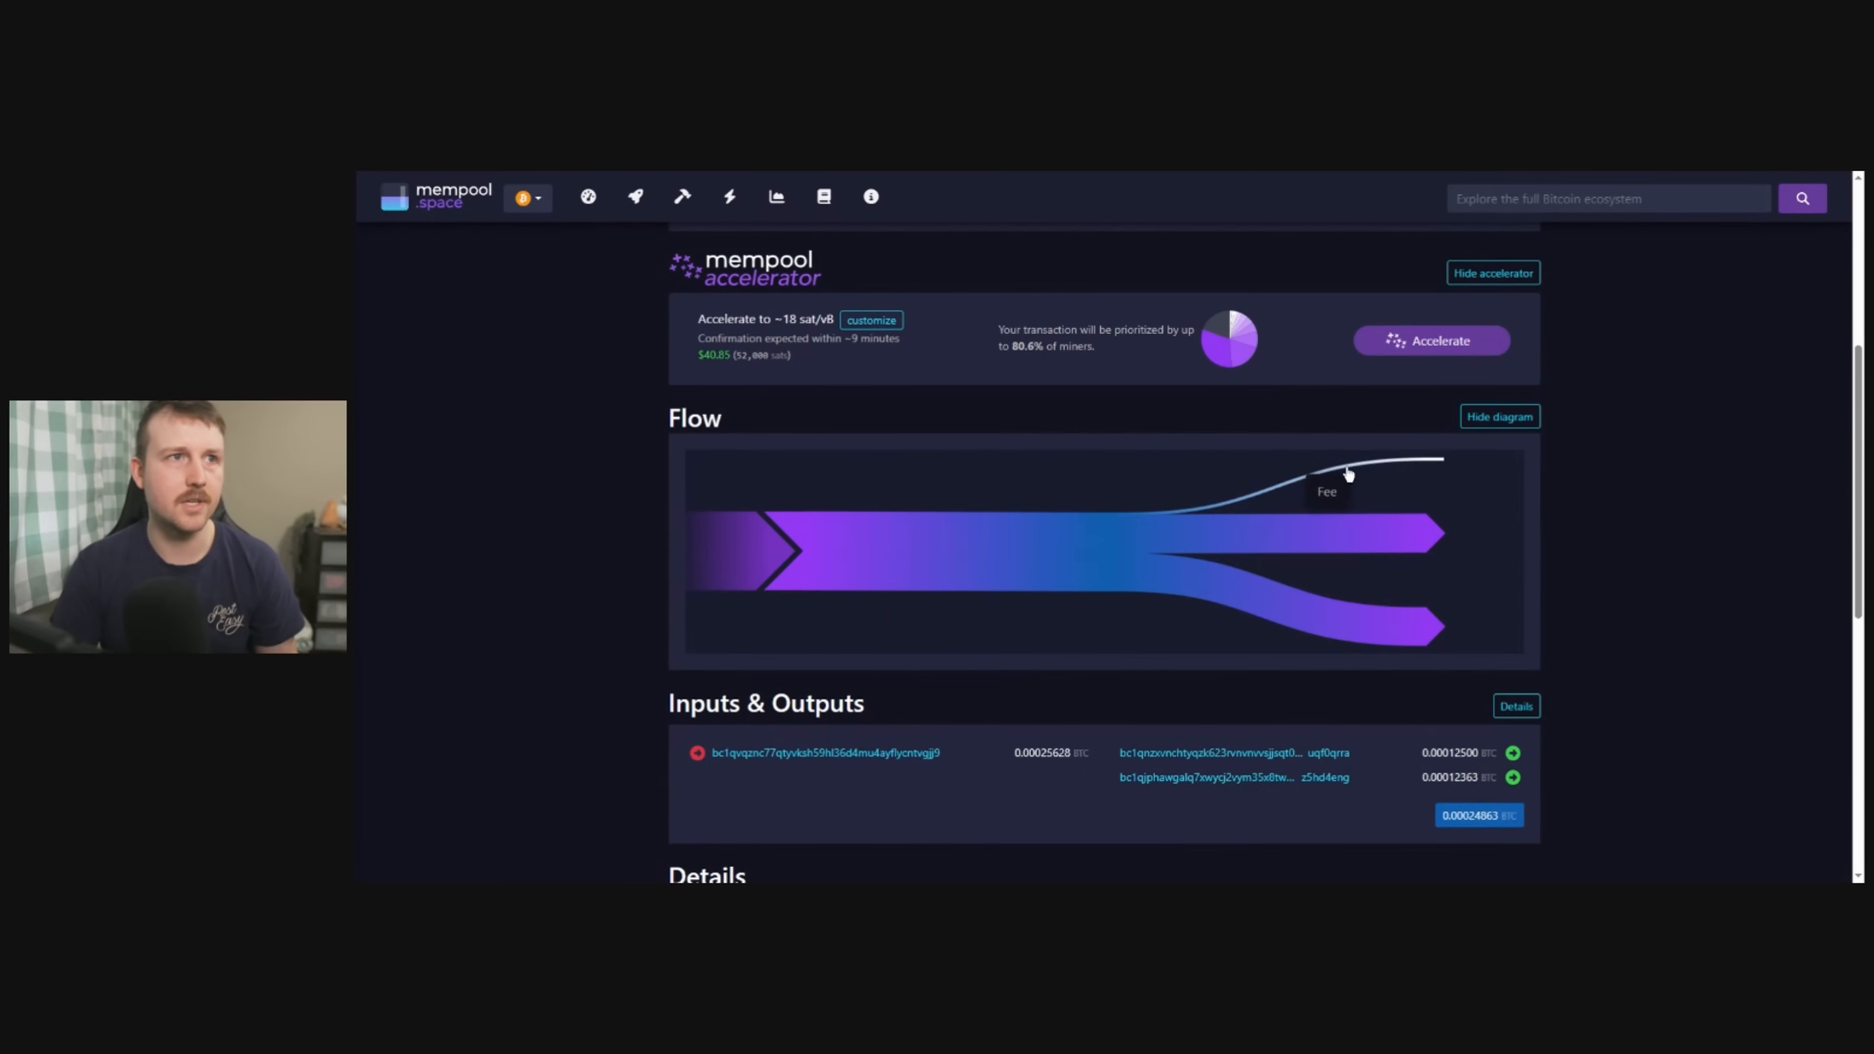
scroll(down, 3)
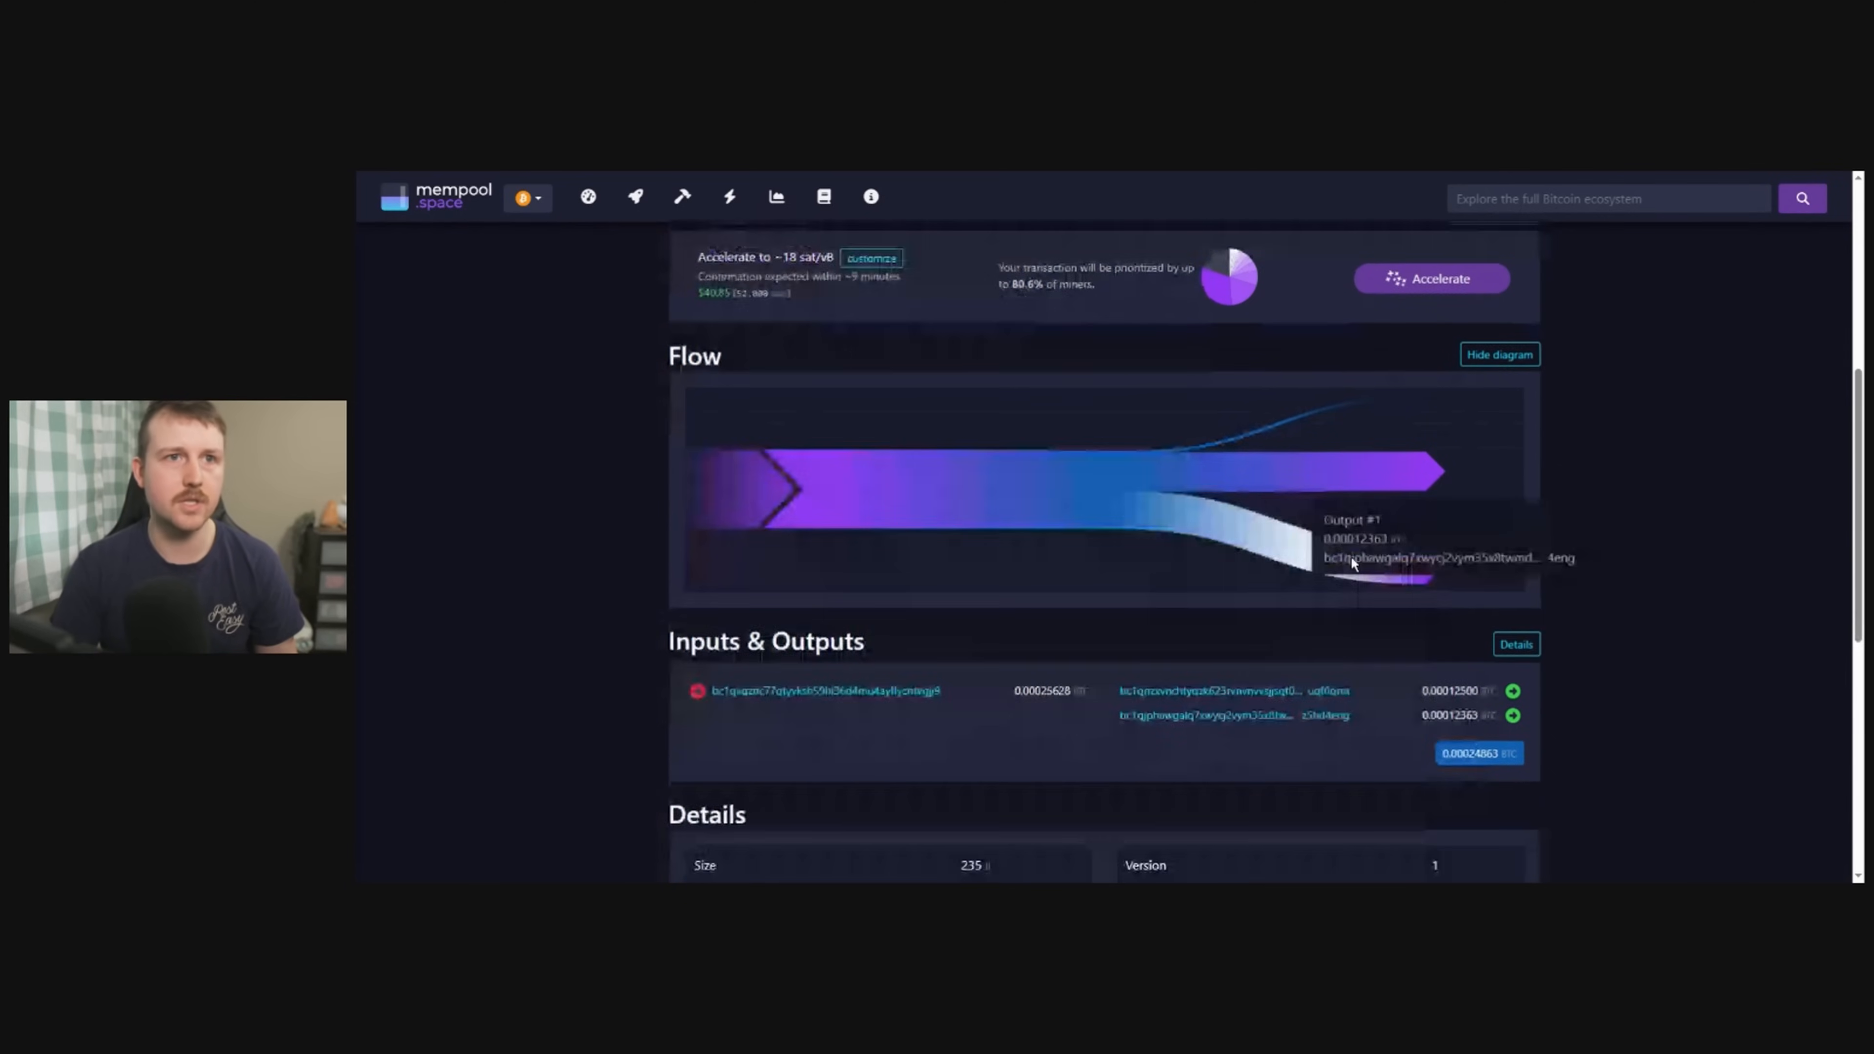
scroll(down, 3)
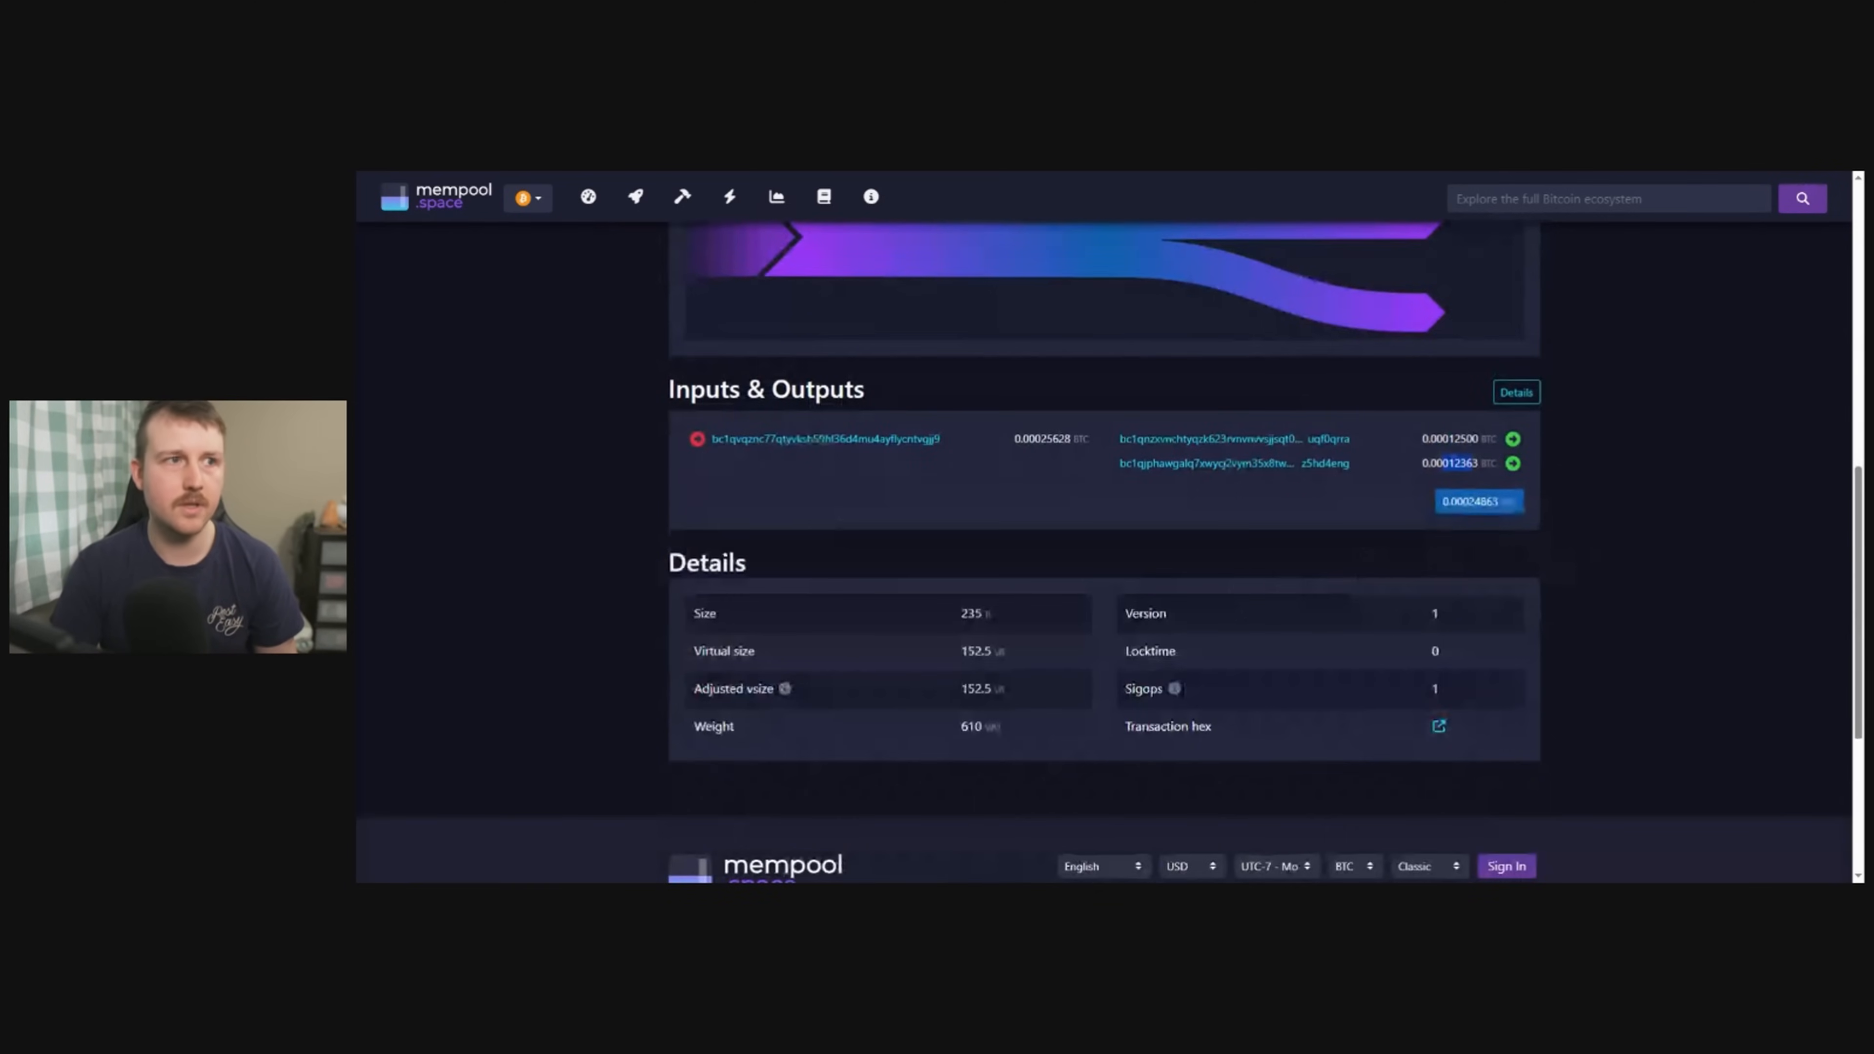
scroll(up, 3)
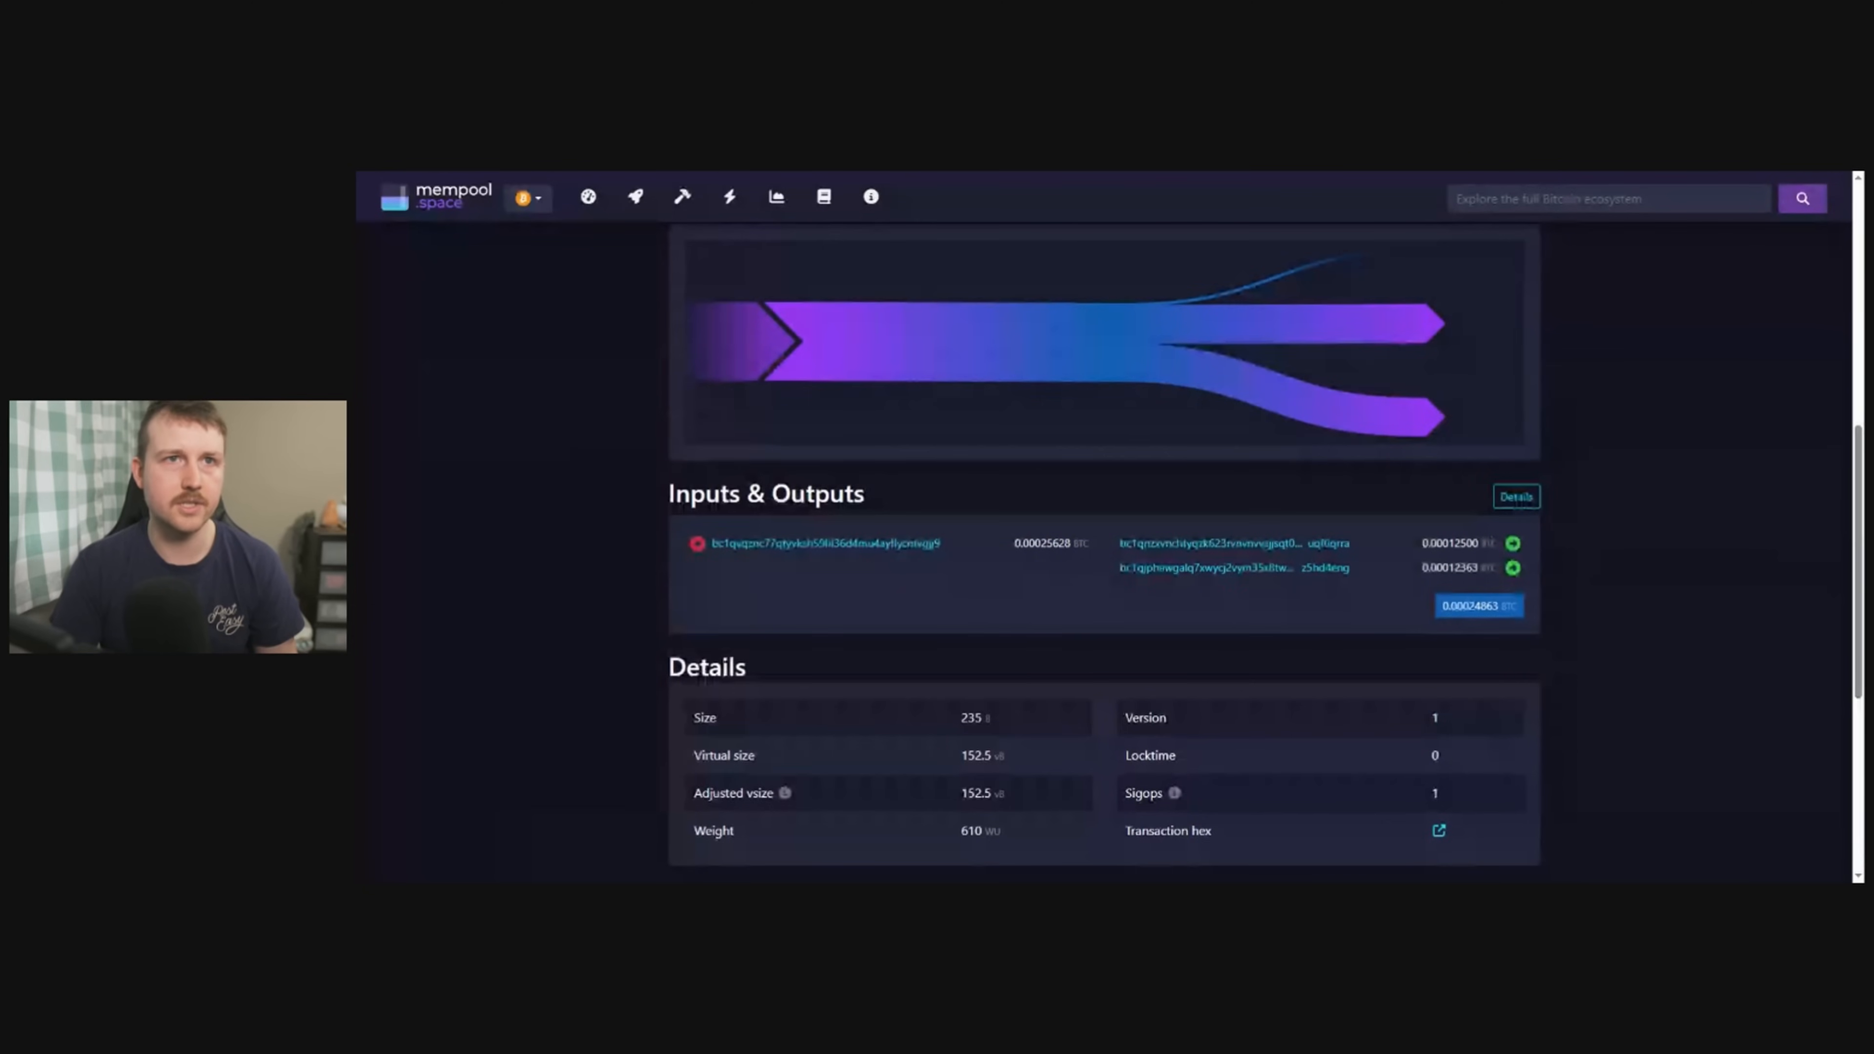
scroll(up, 3)
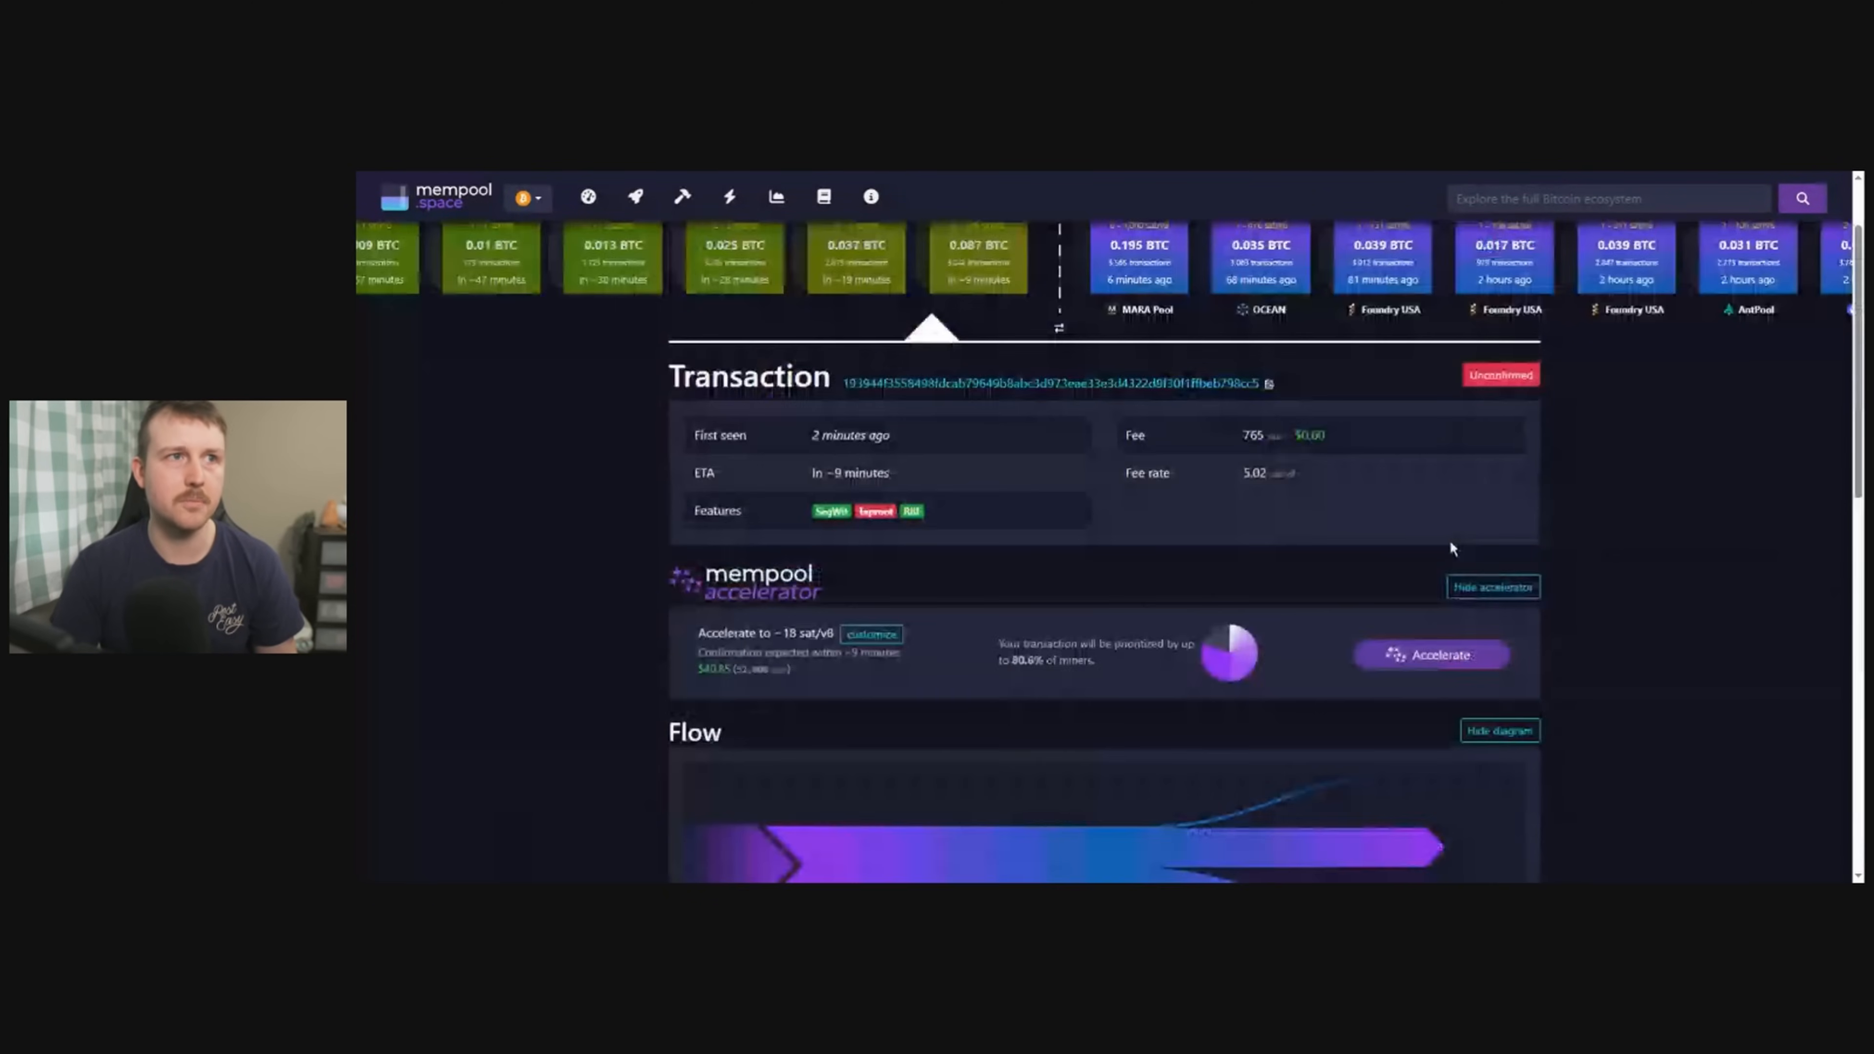
scroll(up, 3)
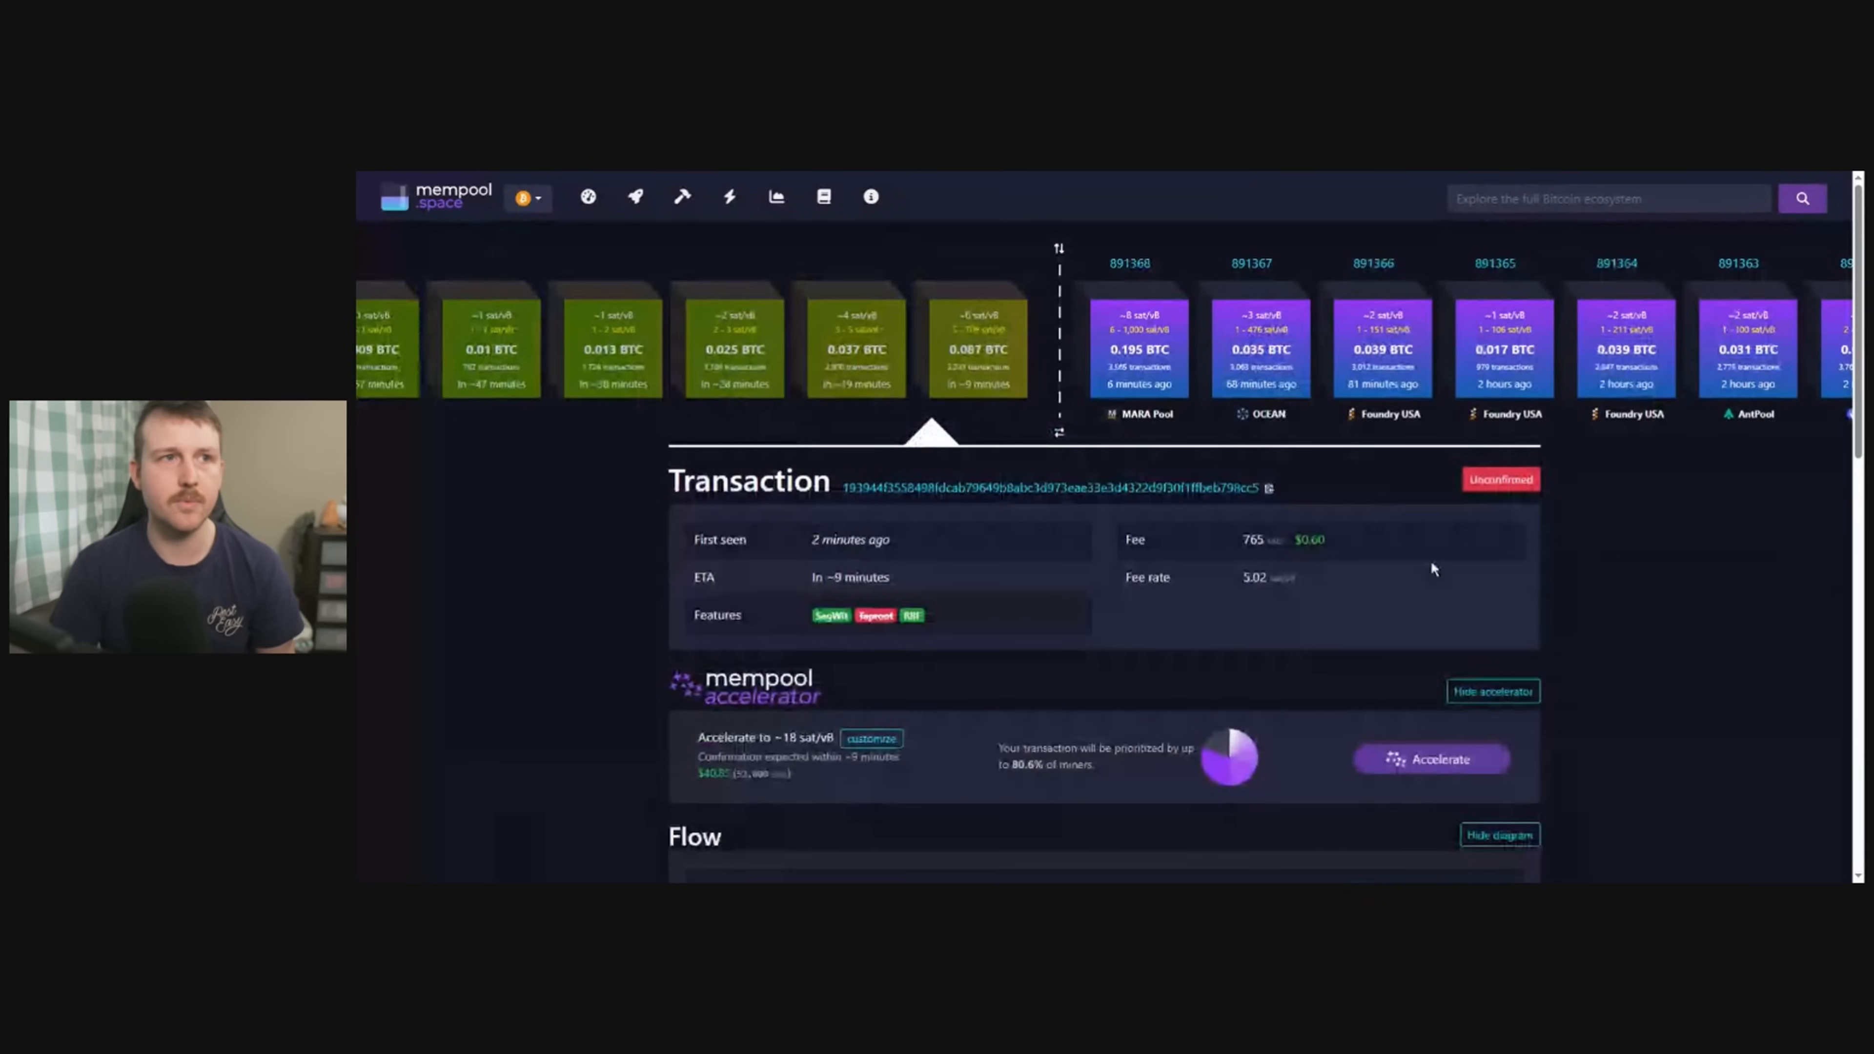
mouse_move(1663, 614)
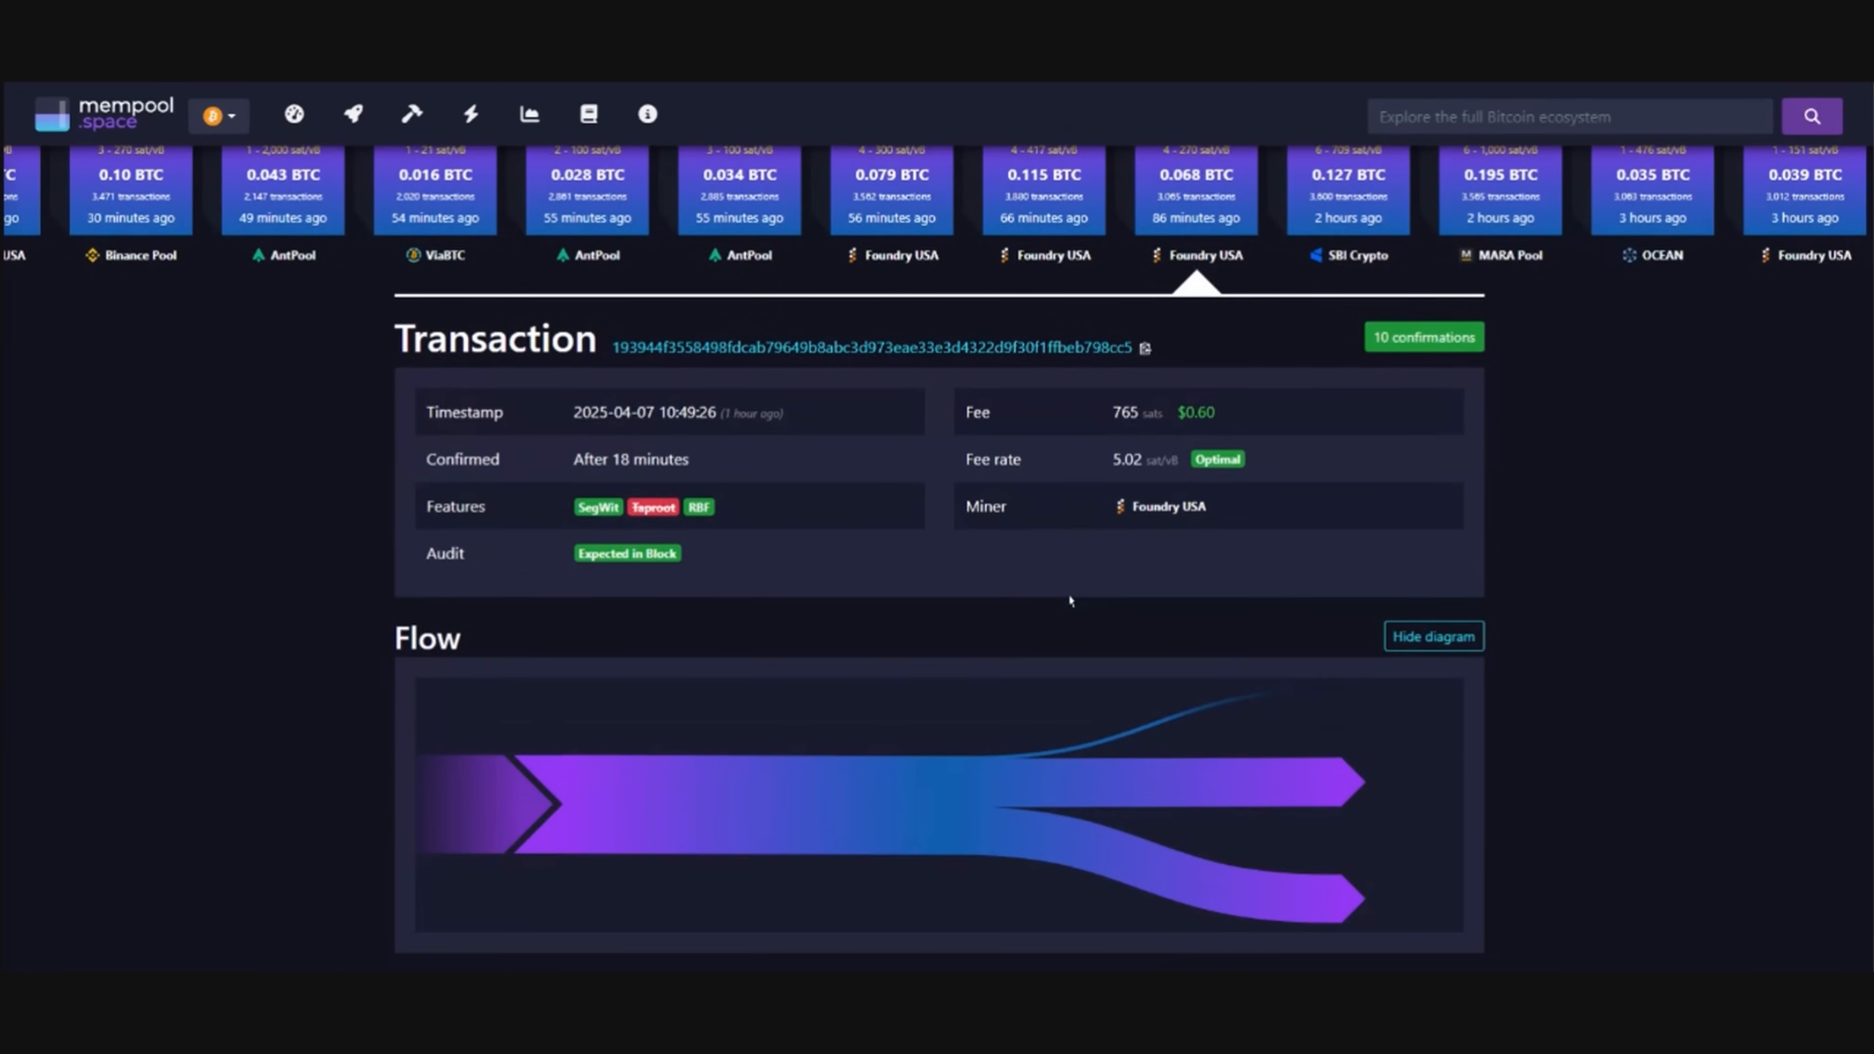
Review the mempool.space page showing the transaction confirmed with 10 confirmations.
scroll(up, 3)
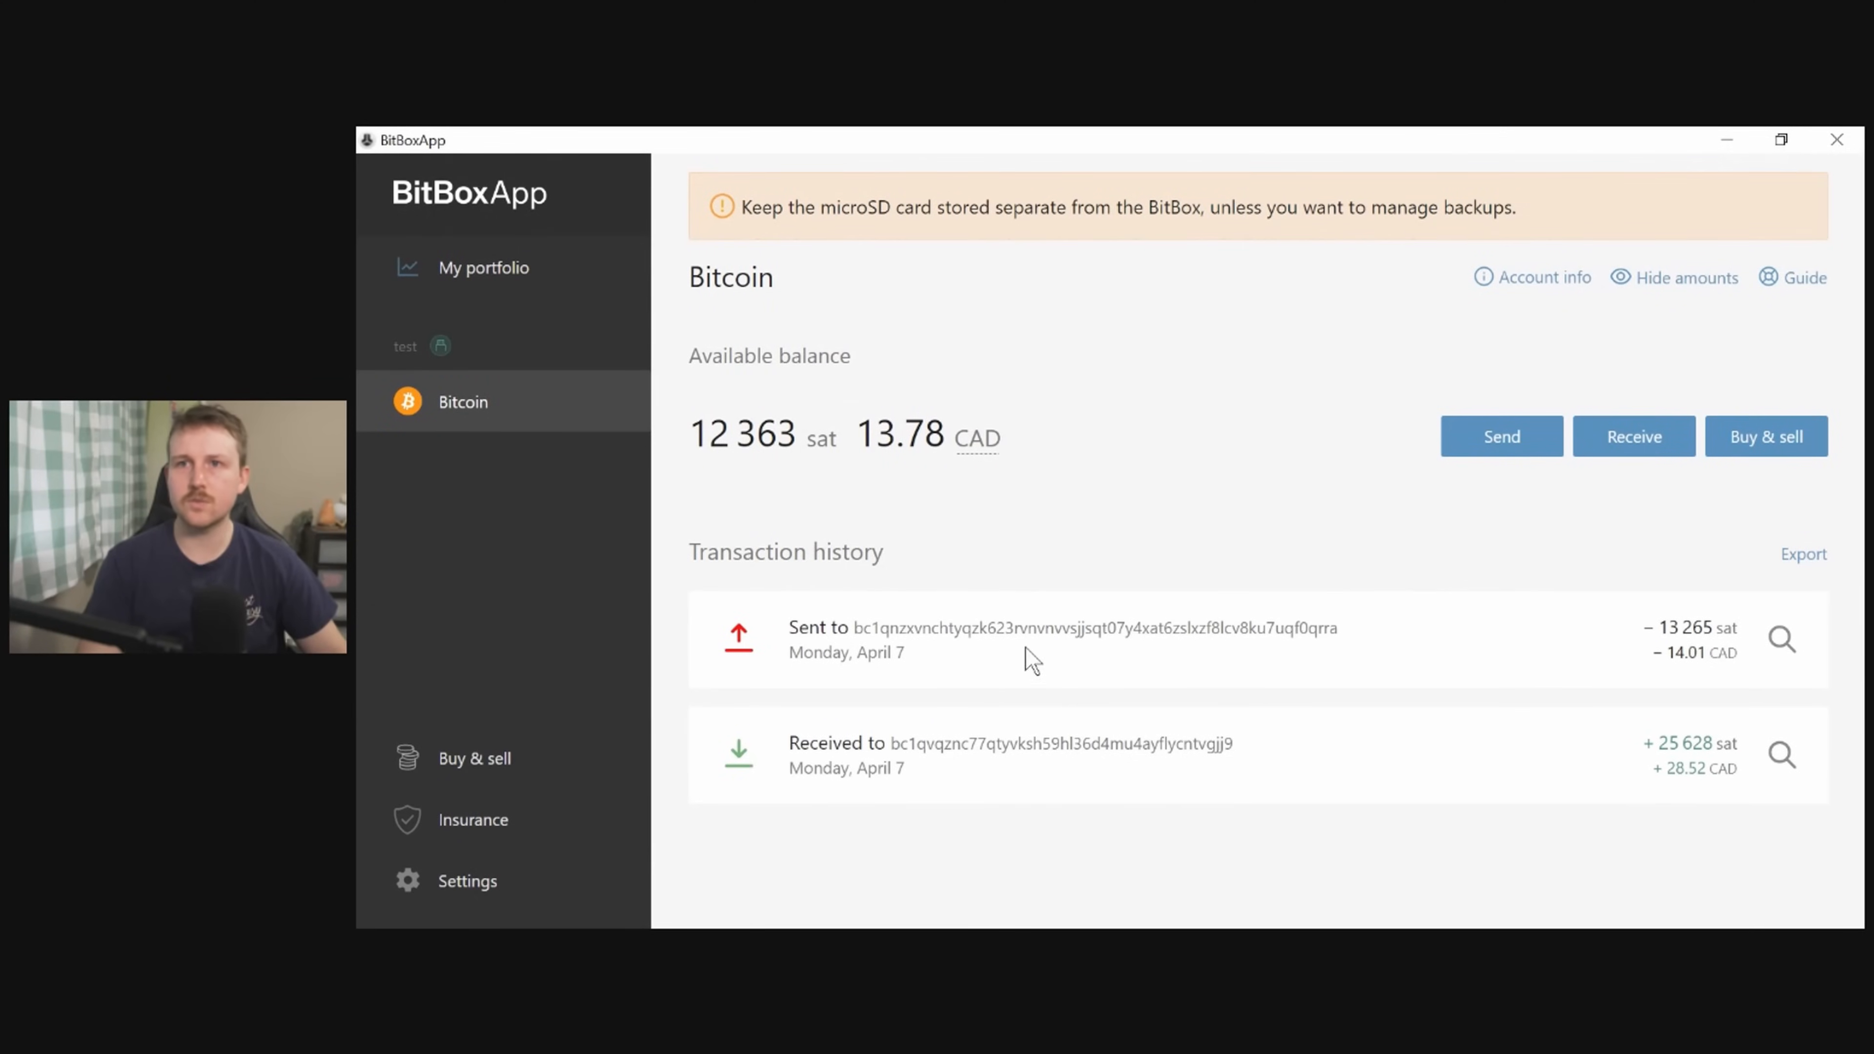
mouse_move(1144, 670)
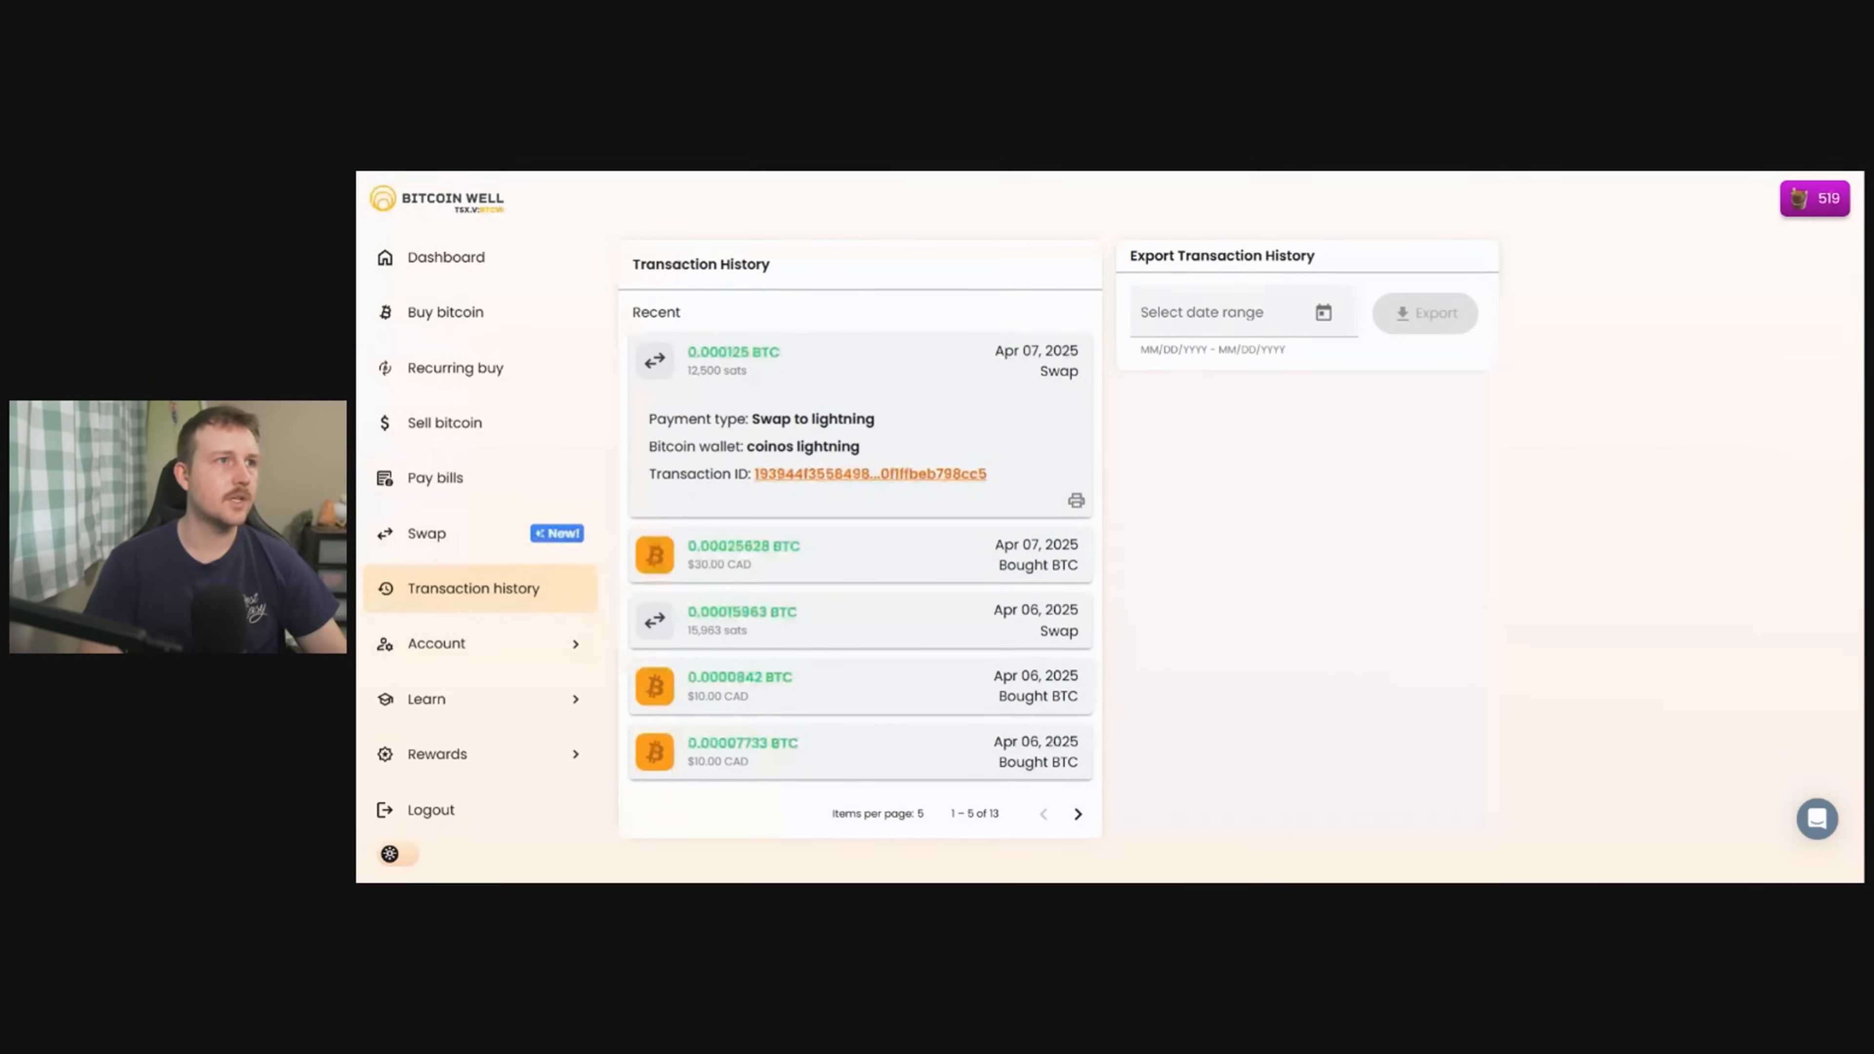
Expand Bitcoin Well's history entry for the 12,500-sat lightning swap.
click(868, 473)
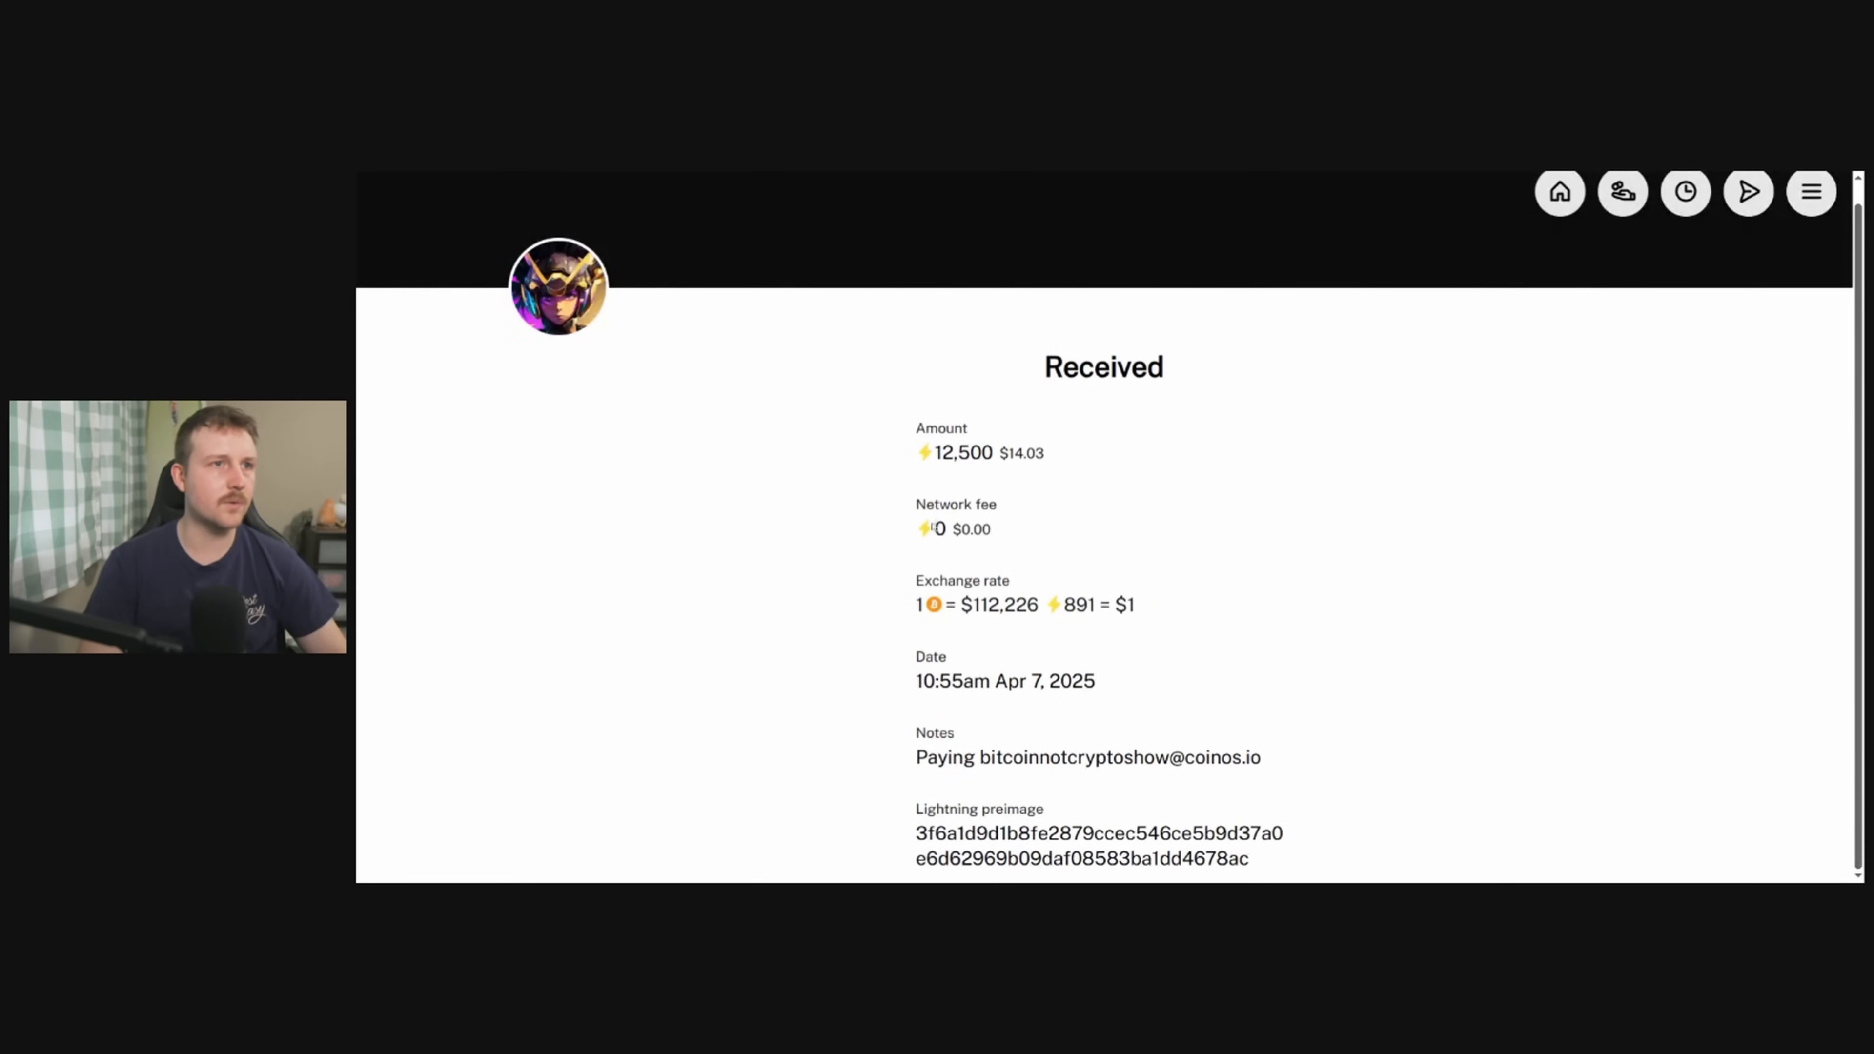
mouse_move(1091, 476)
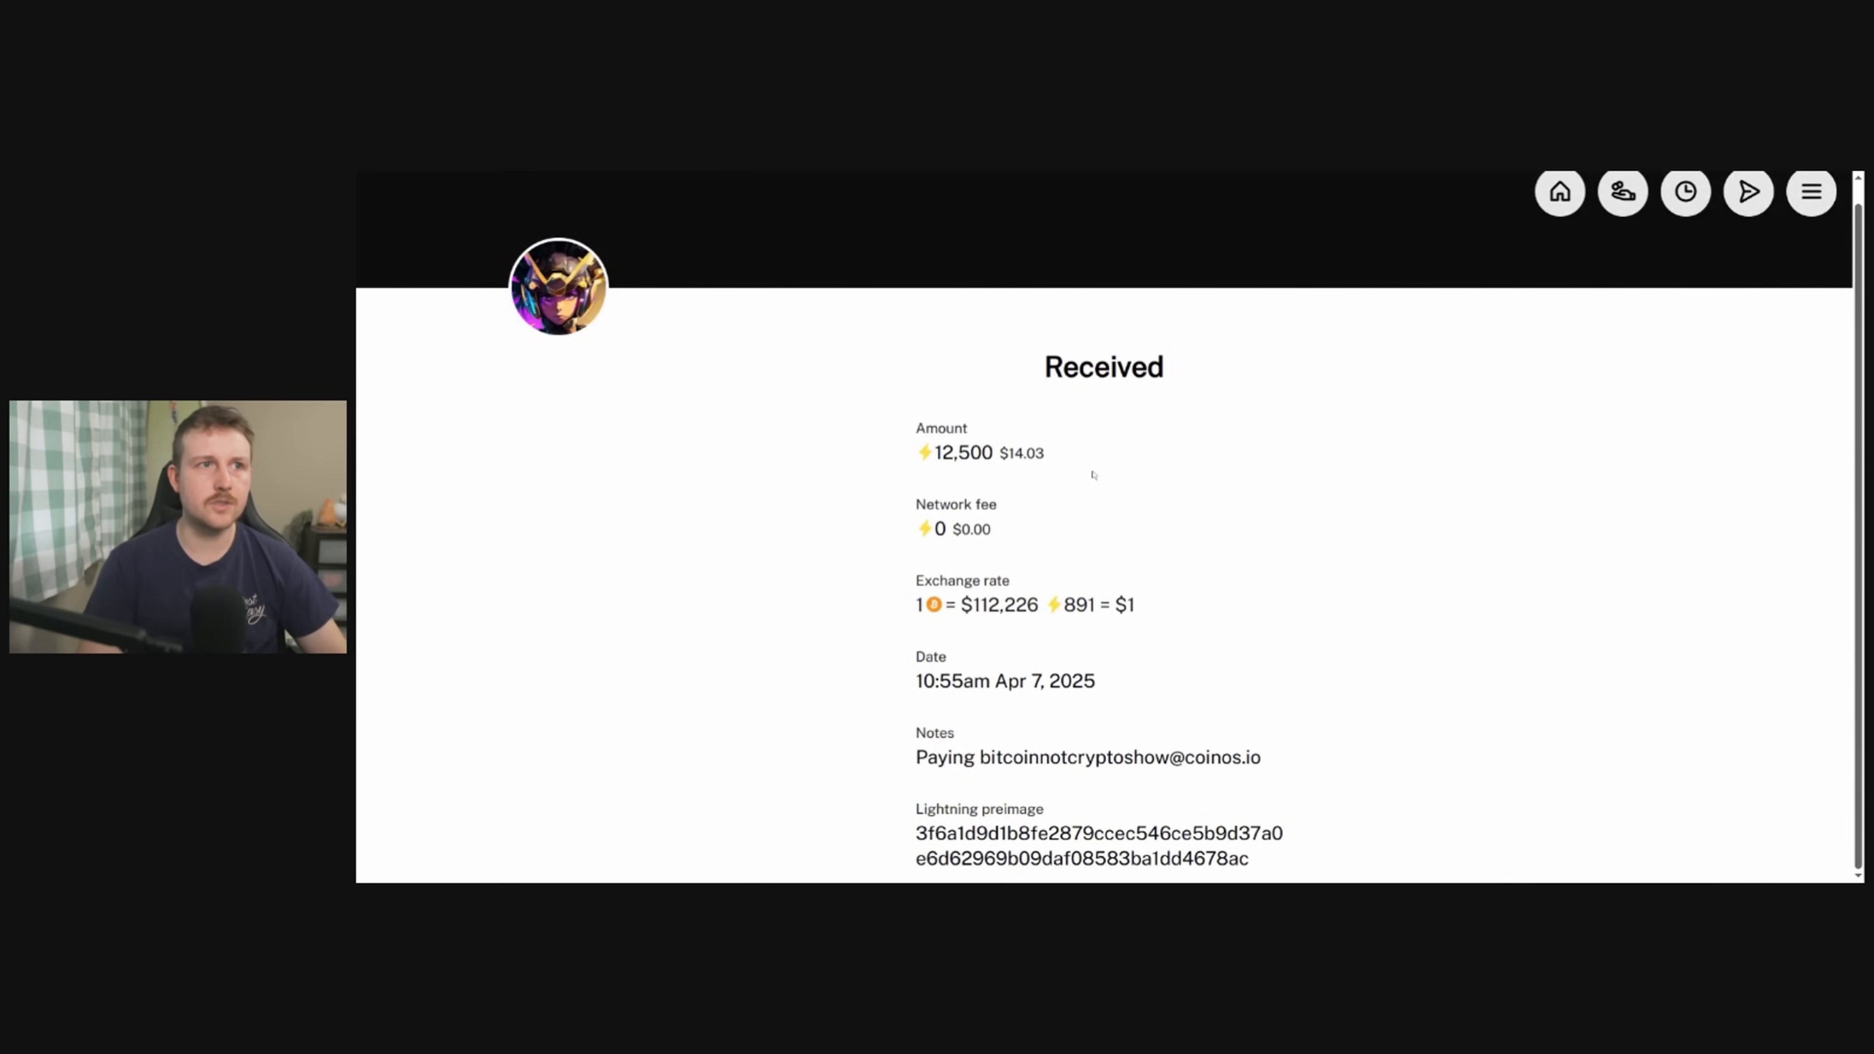
mouse_move(833, 486)
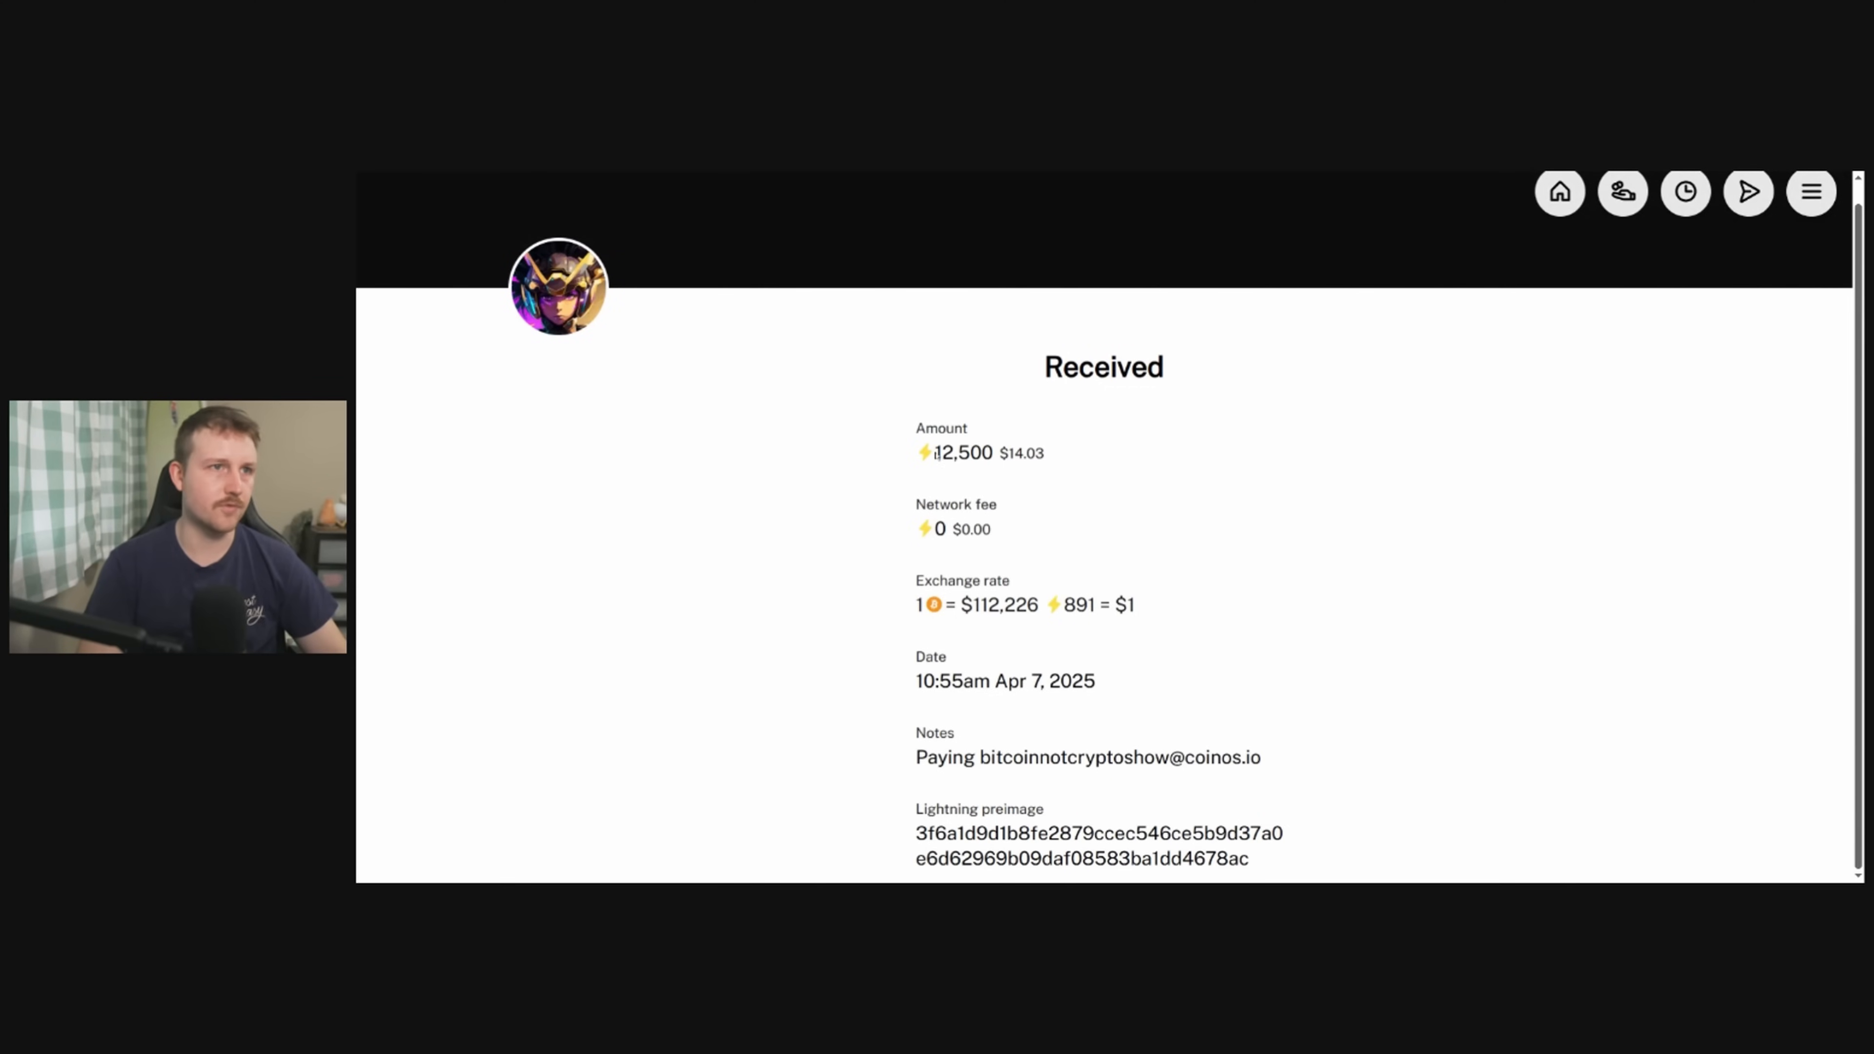
mouse_move(1101, 733)
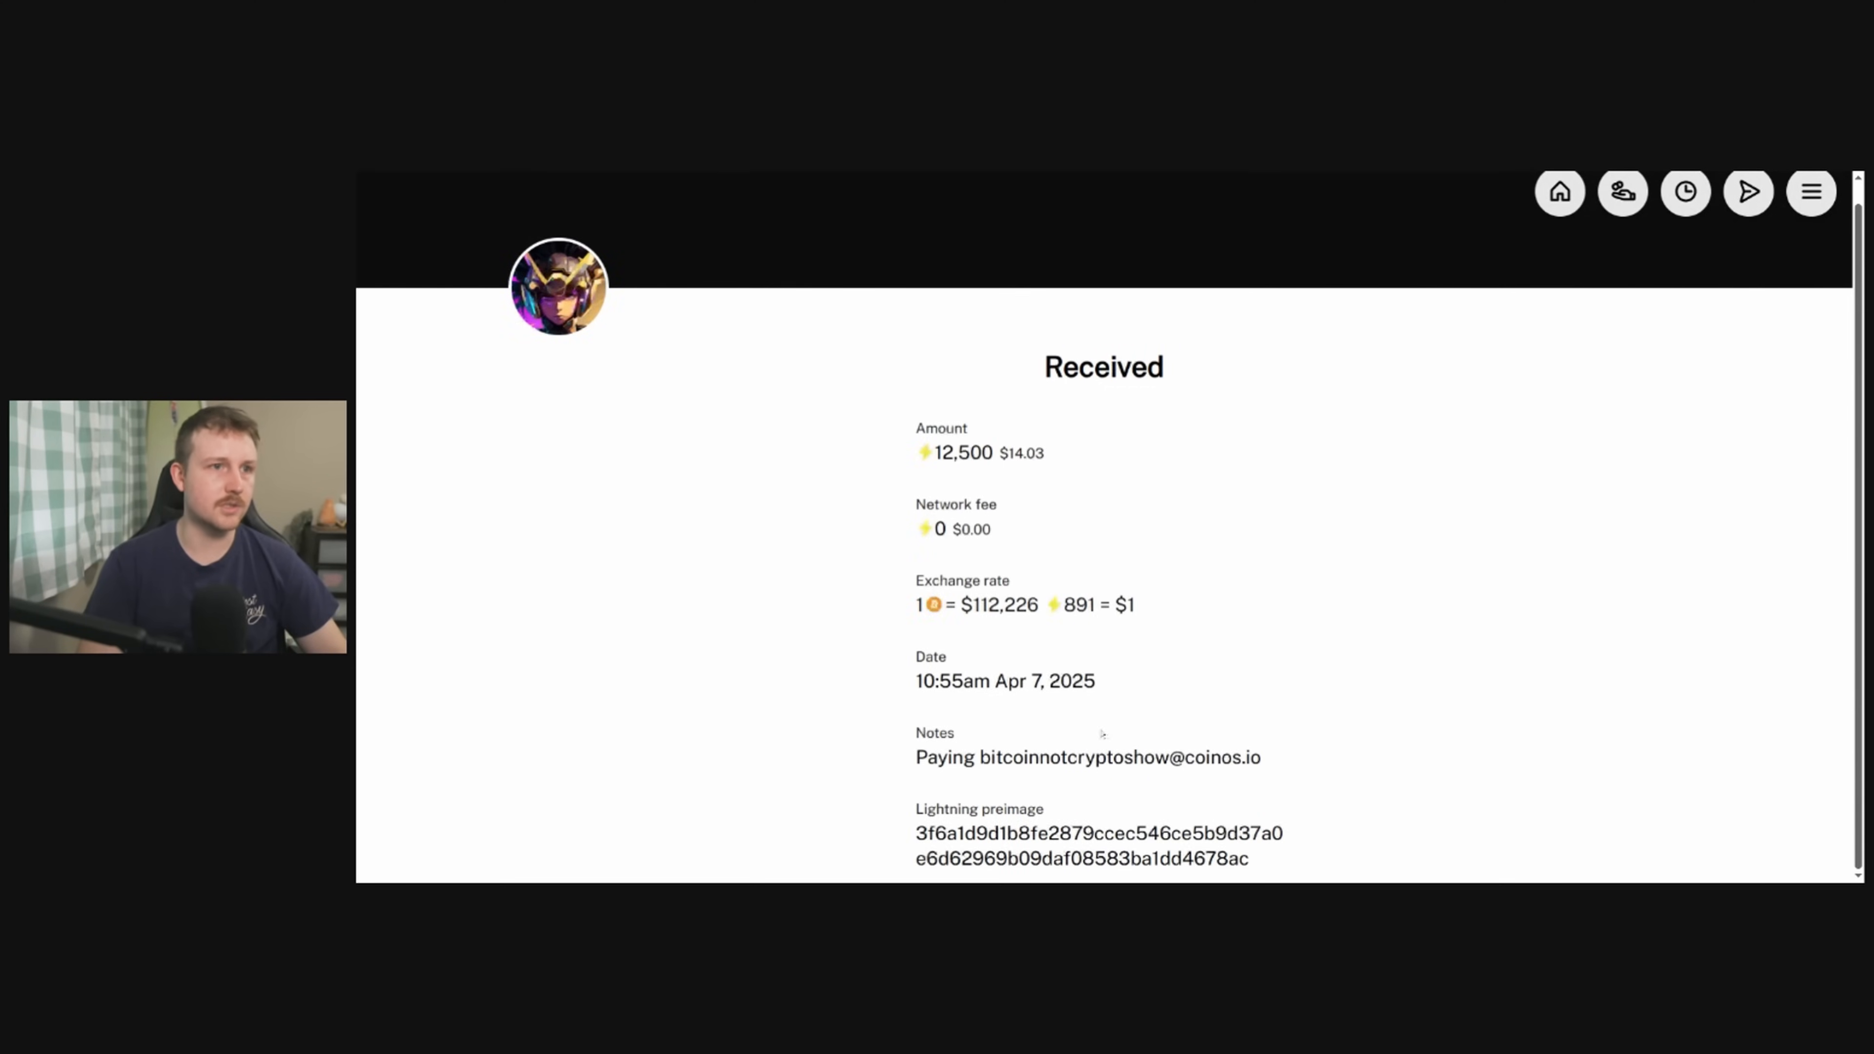